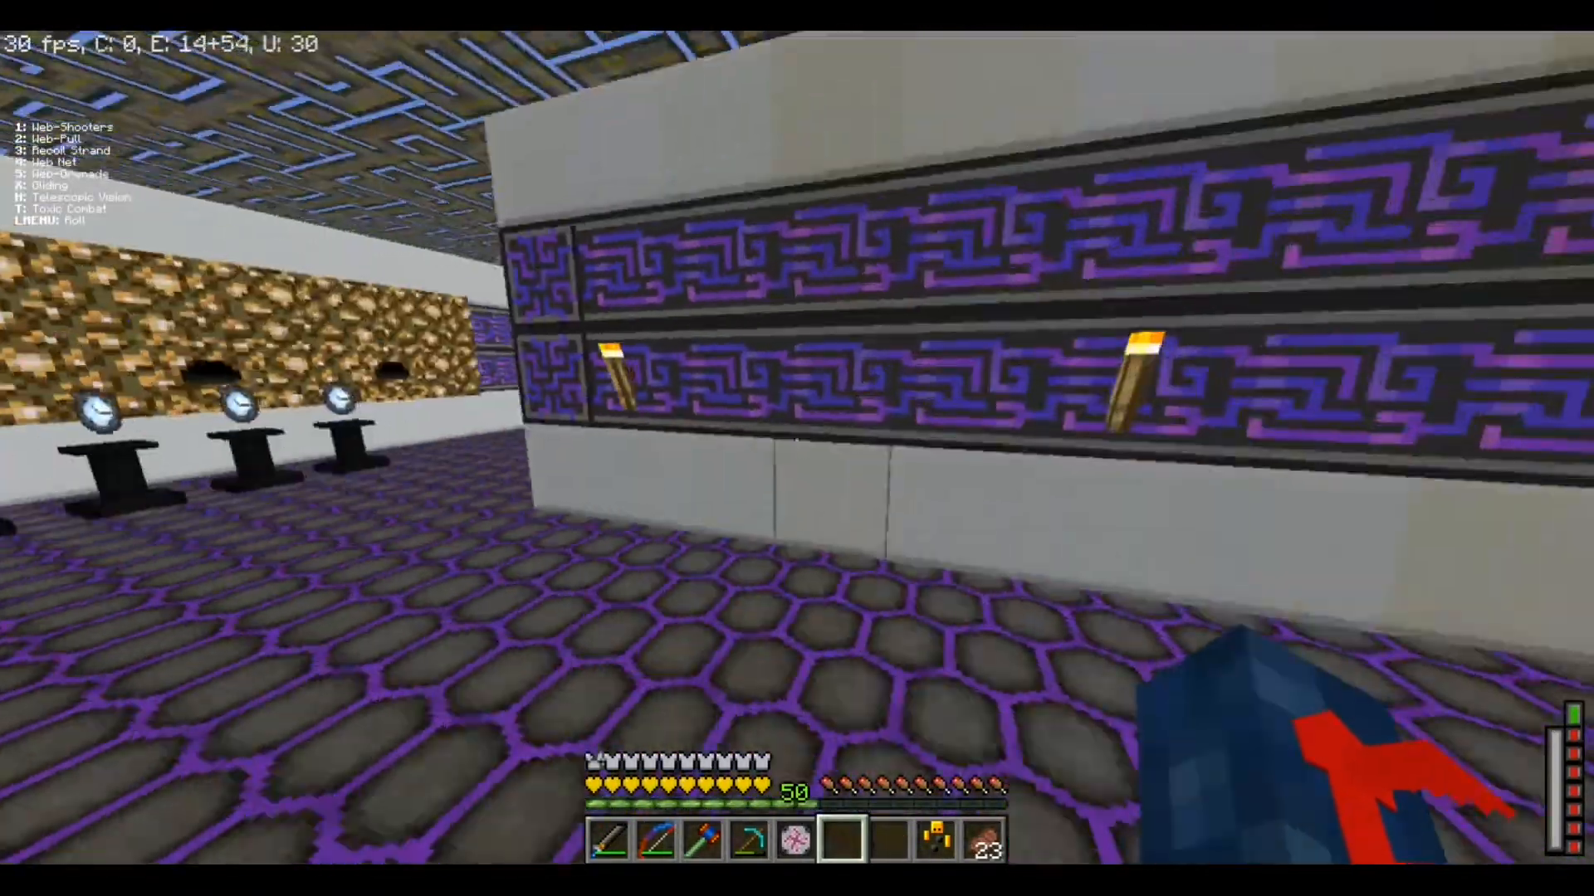
pyautogui.moveTo(791, 450)
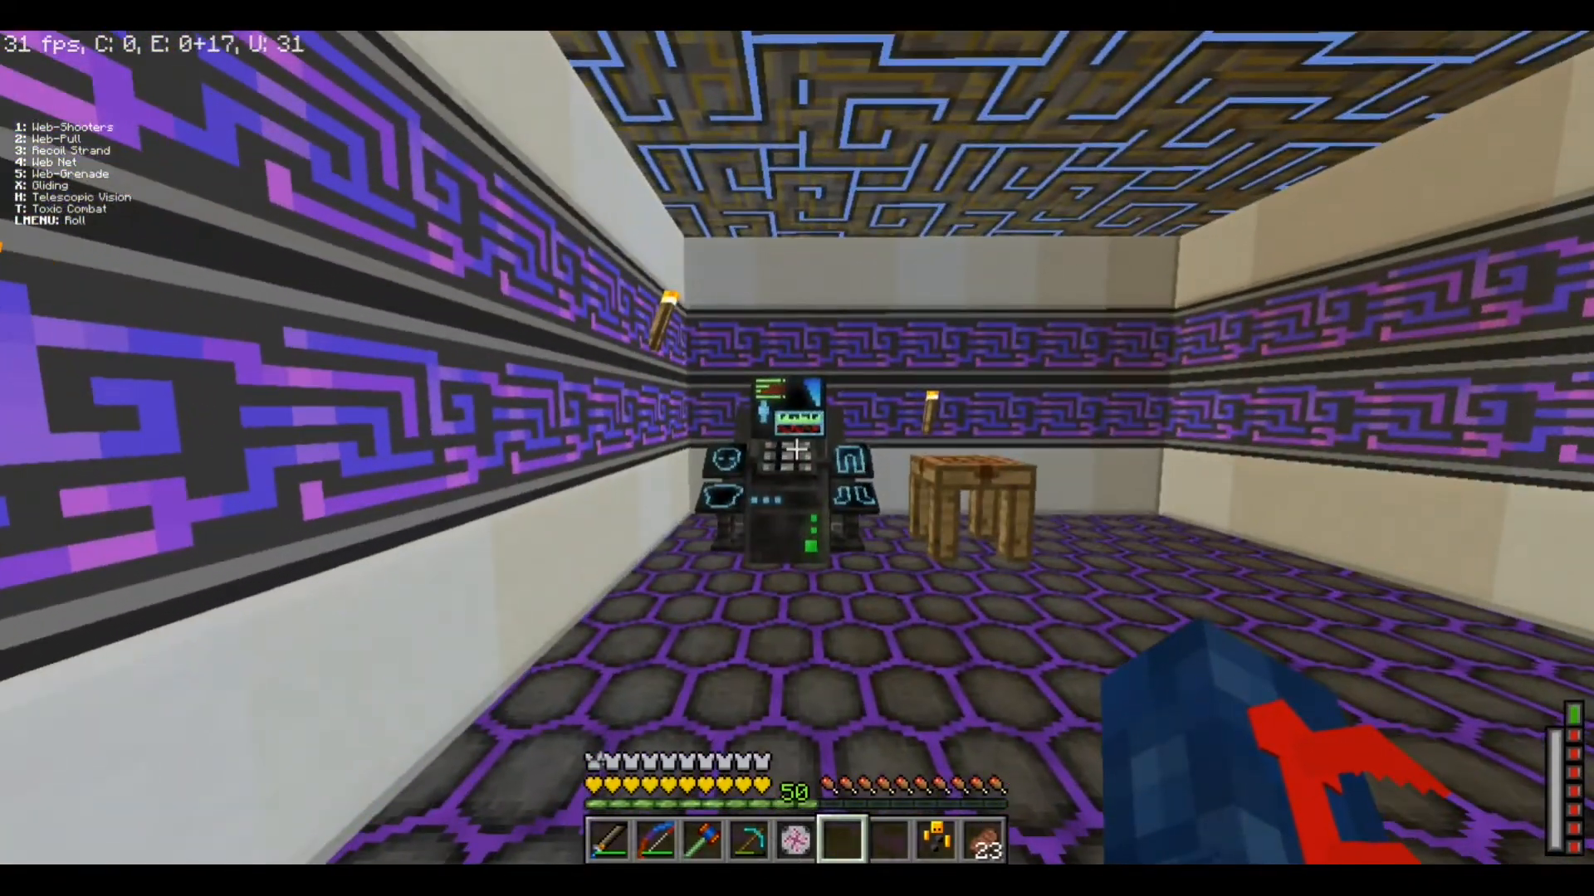
# Switch to creative mode and search 'gala' to put the Galactic Console in the hotbar
pyautogui.press('e')
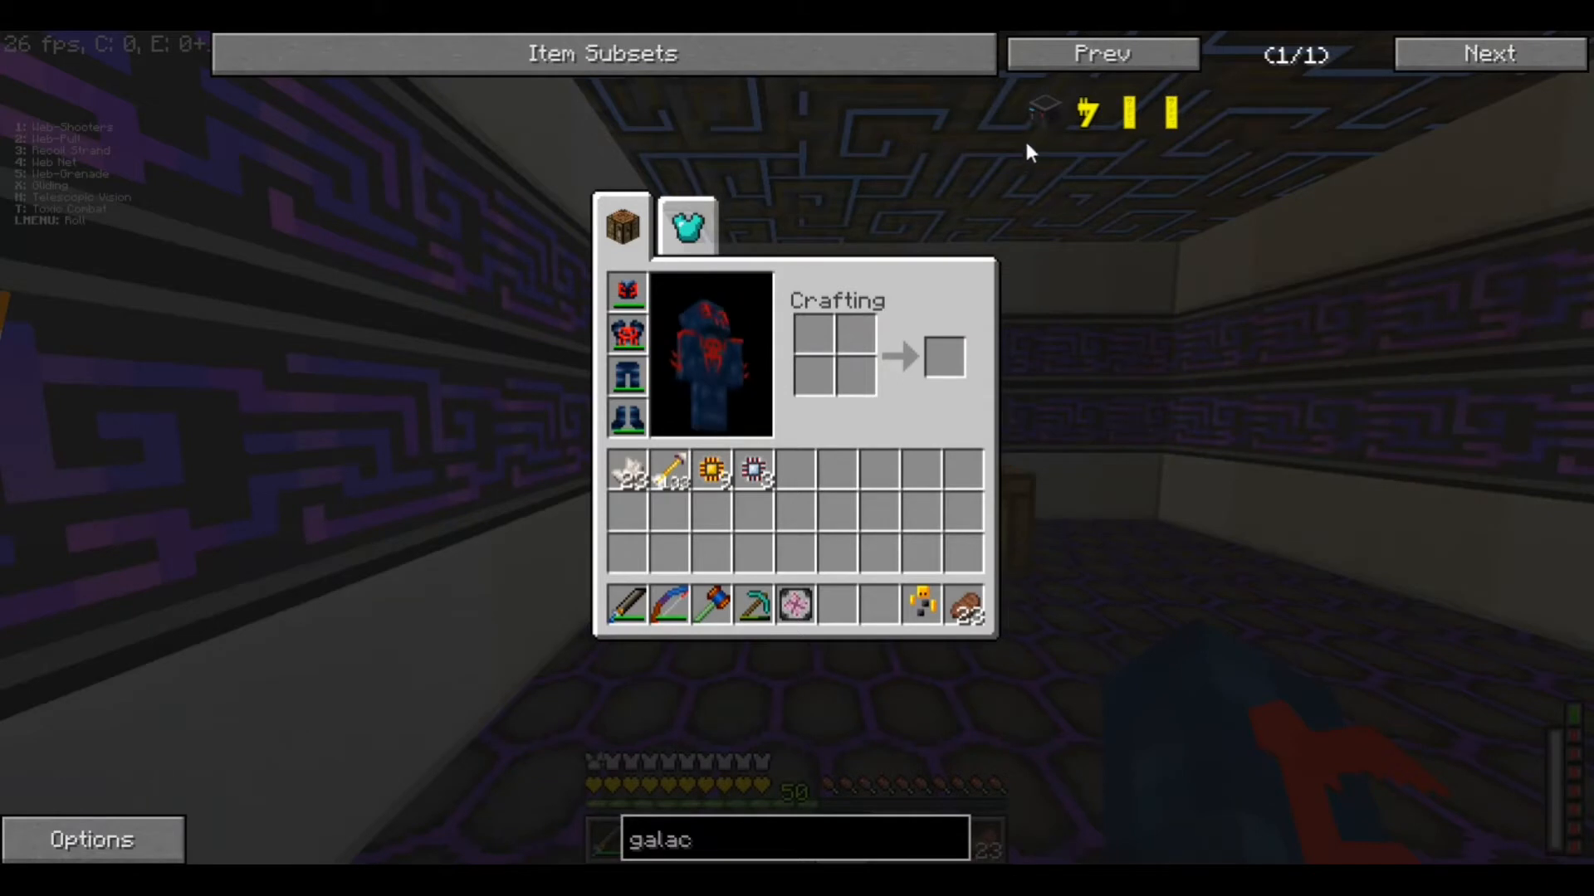
pyautogui.moveTo(1042, 112)
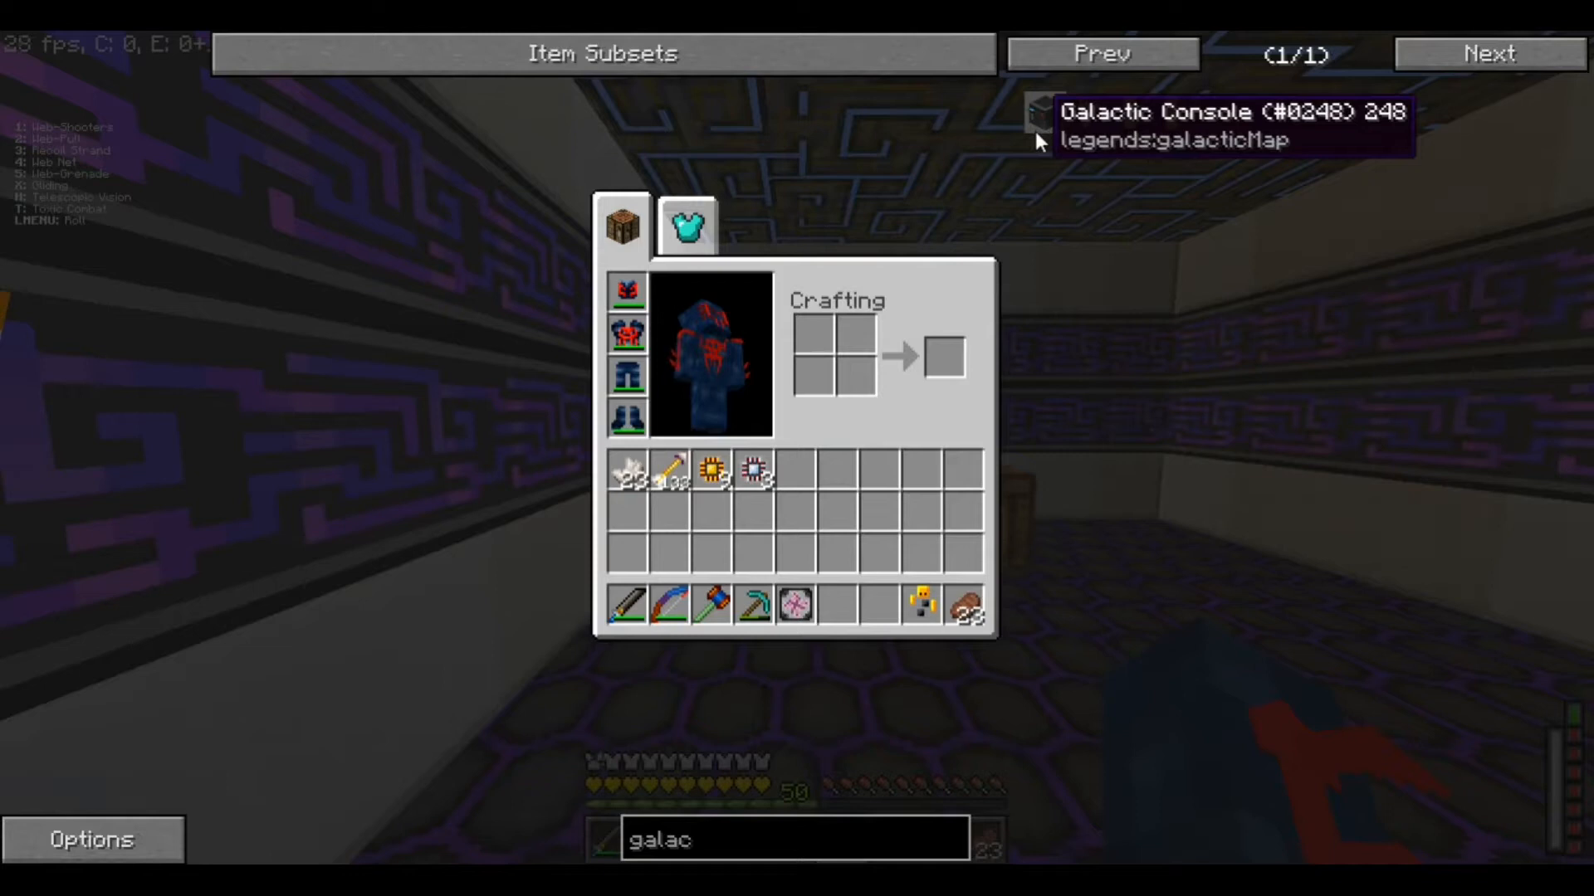
pyautogui.moveTo(1127, 158)
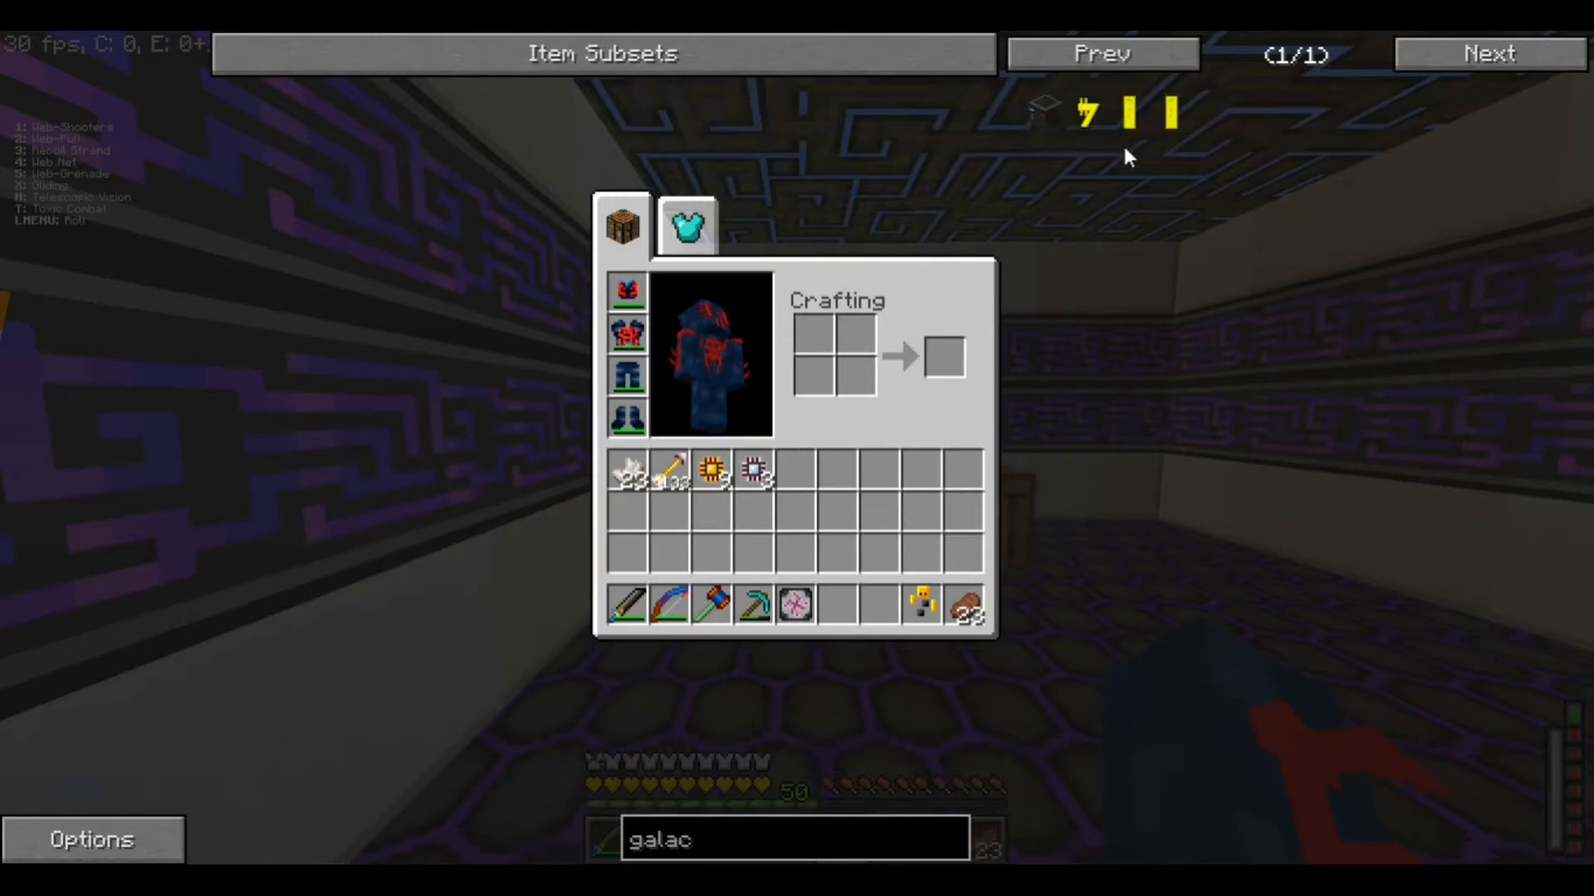
pyautogui.press('Escape')
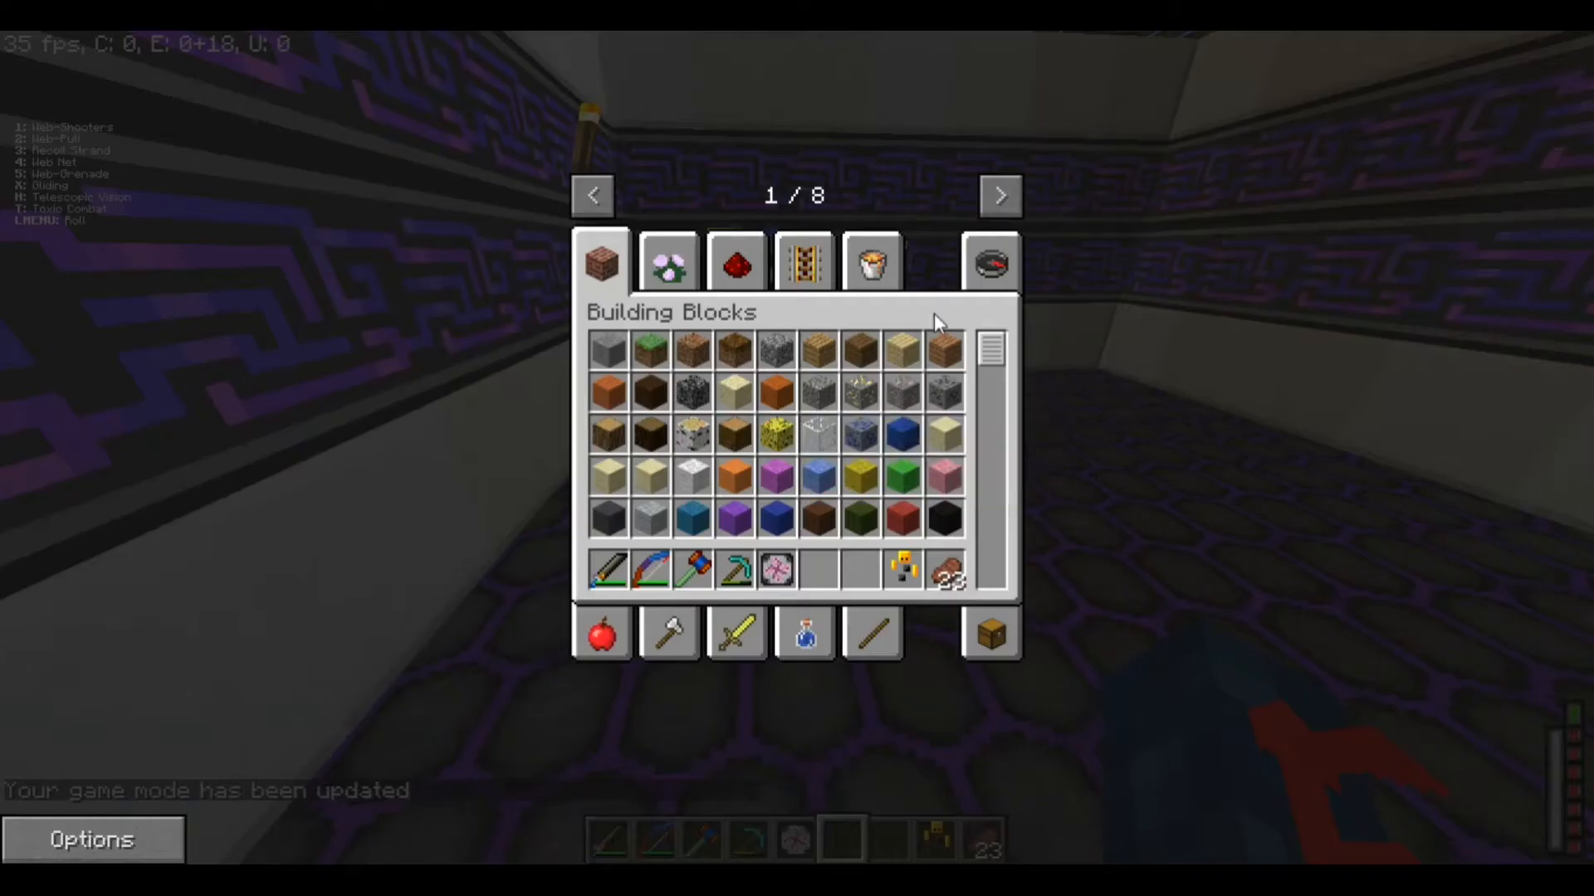
pyautogui.click(991, 264)
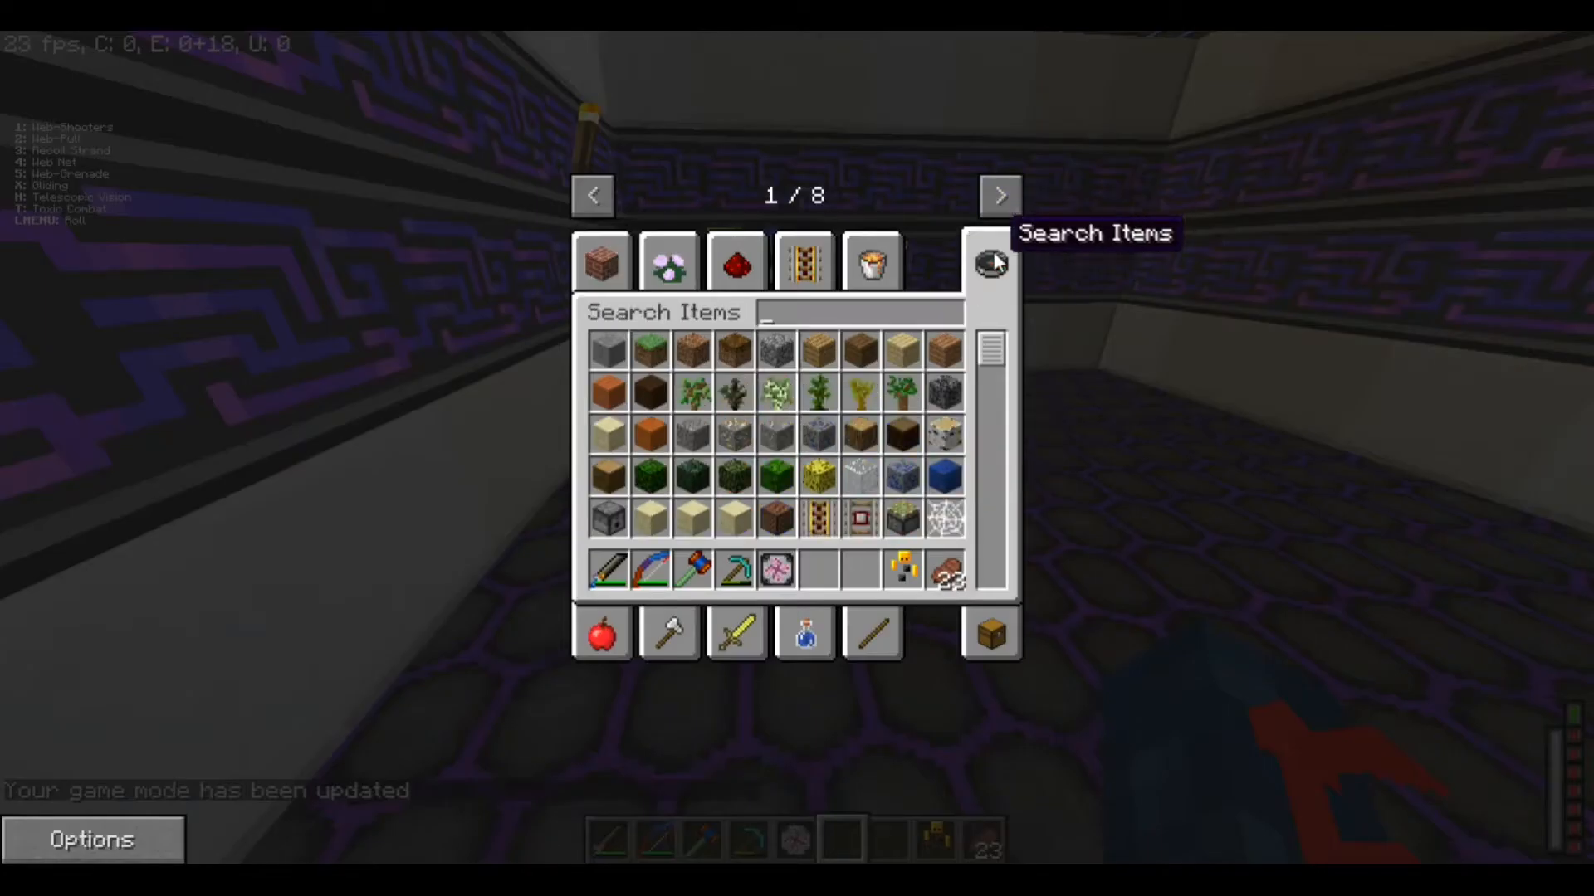
pyautogui.write('g')
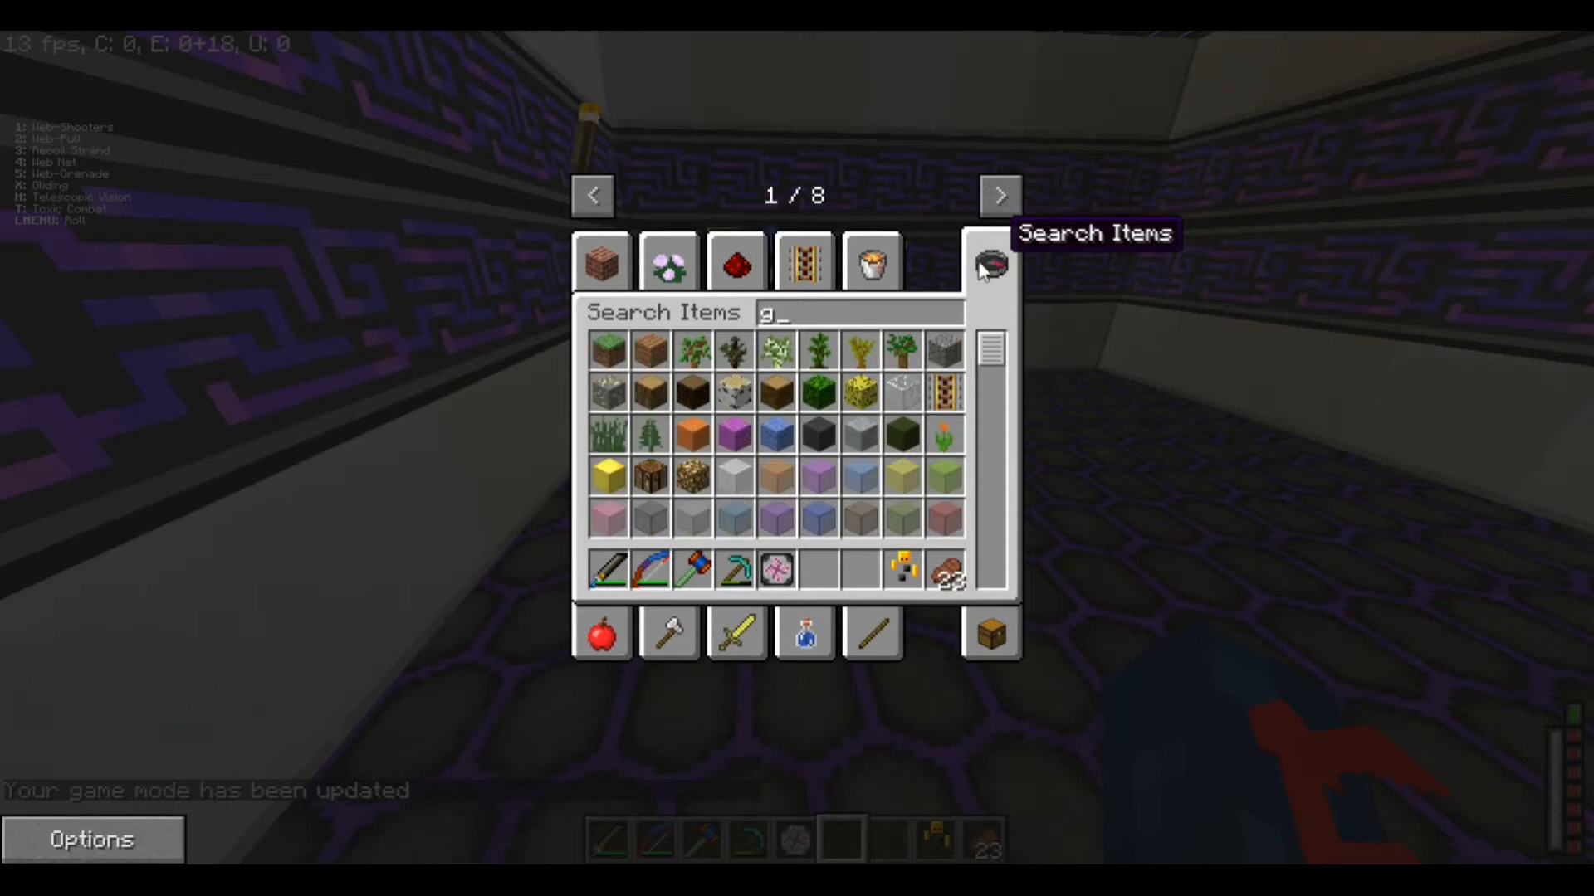
pyautogui.moveTo(759, 391)
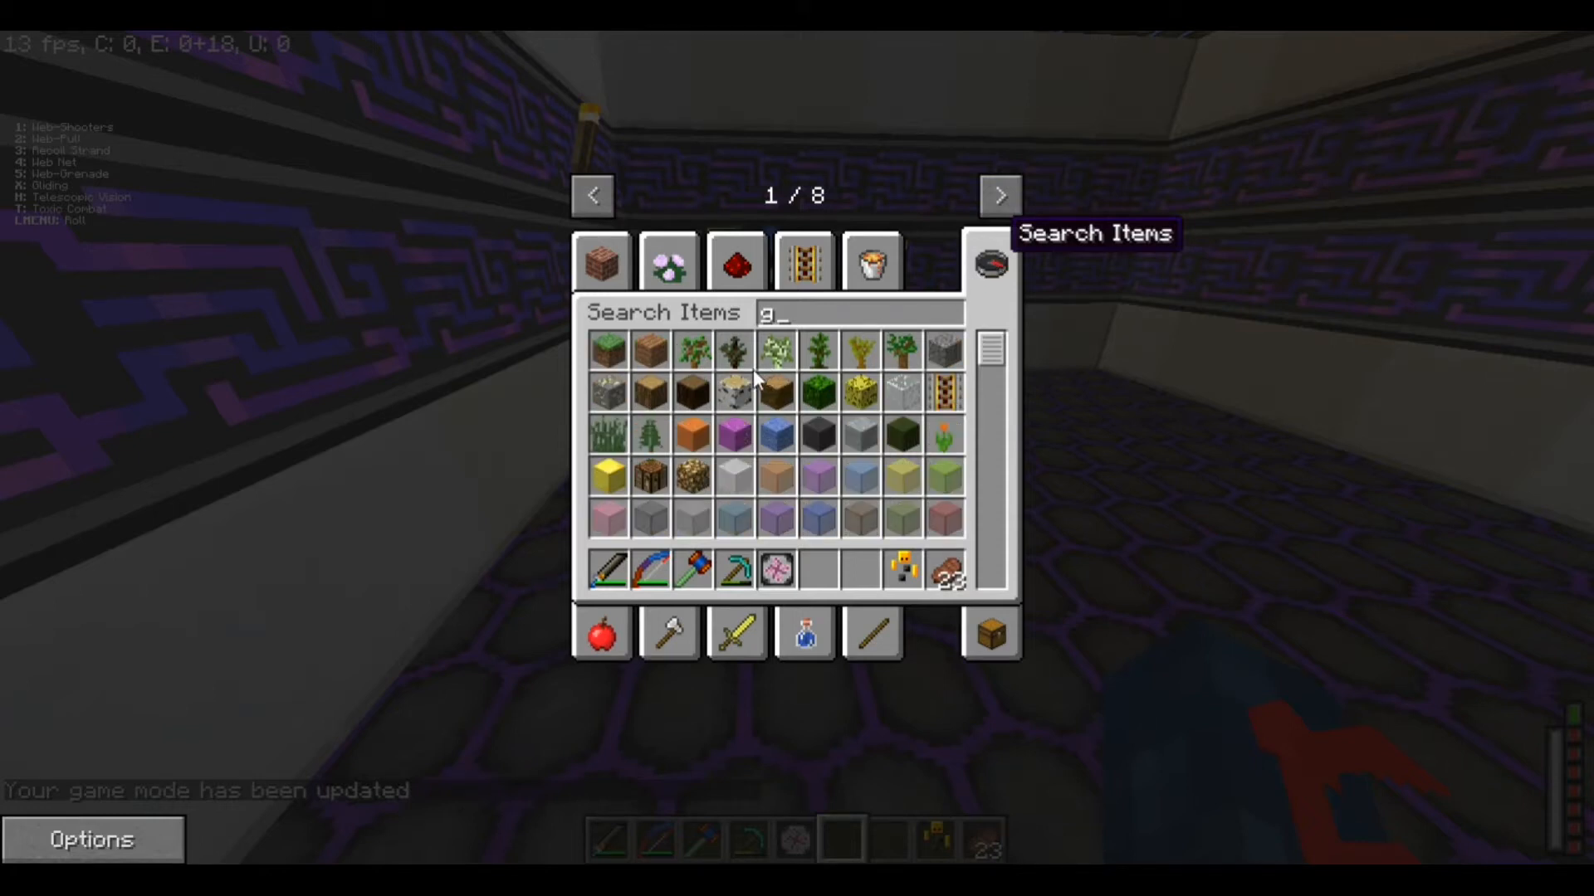
pyautogui.moveTo(762, 407)
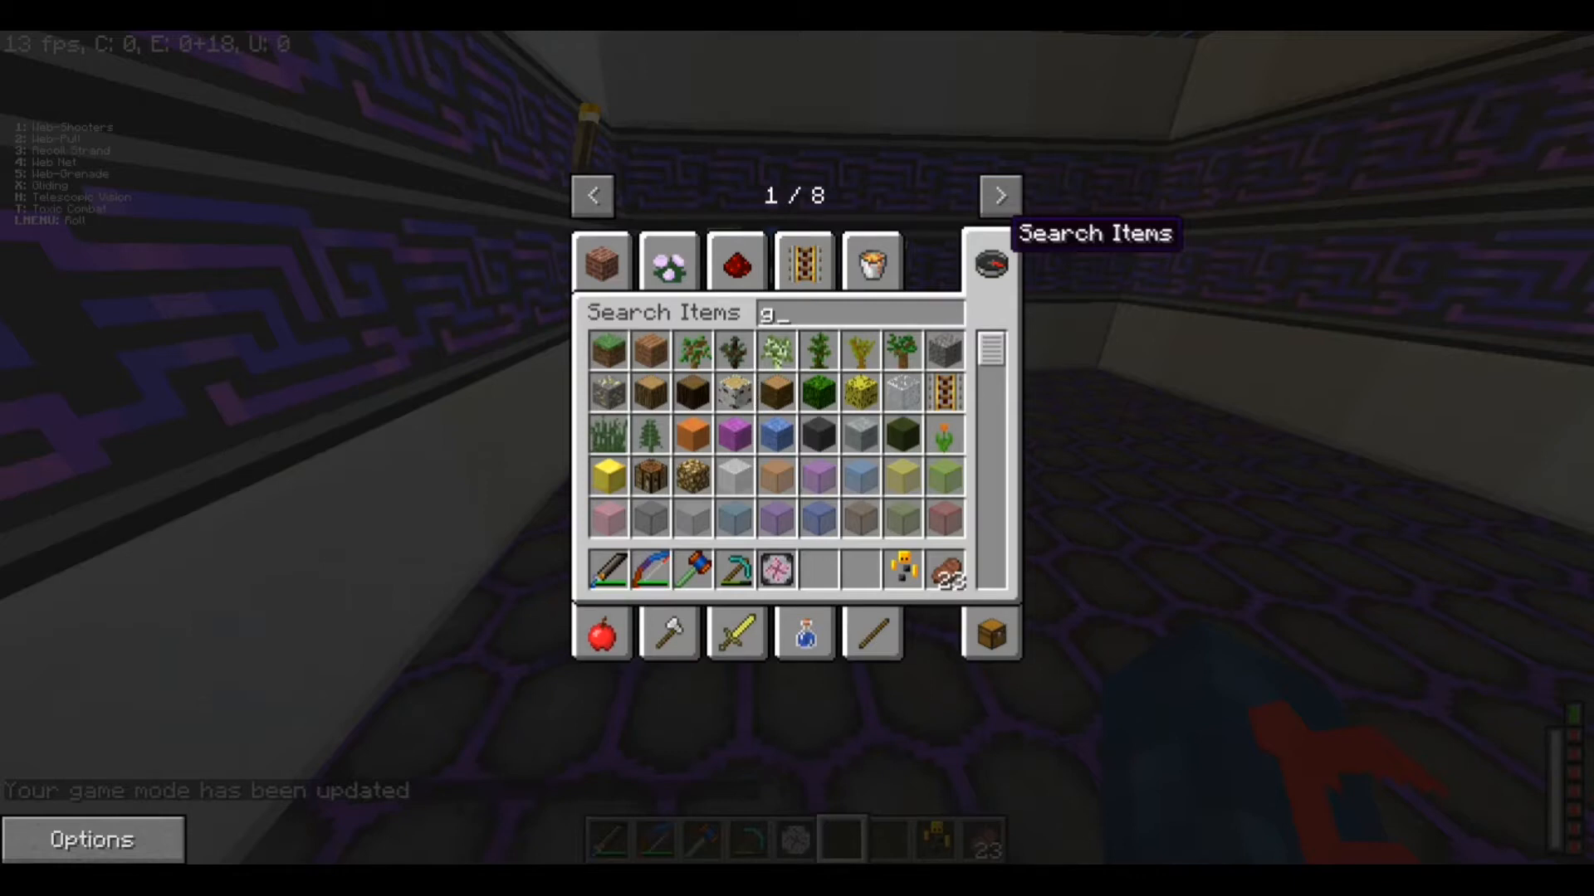
pyautogui.write('ala')
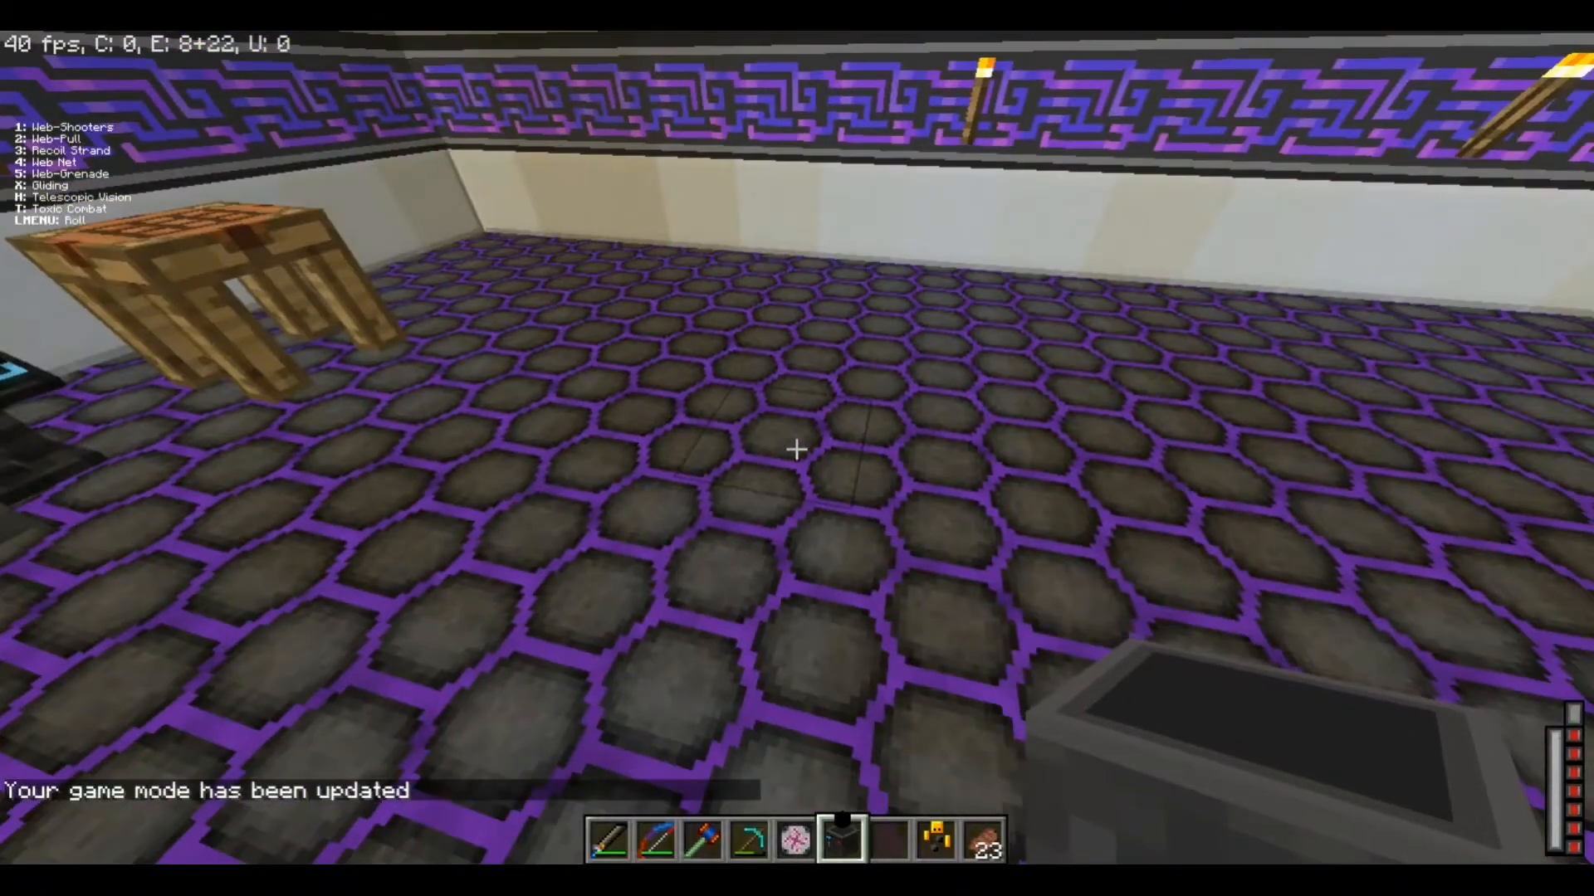
# Place the Galactic Console and buy the Global Alert Device for 10000 tokens
pyautogui.press('t')
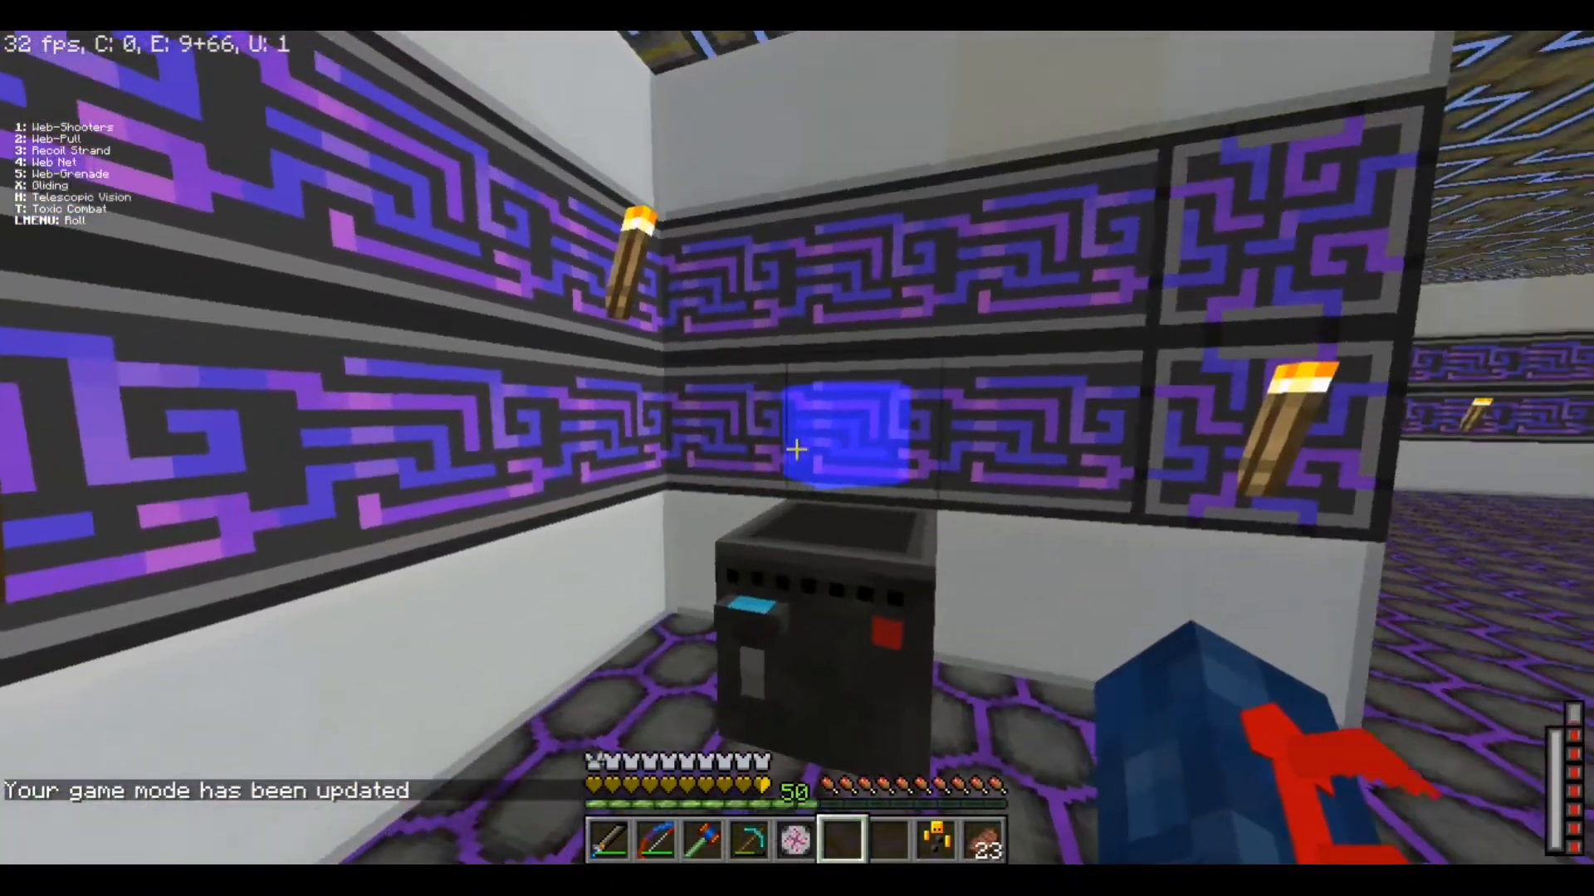
pyautogui.moveTo(797, 450)
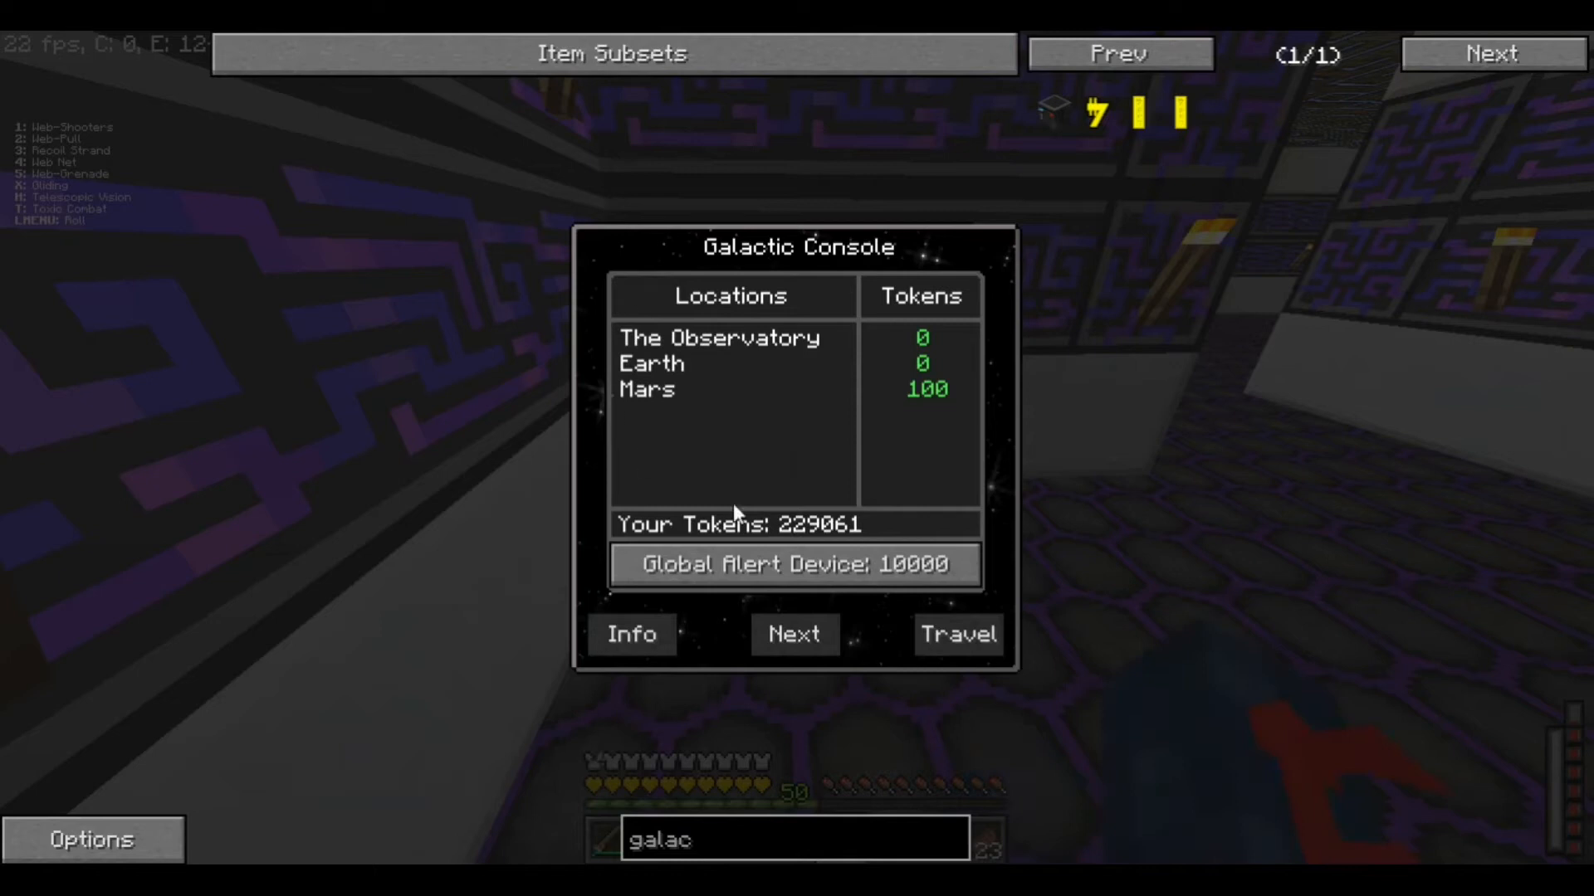
pyautogui.moveTo(721, 378)
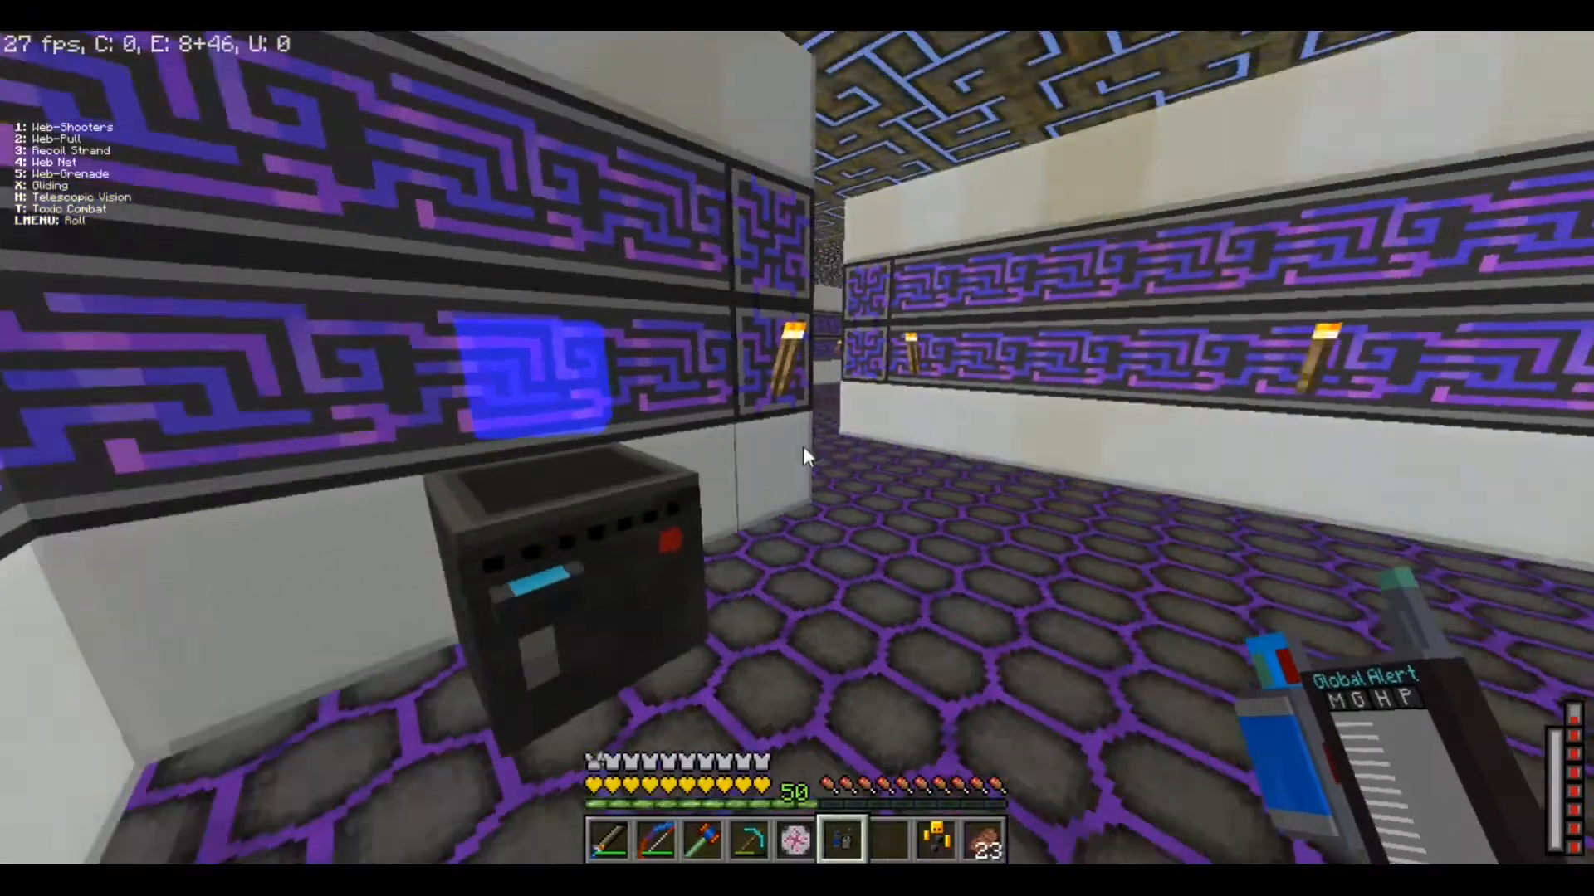
# Check the Global Alert Device, then pick Earth and then Mars in the console's Locations list
pyautogui.press('e')
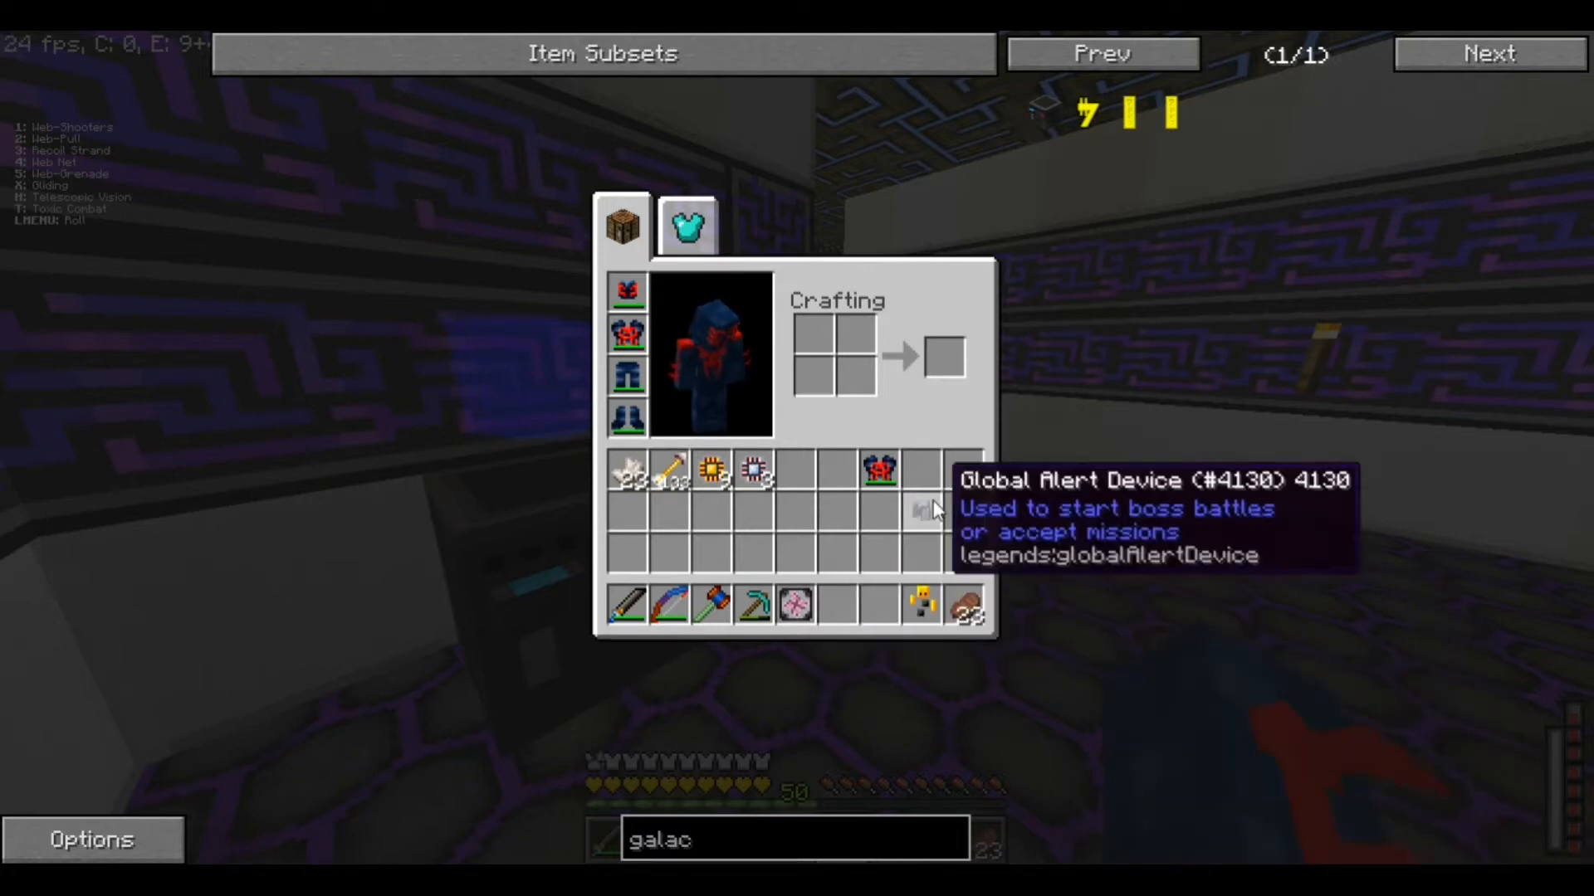
pyautogui.moveTo(876, 481)
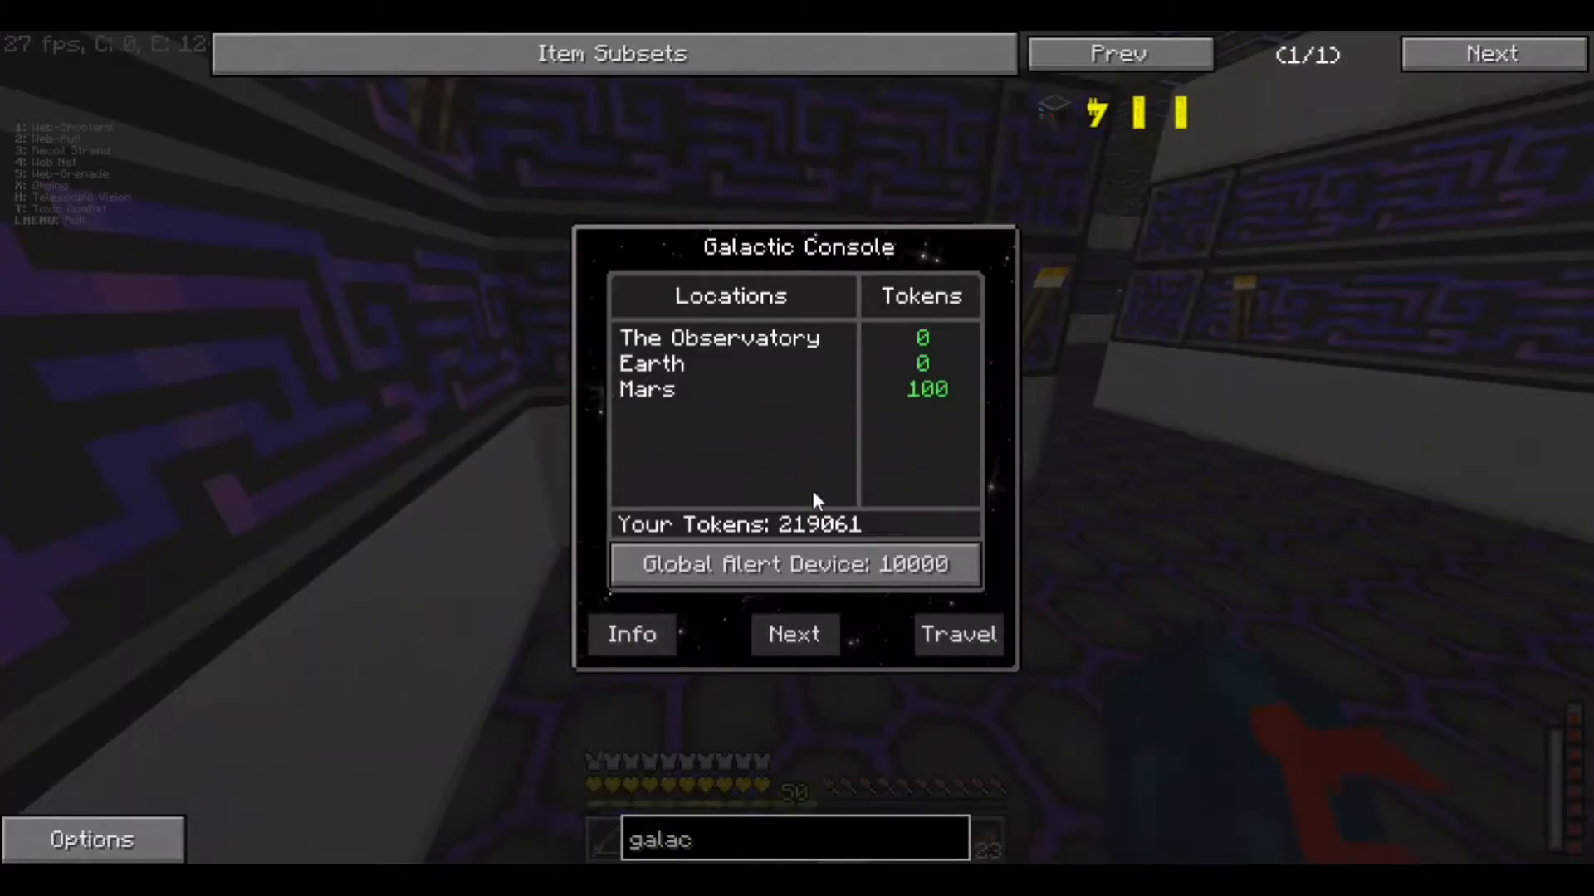
pyautogui.click(715, 365)
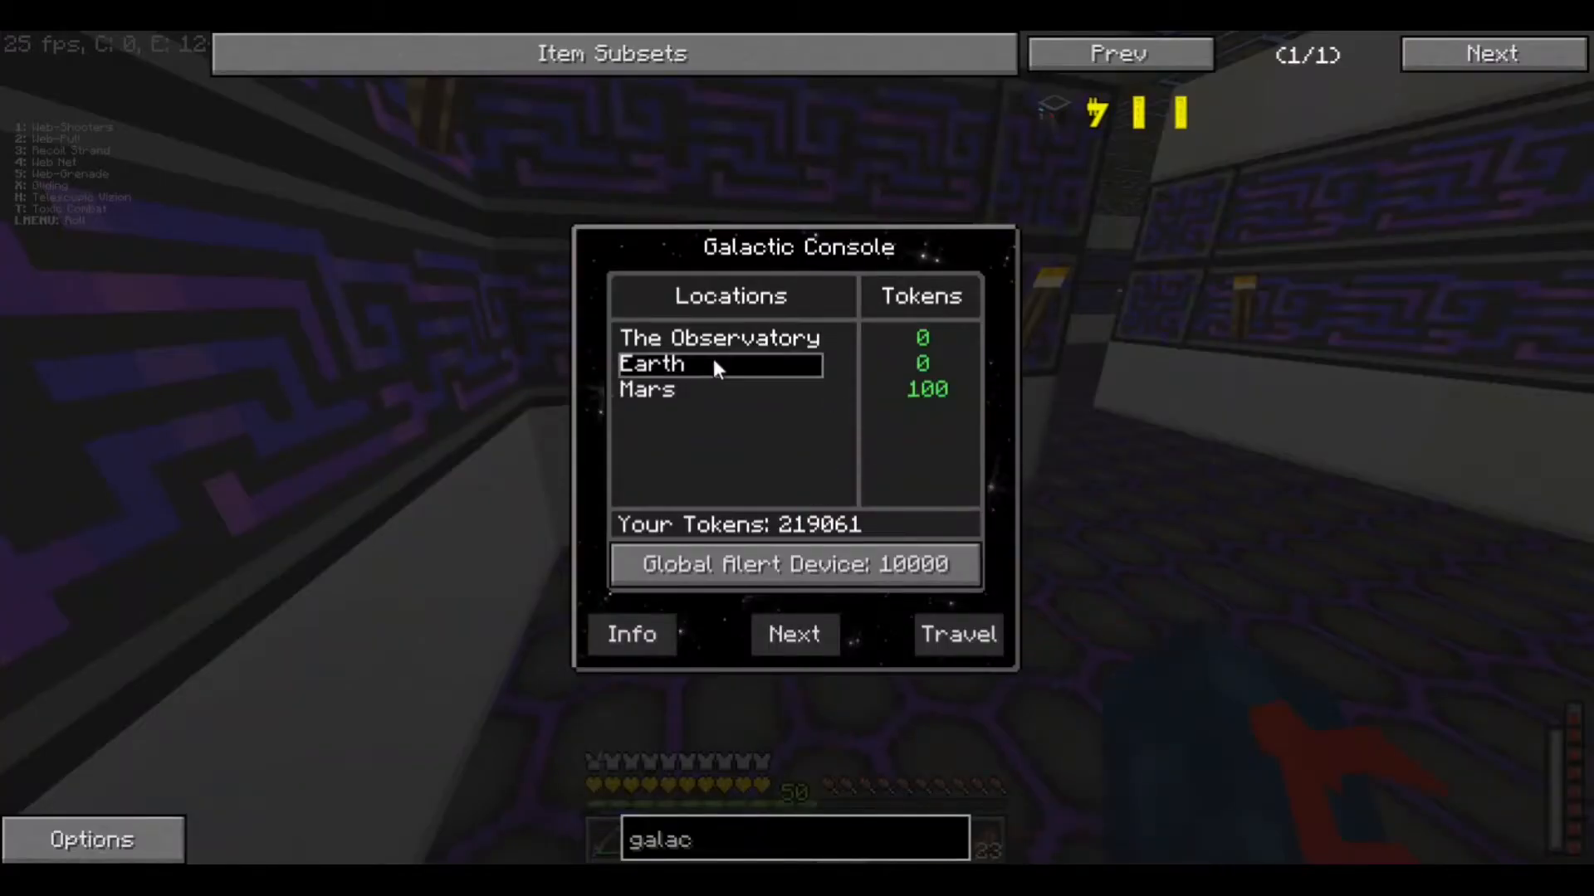
pyautogui.click(671, 390)
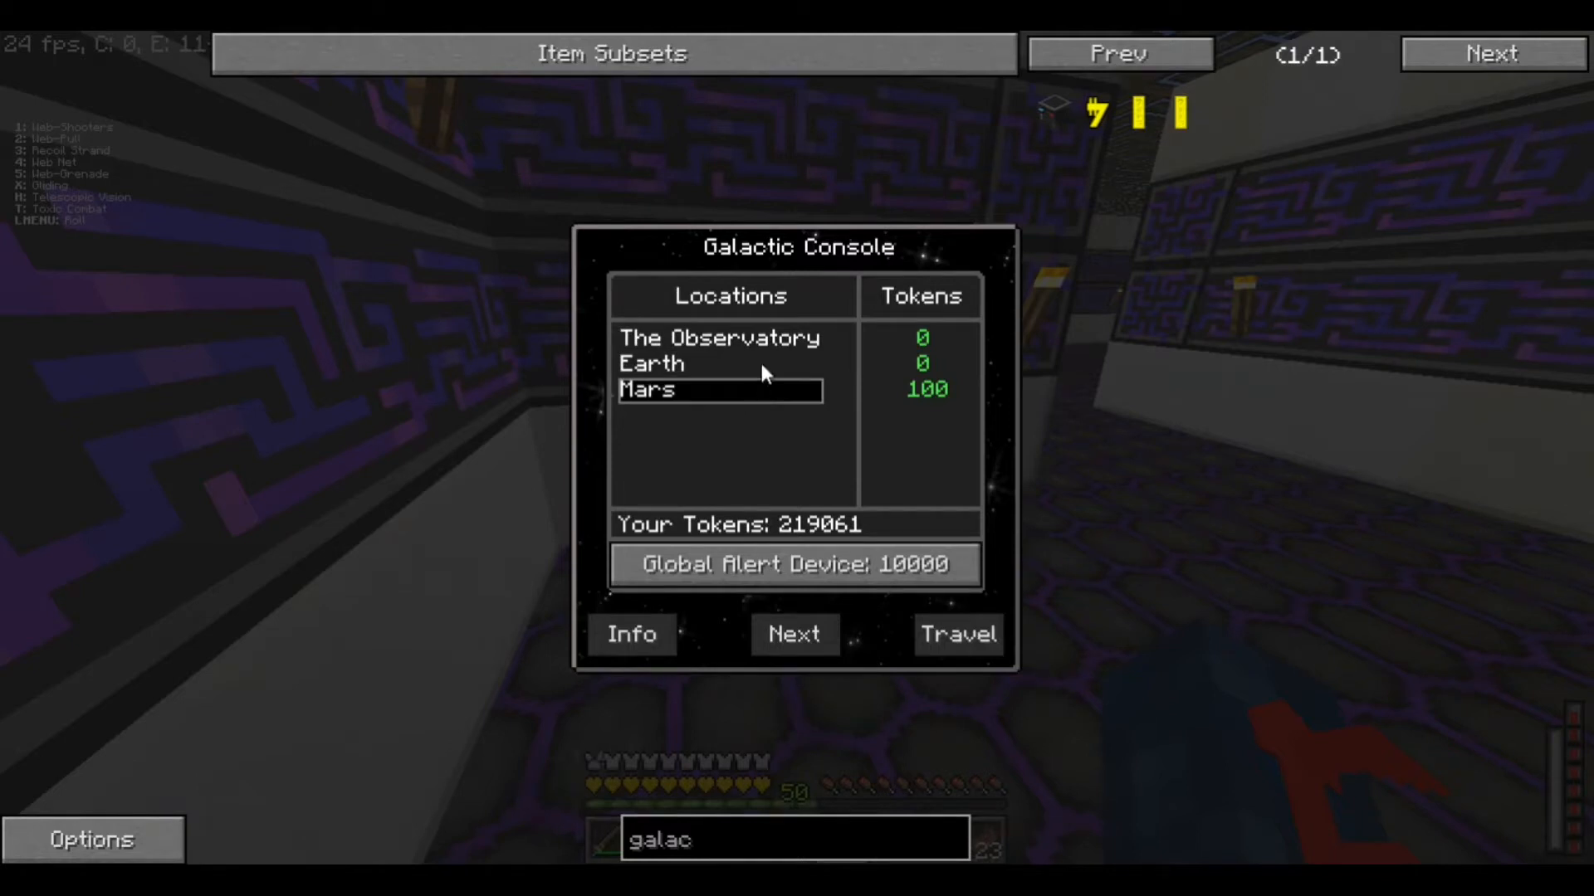
pyautogui.moveTo(799, 345)
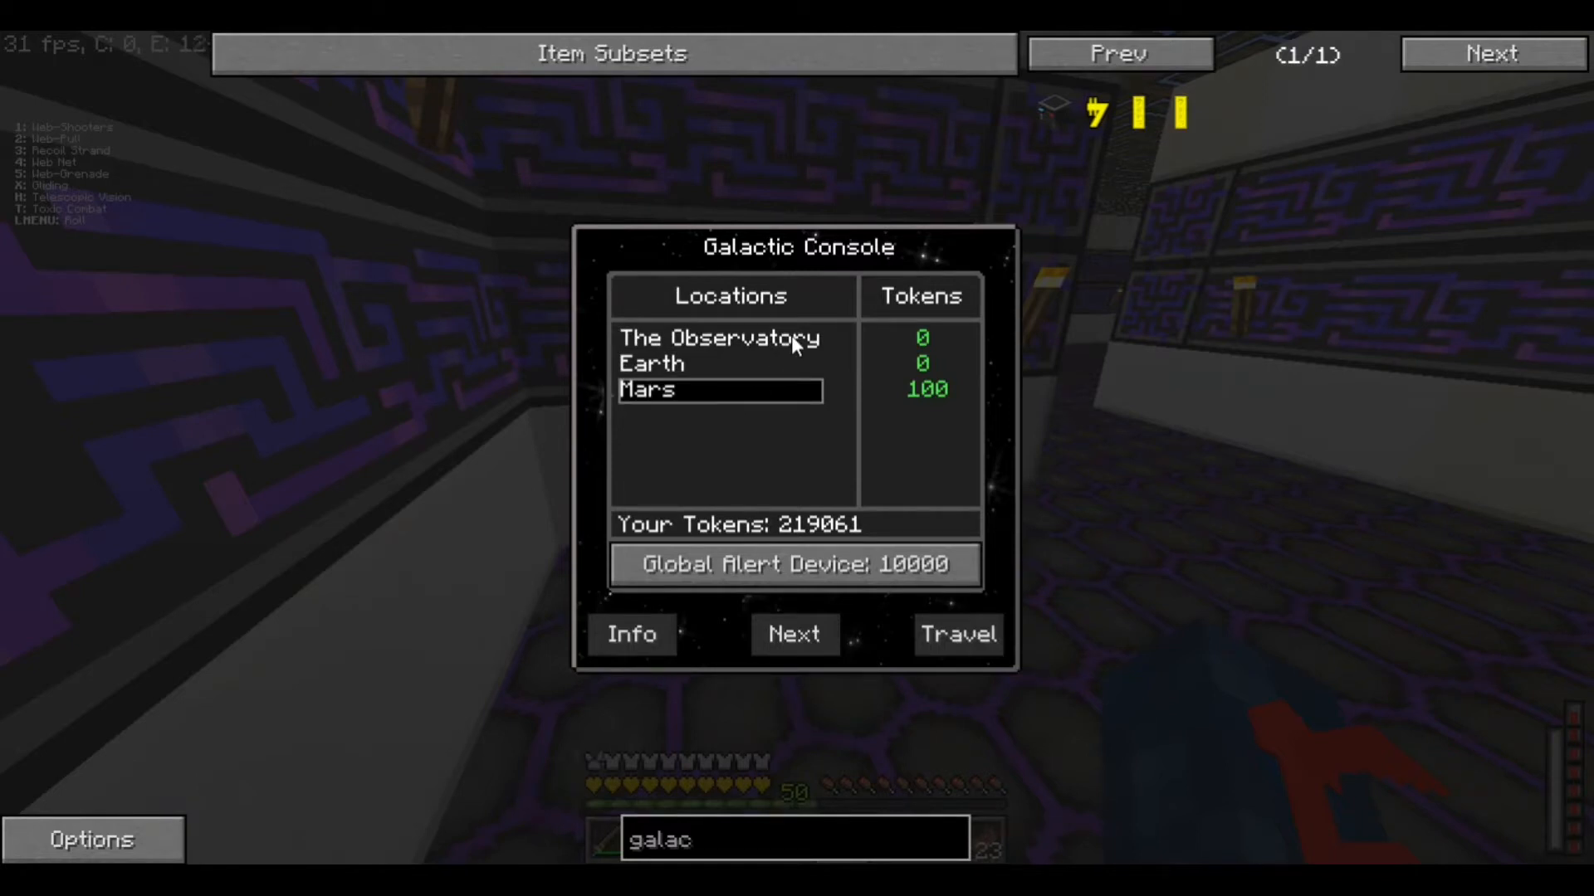
pyautogui.moveTo(734, 367)
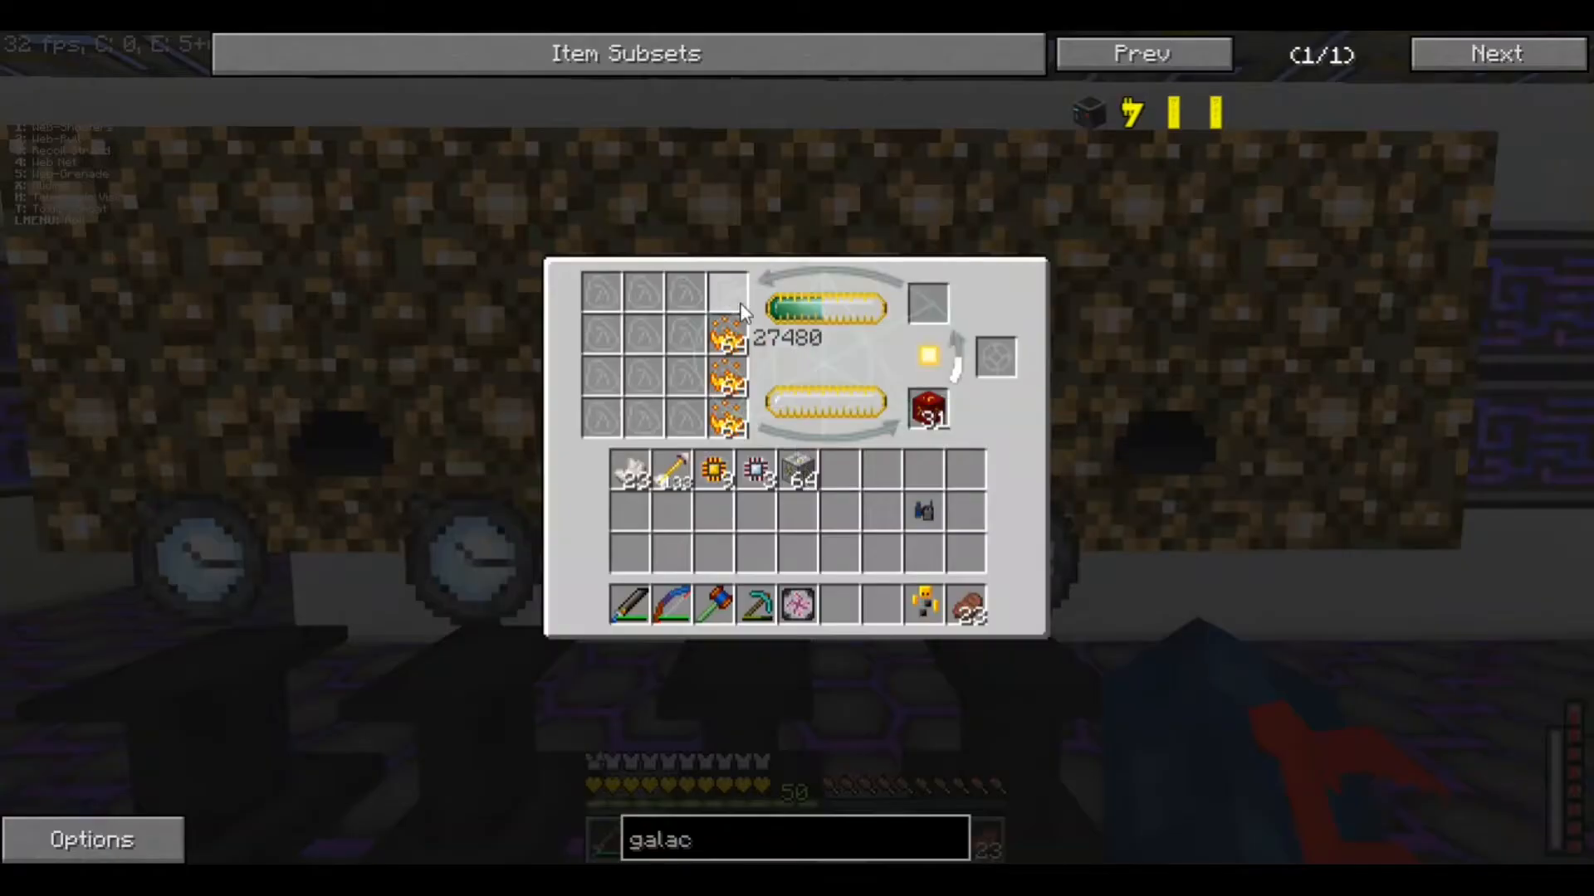
# Equip the black-and-purple suit from the inventory and open the chest beside the furnaces
pyautogui.press('Escape')
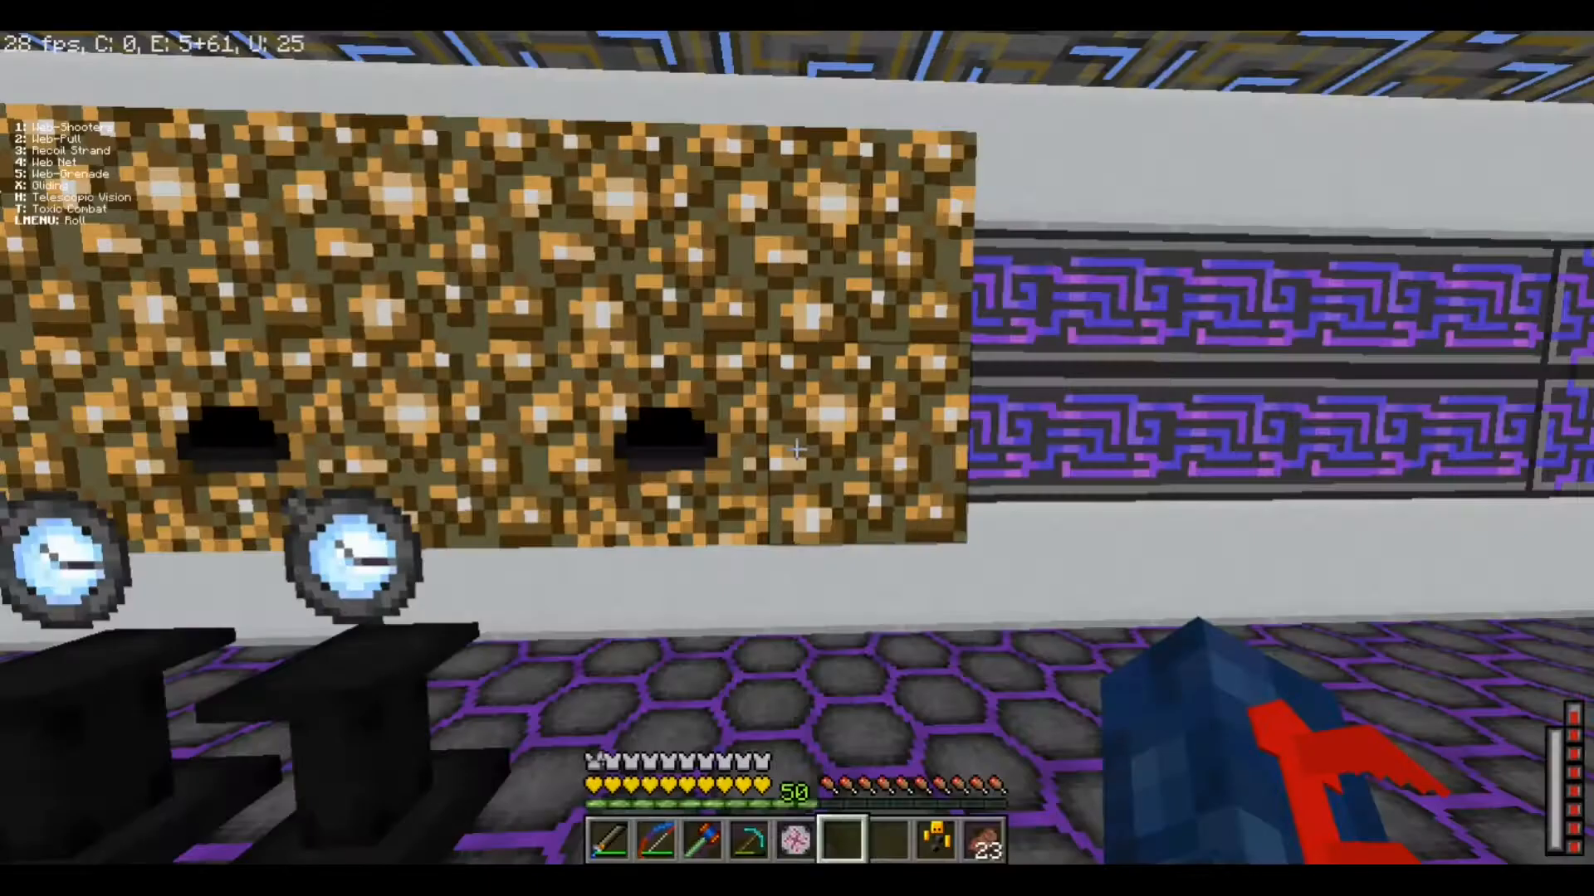
pyautogui.press('e')
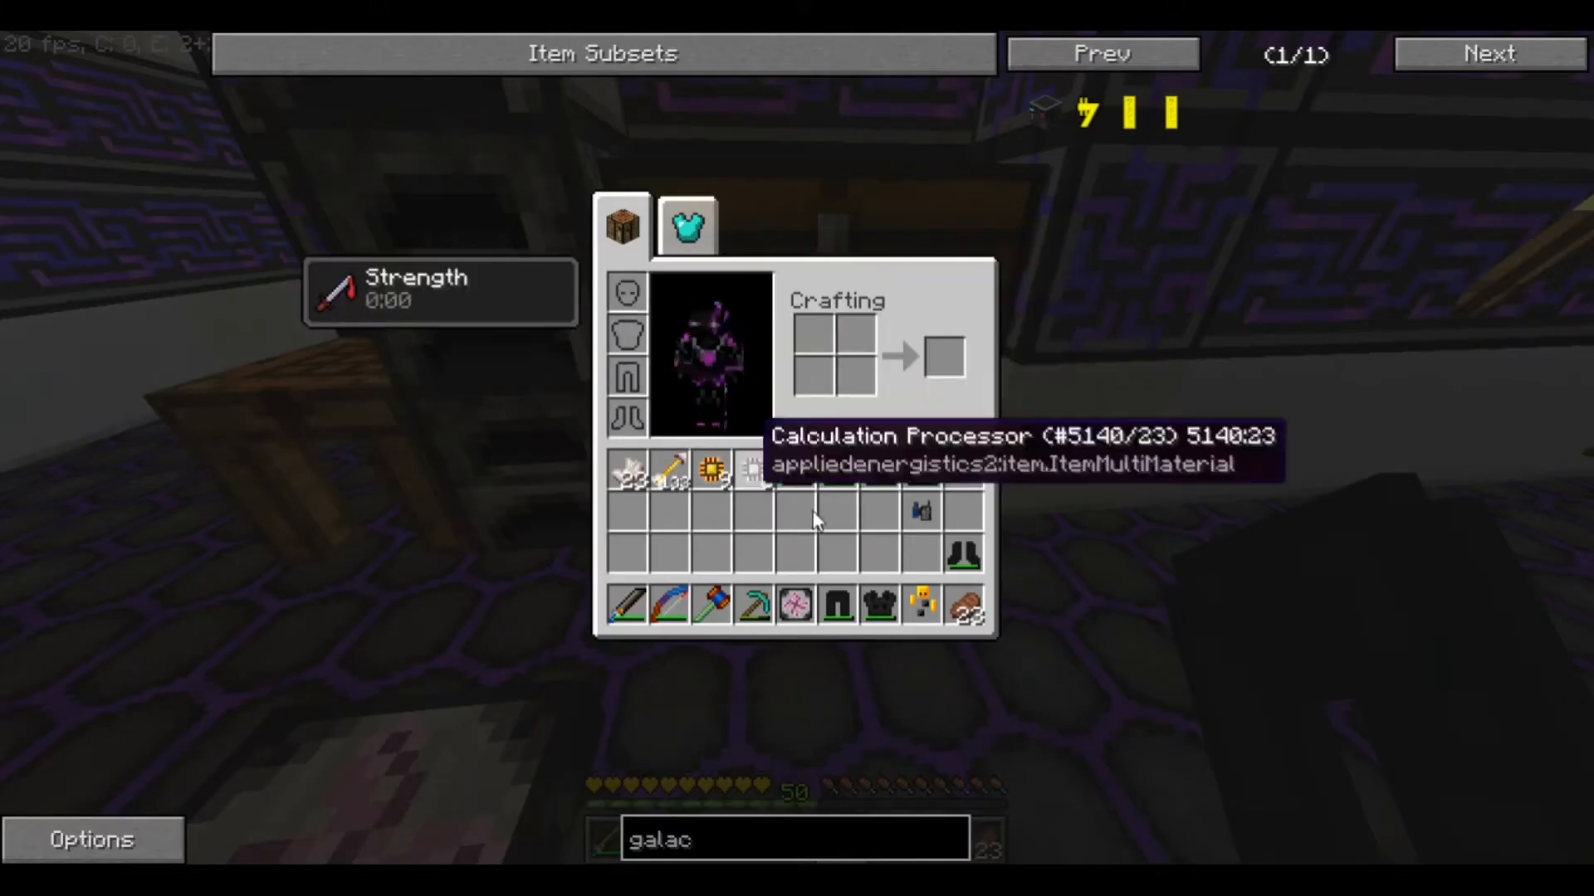
pyautogui.press('Escape')
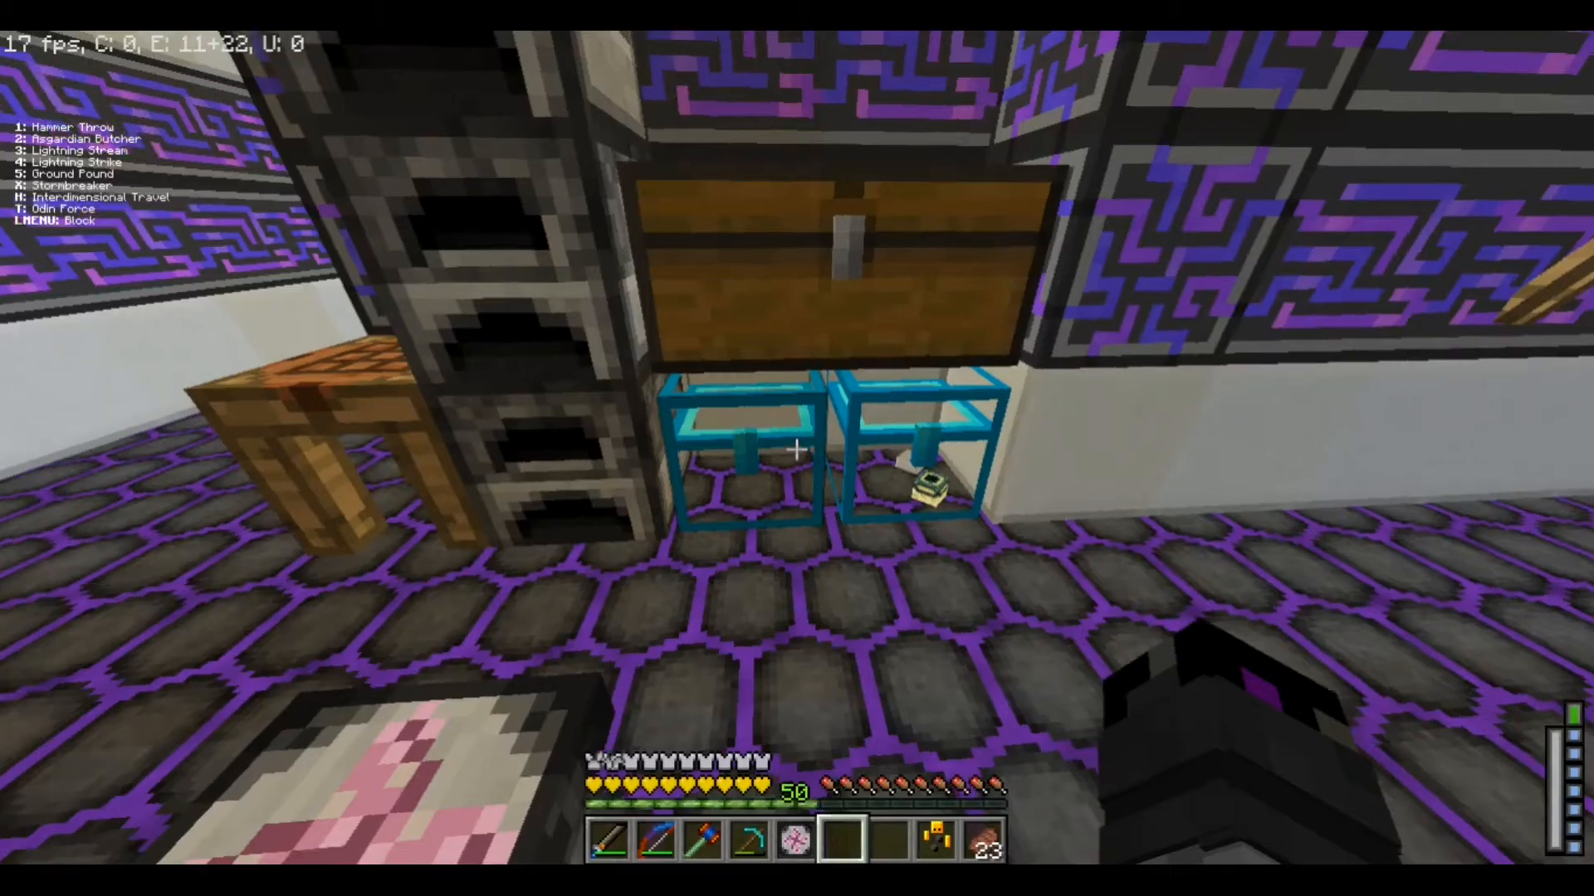
pyautogui.press('e')
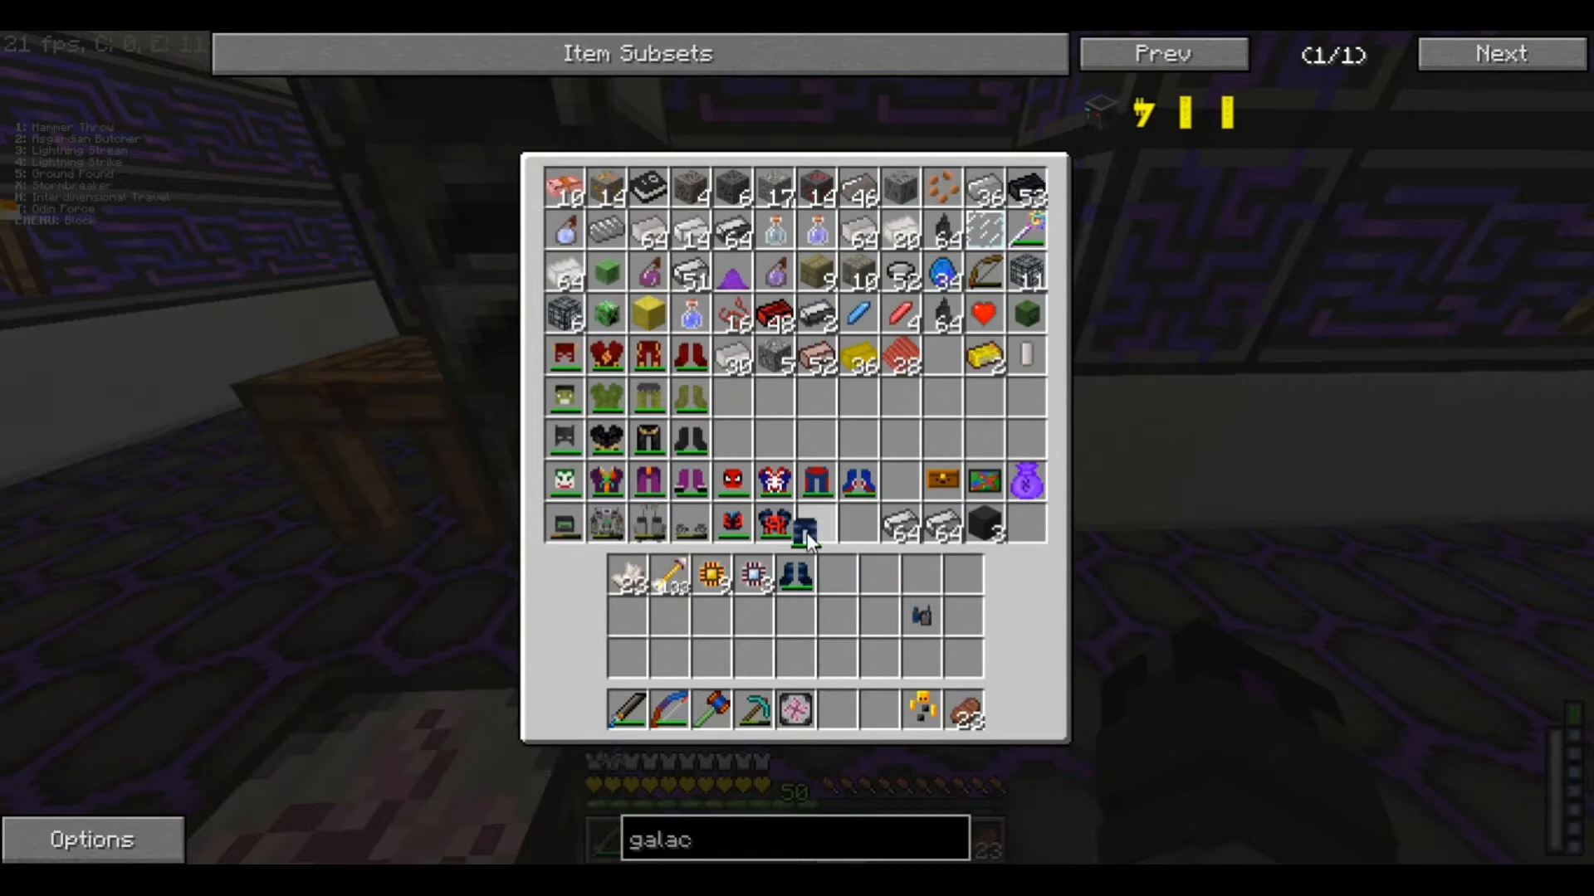
# Open the Ender Chest to review the weapons, tools and stacked items
pyautogui.press('Escape')
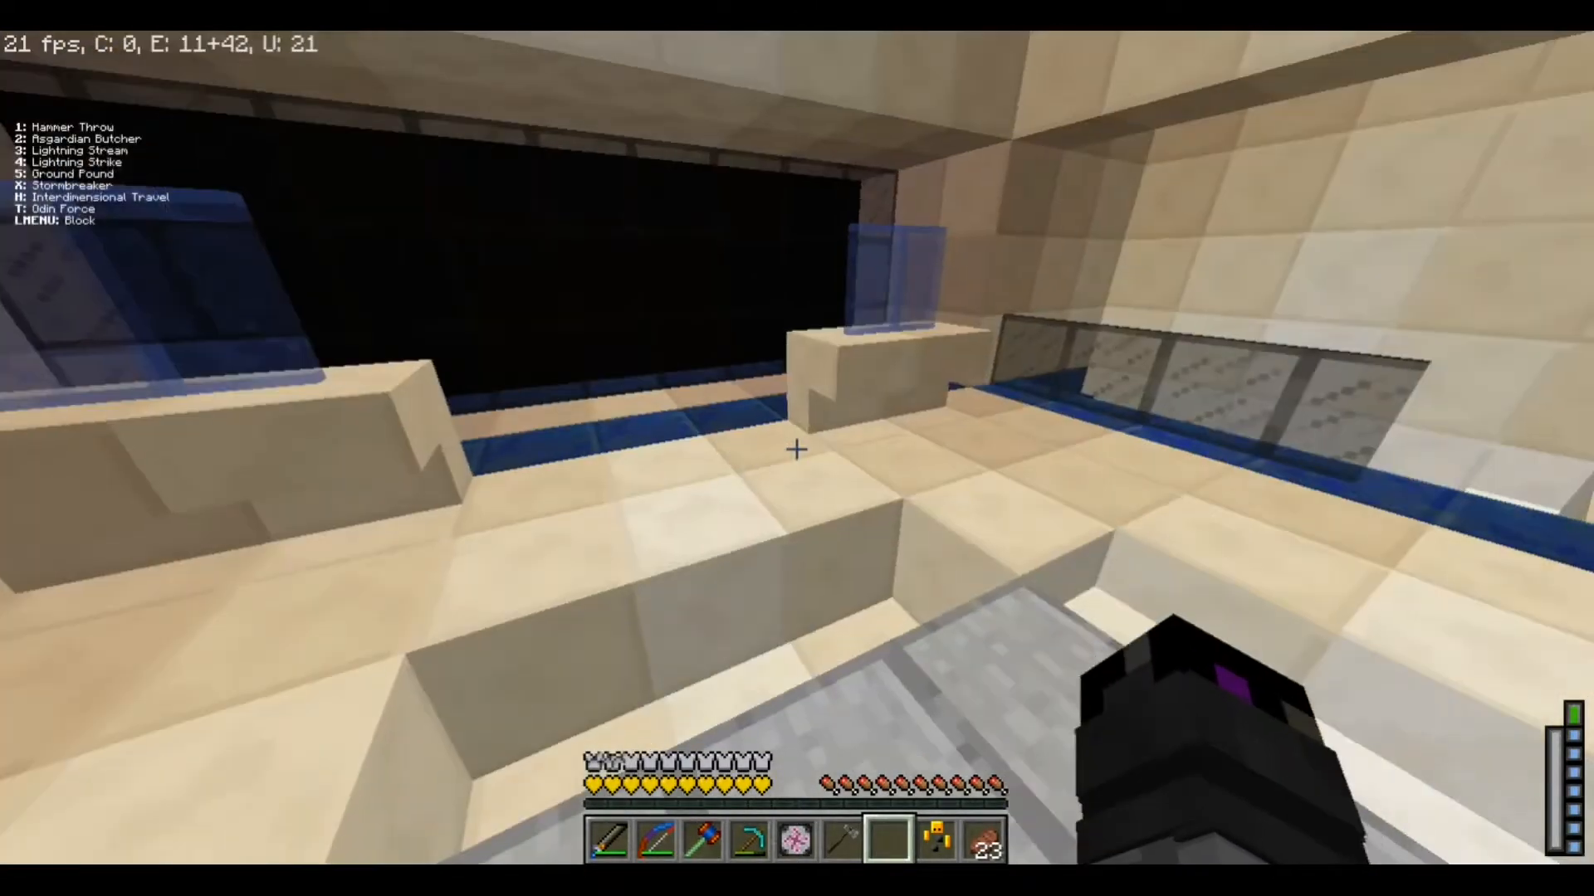
pyautogui.moveTo(794, 449)
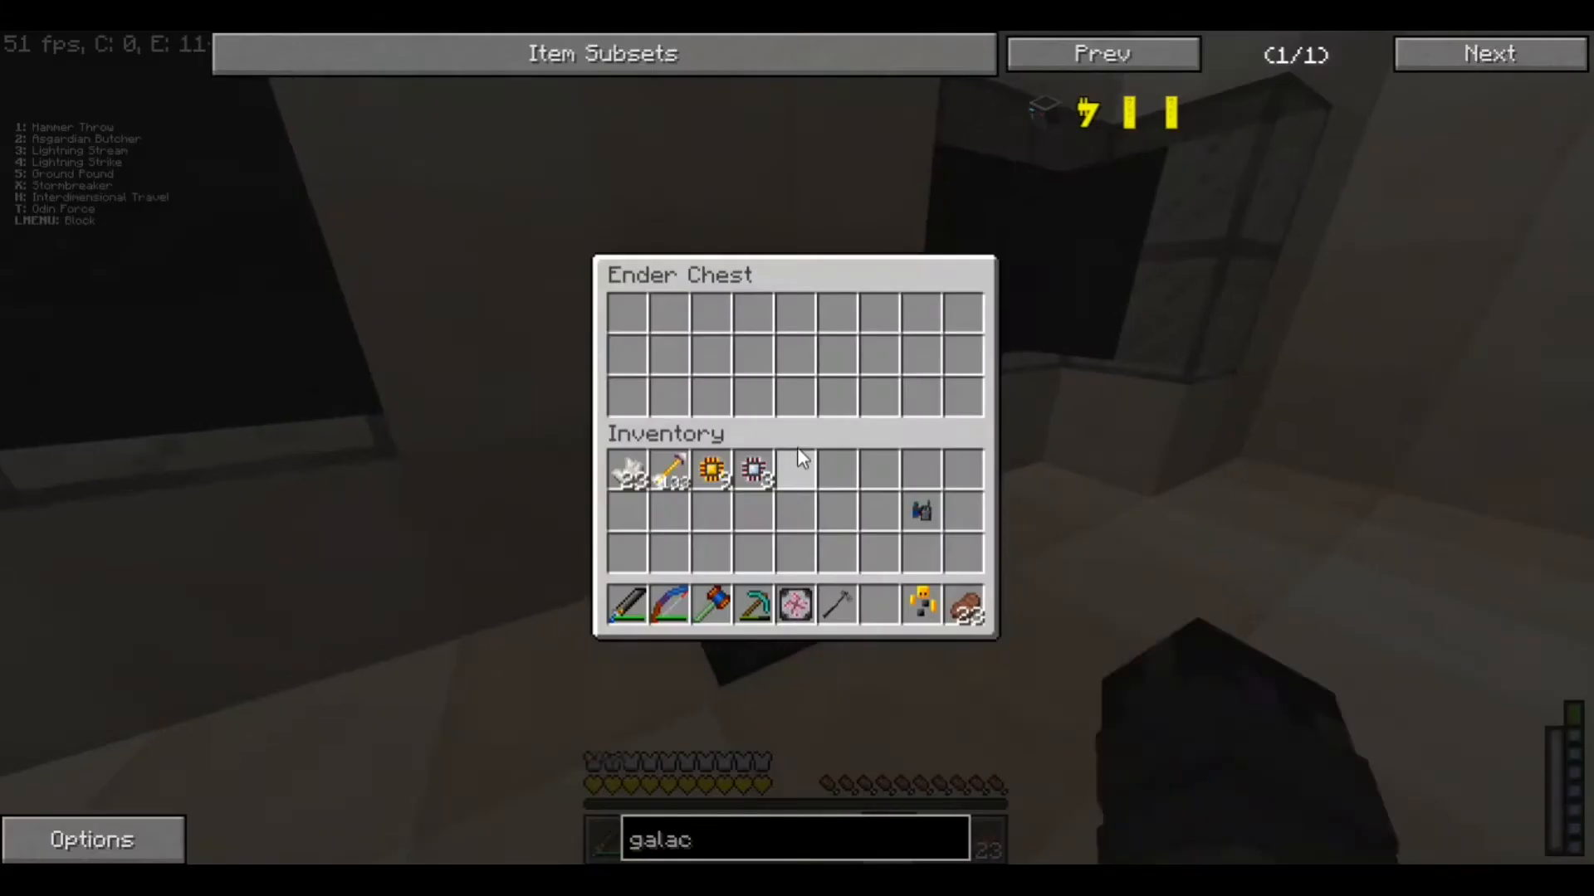
# Close the Ender Chest and walk down the corridor to the Galactic Console
pyautogui.press('Escape')
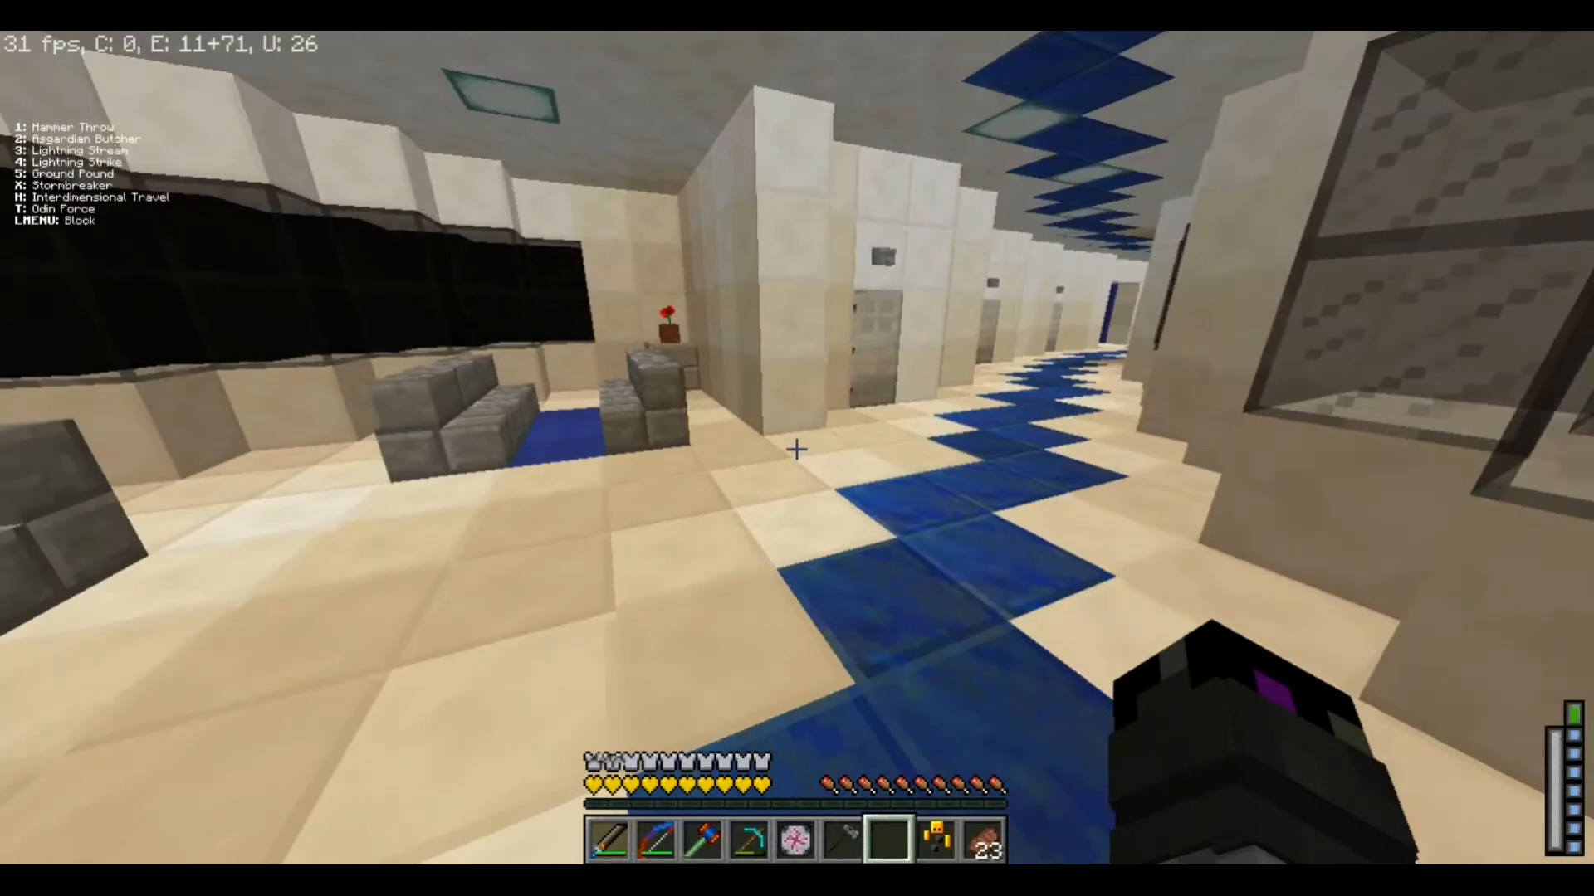
pyautogui.moveTo(796, 449)
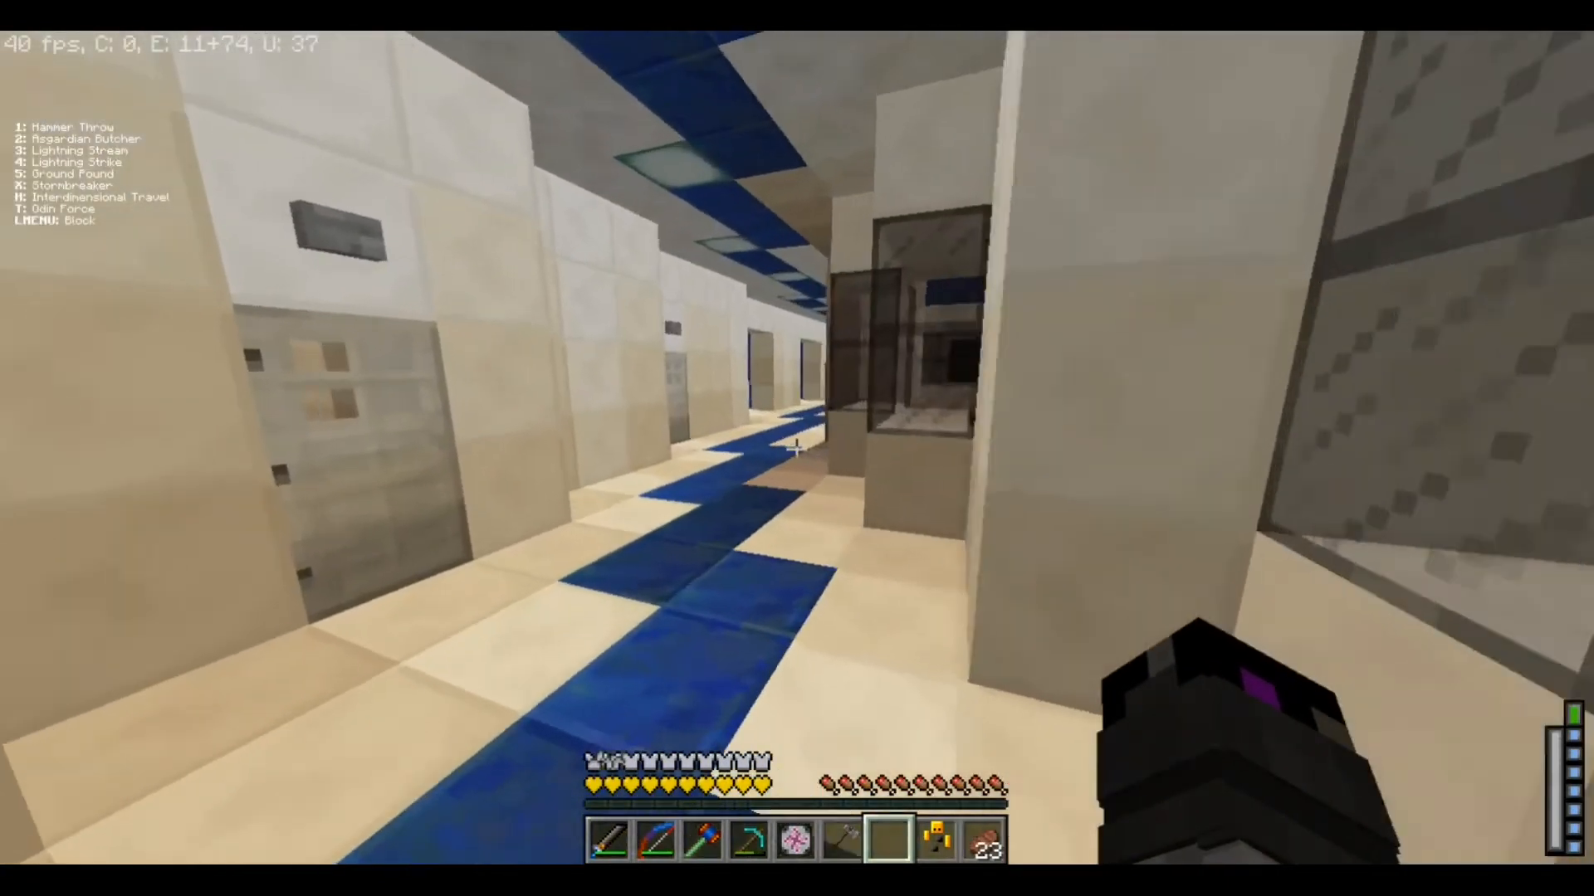
pyautogui.moveTo(797, 448)
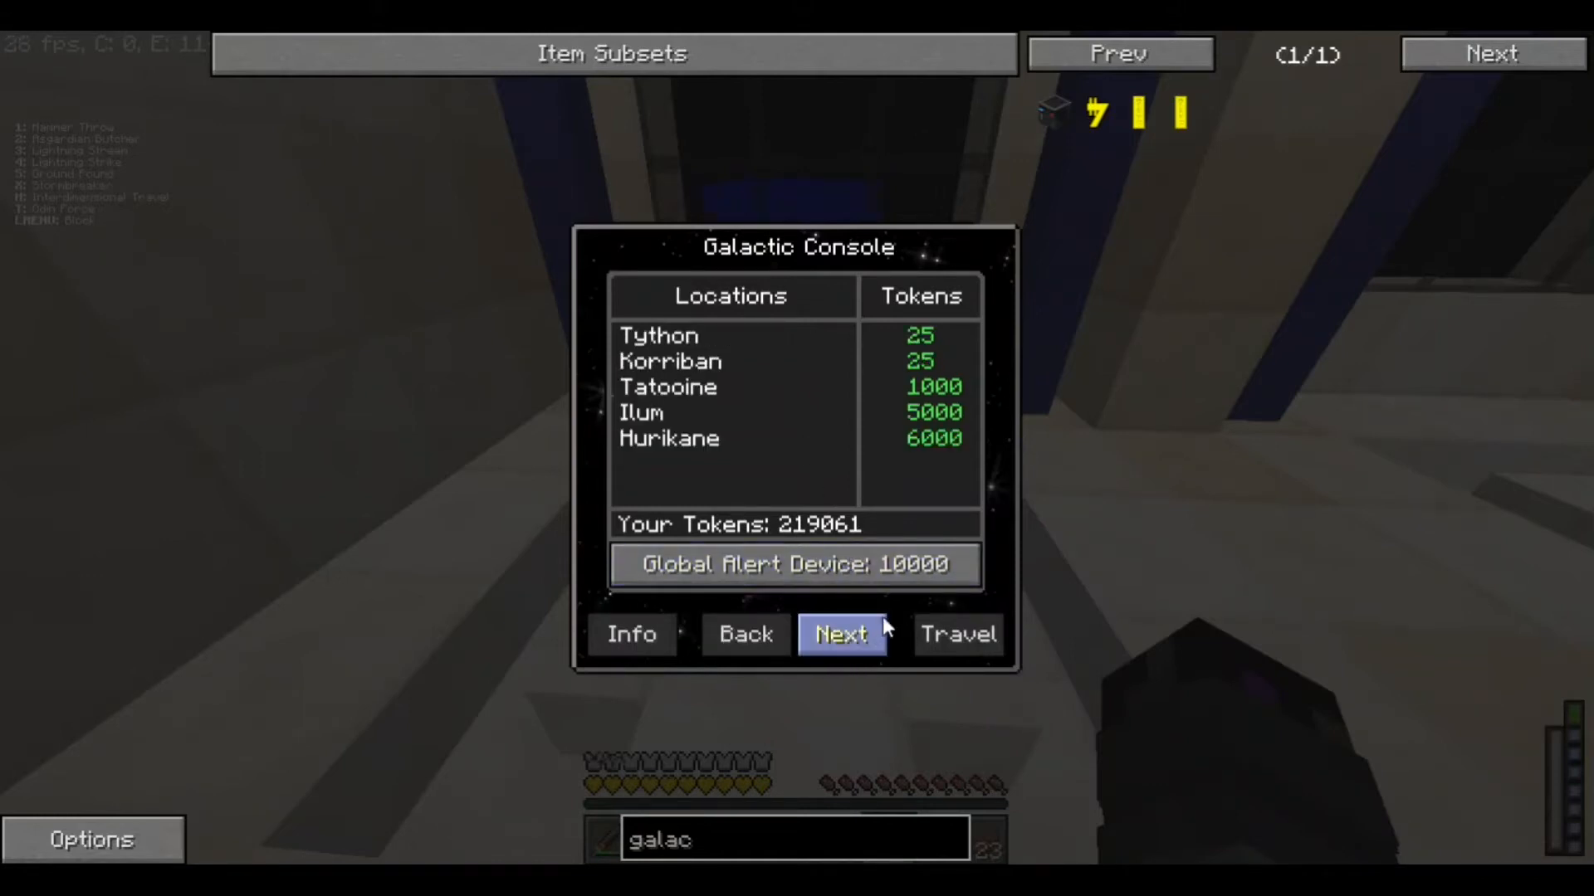
pyautogui.moveTo(896, 686)
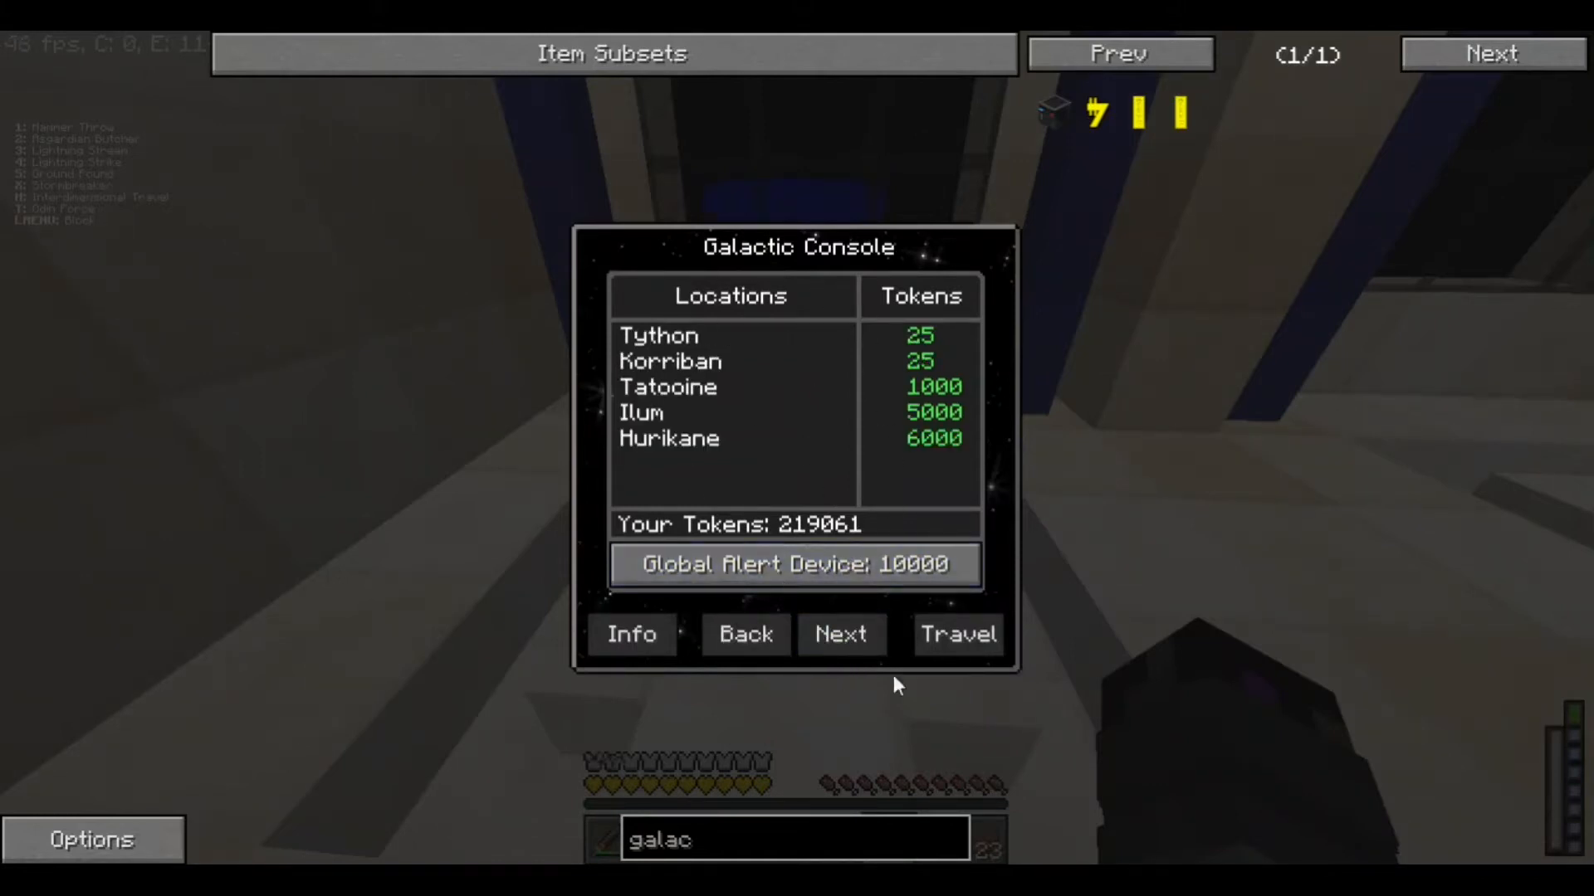
pyautogui.moveTo(722, 425)
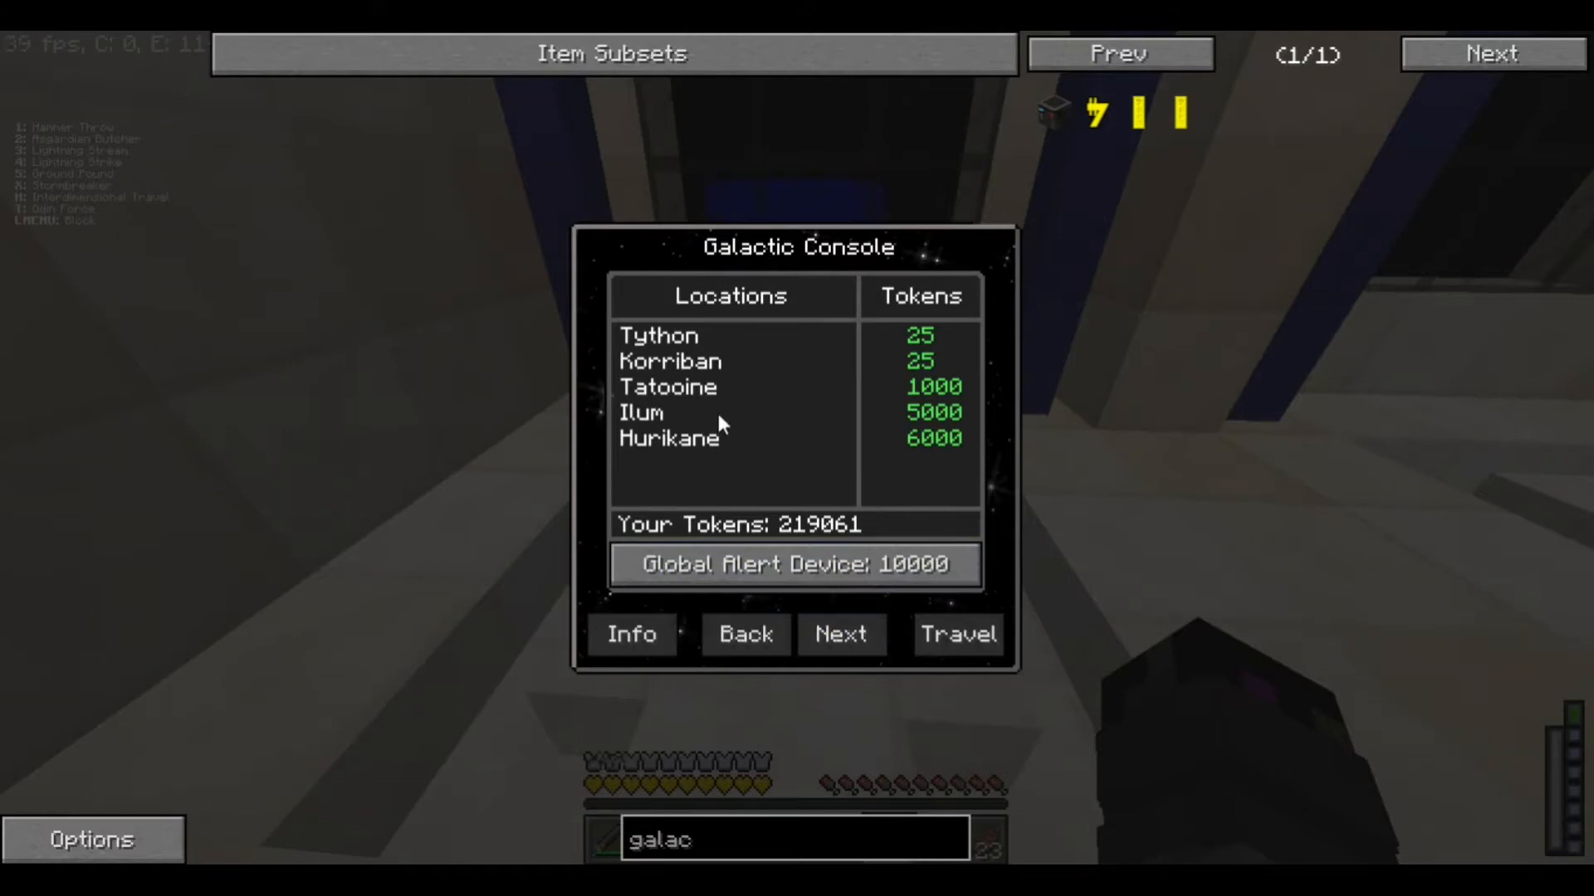
pyautogui.moveTo(784, 489)
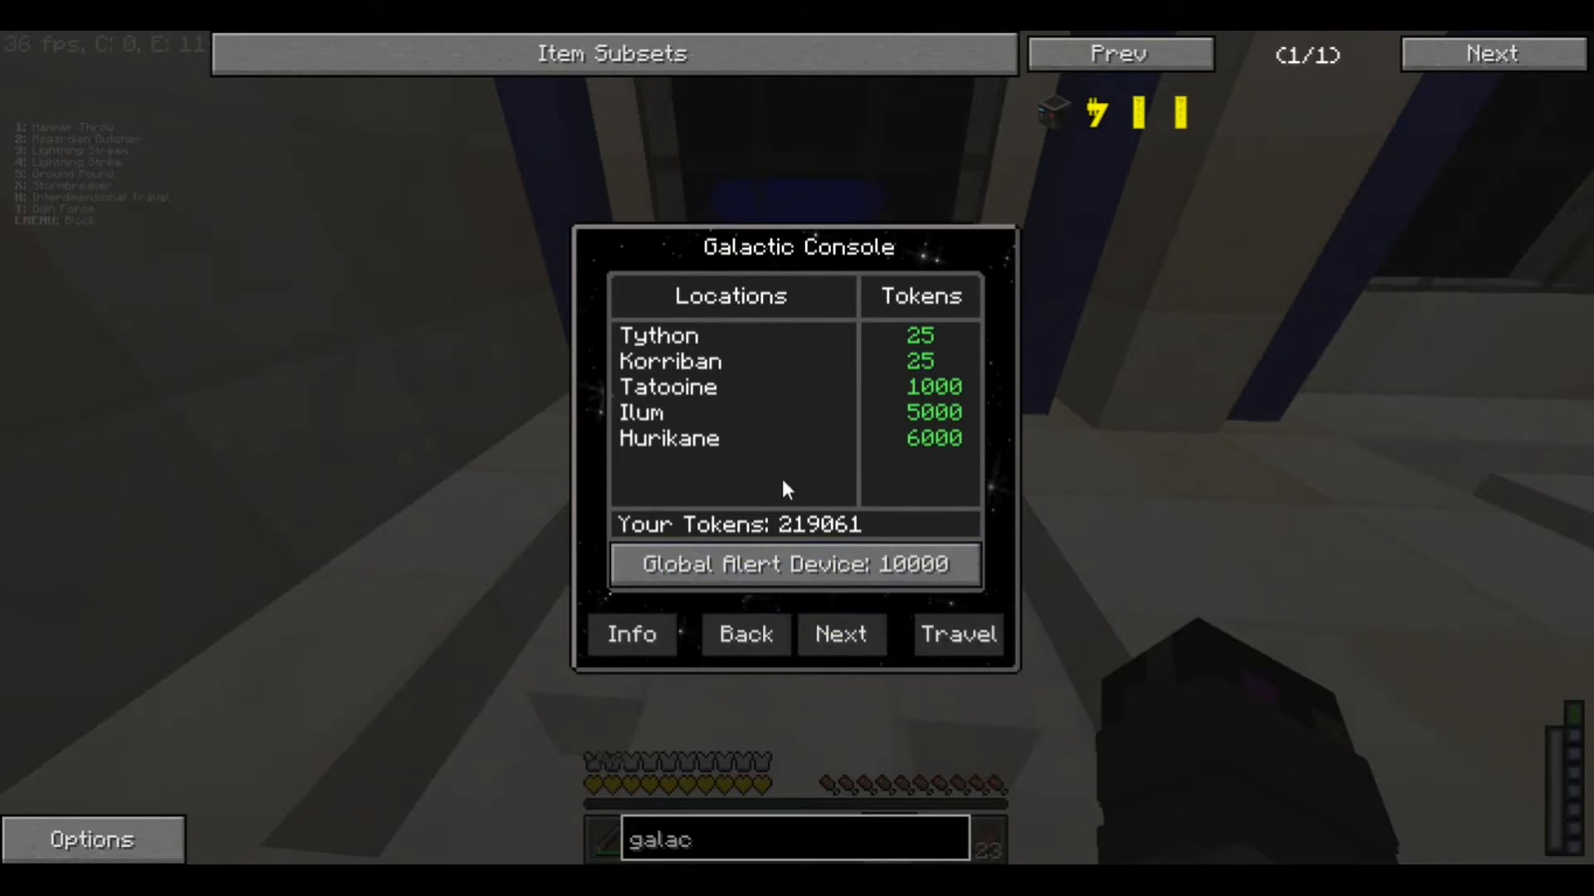
pyautogui.moveTo(711, 355)
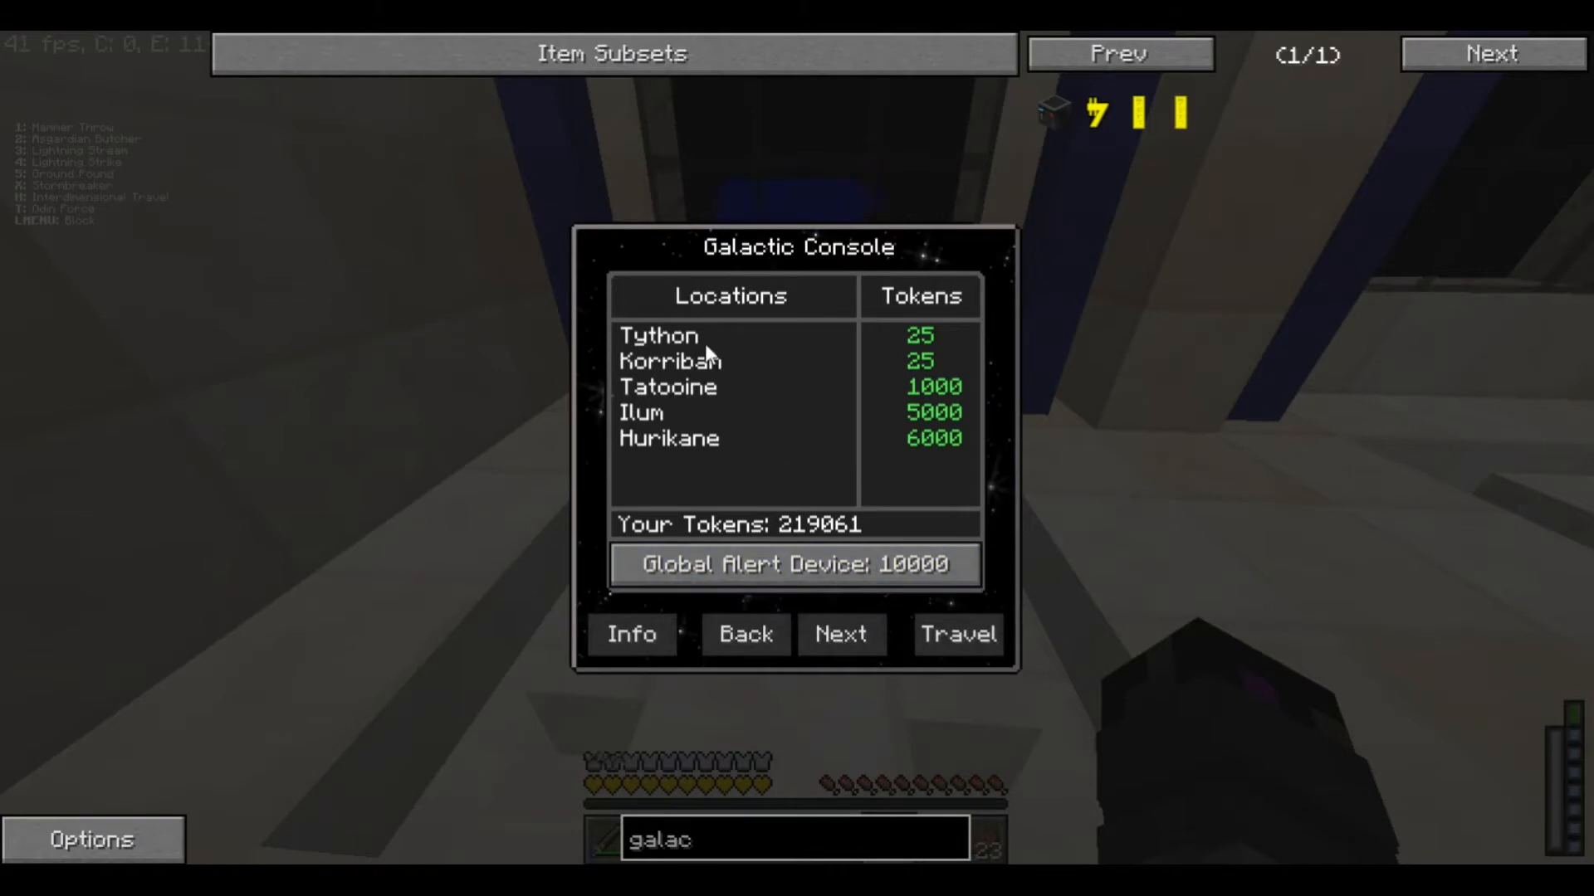
# Select Tython in the Galactic Console, travel there and enter the temple hall
pyautogui.click(691, 337)
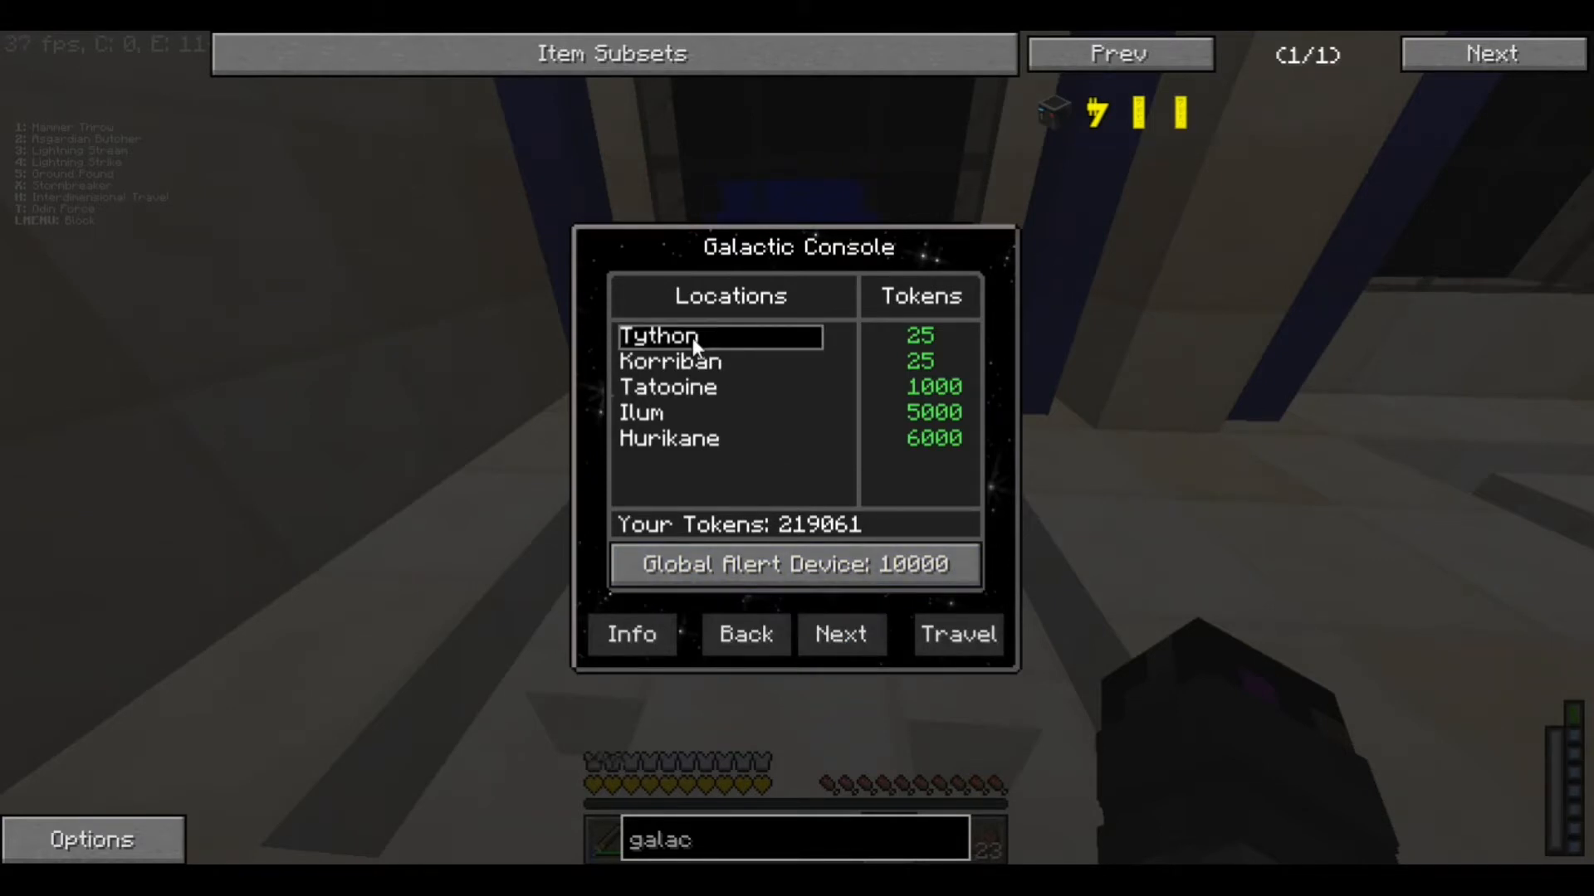
pyautogui.moveTo(725, 368)
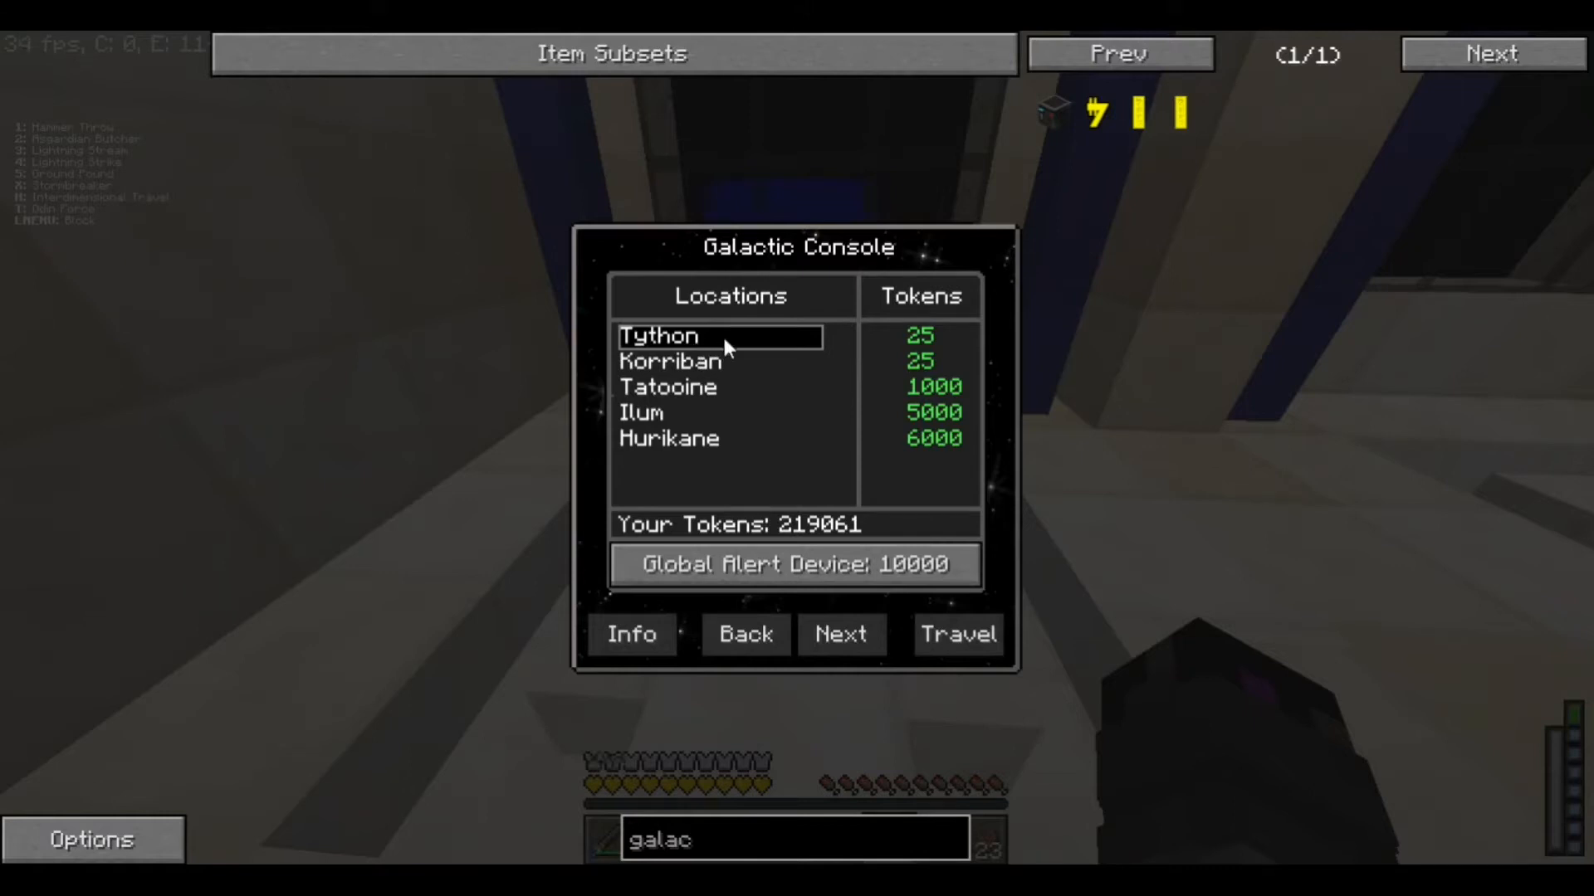
pyautogui.moveTo(680, 364)
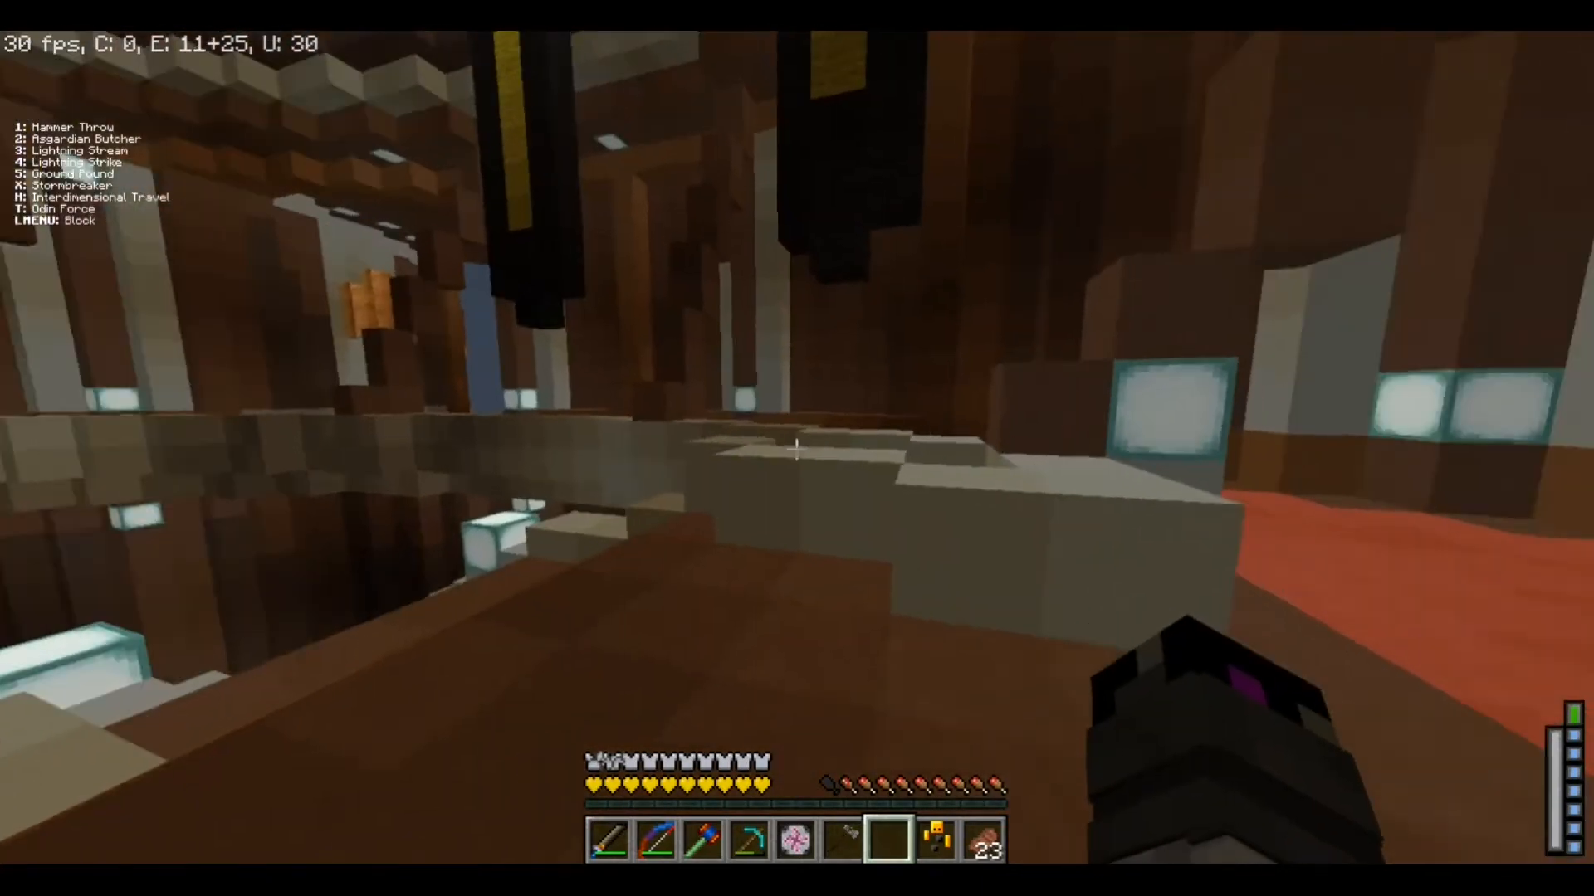
pyautogui.moveTo(797, 451)
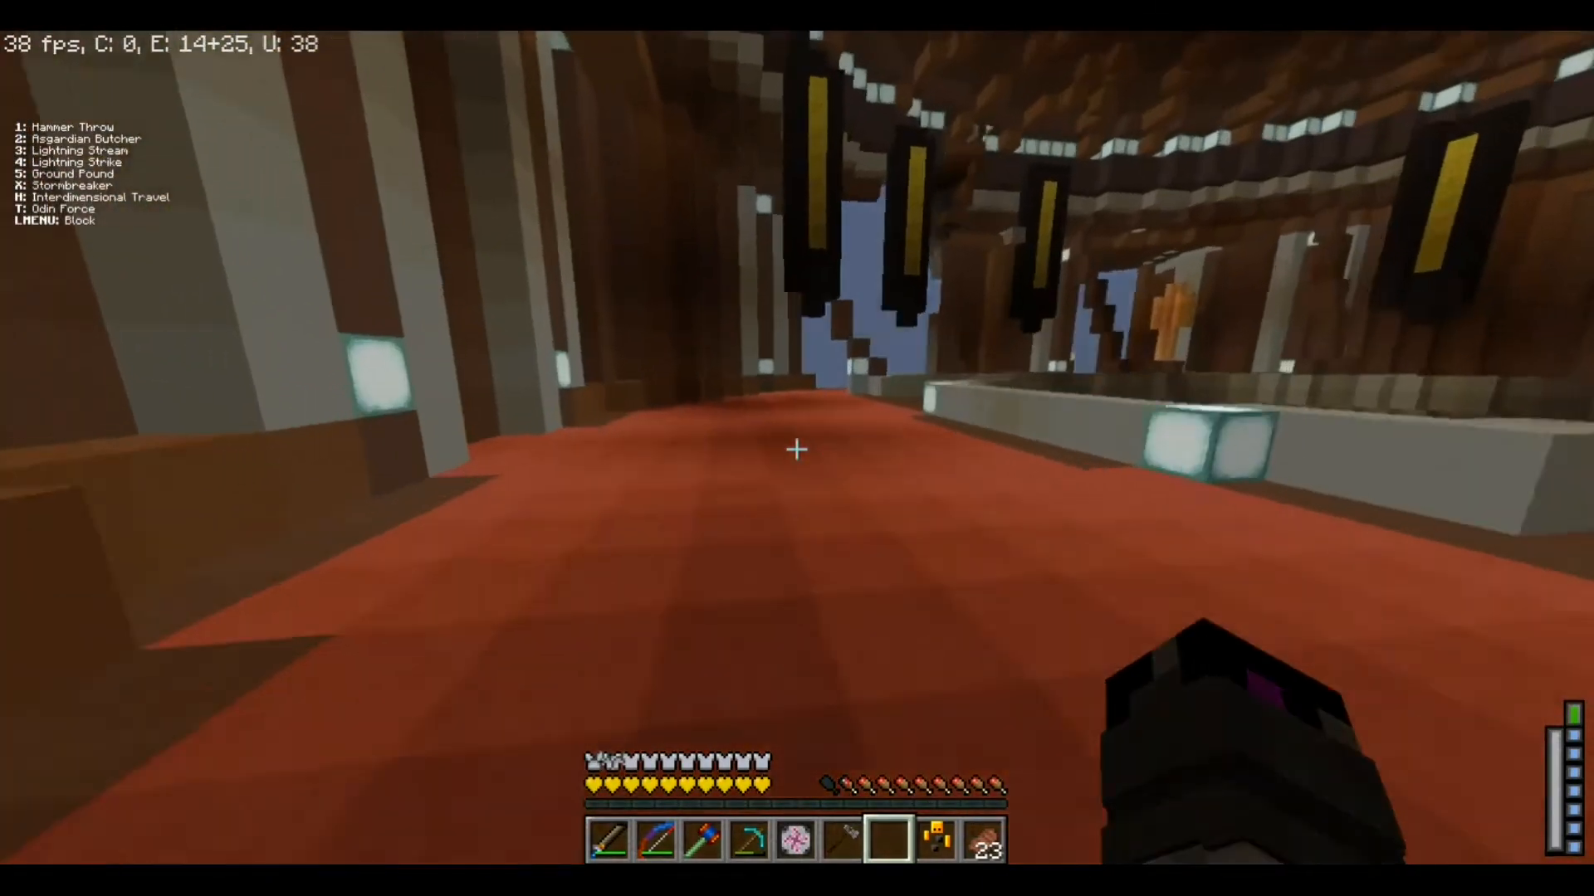
pyautogui.moveTo(794, 450)
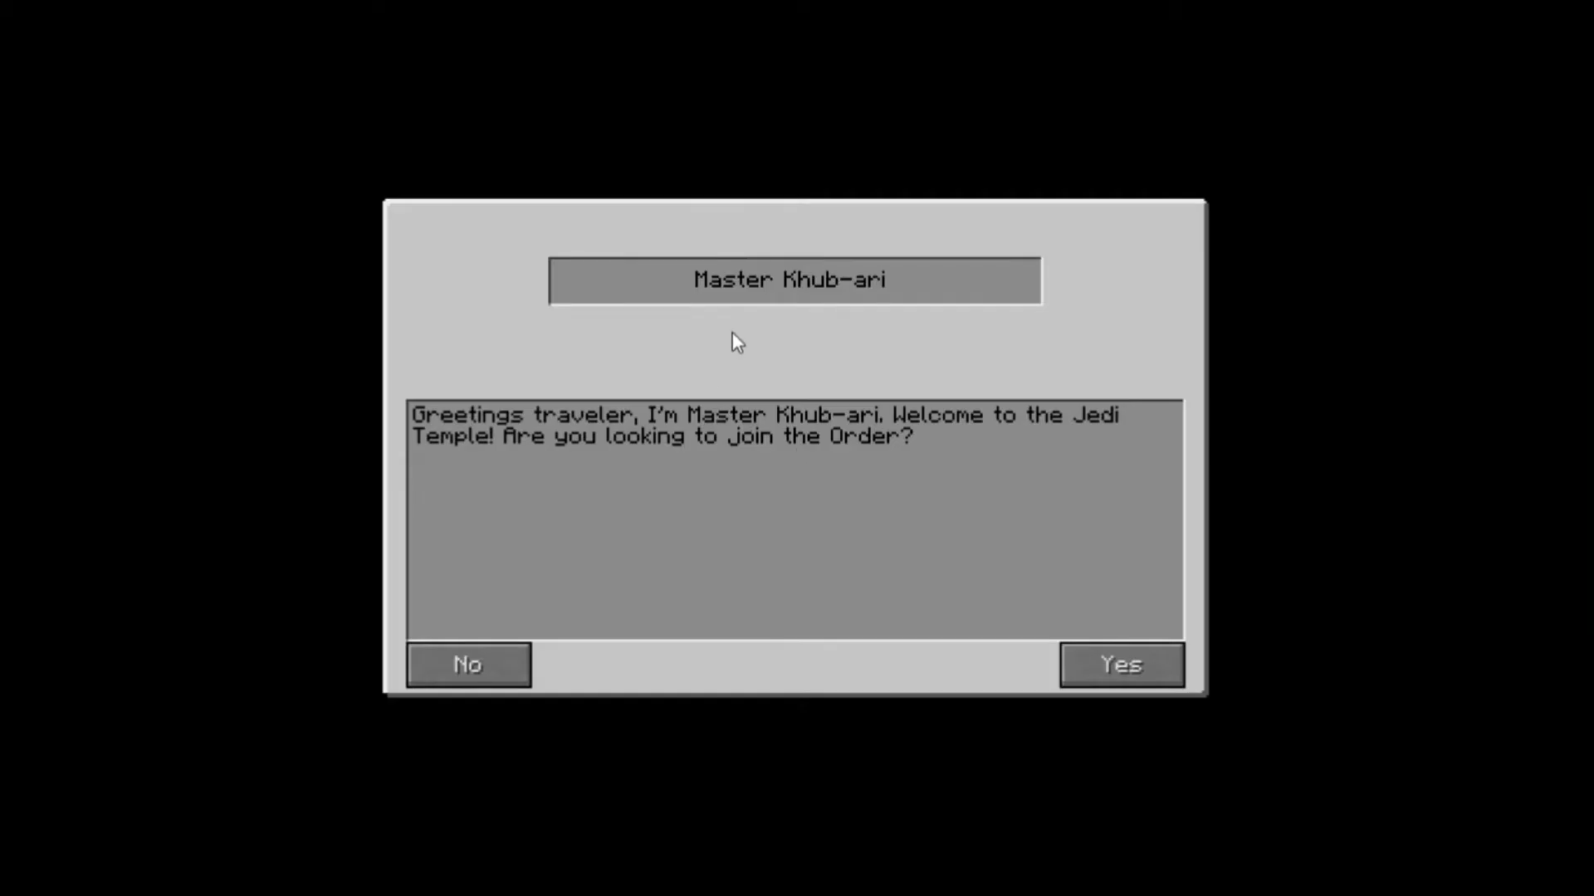
pyautogui.moveTo(901, 399)
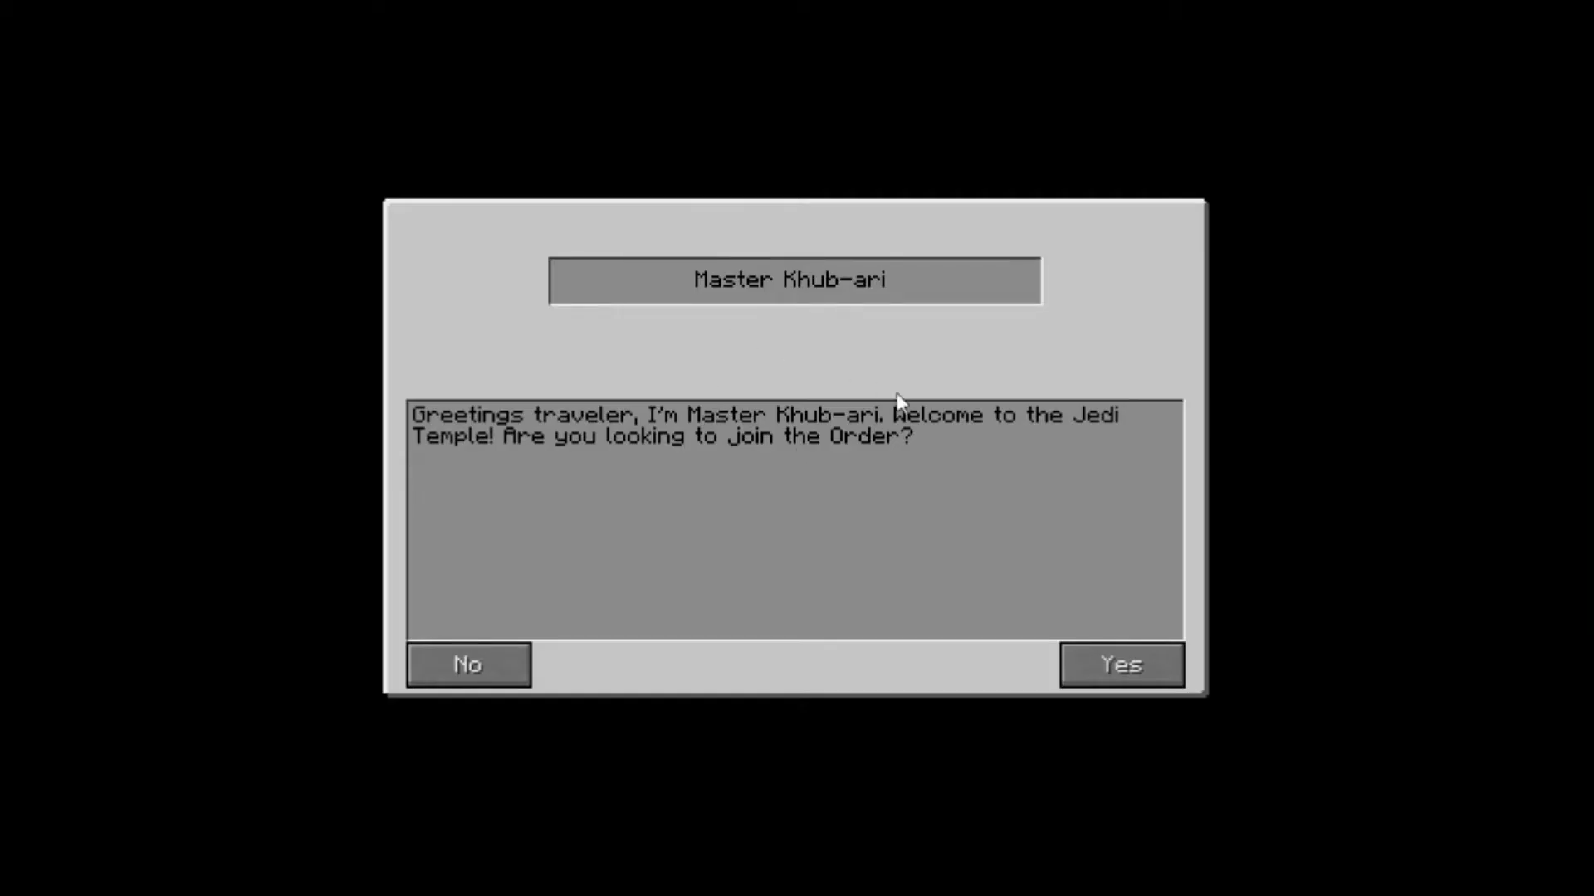
pyautogui.moveTo(1140, 660)
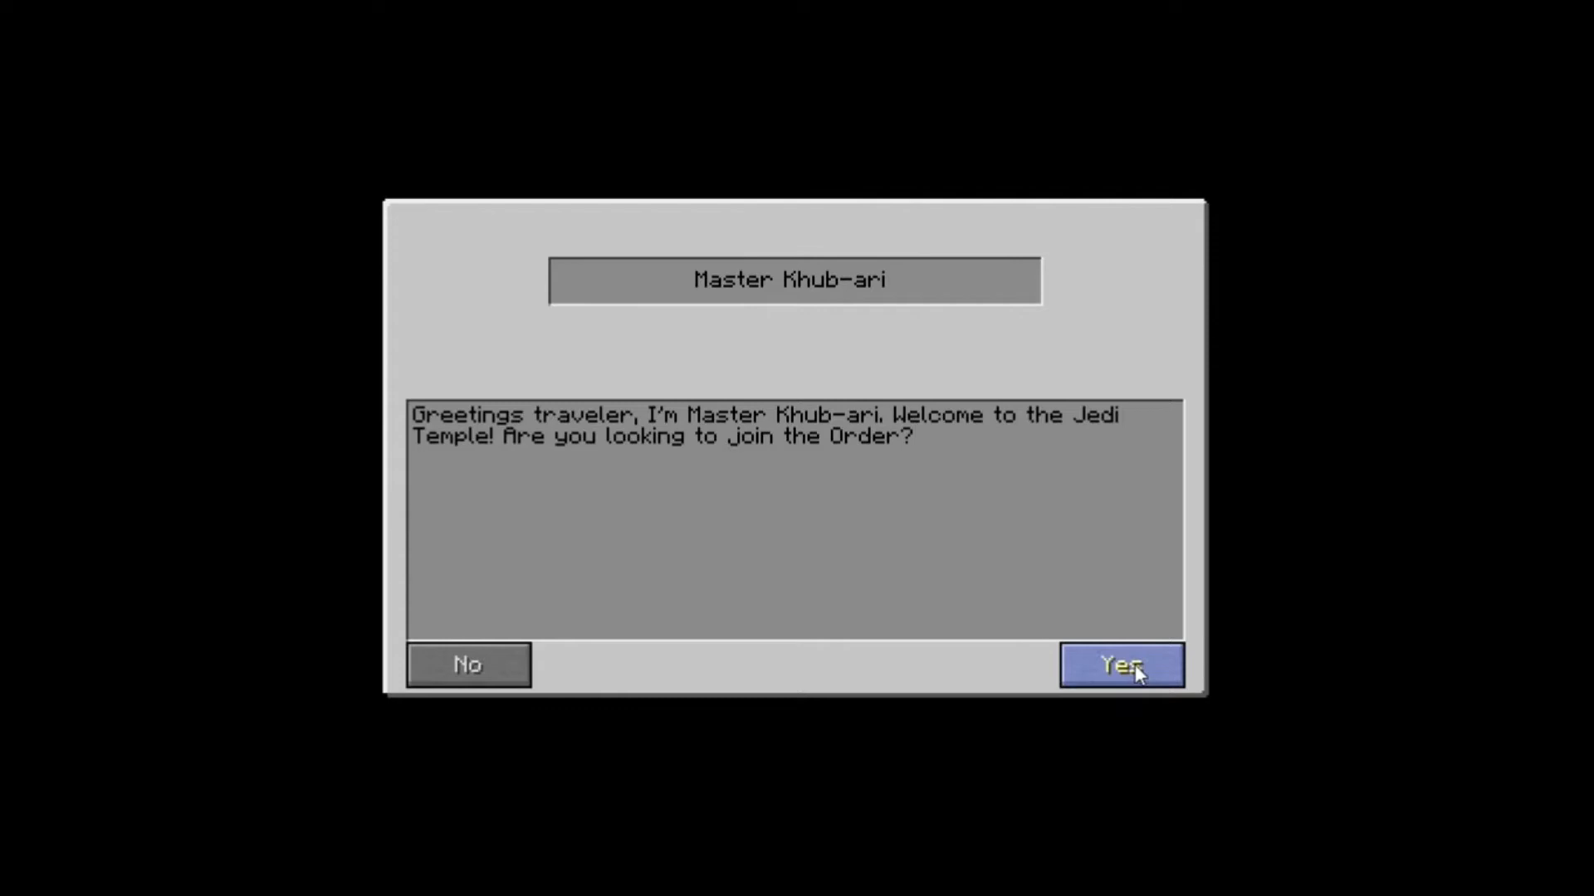
pyautogui.moveTo(1144, 699)
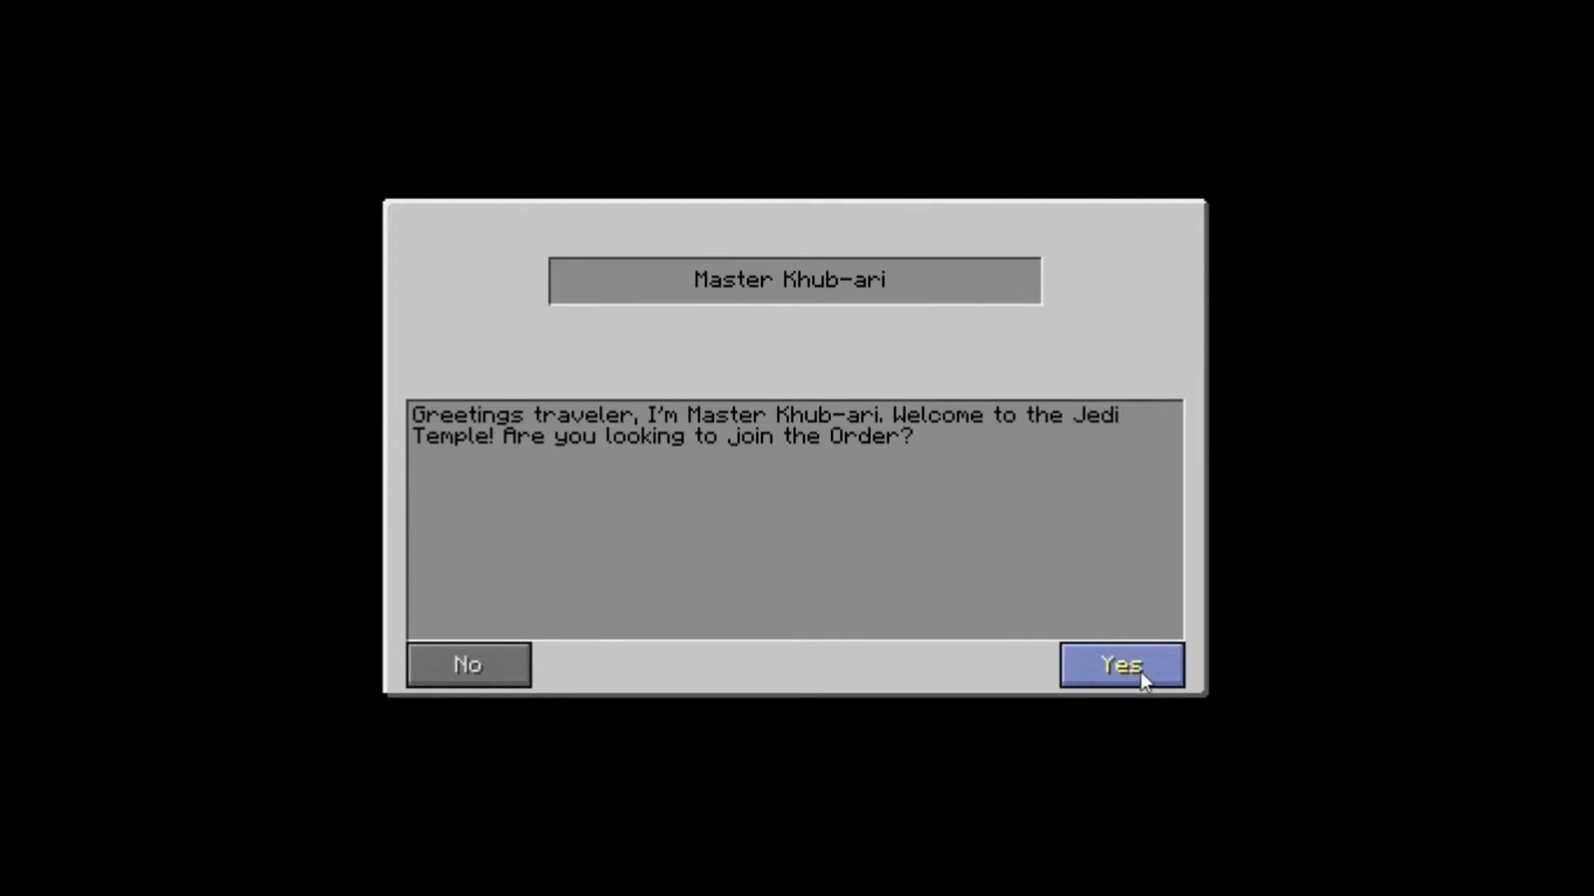
# Talk to Master Khub-ari and answer Yes to joining the Jedi Order
pyautogui.click(1122, 665)
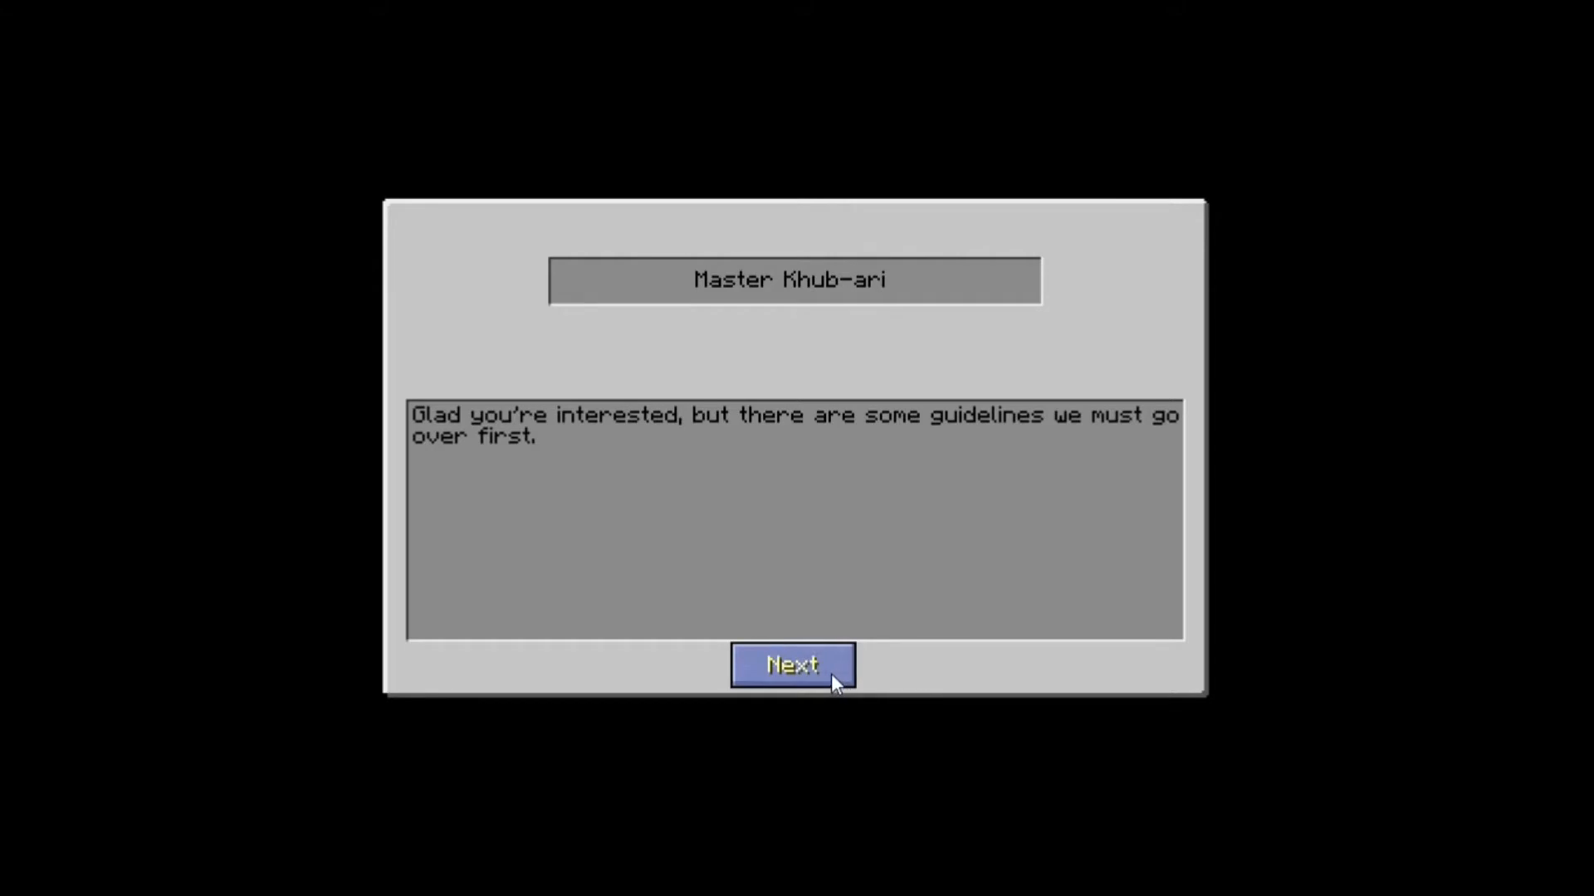
# Page through the Jedi code dialogue until the Accept/Decline prompt appears
pyautogui.click(792, 665)
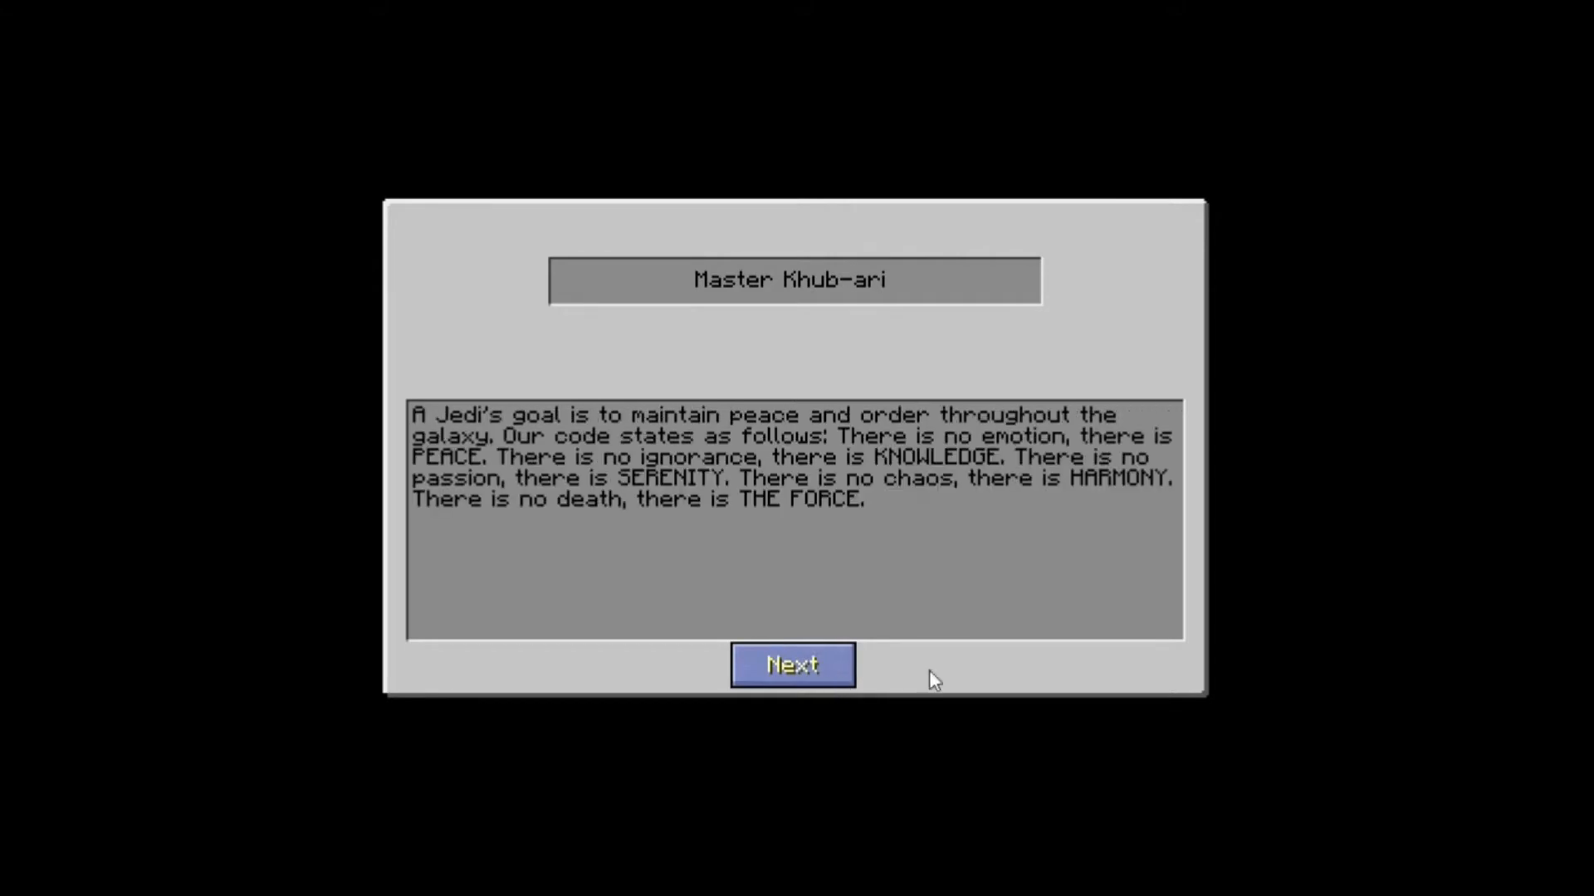
pyautogui.moveTo(1006, 566)
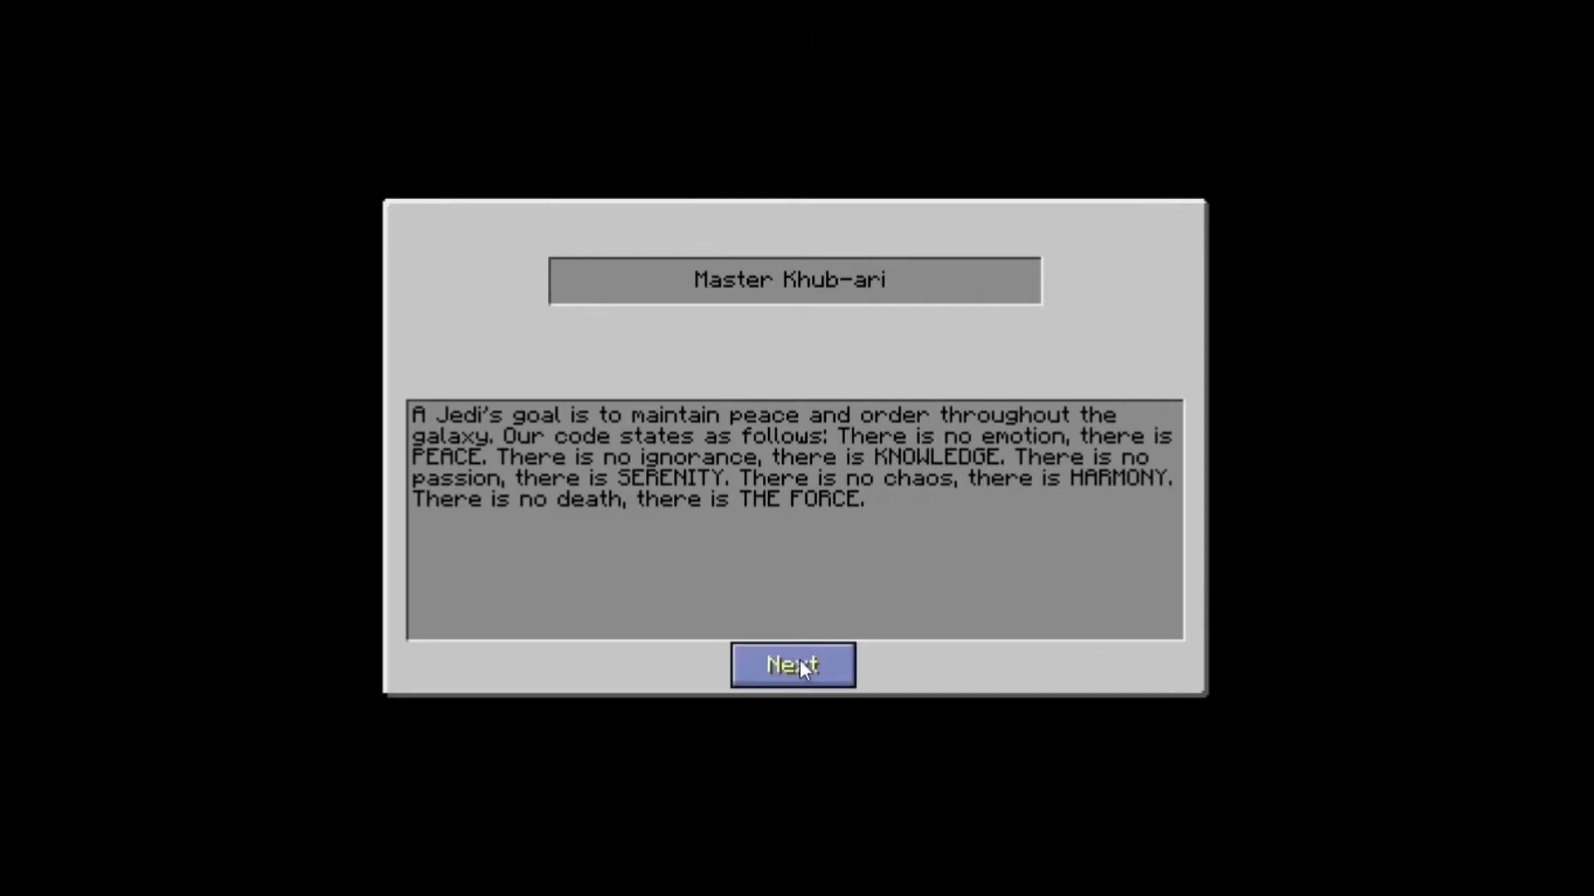
pyautogui.click(793, 665)
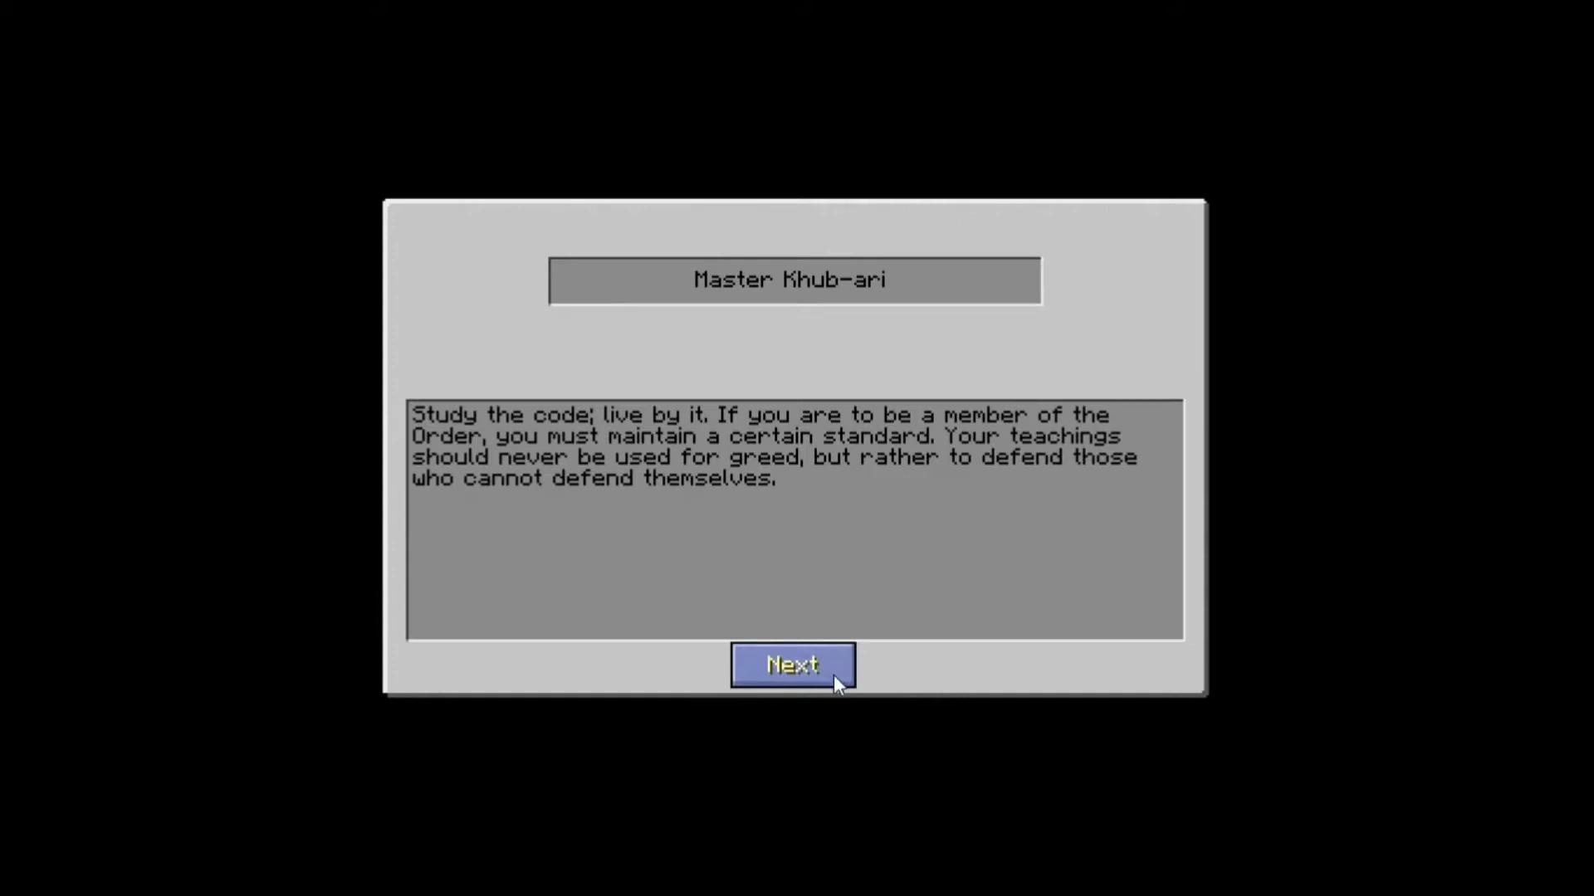
pyautogui.moveTo(812, 666)
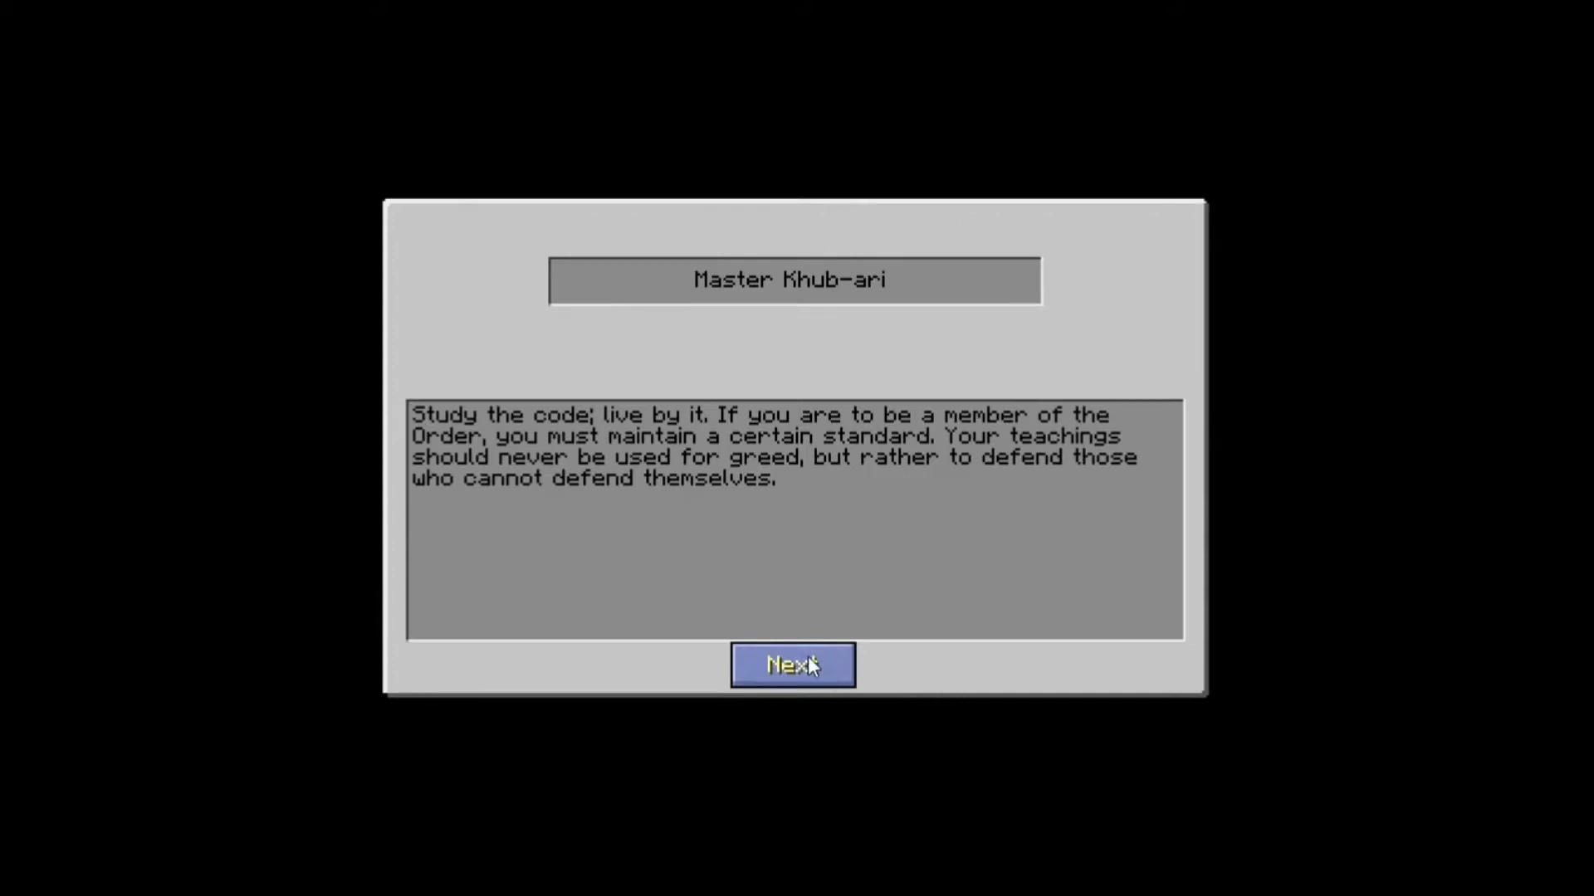
pyautogui.click(793, 665)
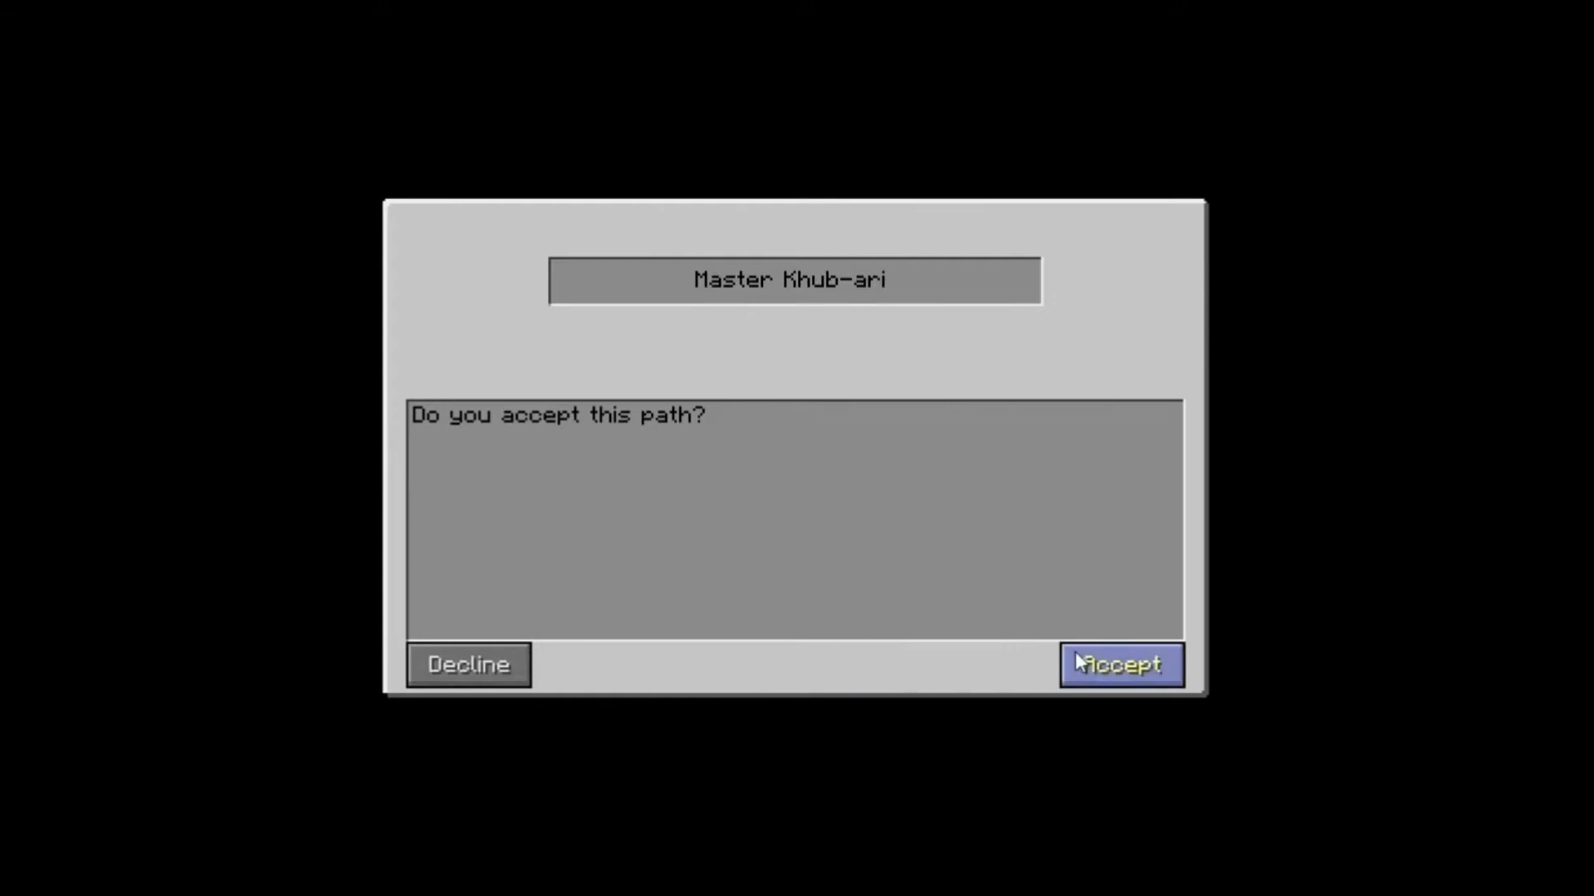
# Accept the Jedi path and continue to the holocron's Guardian, Consular and Sentinel disciplines
pyautogui.click(1120, 664)
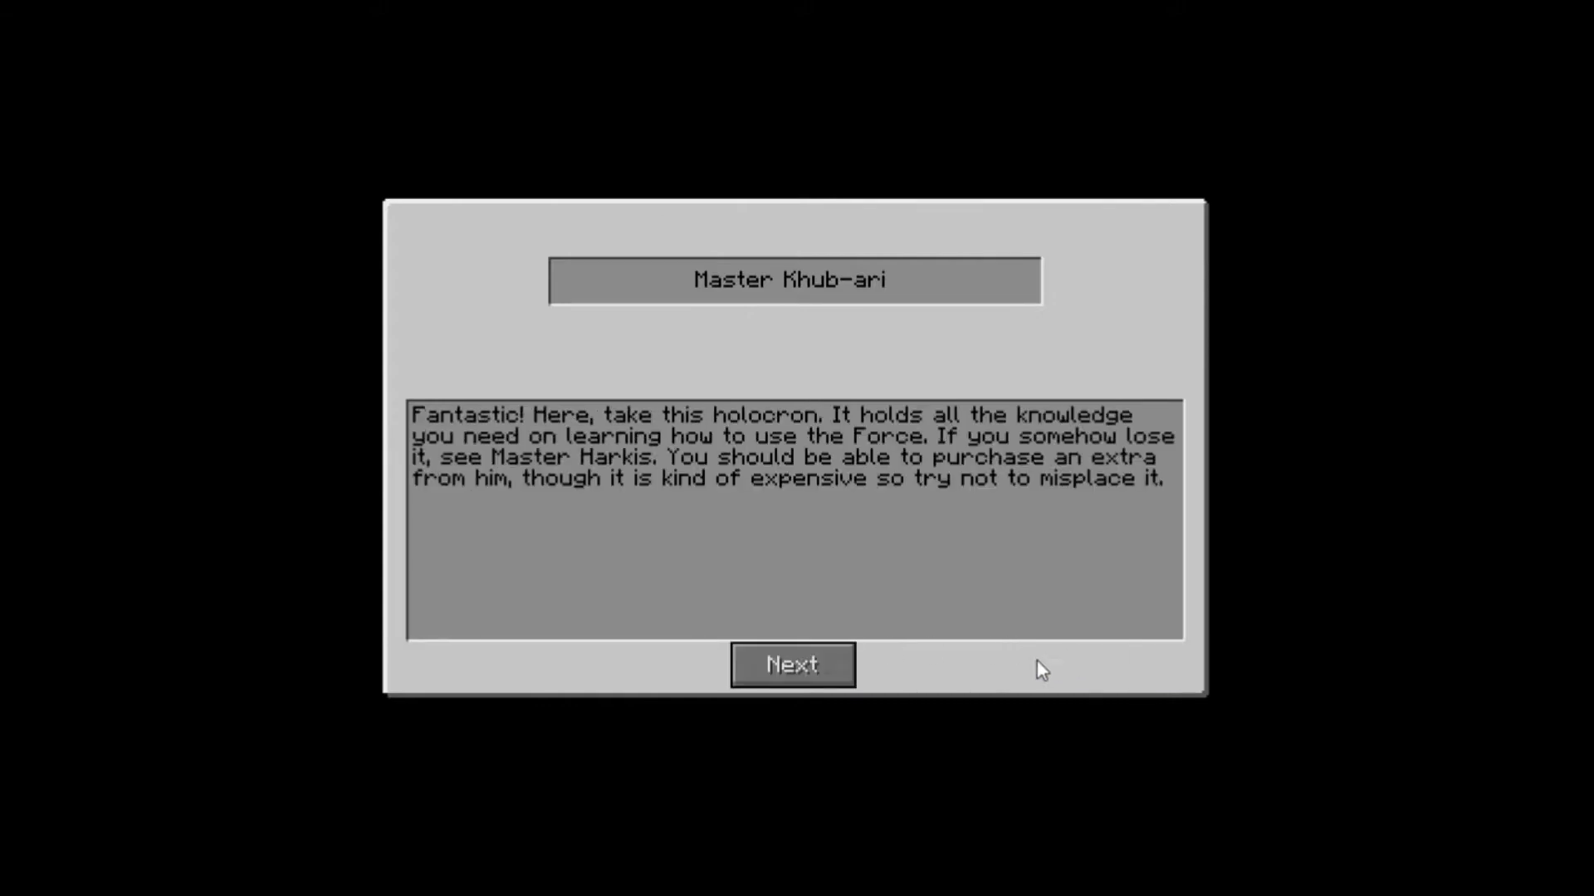
pyautogui.moveTo(926, 614)
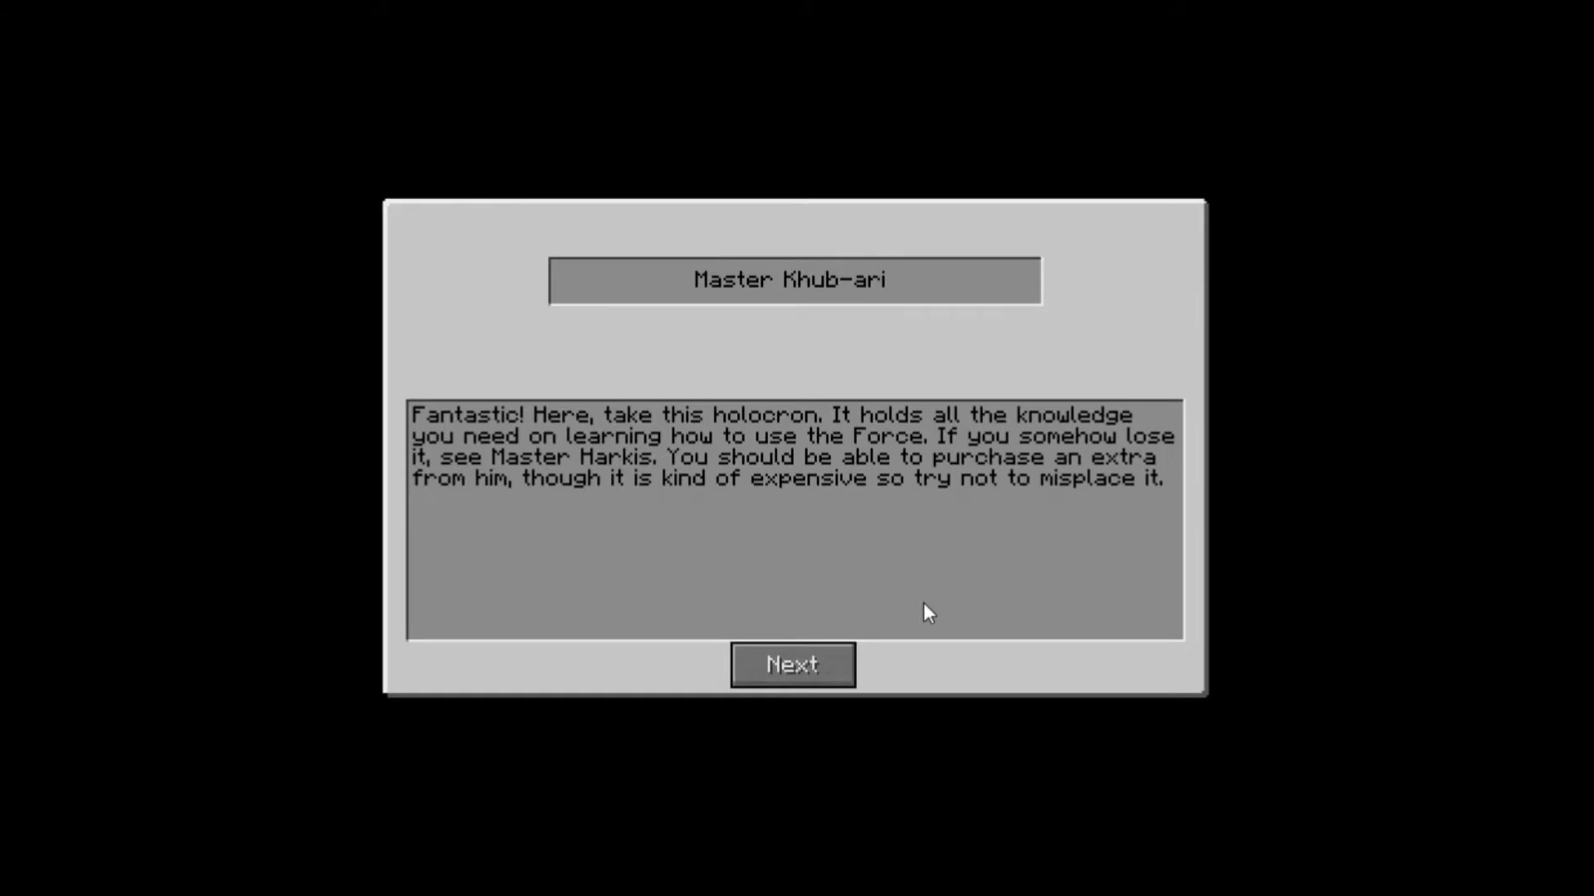
pyautogui.moveTo(870, 616)
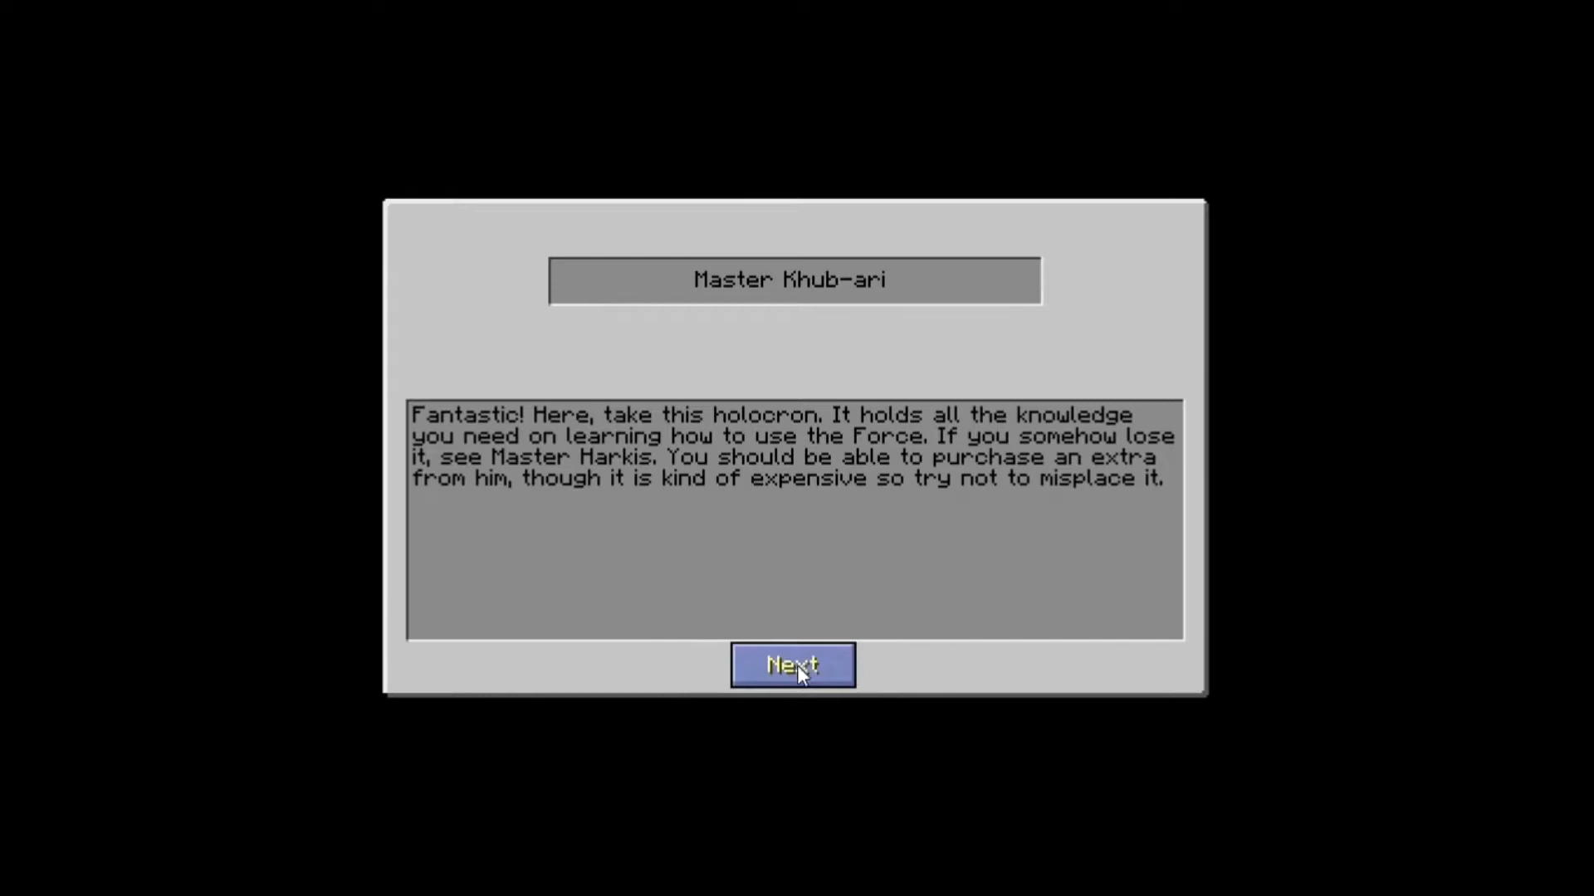
pyautogui.moveTo(825, 674)
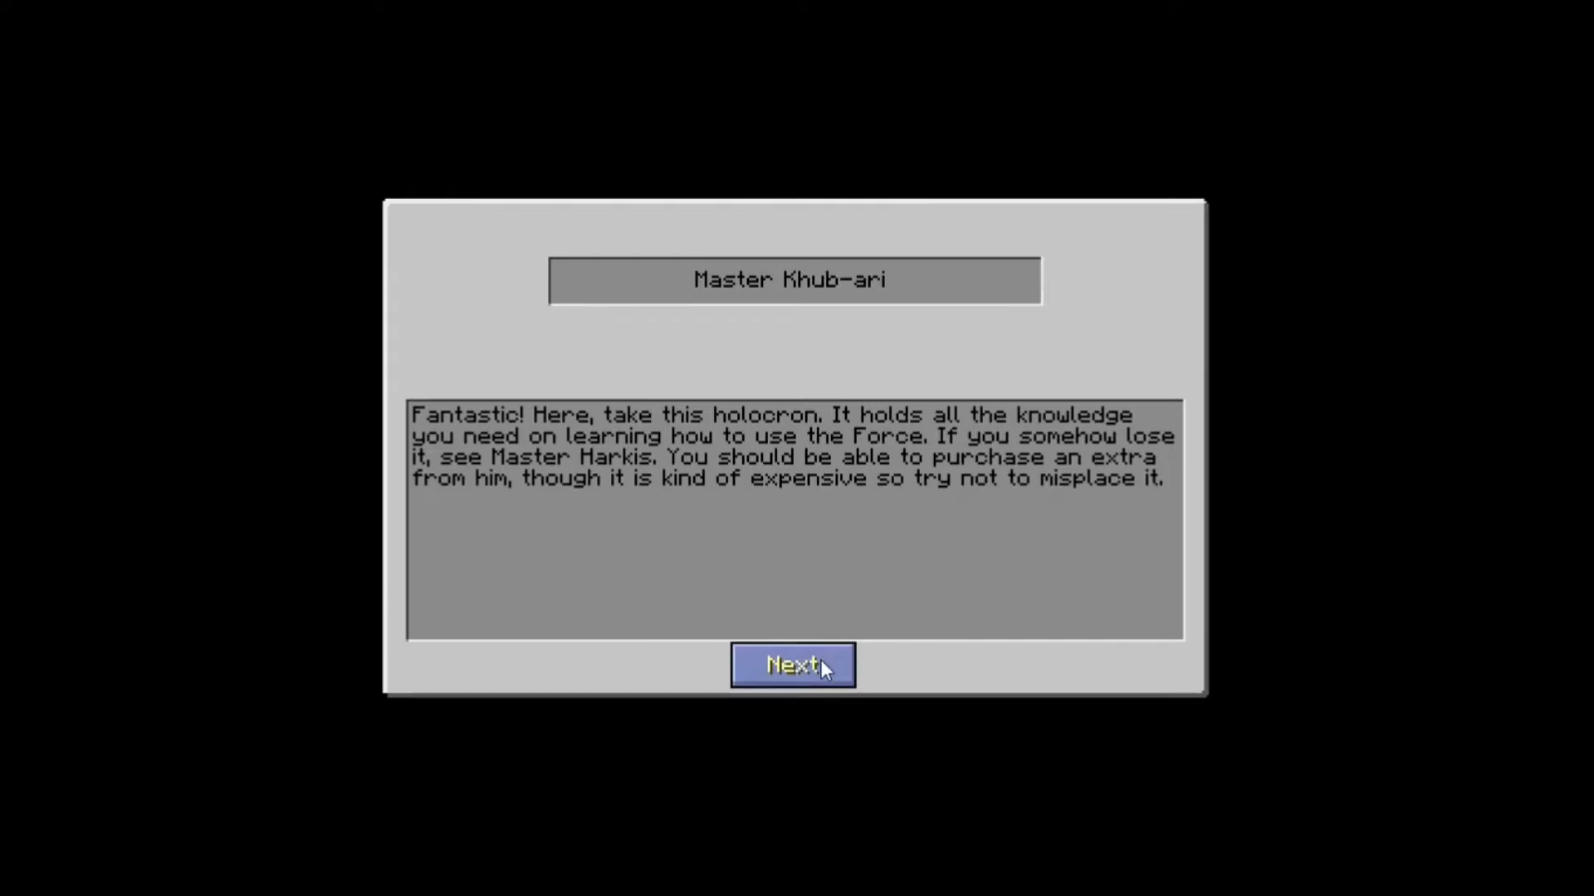
pyautogui.click(792, 664)
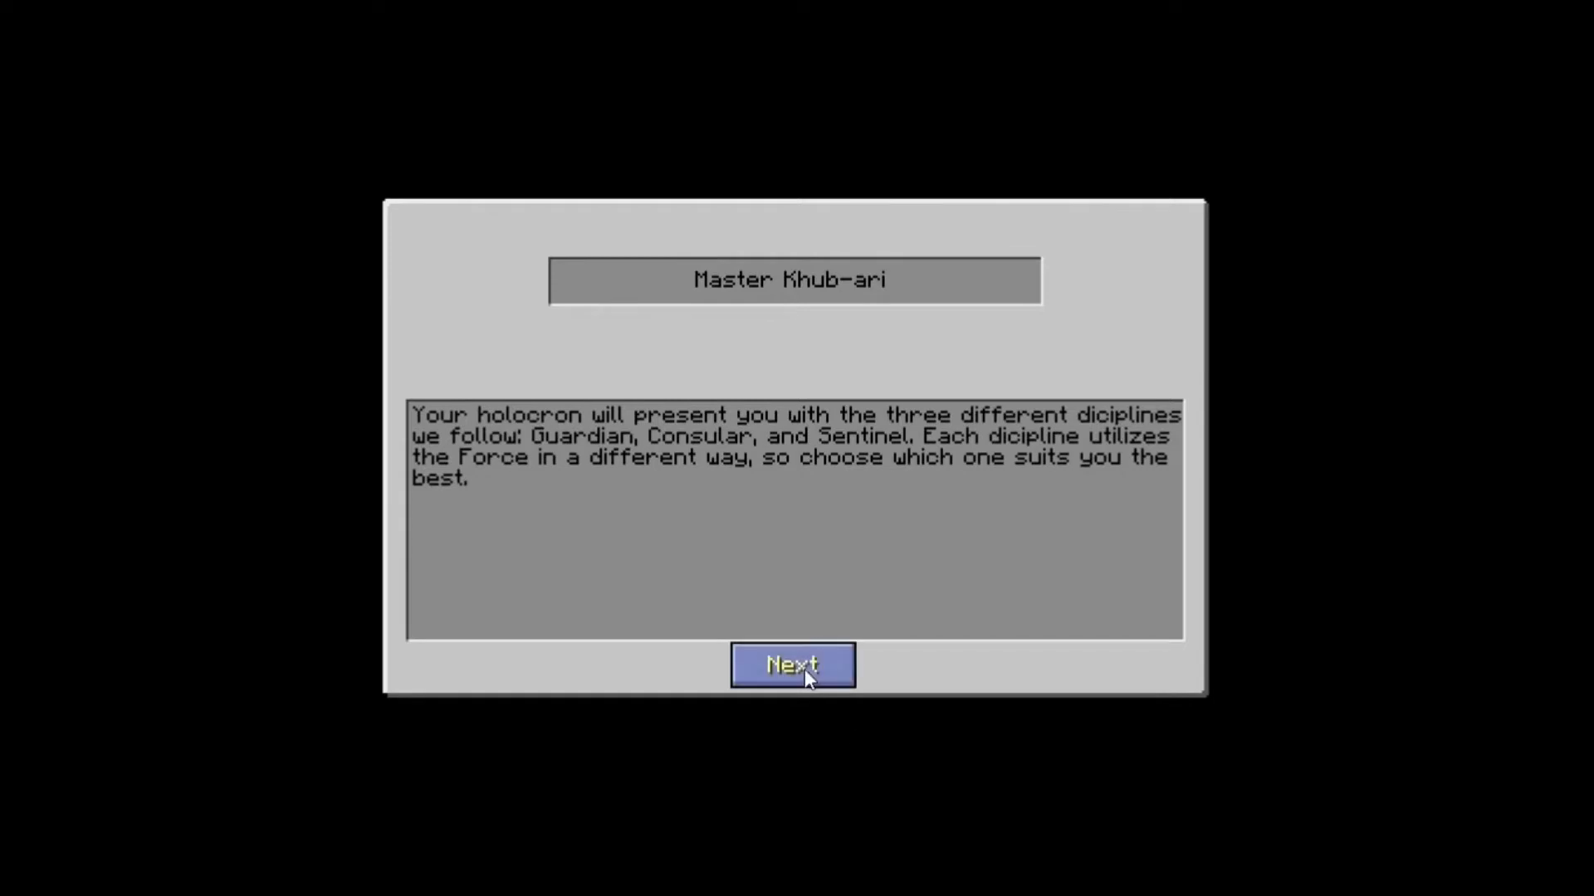
# Advance Master Khub-ari's dialogue through the lightsaber and kyber crystal advice to his final words
pyautogui.click(793, 665)
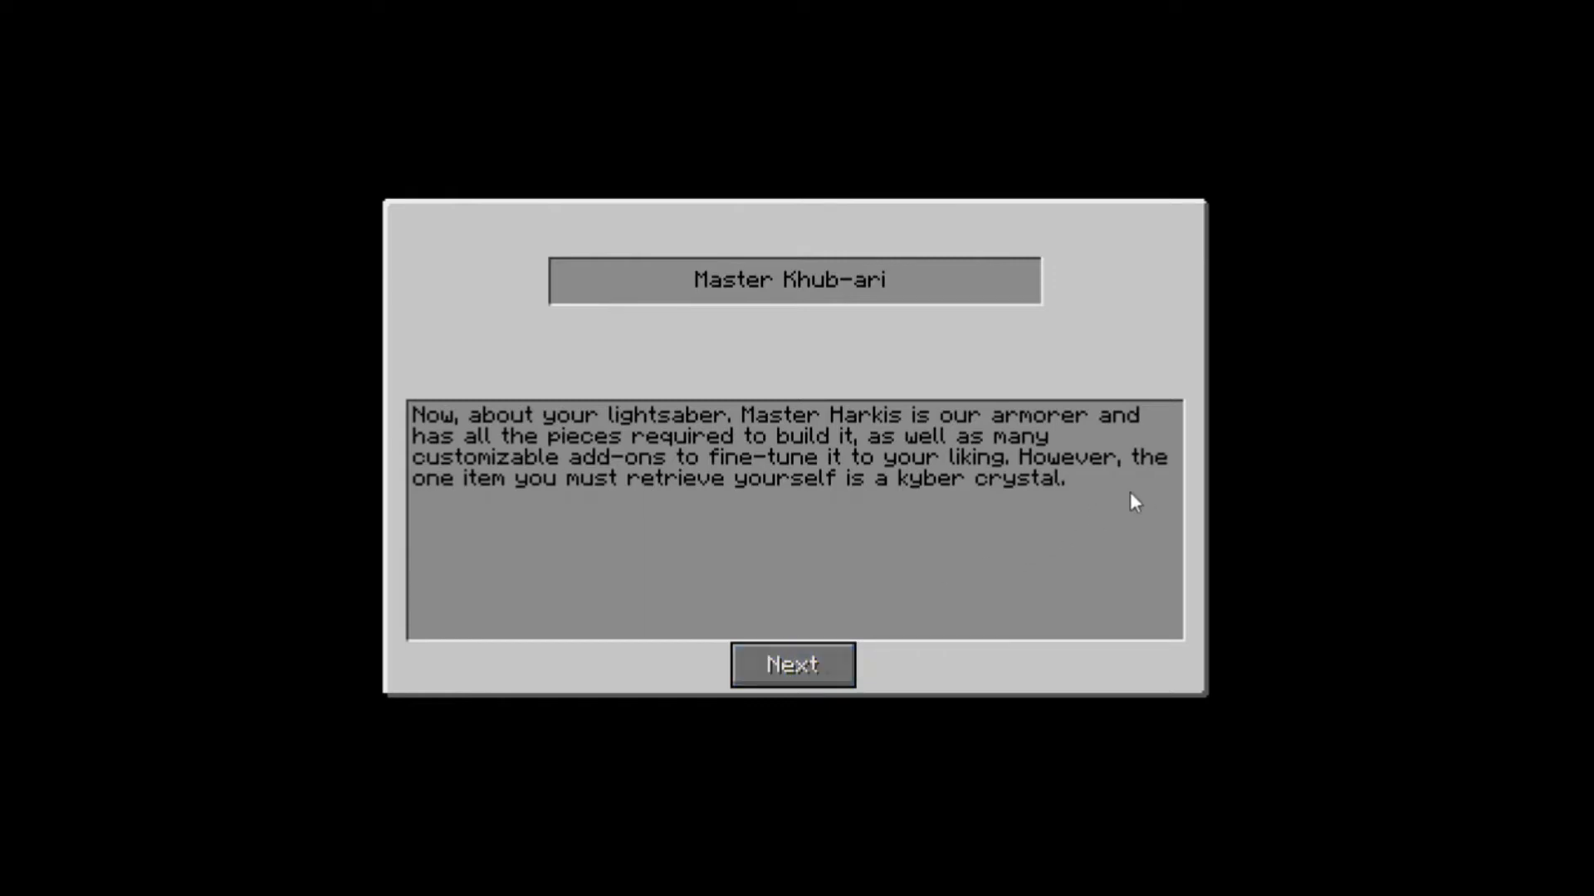
pyautogui.moveTo(574, 517)
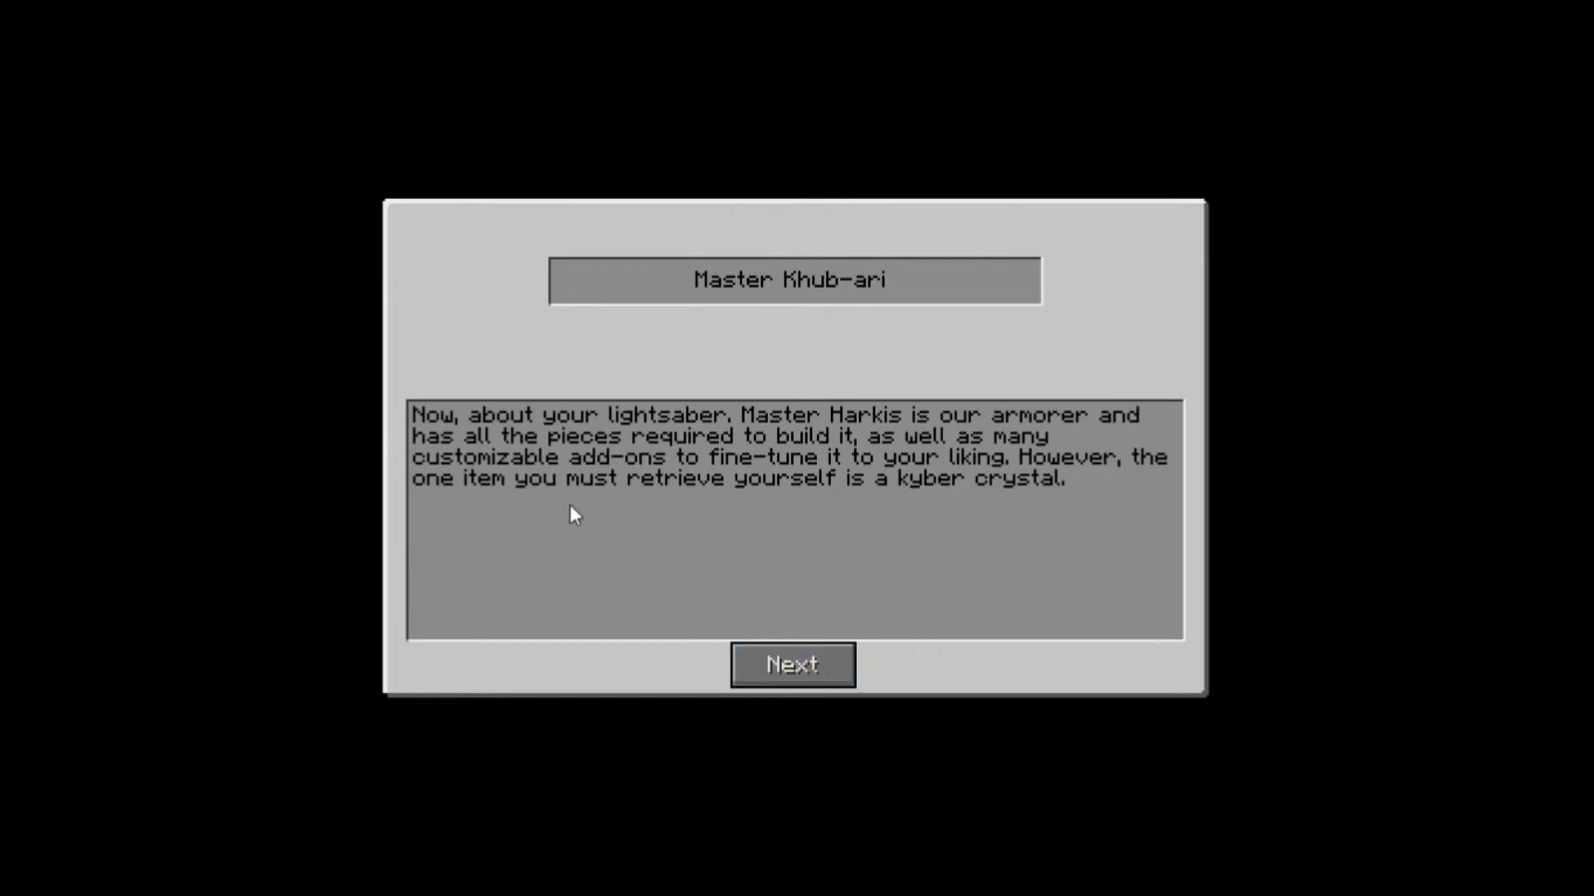
pyautogui.moveTo(804, 528)
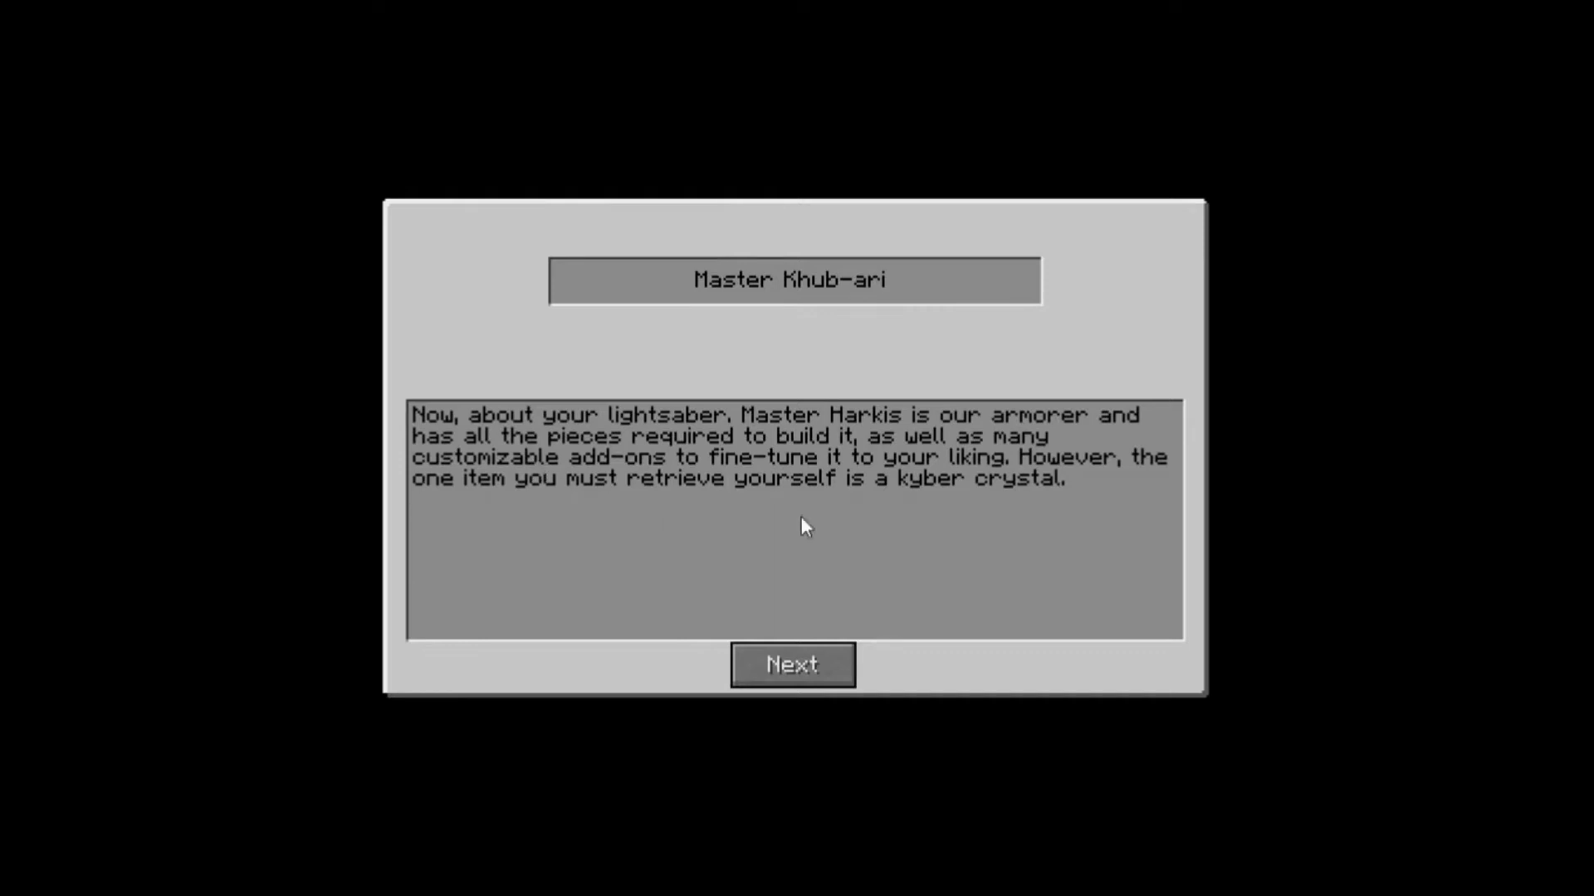
pyautogui.moveTo(536, 522)
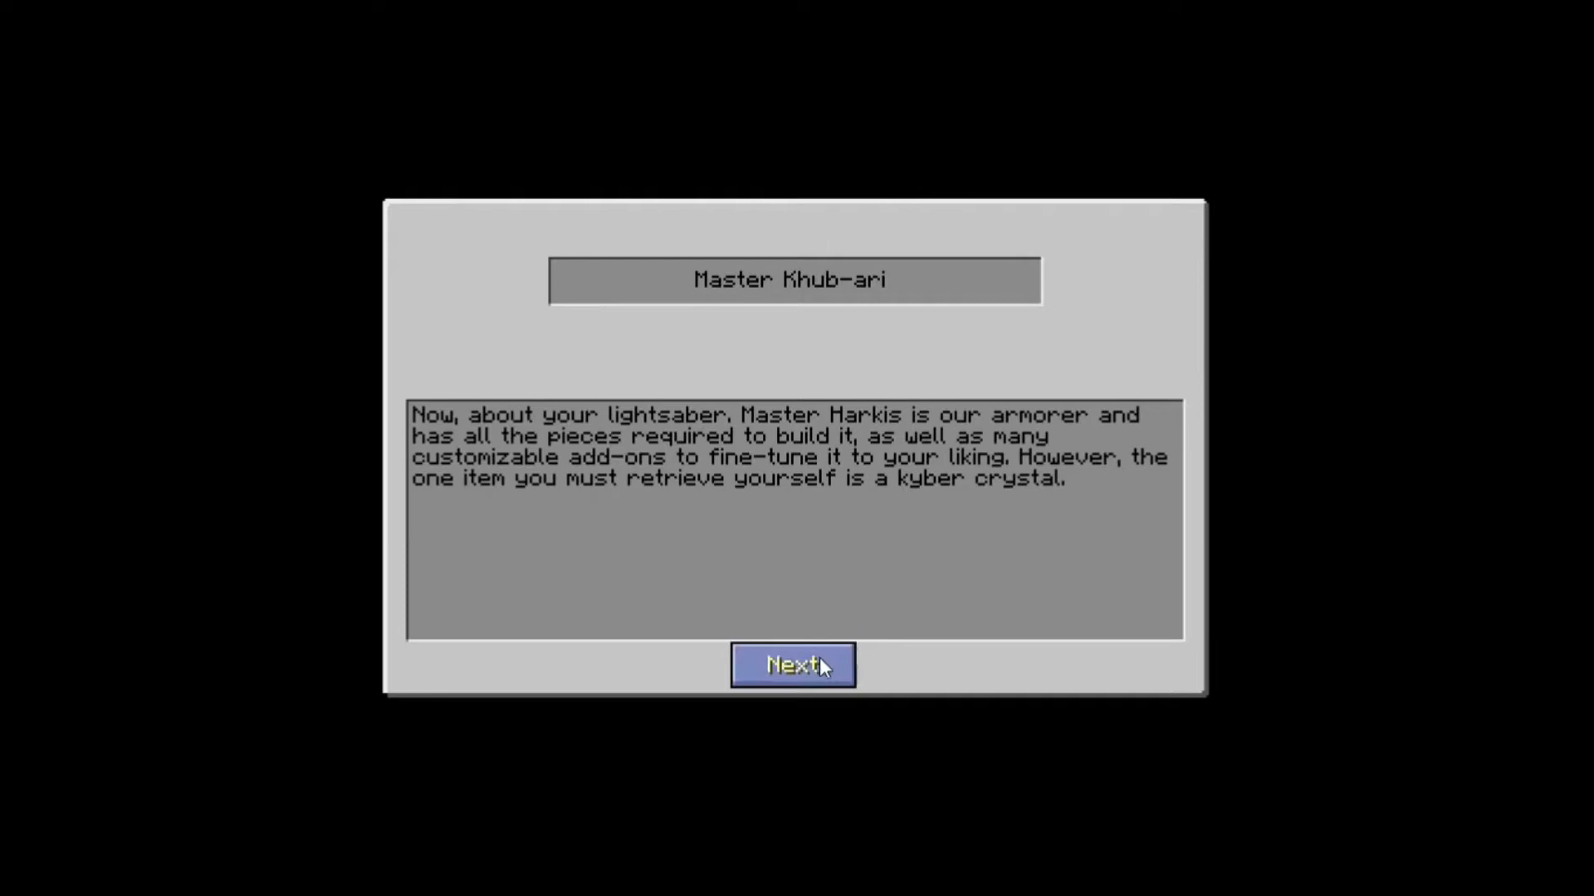
pyautogui.click(792, 665)
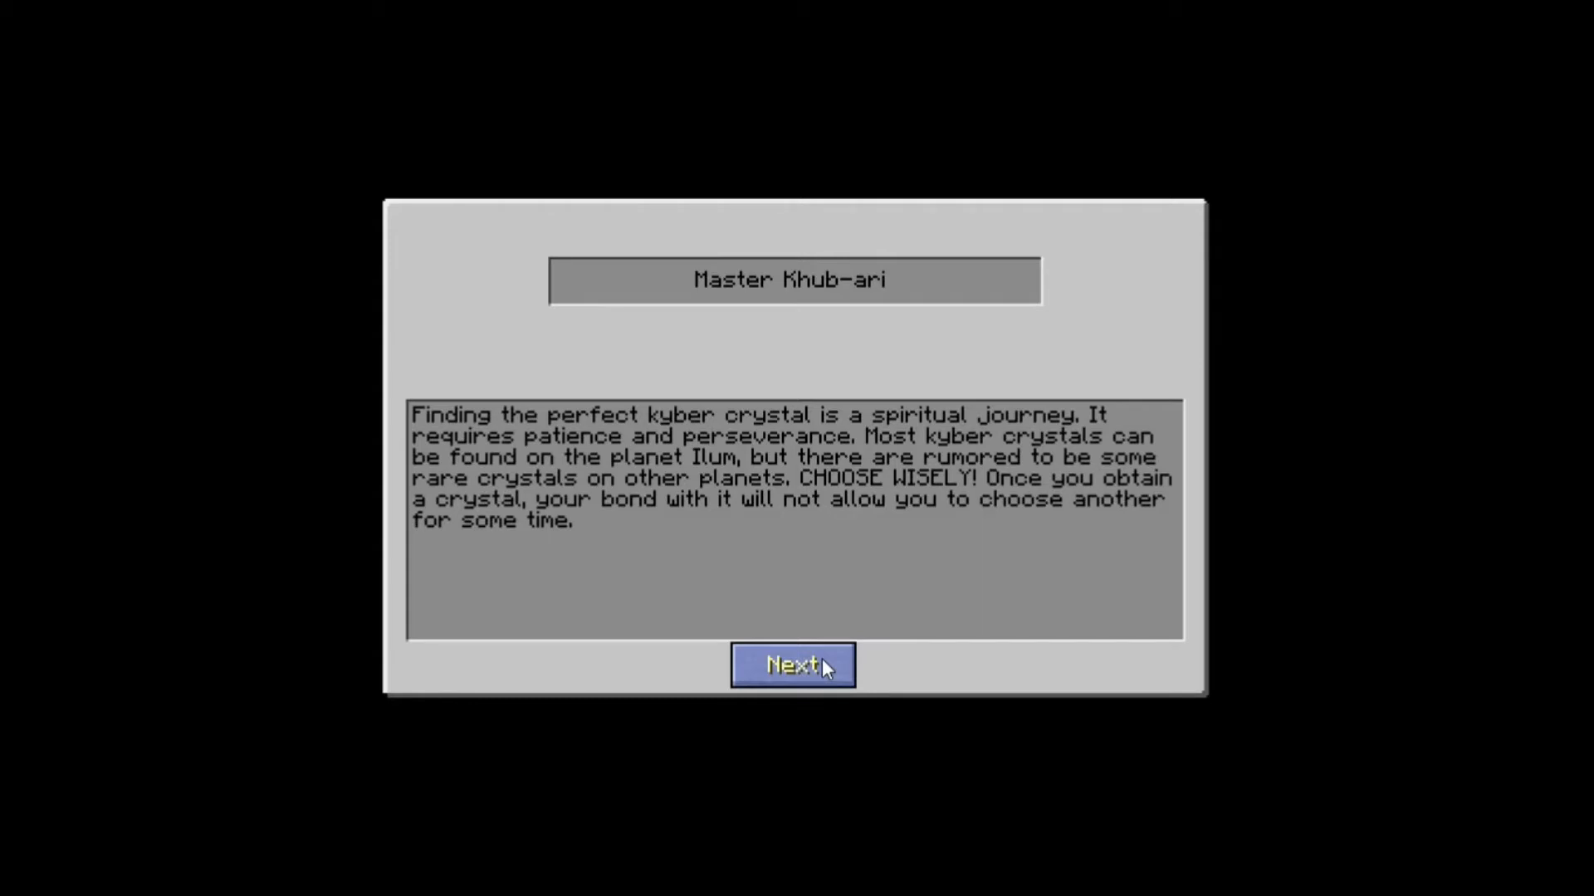
pyautogui.click(793, 665)
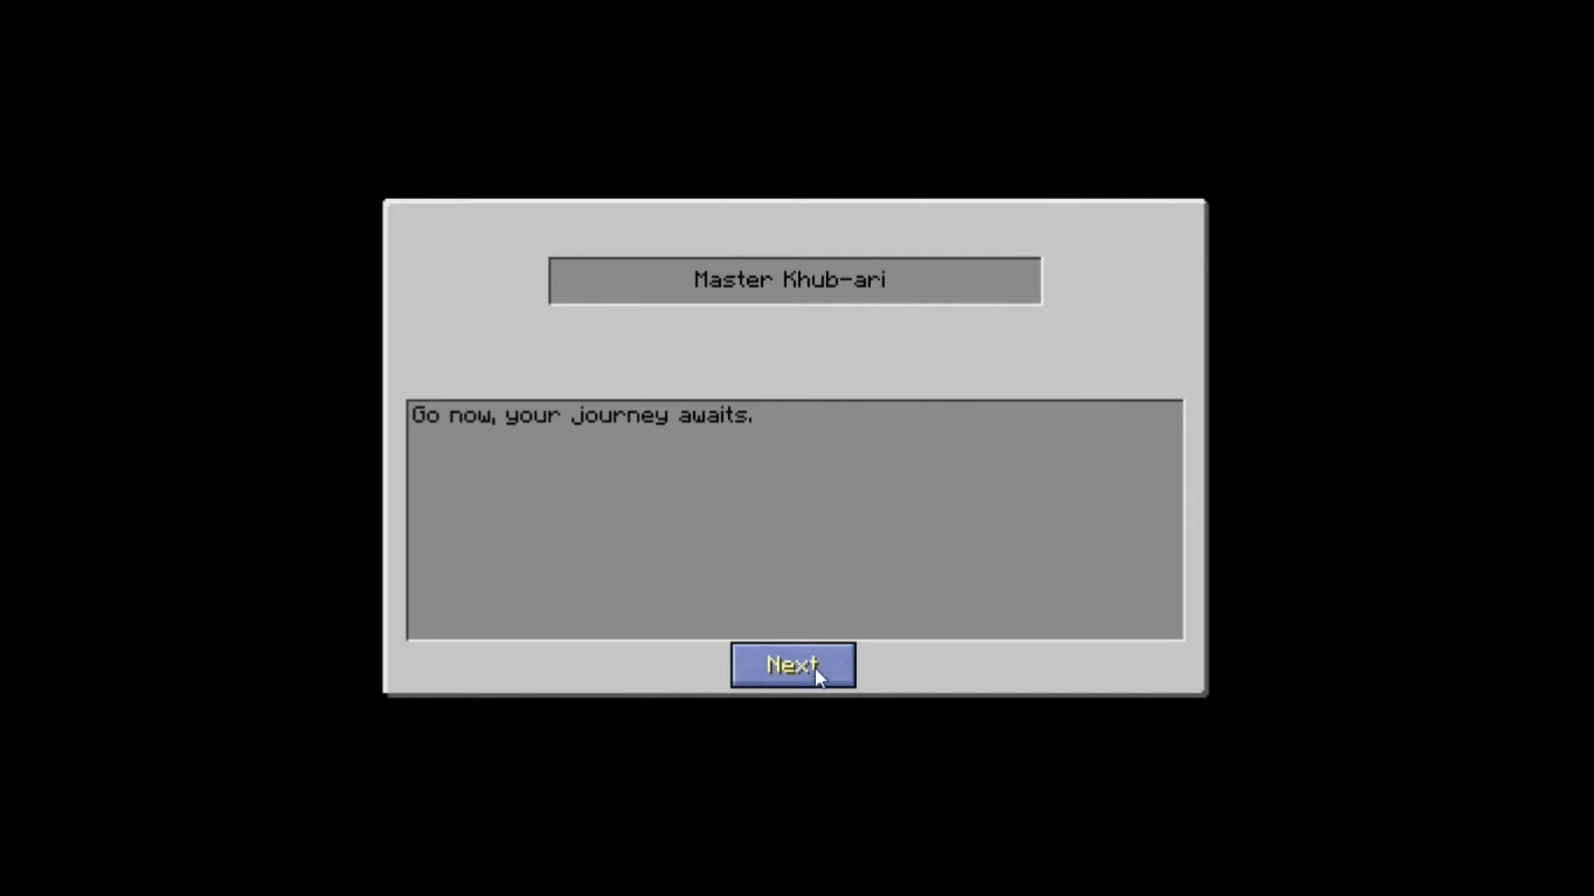
# End the Khub-ari conversation and close the inventory after checking the Jedi Holocron
pyautogui.click(793, 664)
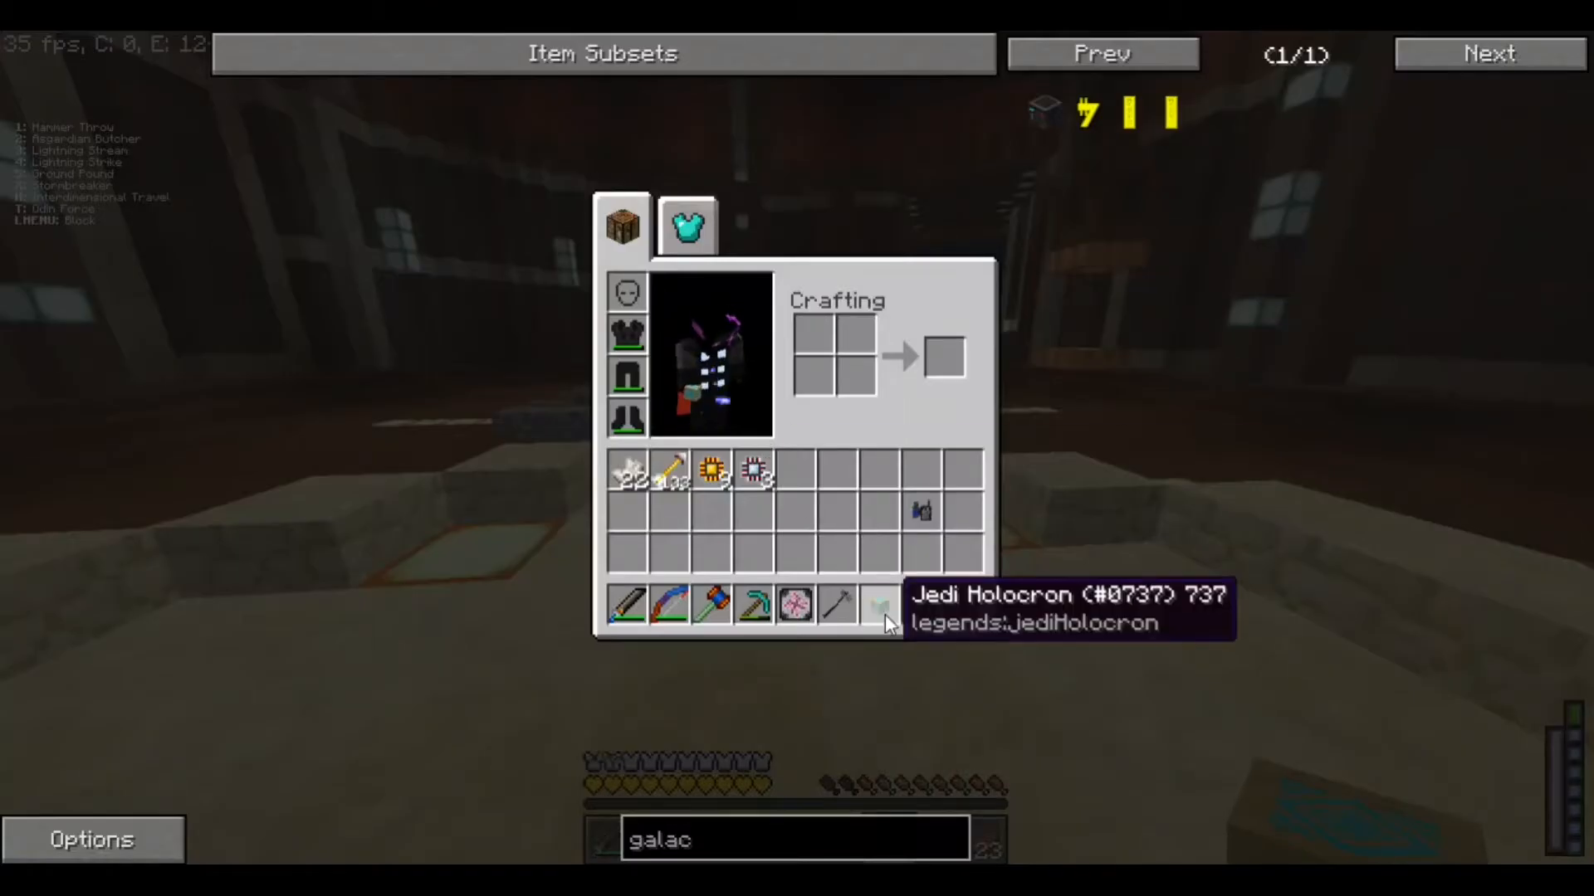
pyautogui.press('Escape')
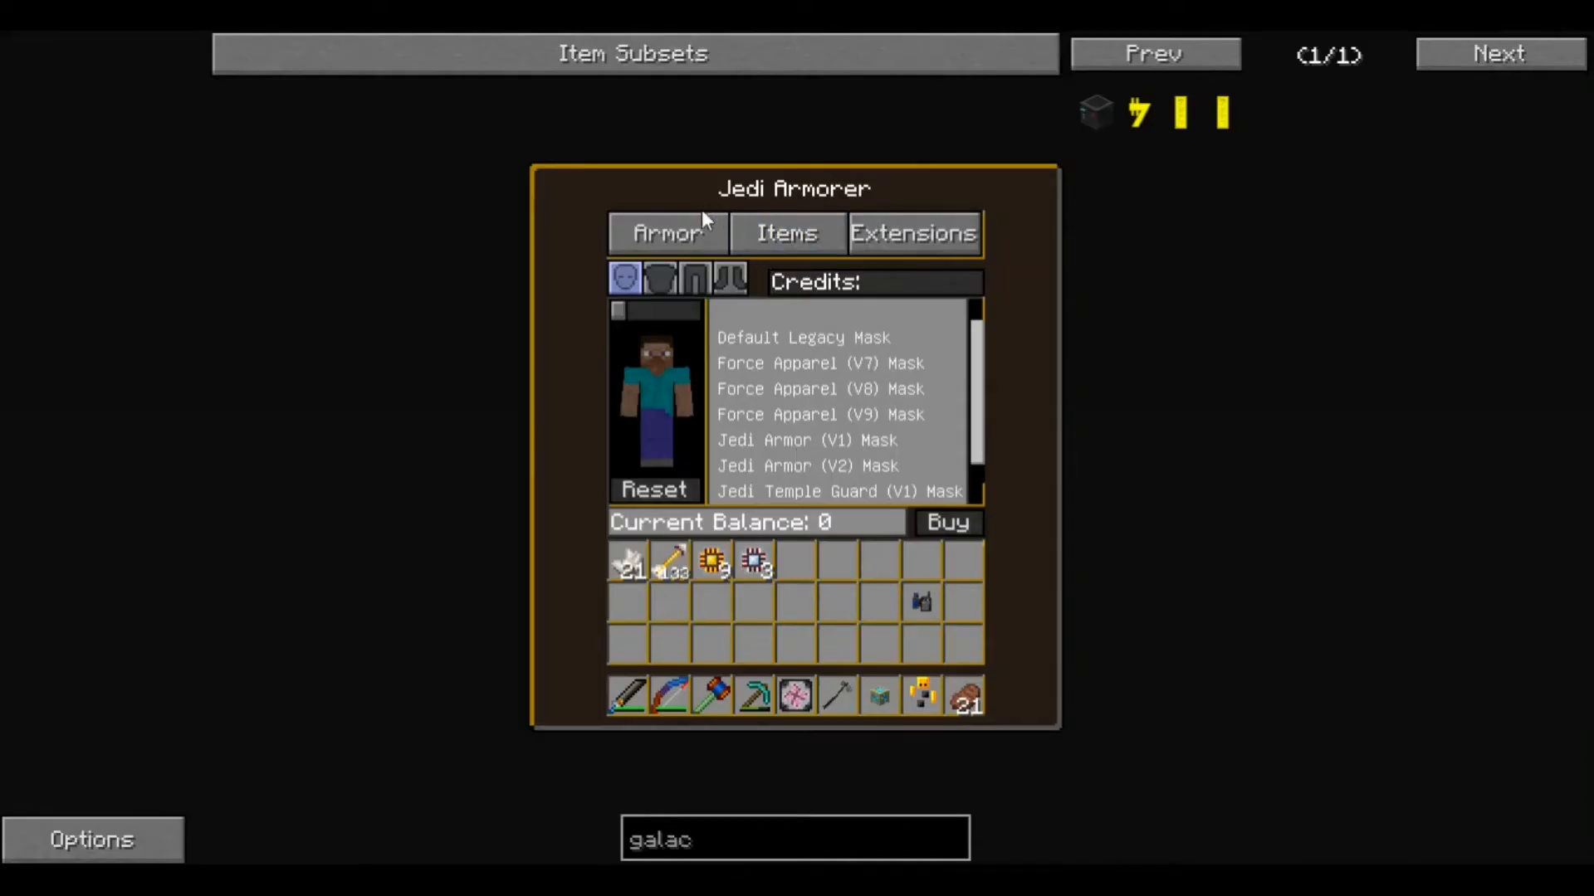
# Browse the armorer's Items and Armor listings and check the Jedi Armor (V1) Mask price
pyautogui.click(788, 234)
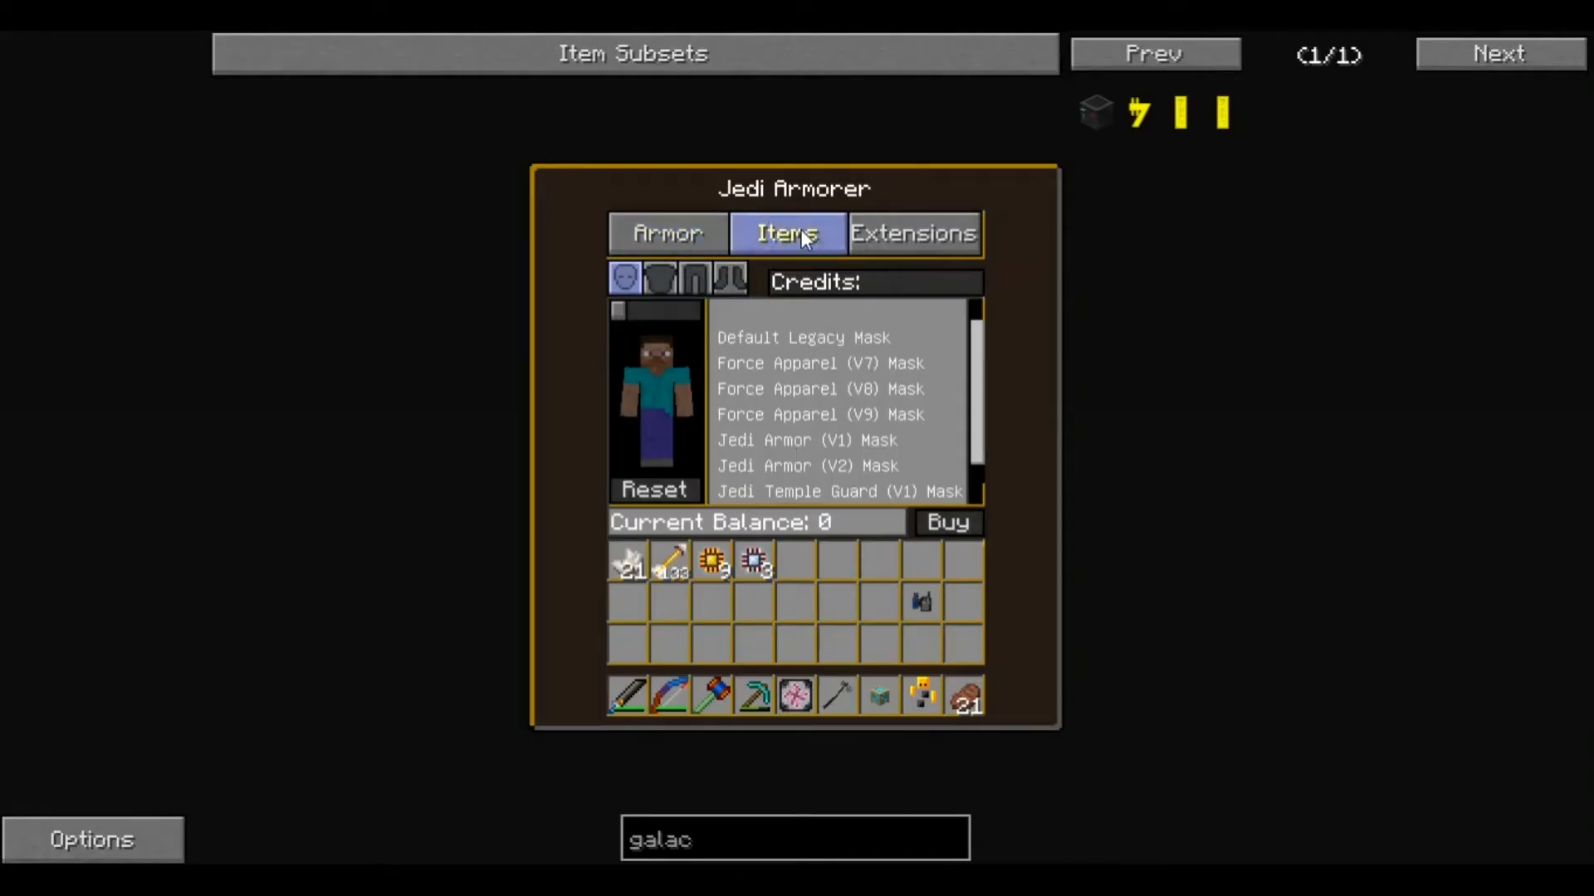
pyautogui.click(914, 234)
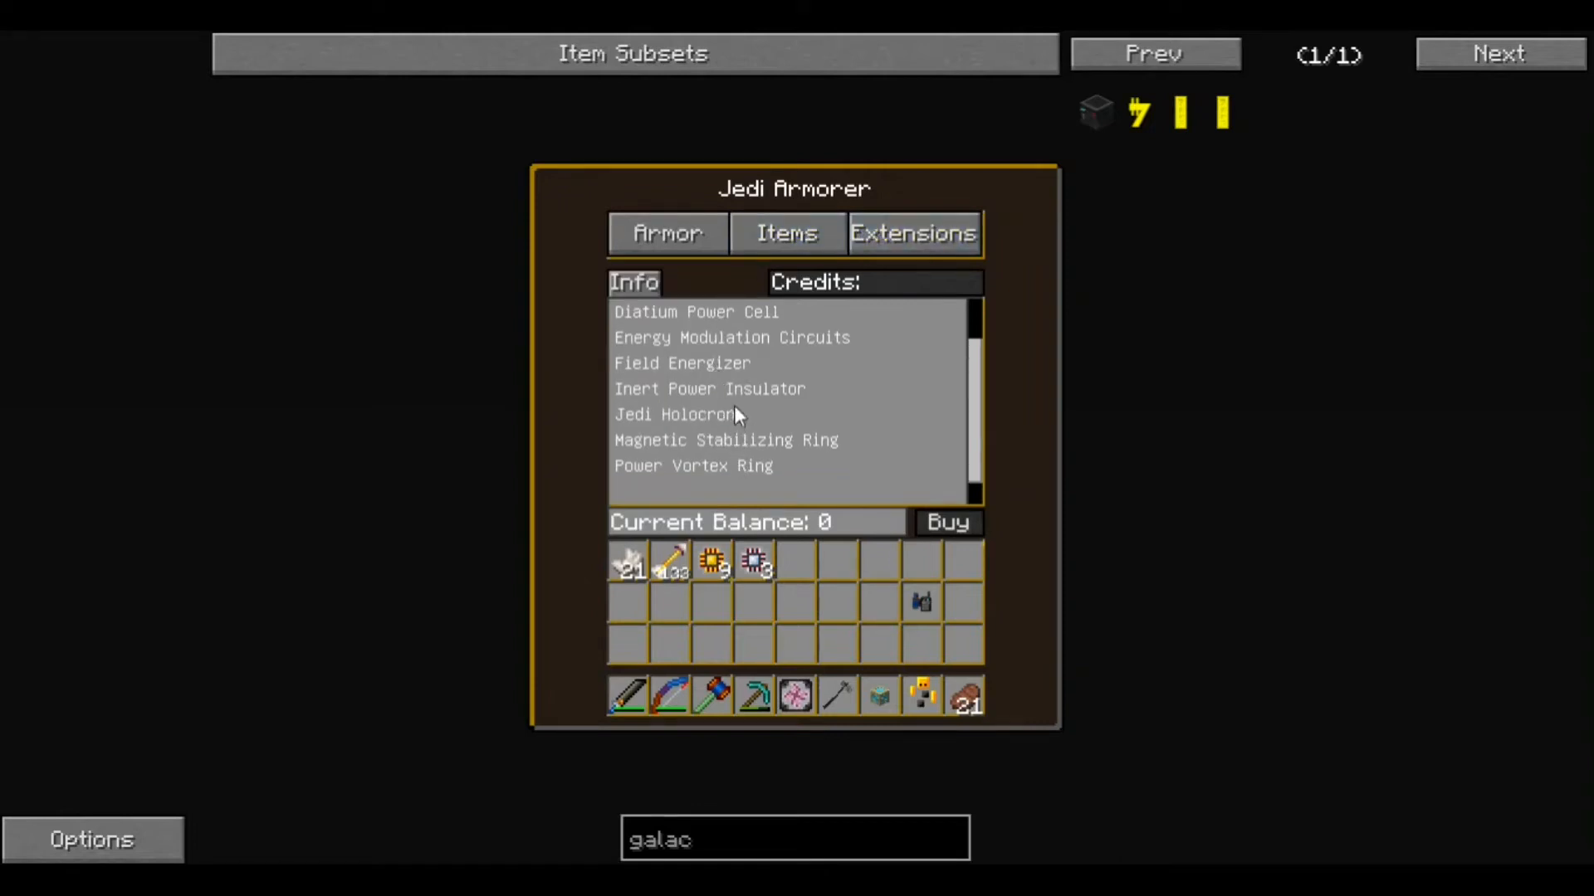
pyautogui.moveTo(875, 289)
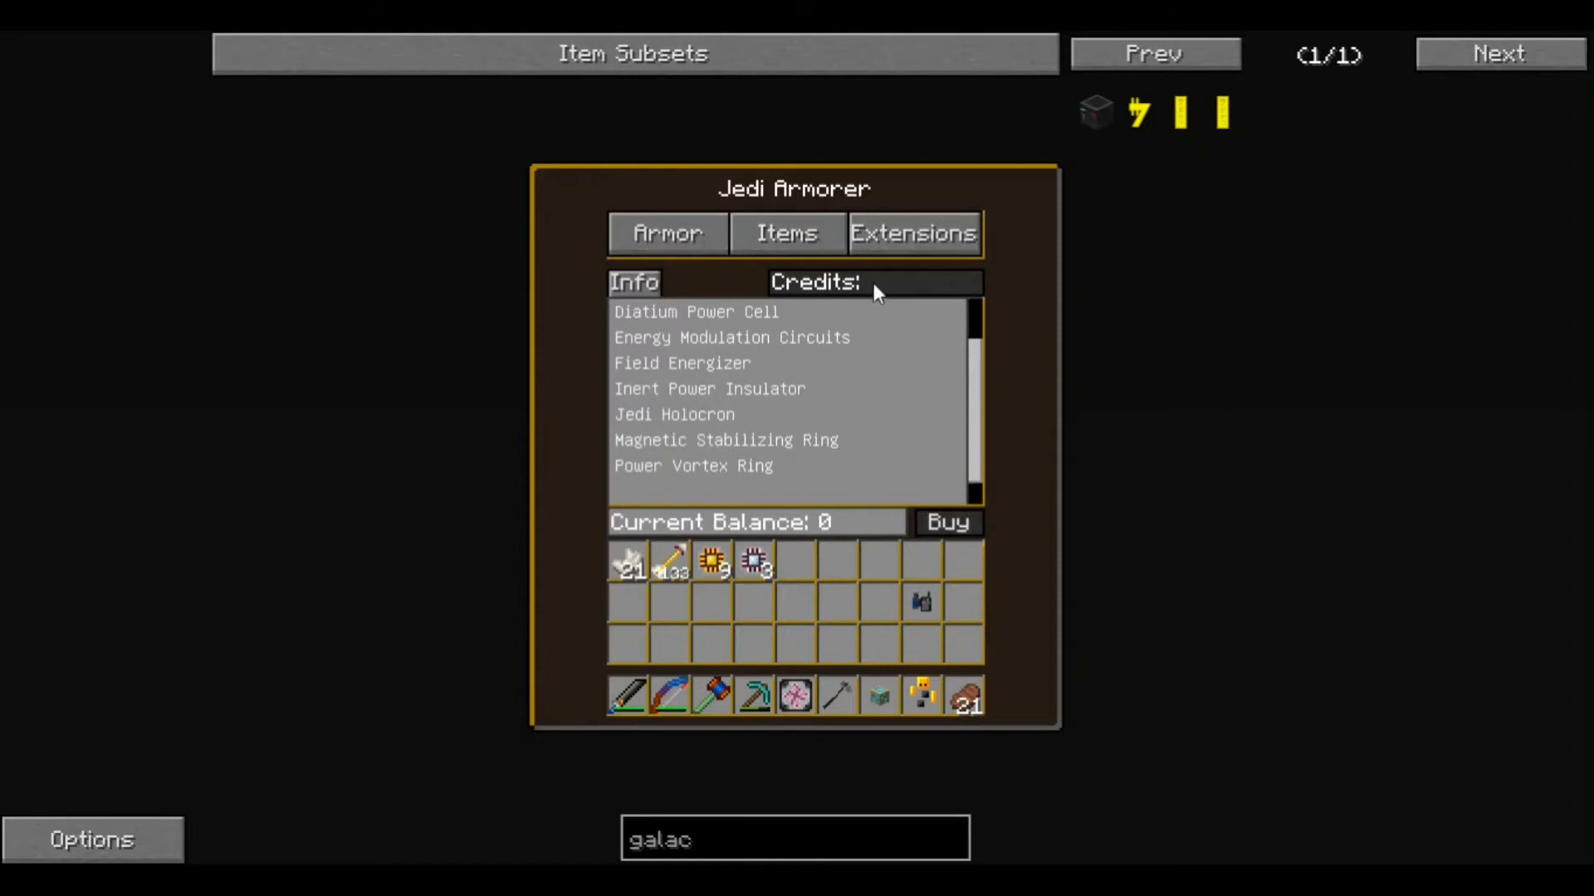
pyautogui.click(667, 234)
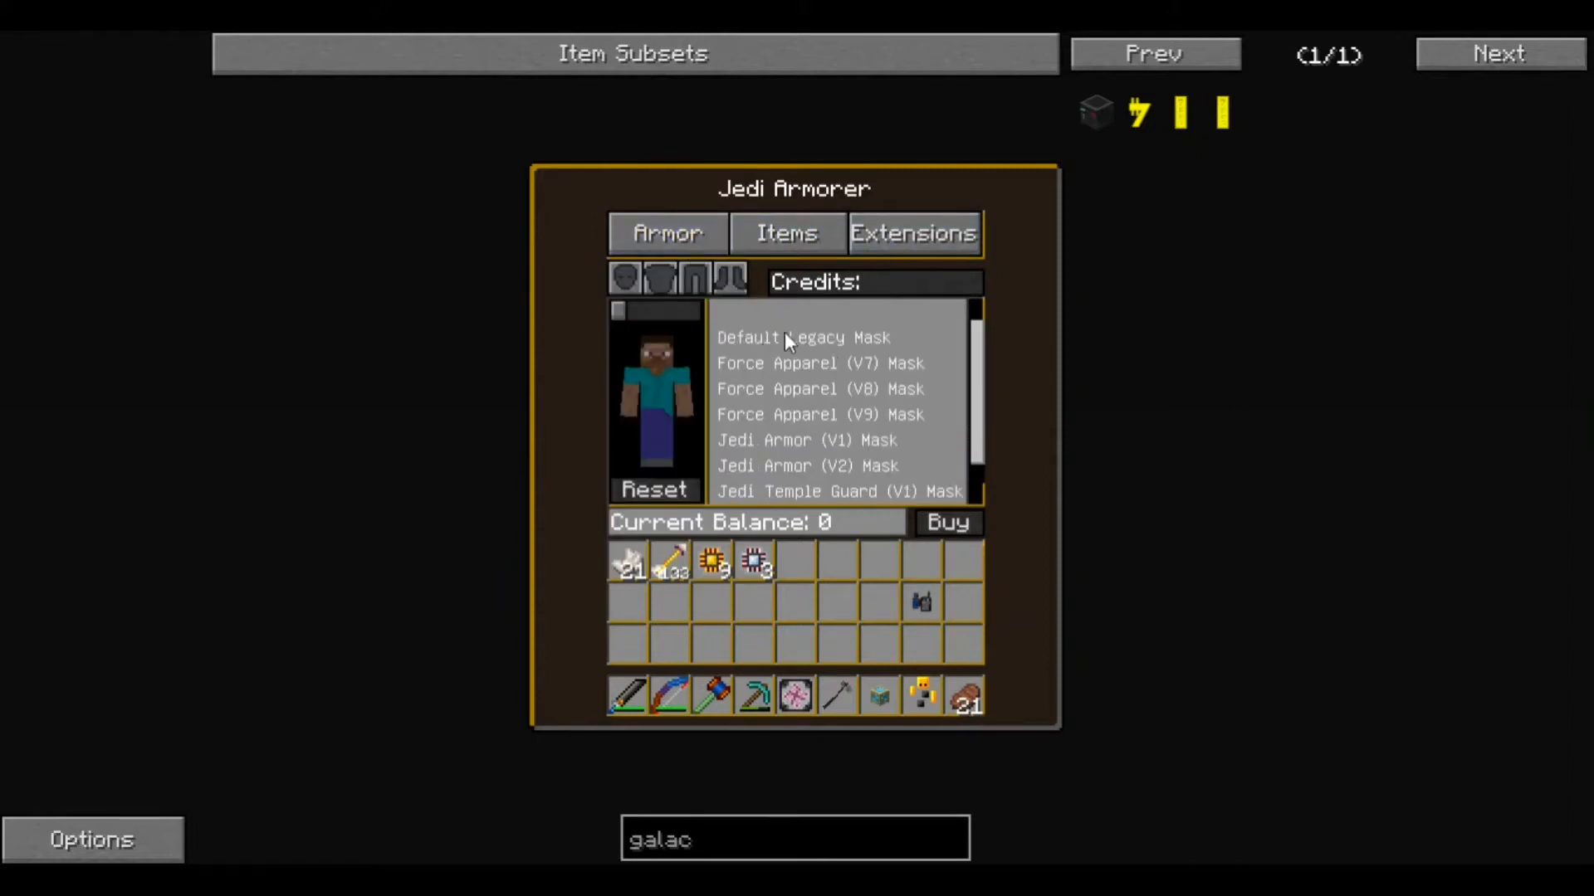
pyautogui.click(803, 466)
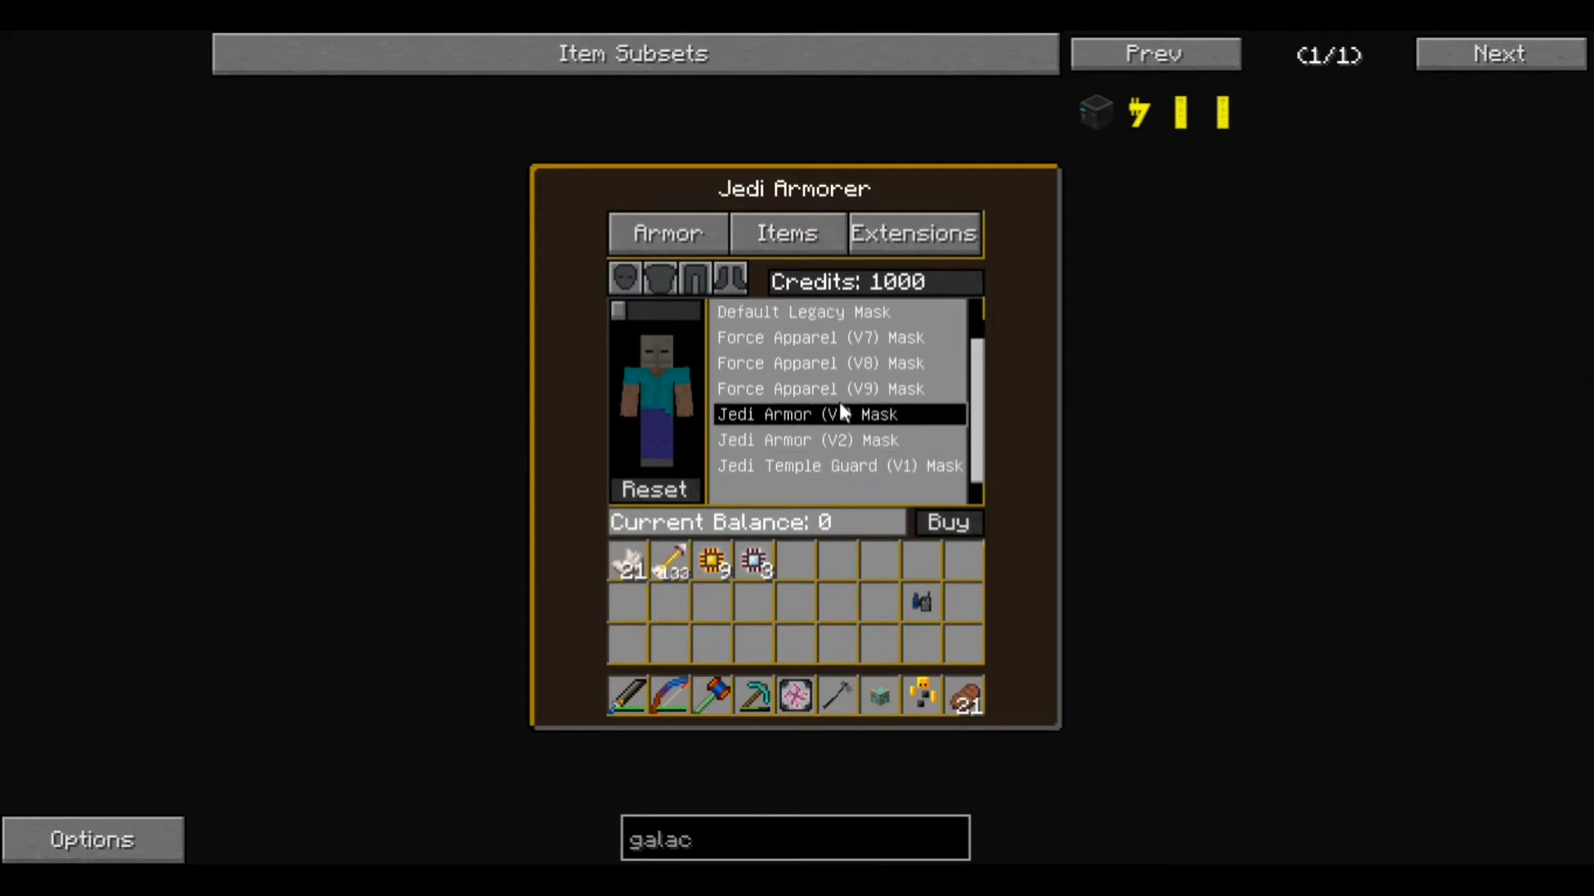
pyautogui.click(819, 388)
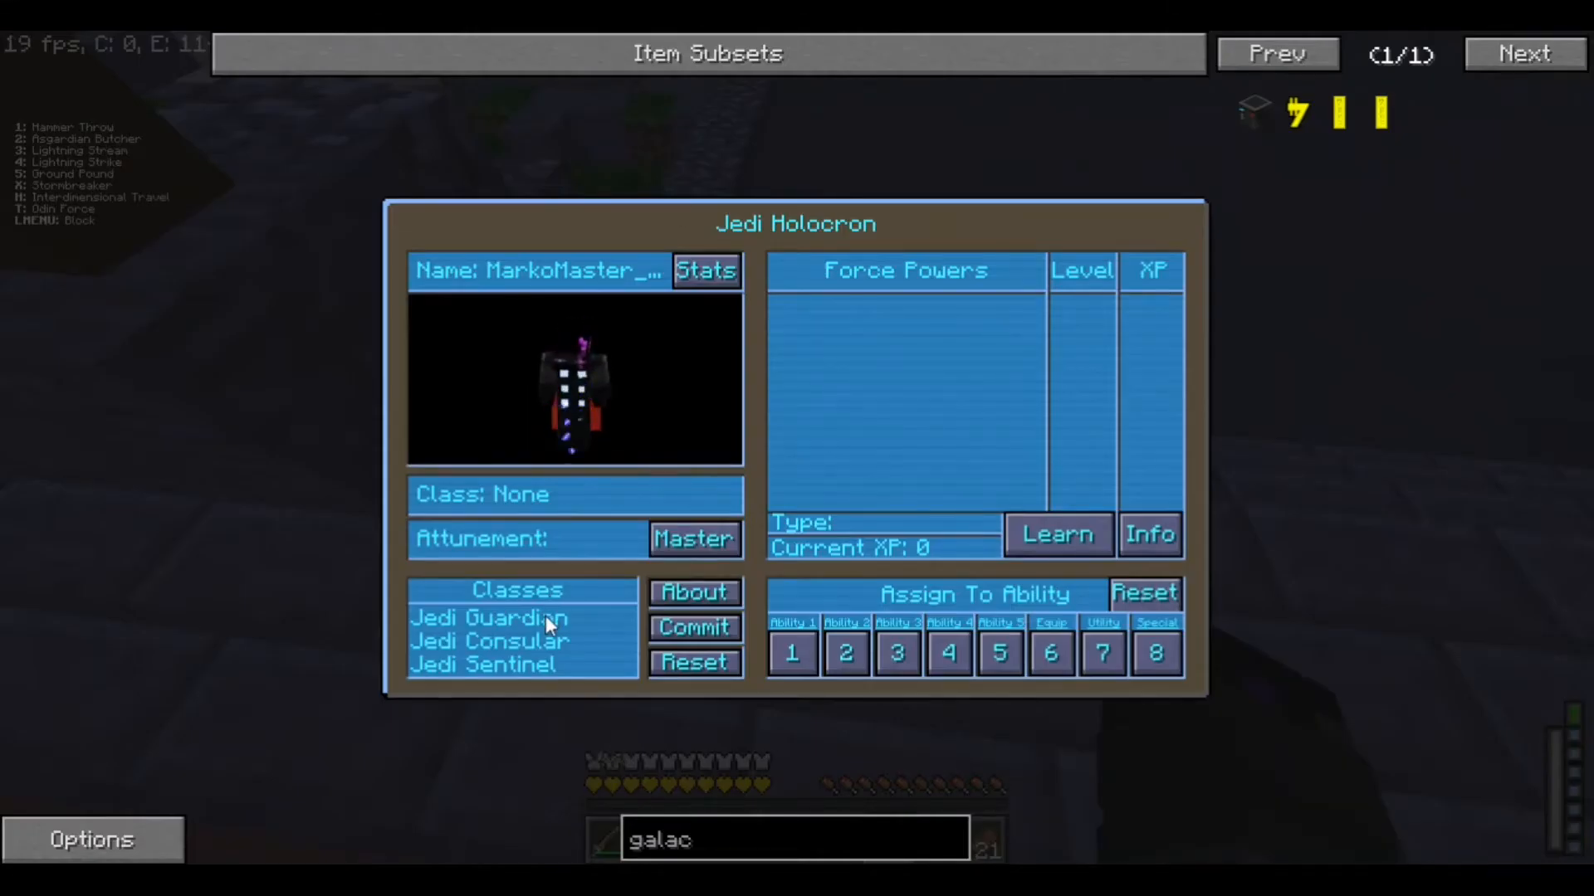
# Compare the Consular, Sentinel and Guardian force powers, including Combat Style's details
pyautogui.click(492, 641)
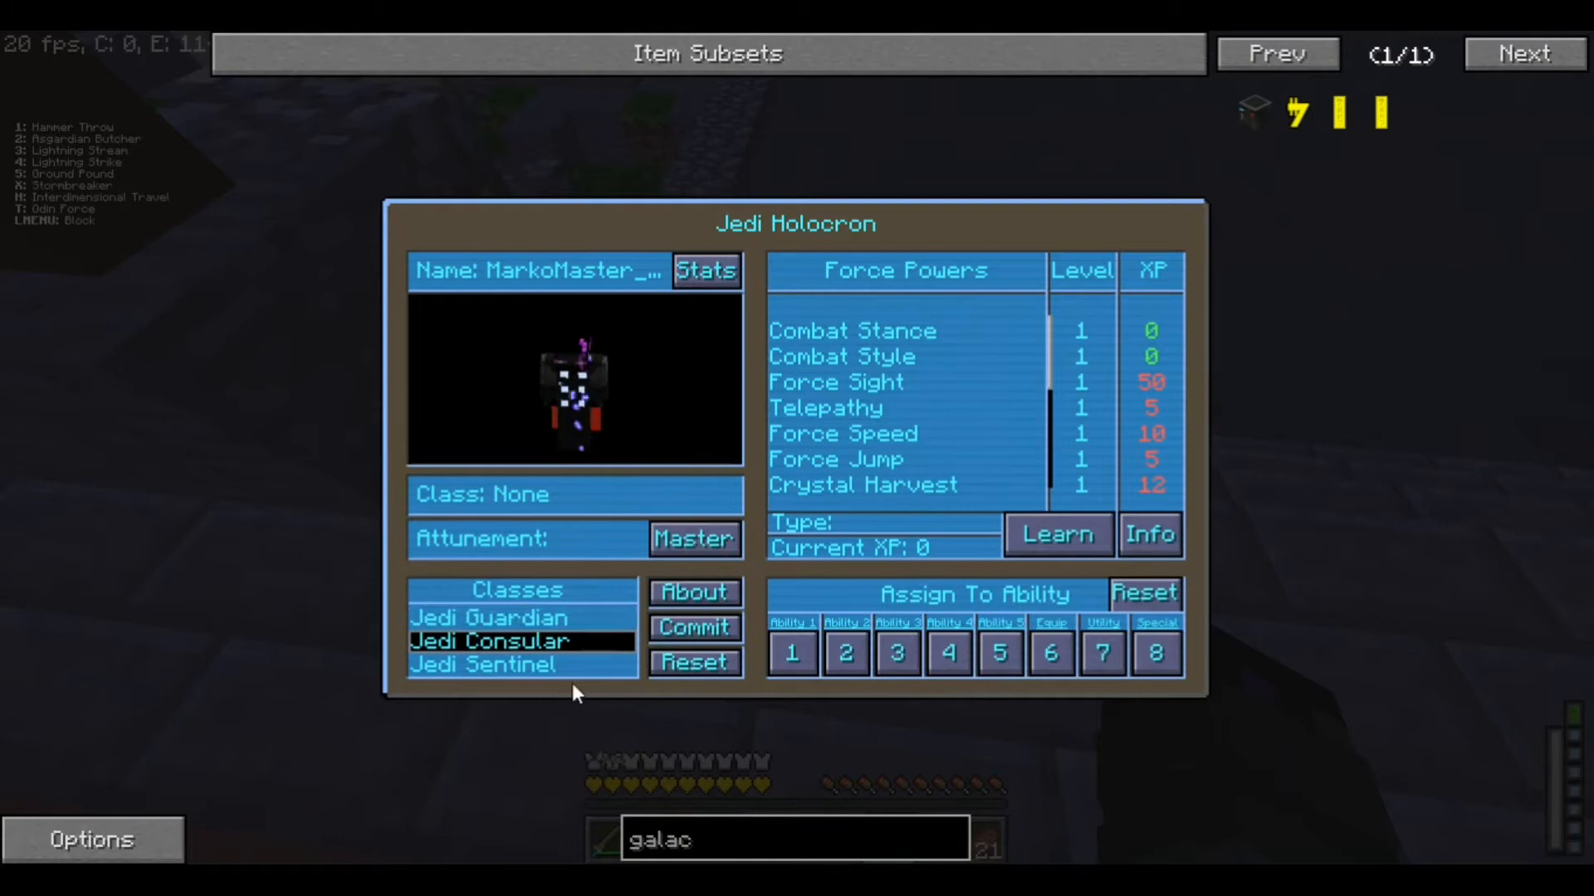
pyautogui.click(483, 664)
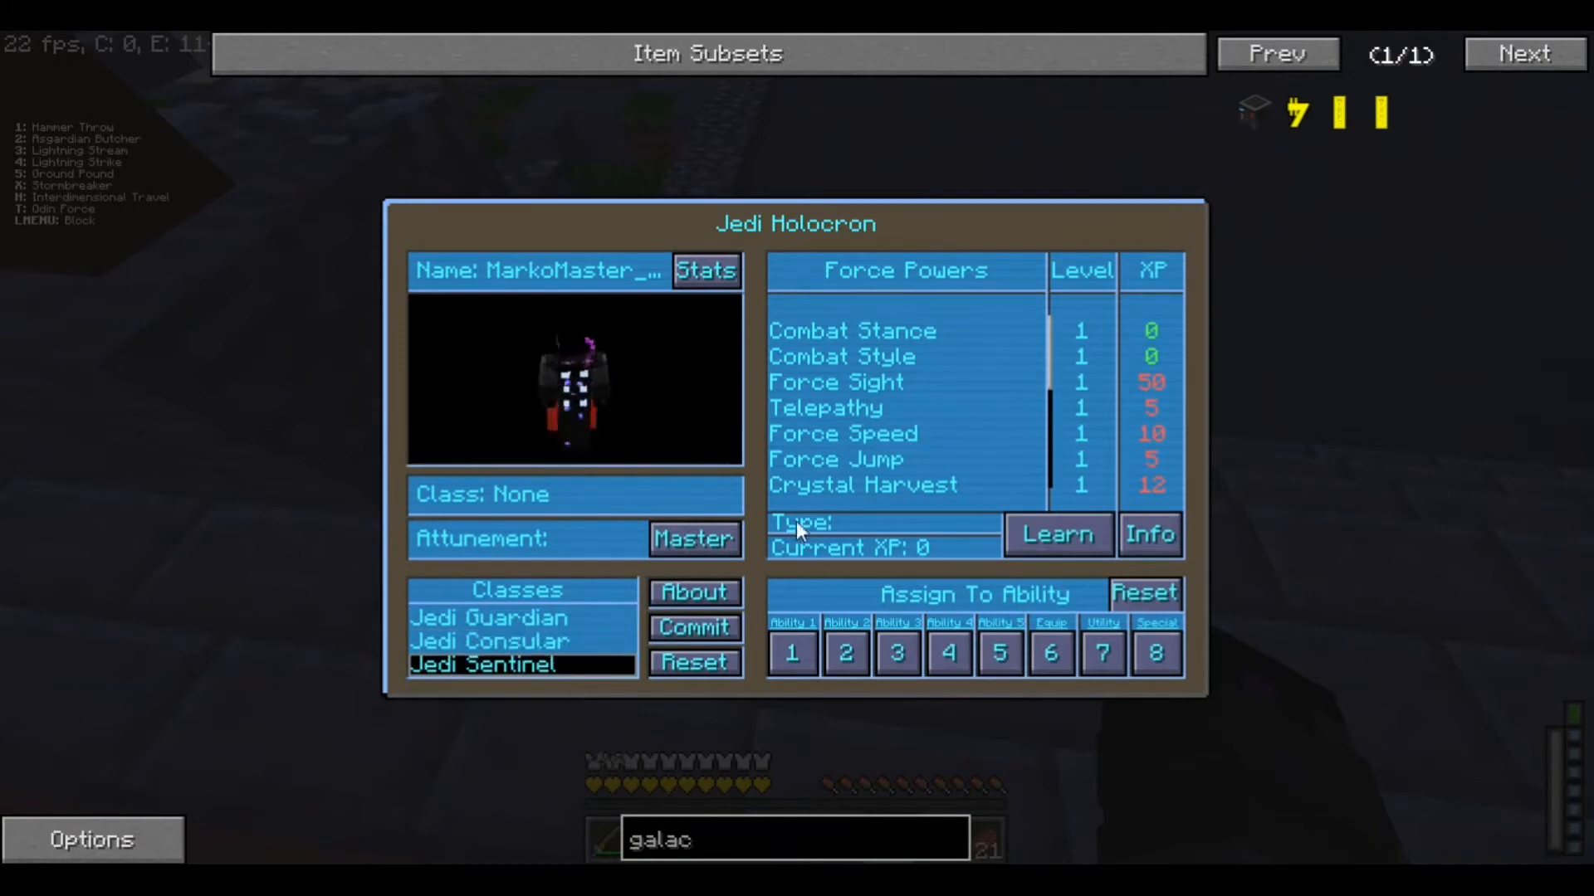
pyautogui.click(488, 617)
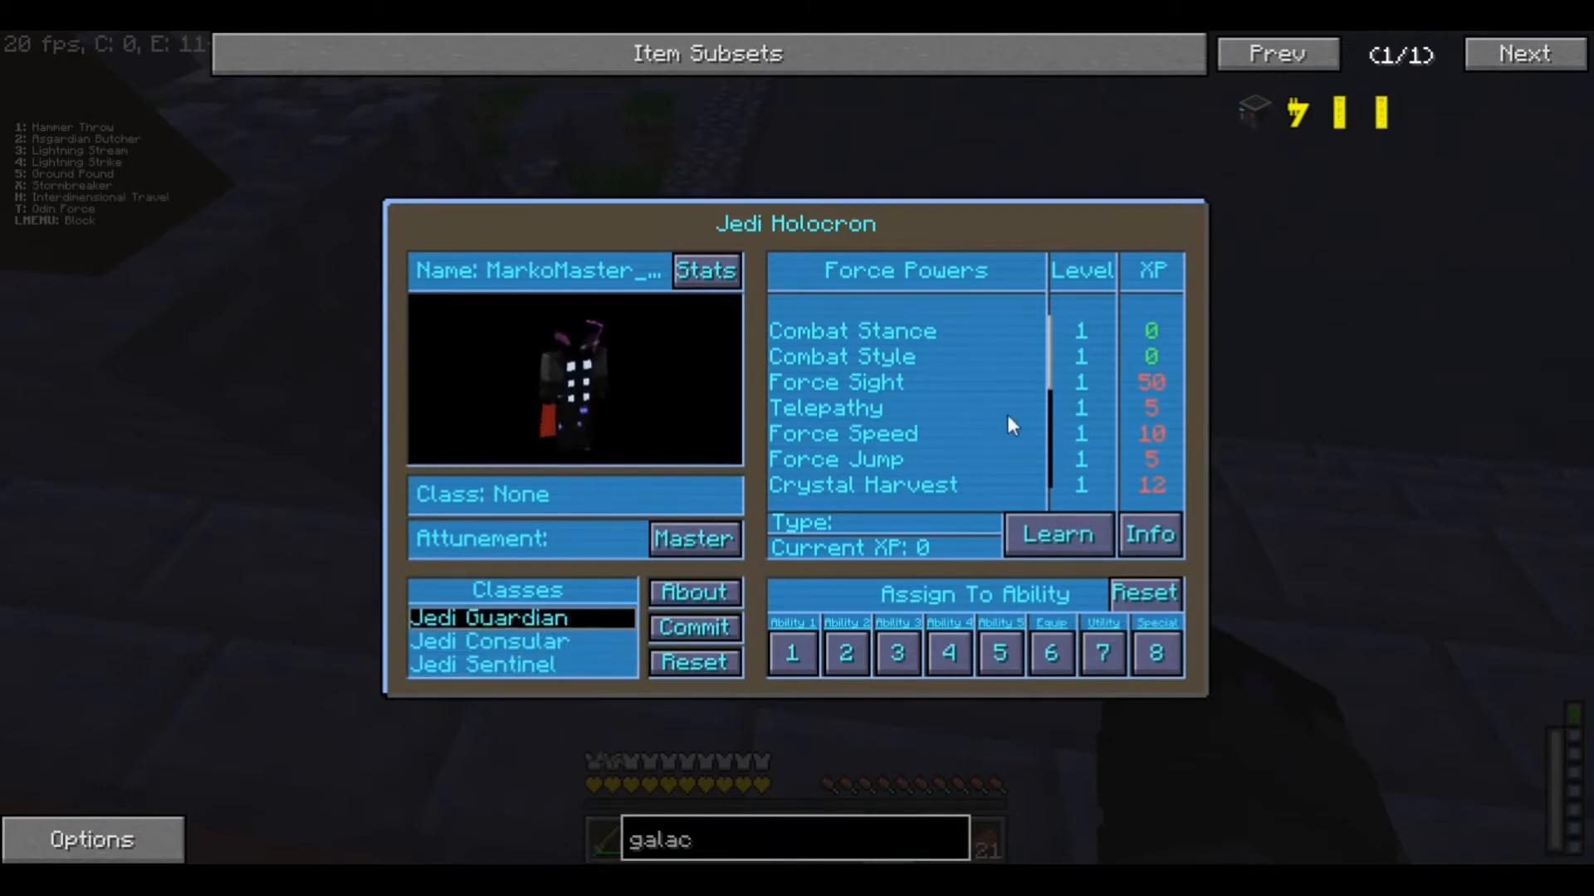
pyautogui.click(842, 357)
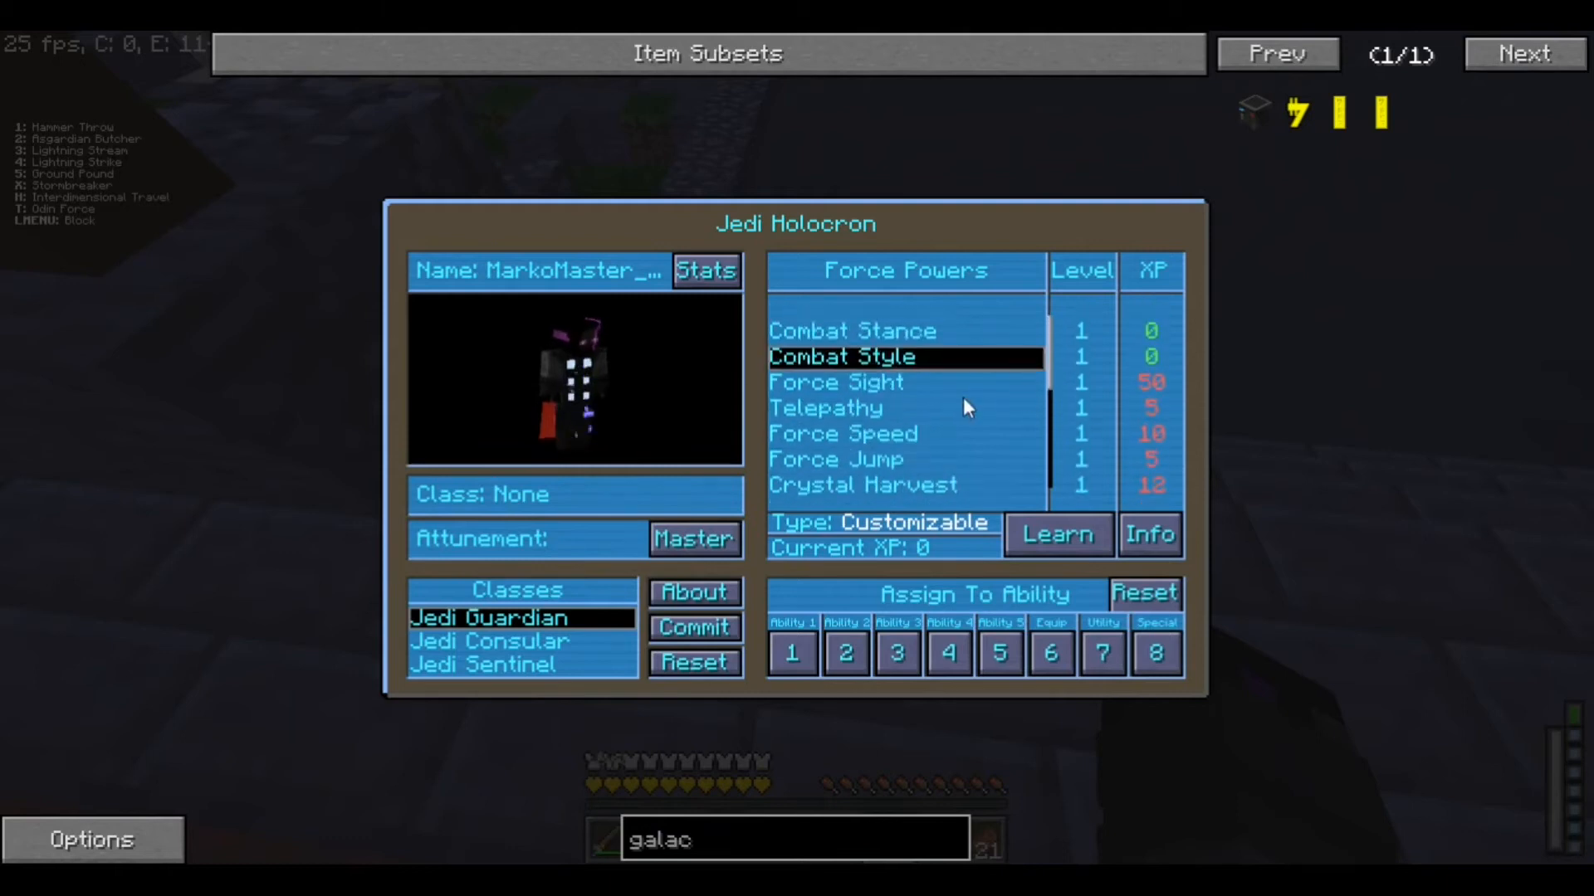
pyautogui.scroll(-3)
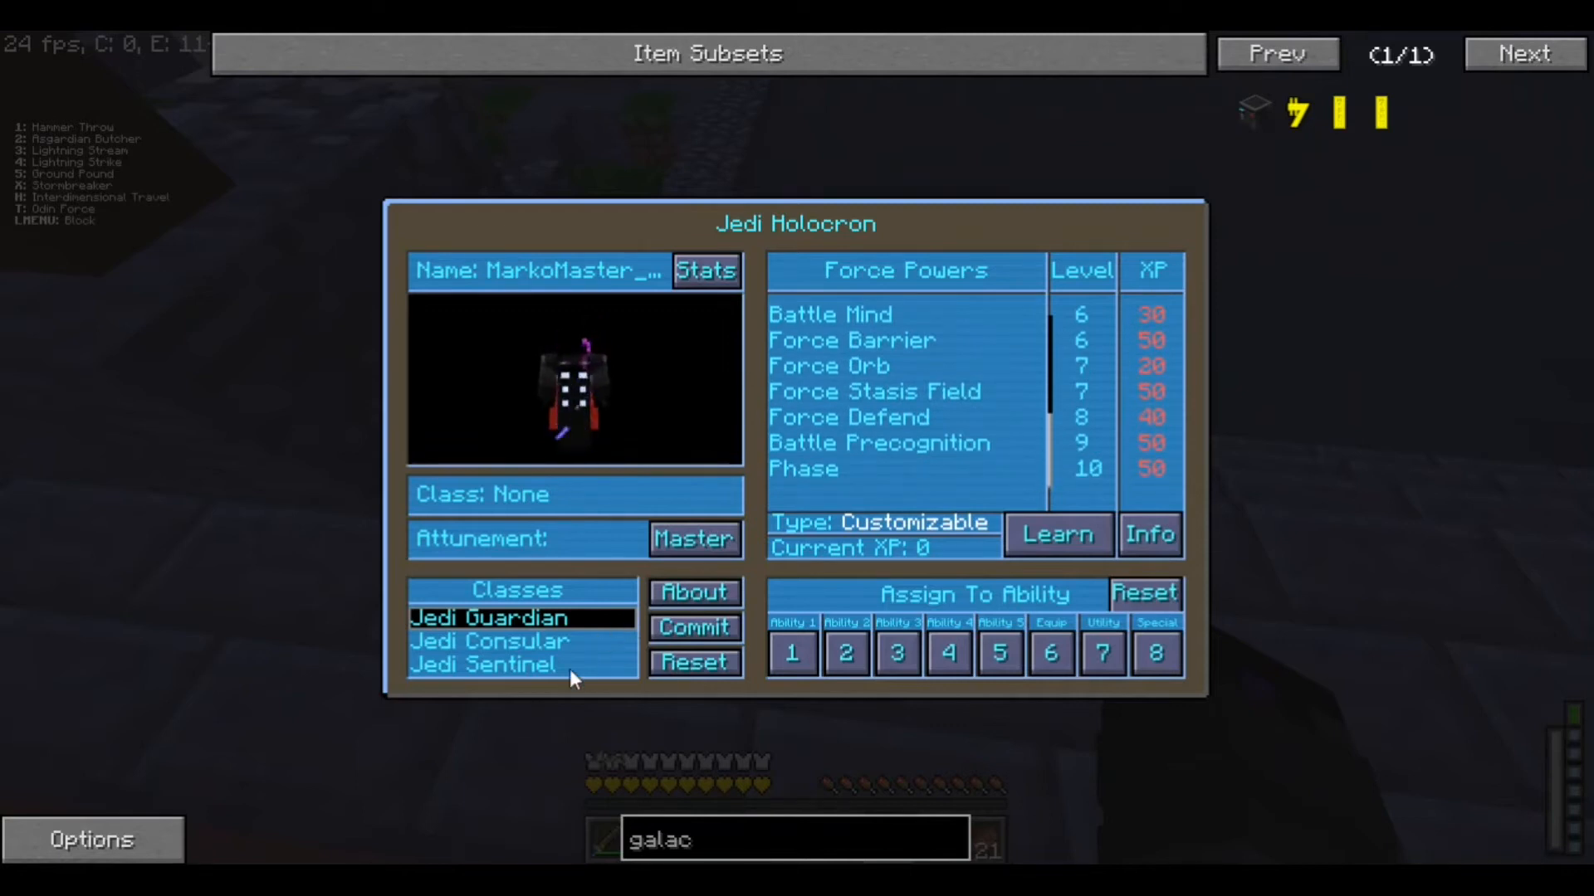
# Commit to Jedi Sentinel and view the Combat Stance power details
pyautogui.click(485, 665)
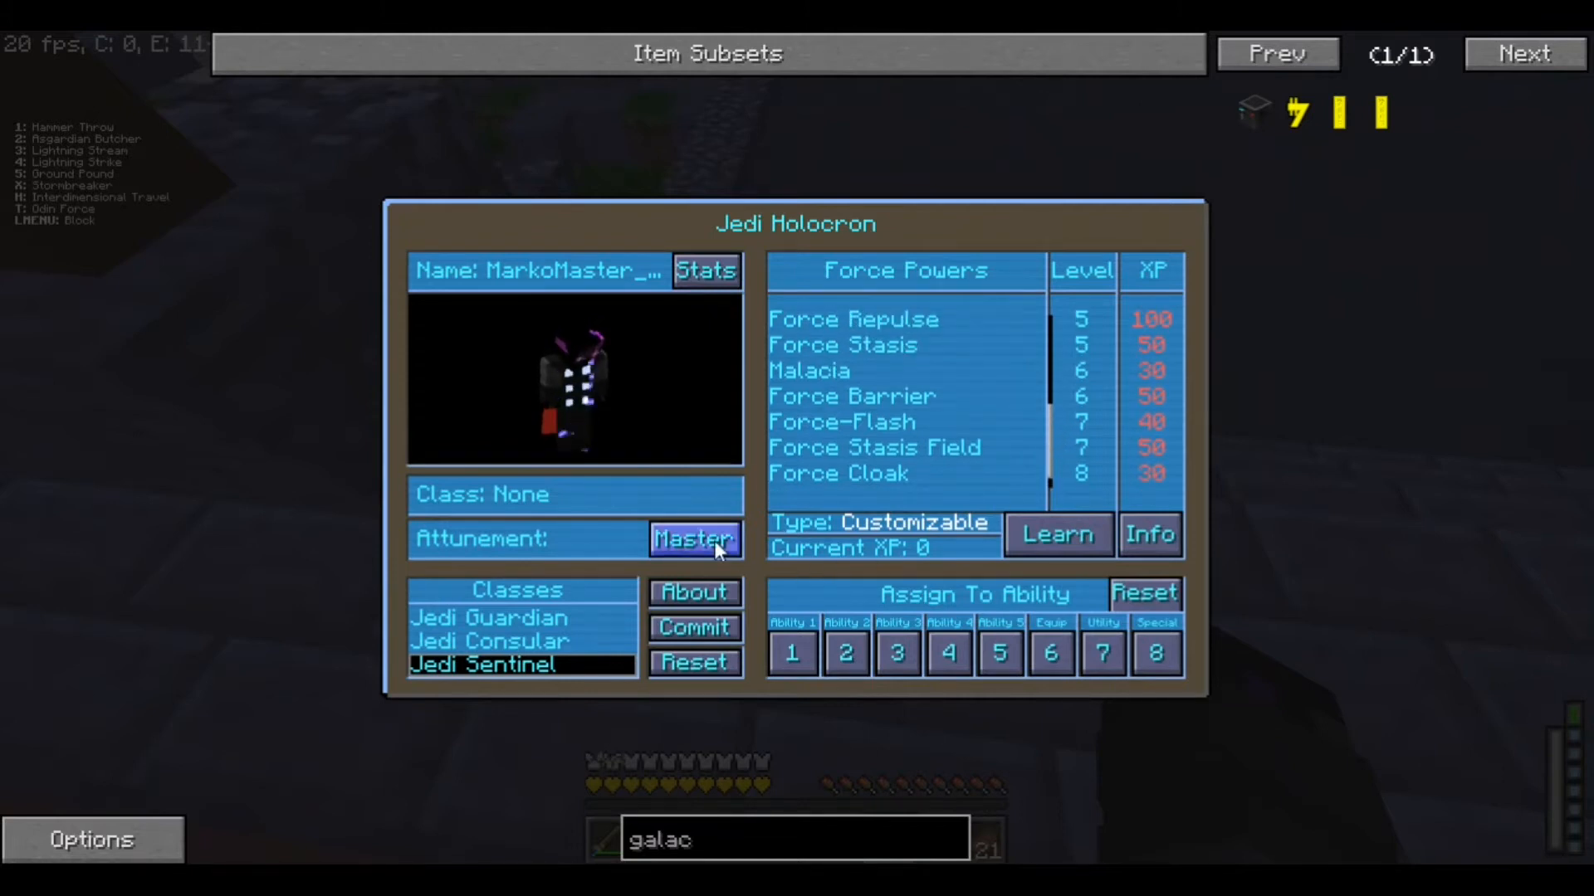
pyautogui.click(694, 539)
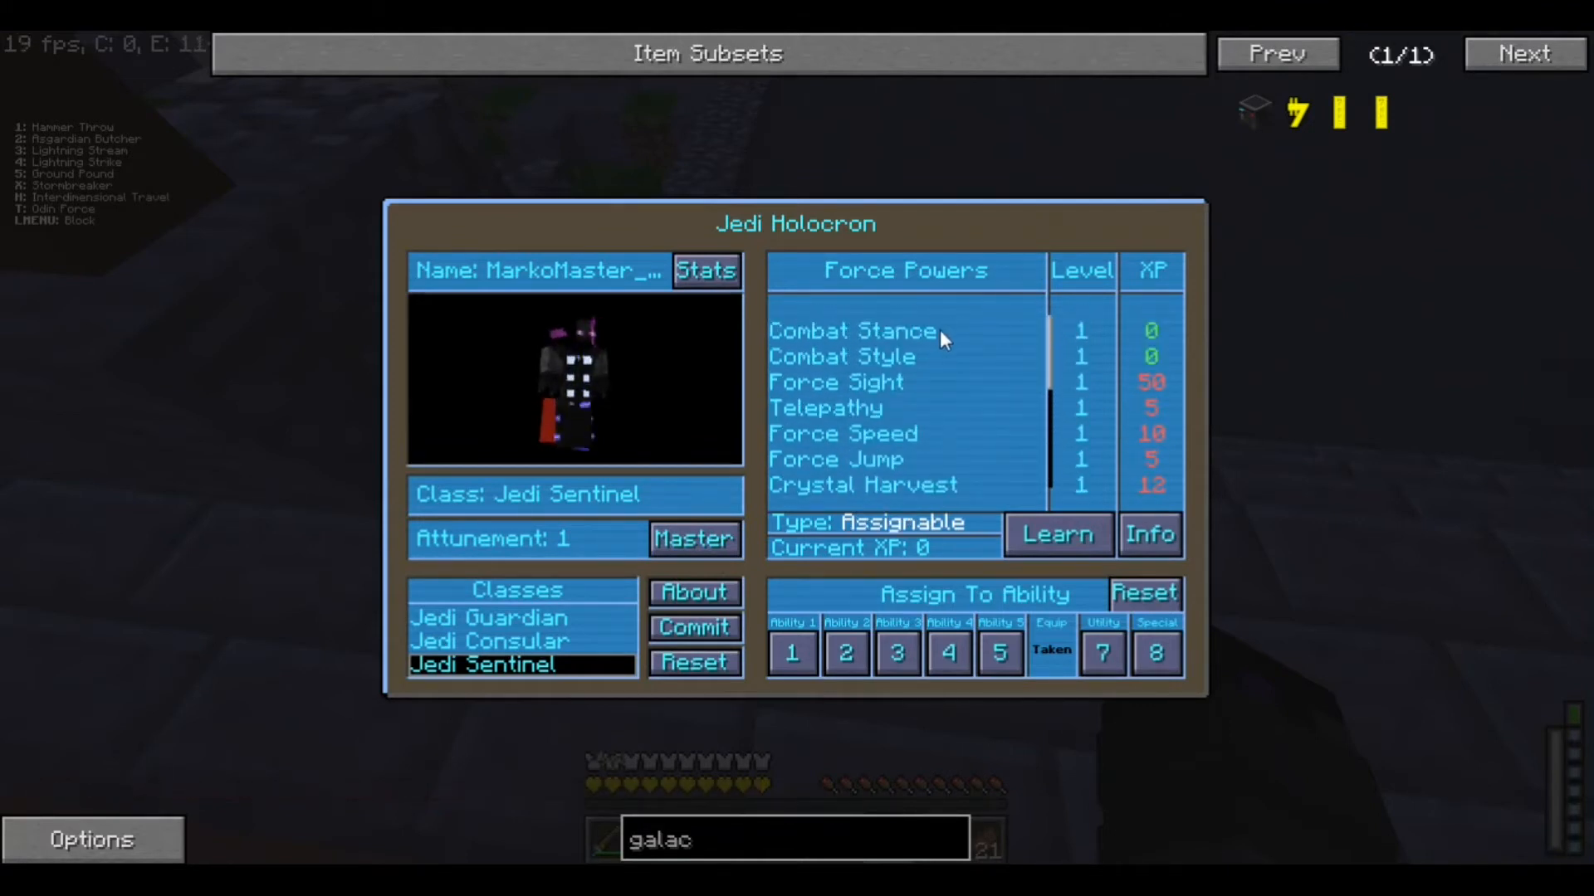
pyautogui.click(883, 332)
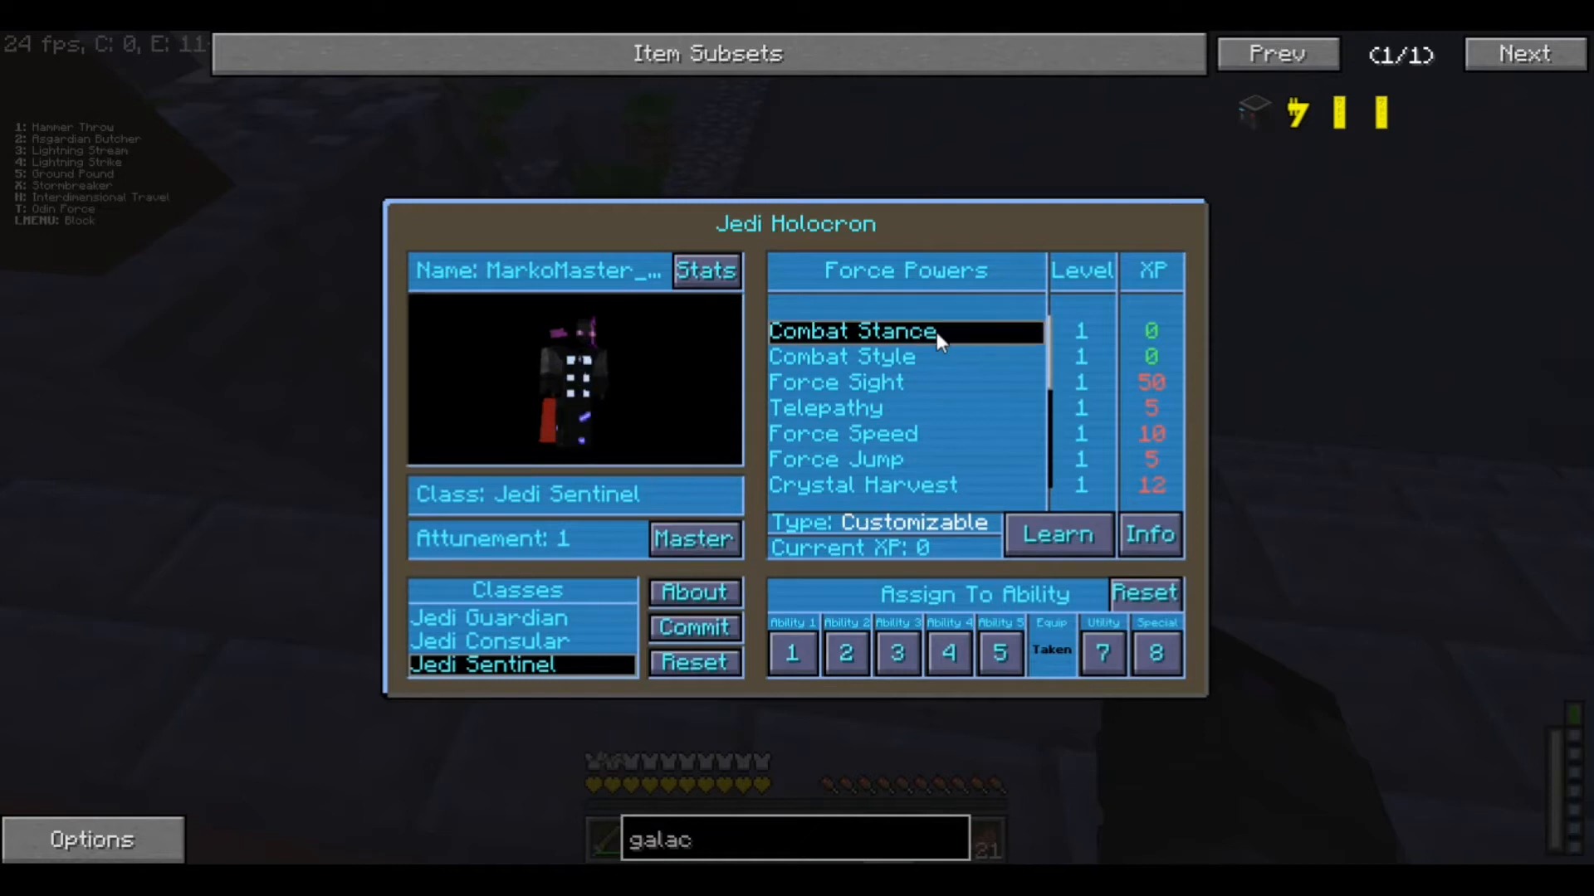
pyautogui.moveTo(839, 511)
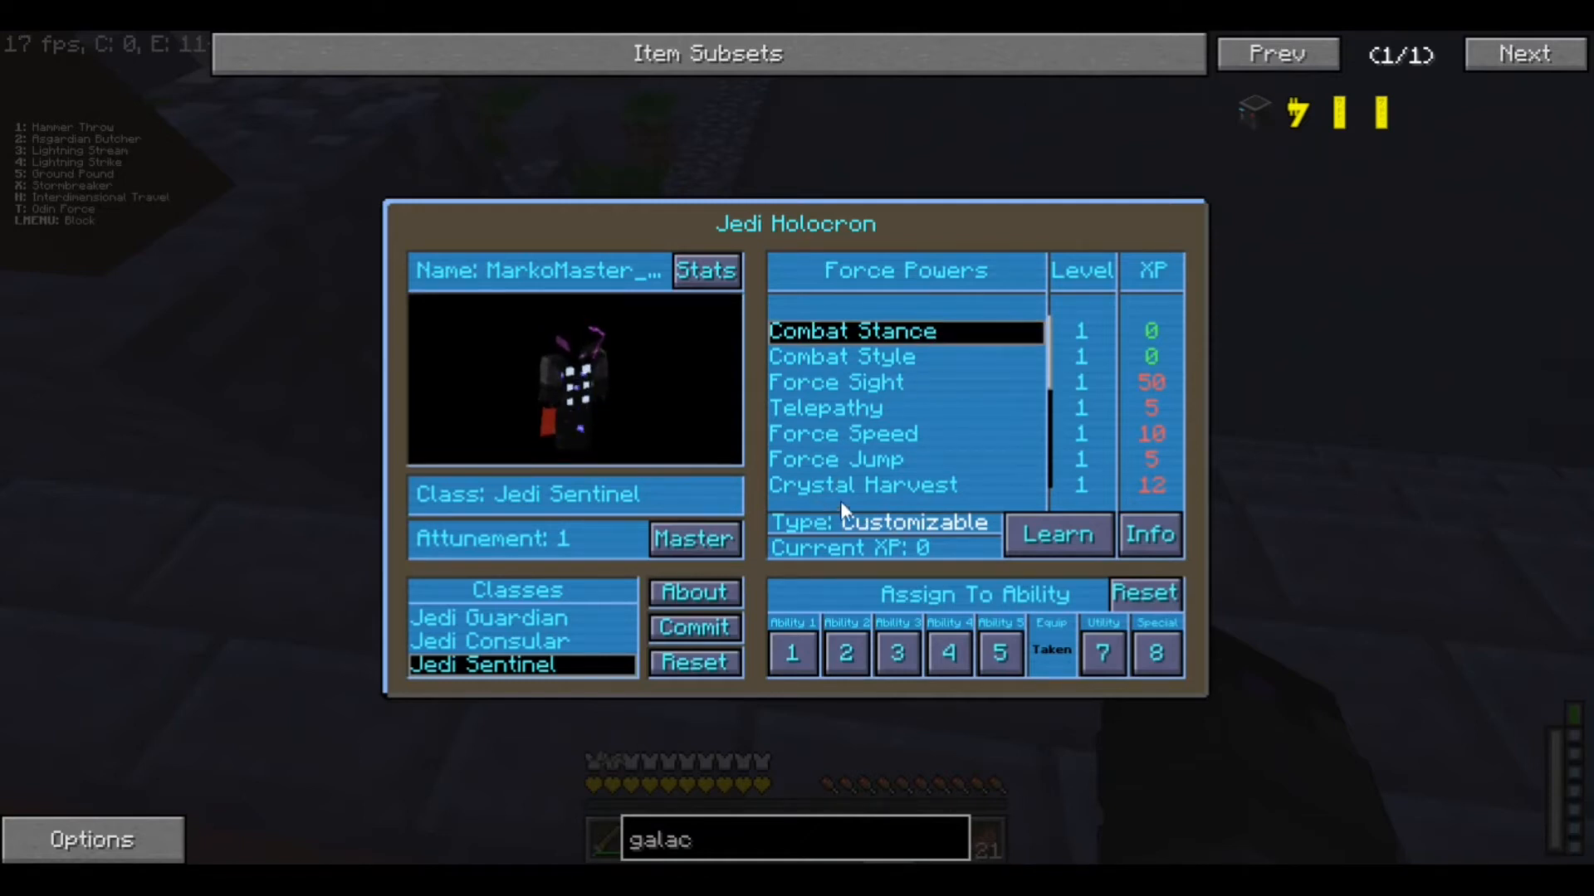
pyautogui.moveTo(957, 338)
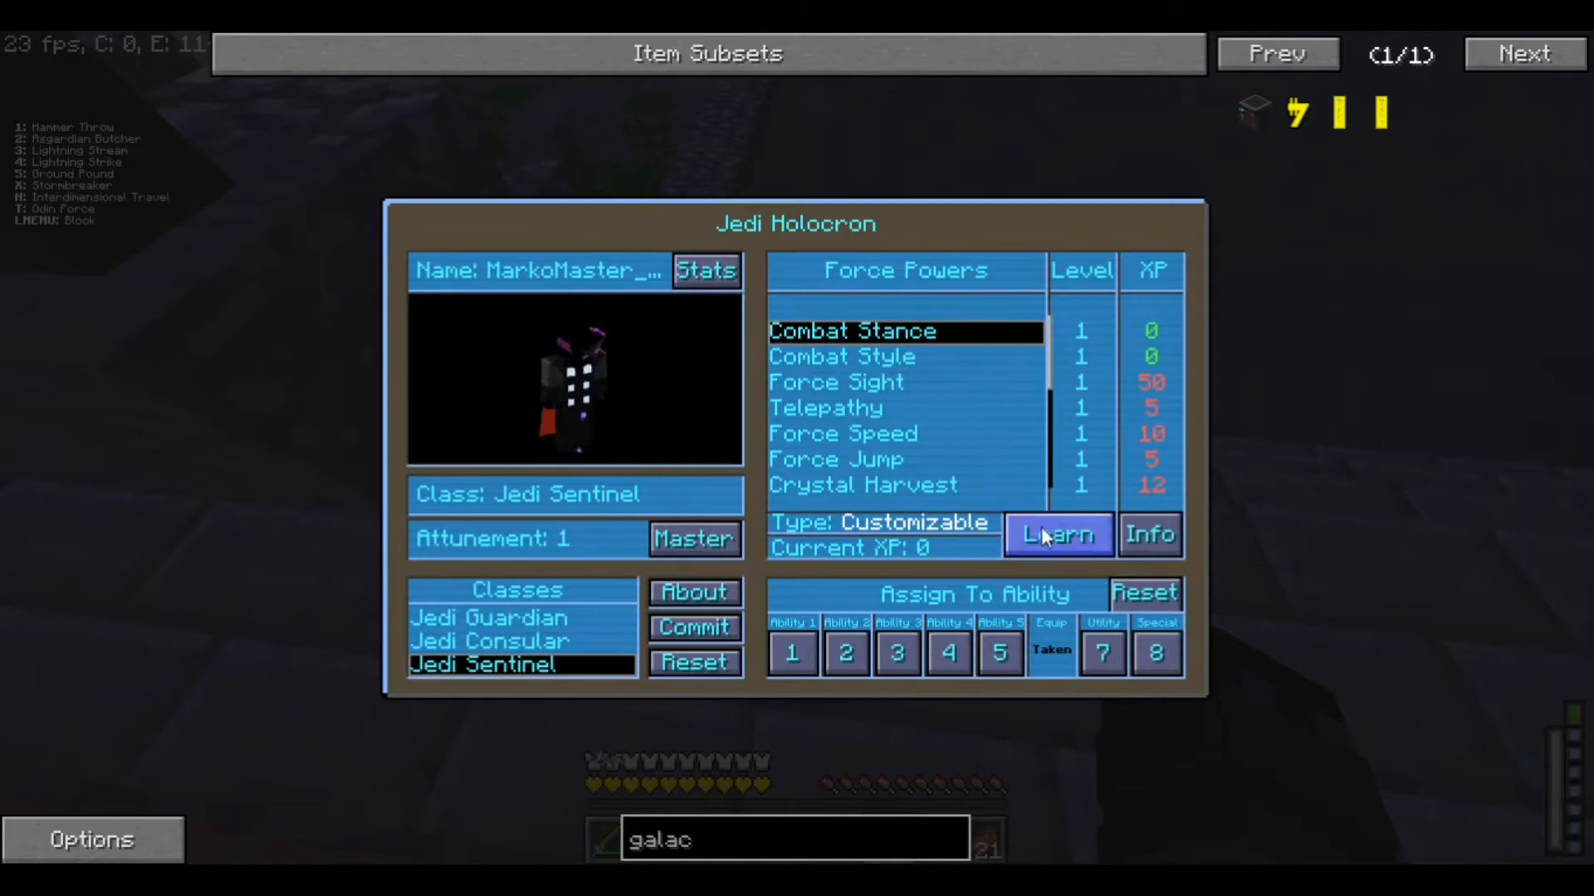
# Learn Combat Stance, then attempt Crystal Harvest, which is refused for lacking its predecessor
pyautogui.click(1058, 535)
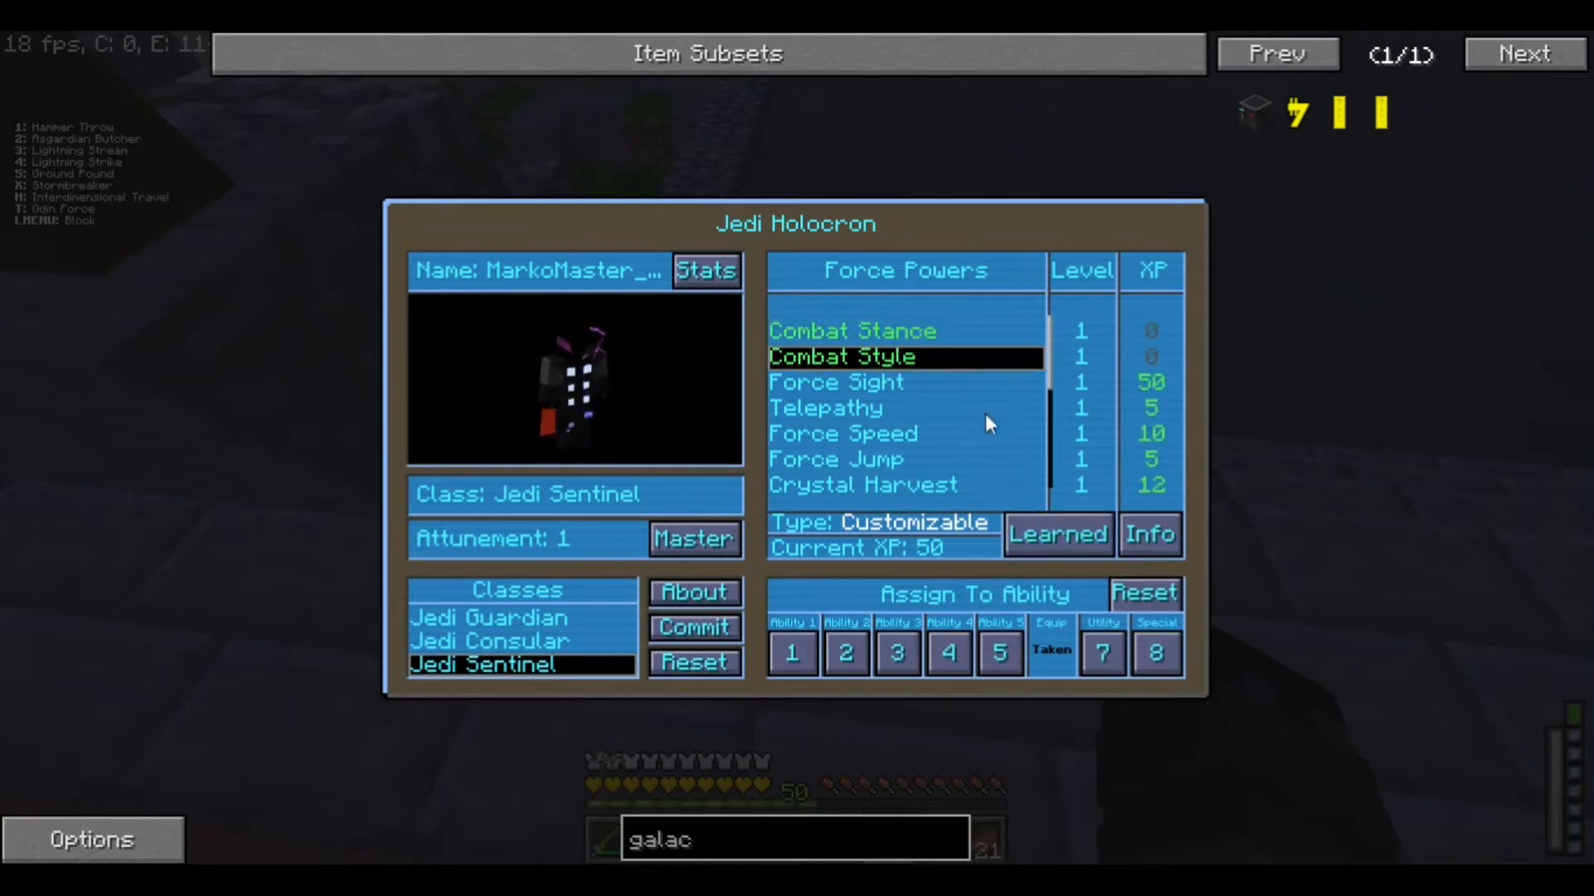
pyautogui.click(837, 383)
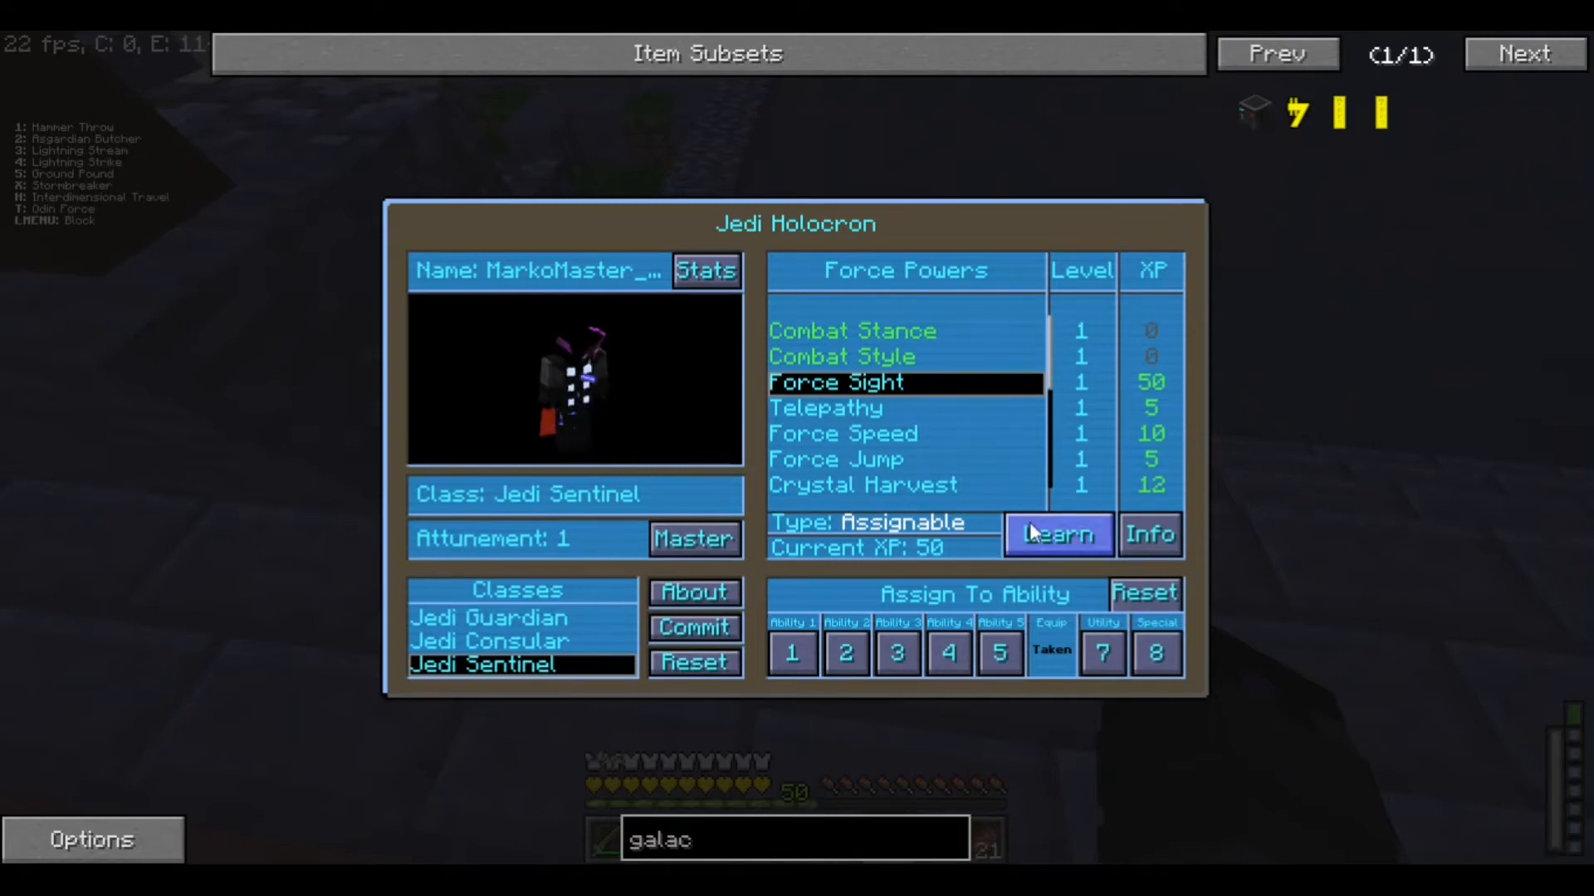
pyautogui.click(862, 485)
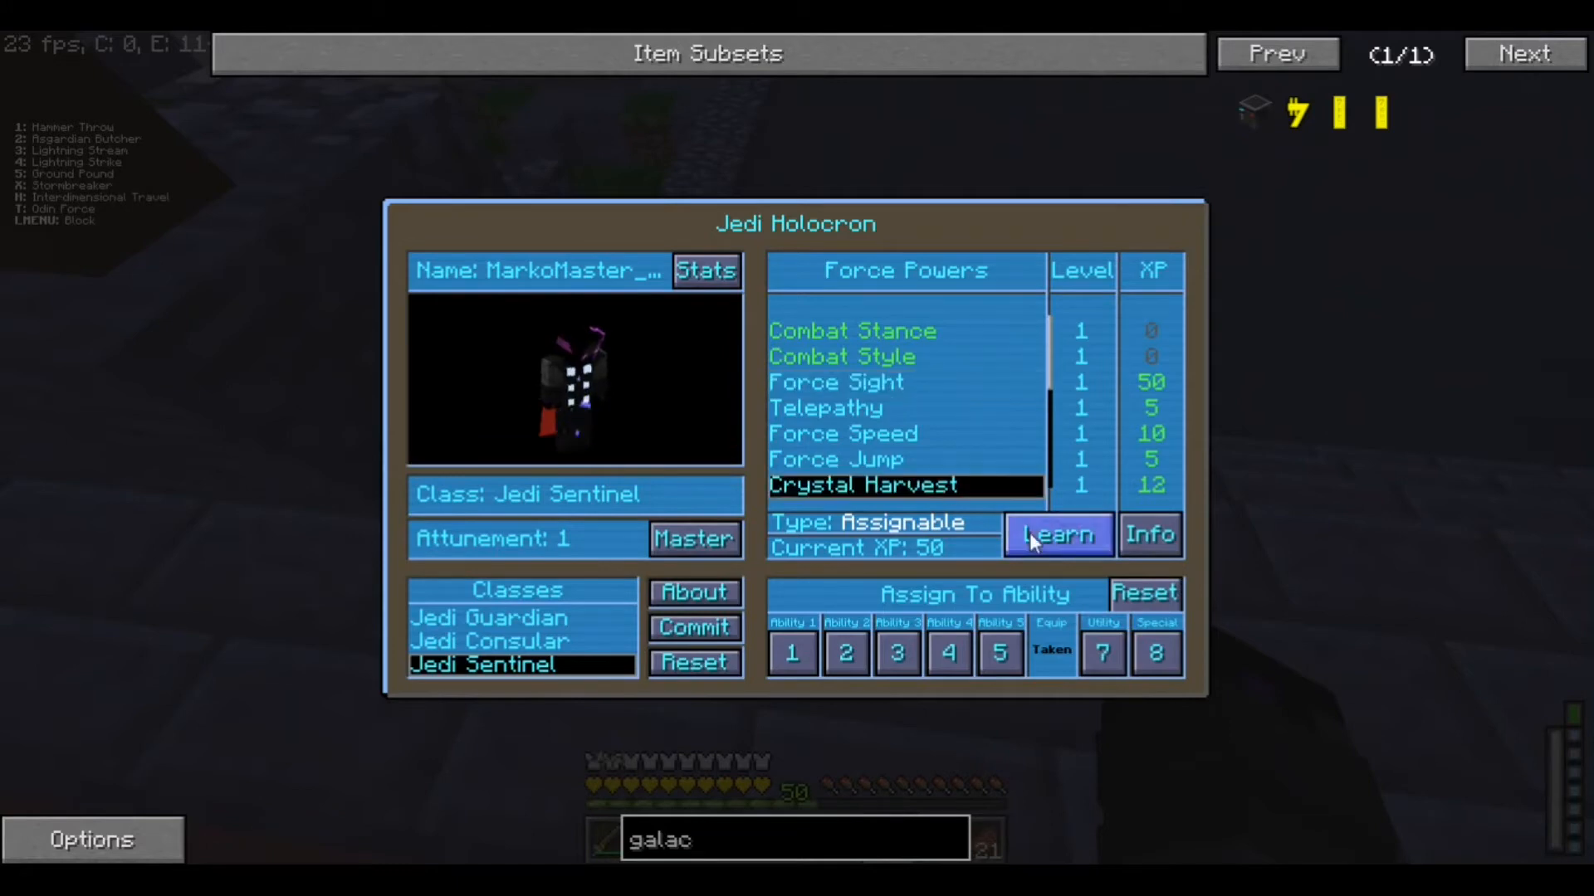
pyautogui.click(1057, 535)
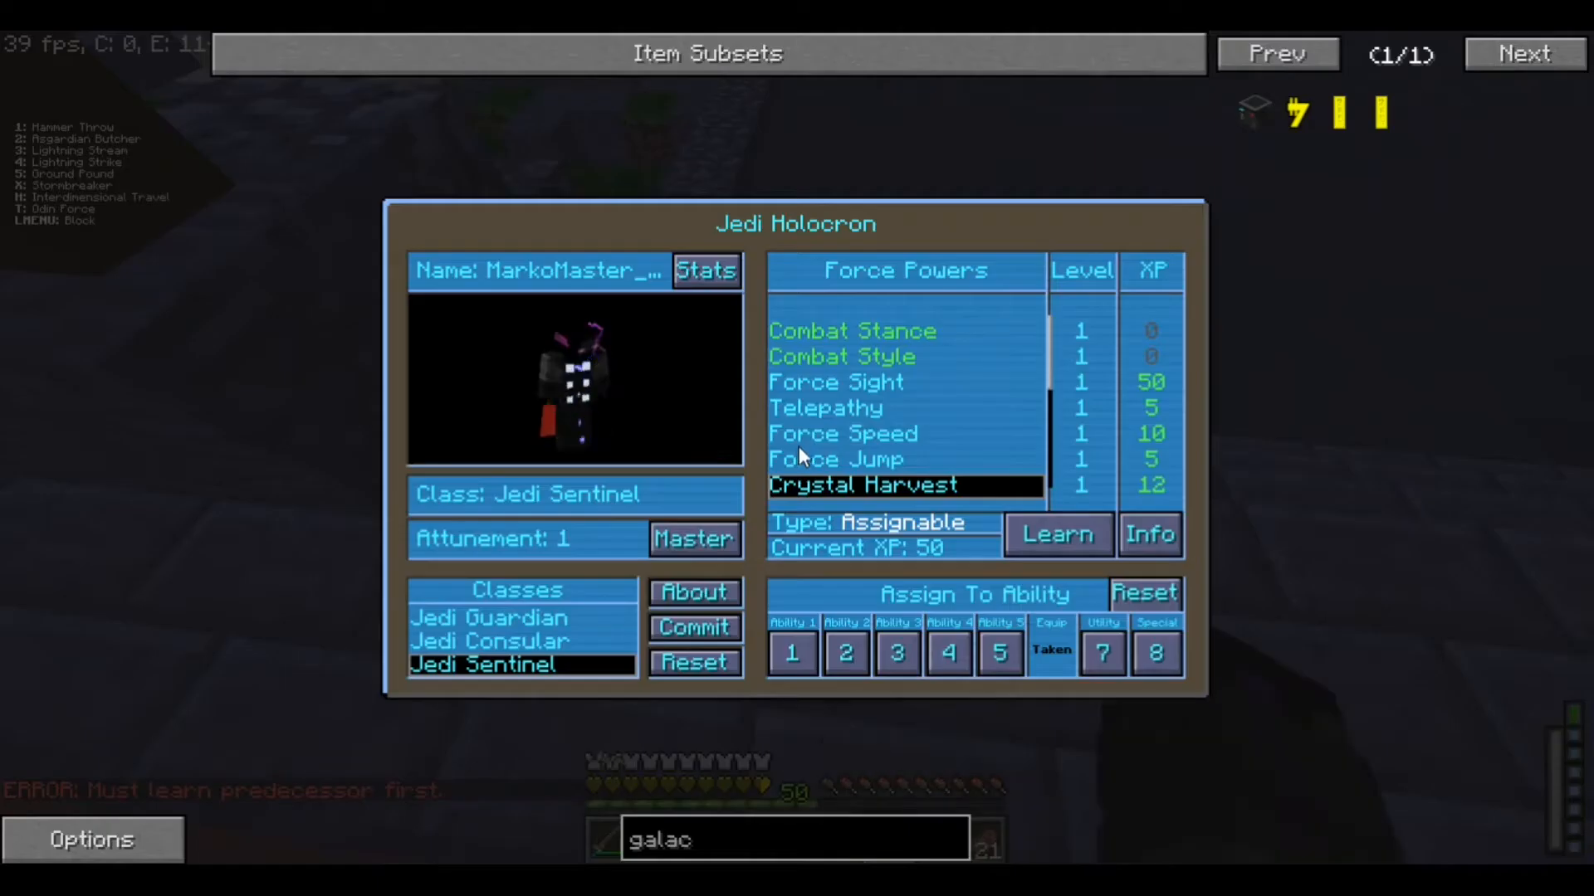
pyautogui.click(1058, 534)
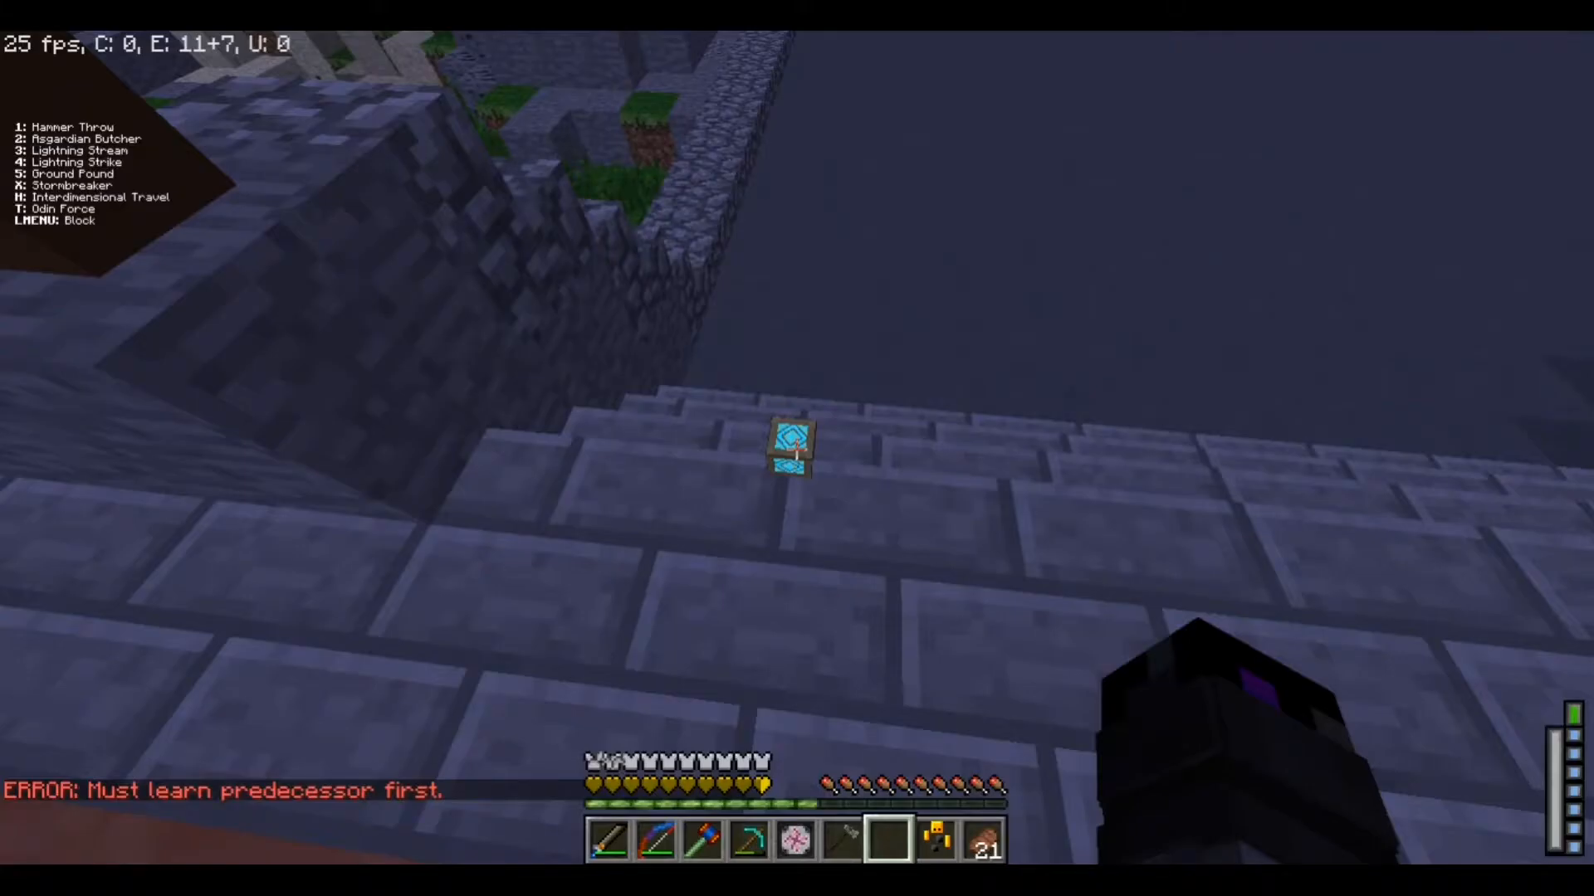
# Run /experiencelevel MarkoMaster_YT 10000 in chat to gain experience
pyautogui.write('/e')
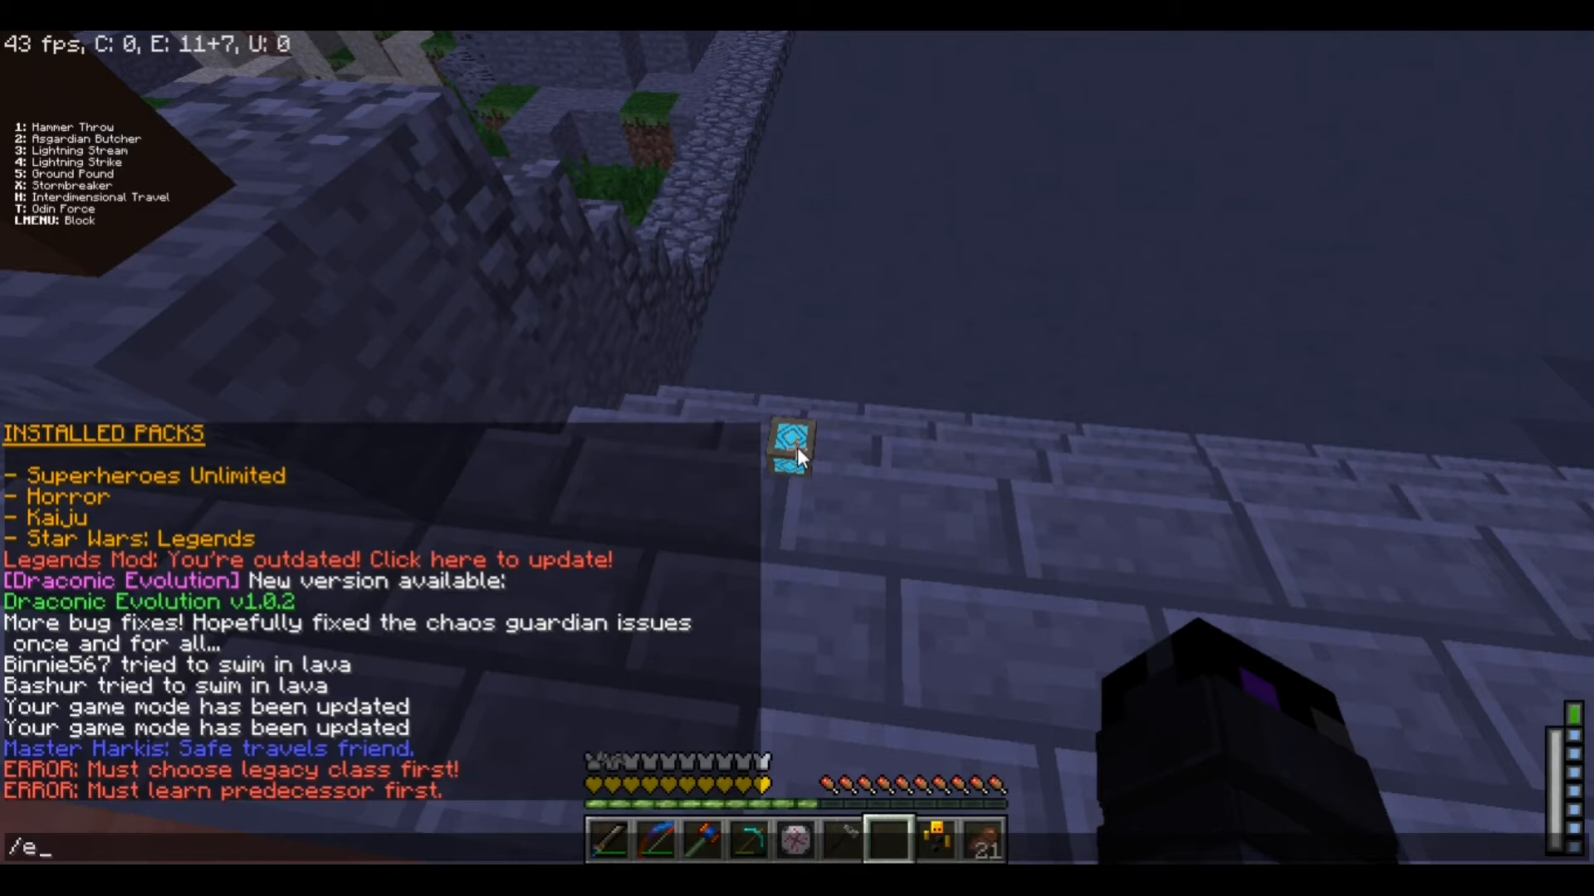
pyautogui.write('xperienc')
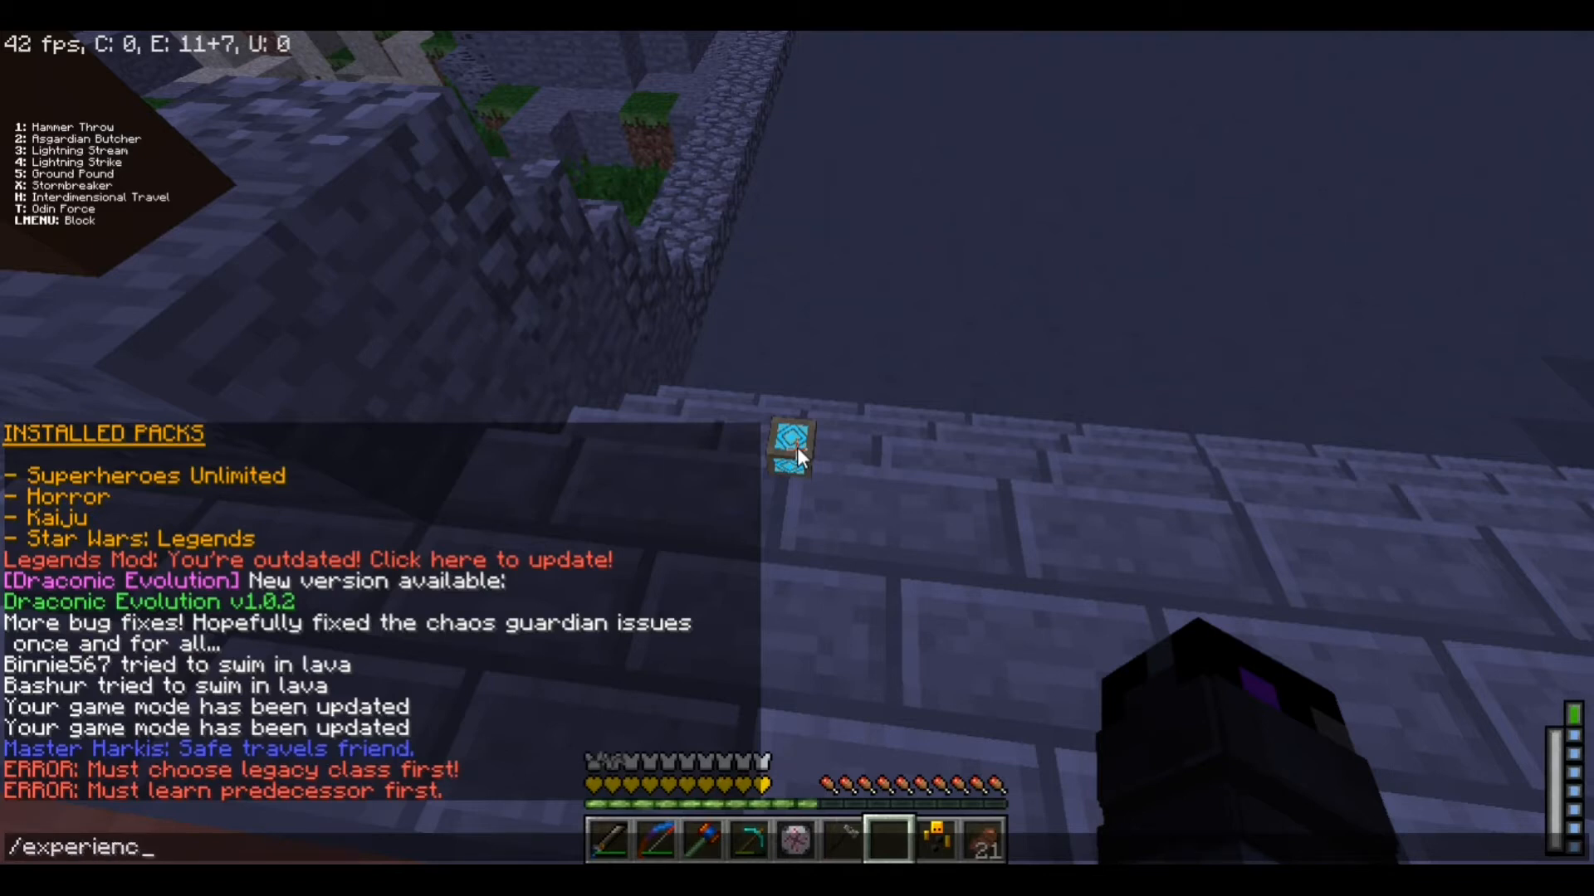
pyautogui.write('e')
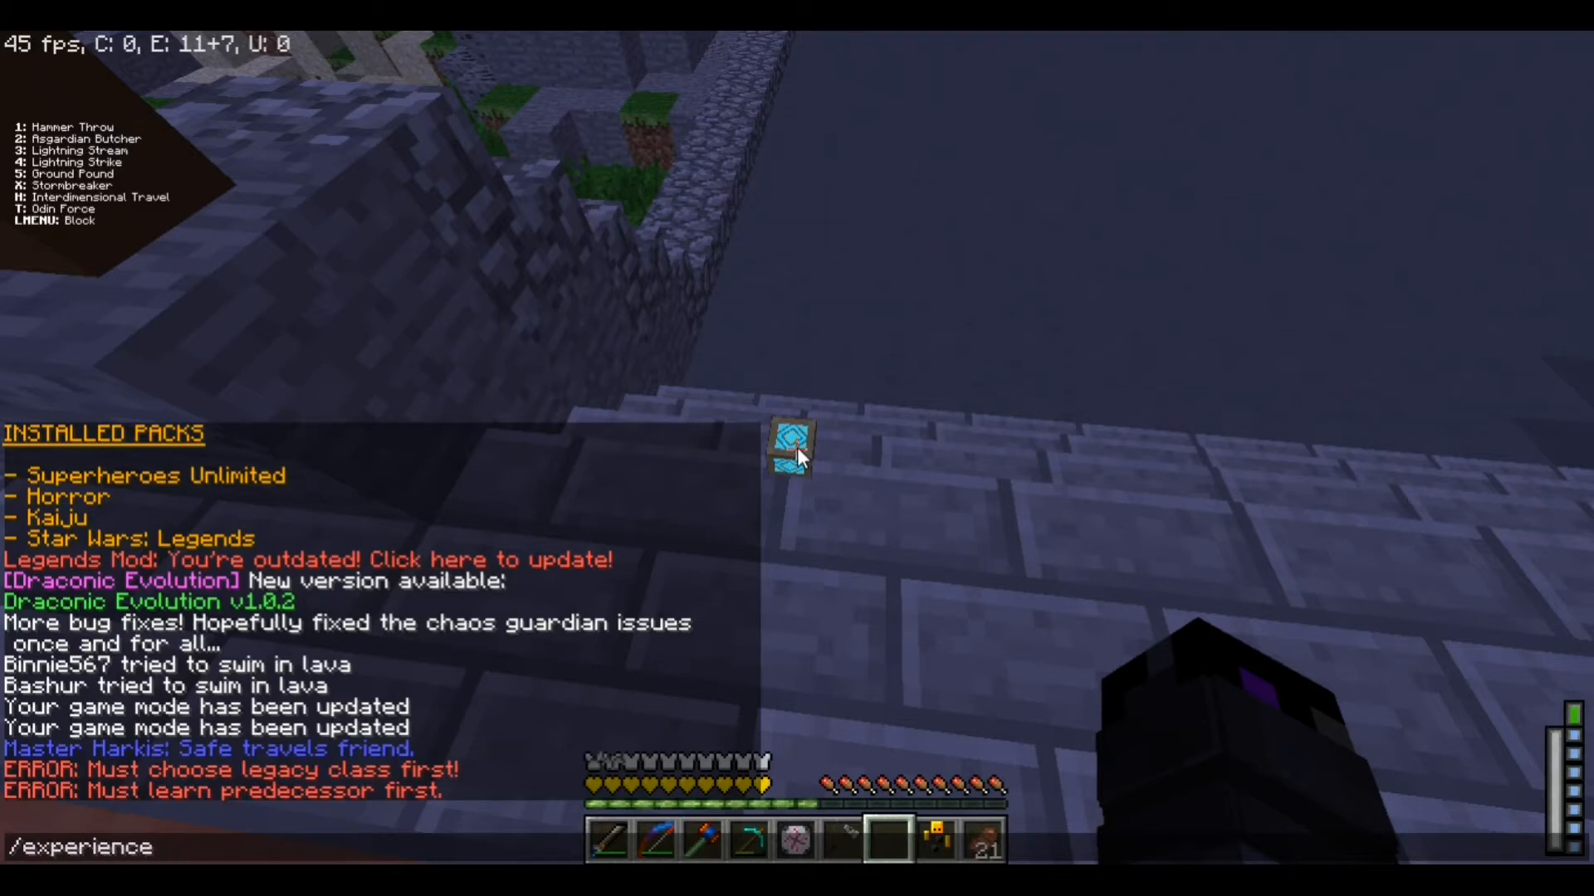
pyautogui.write('level MarkoMaster_YT')
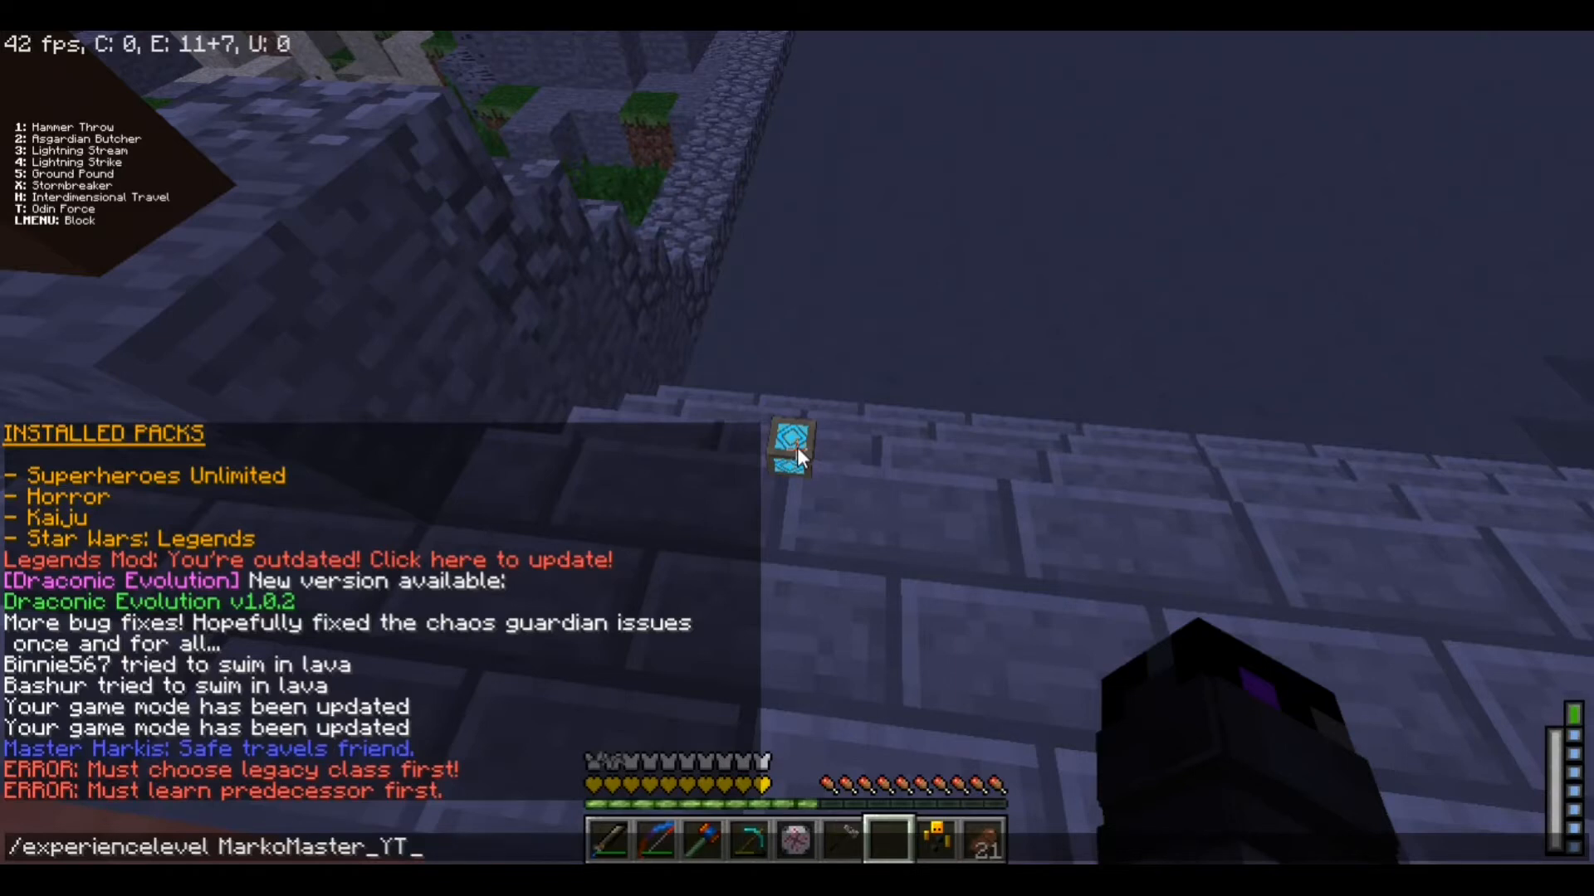
pyautogui.write('1')
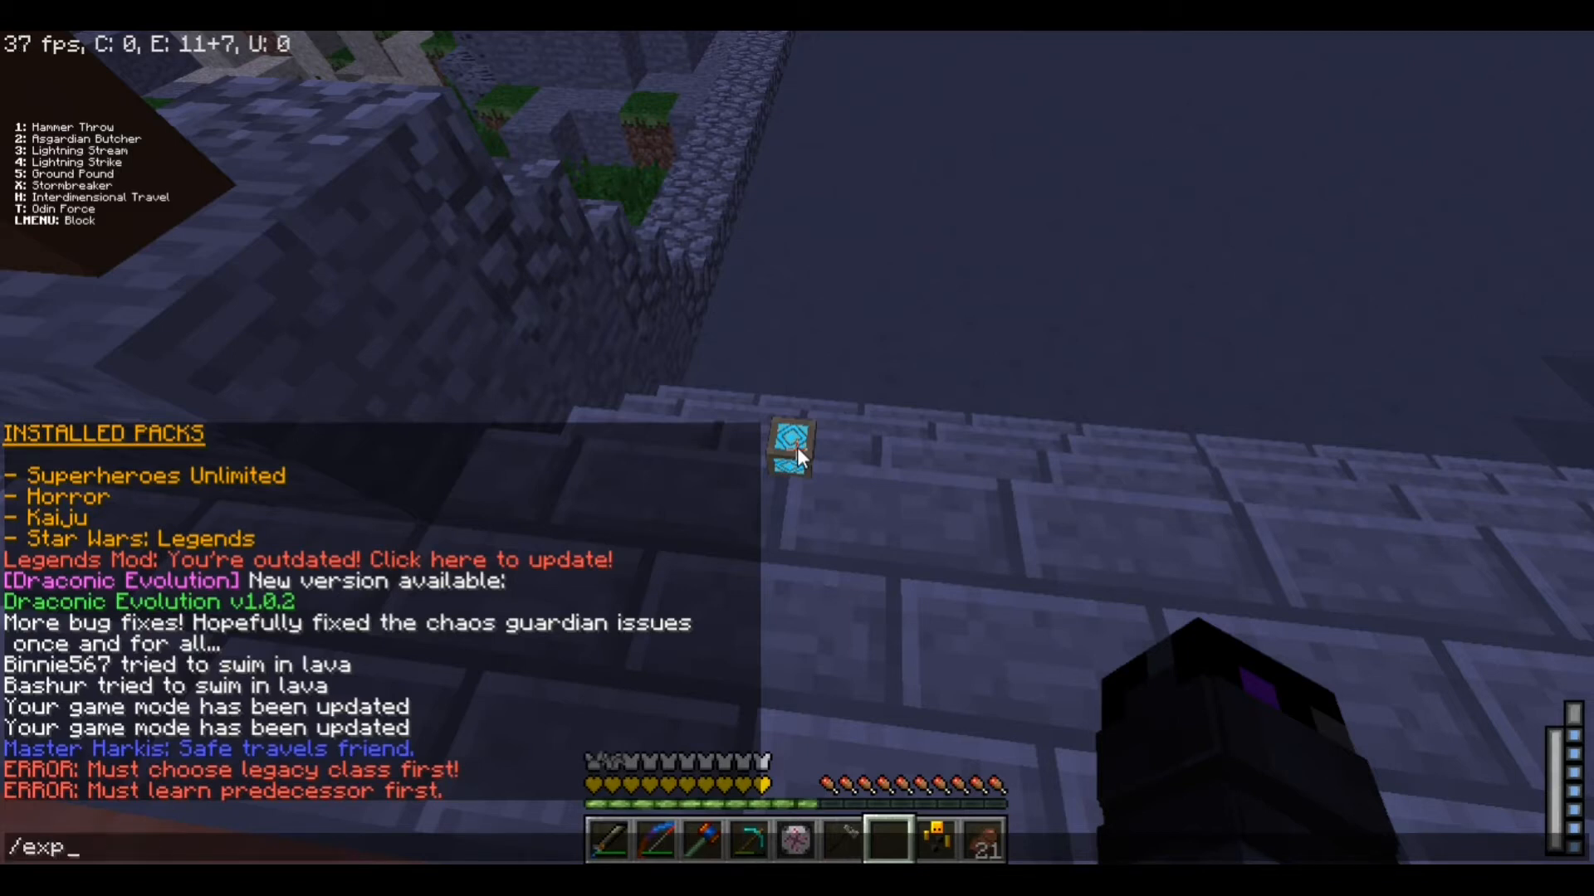
pyautogui.write('er')
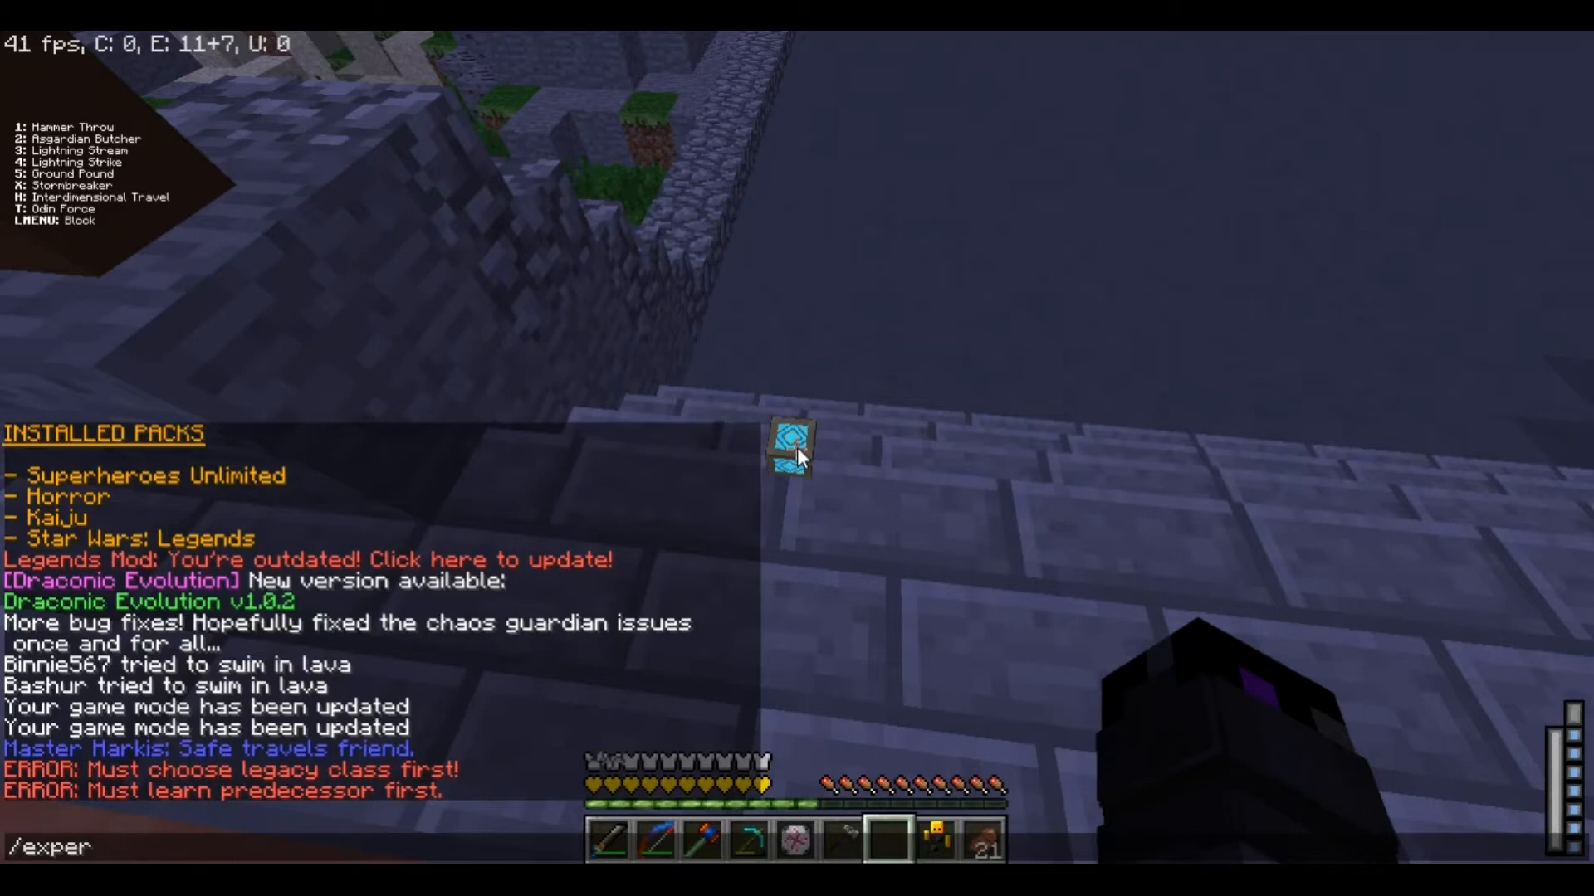
pyautogui.write('ience')
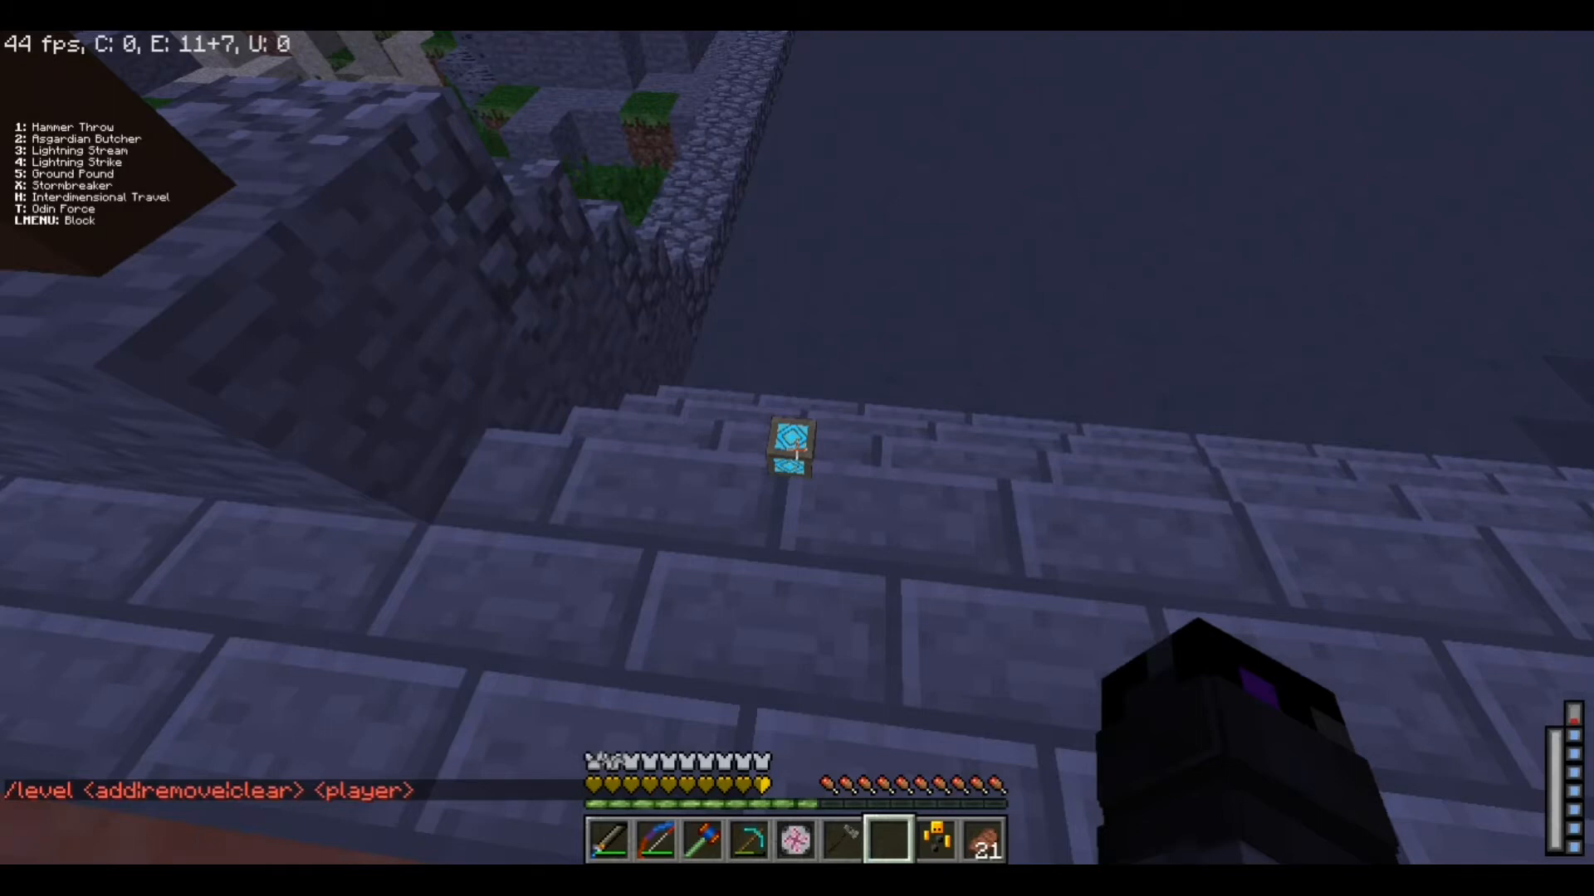
pyautogui.write('/experiencelevel MarkoMaster_YT 10000')
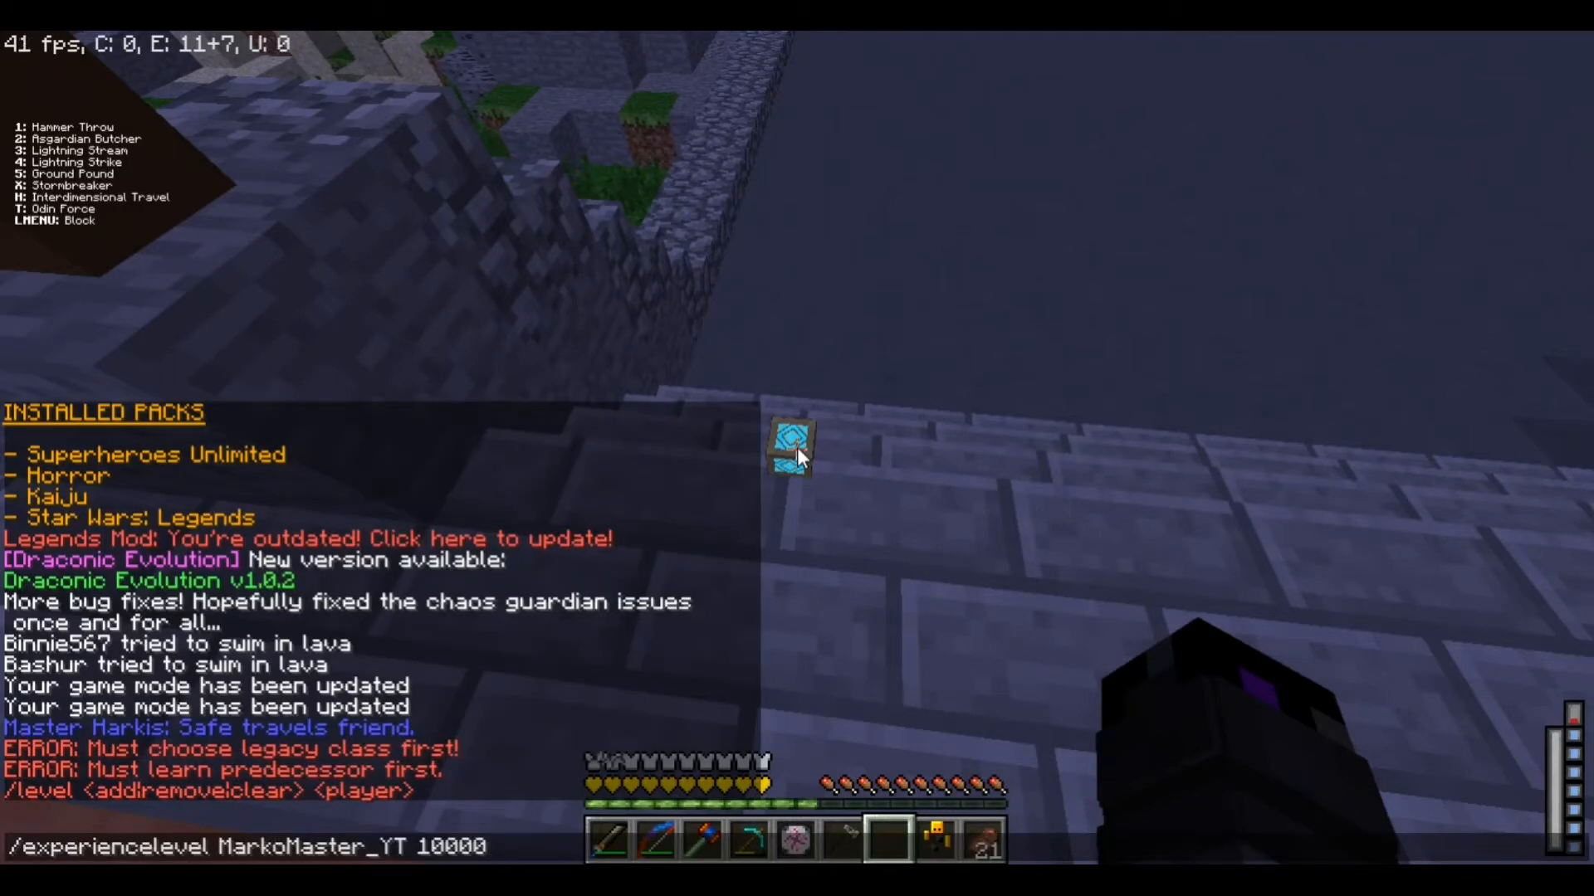
pyautogui.write('add')
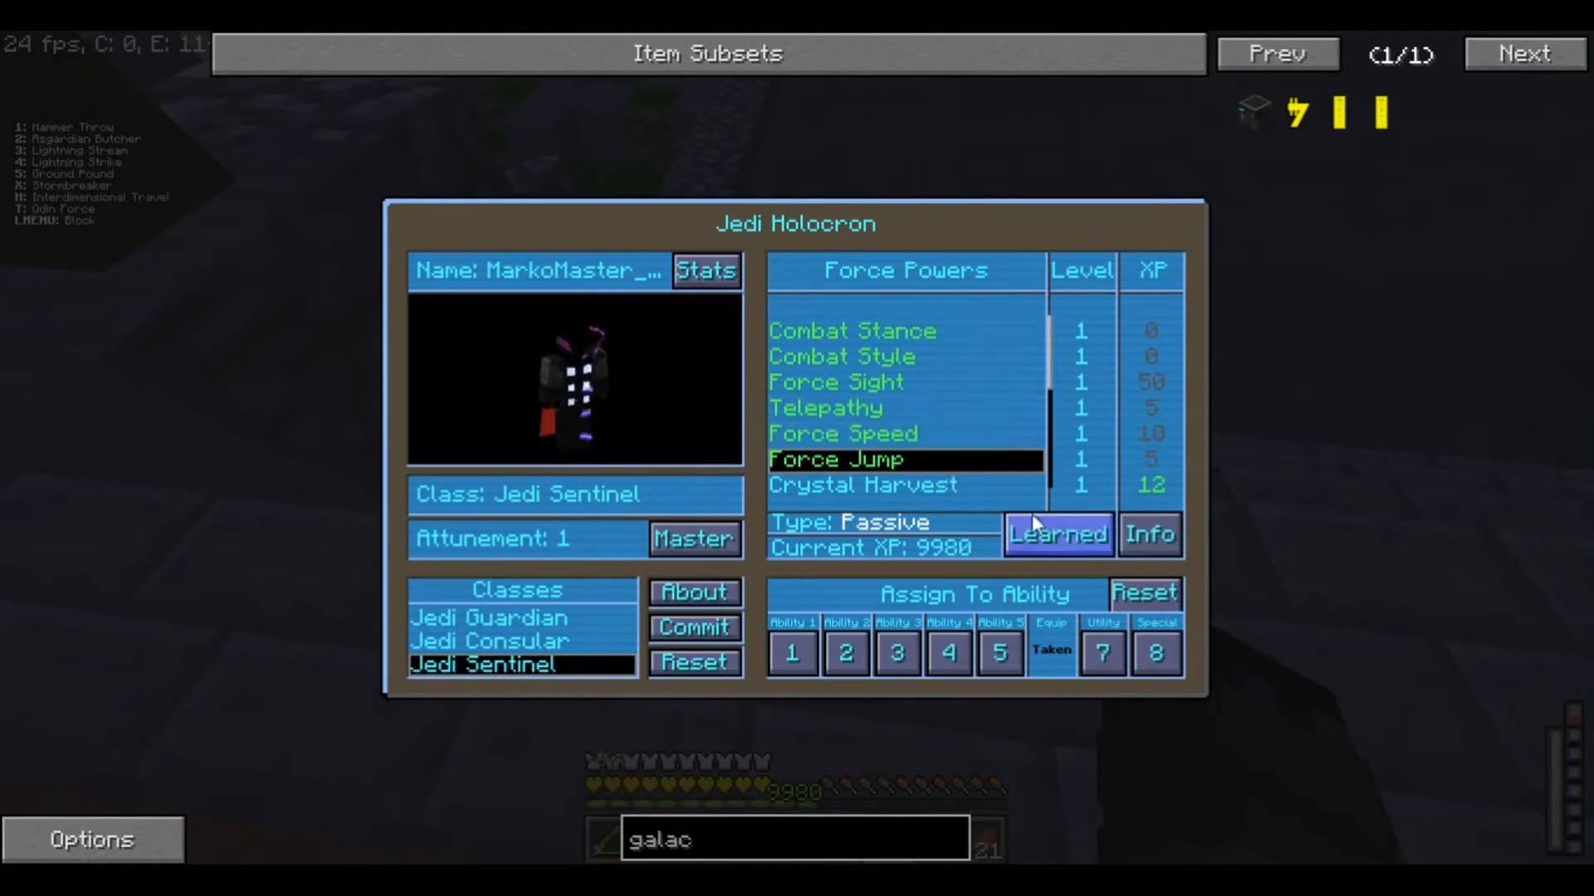
# Learn Crystal Harvest and Cleanse Crystal, filling slots 1–3 with Crystal Harvest, Force Speed, Combat Style
pyautogui.click(862, 485)
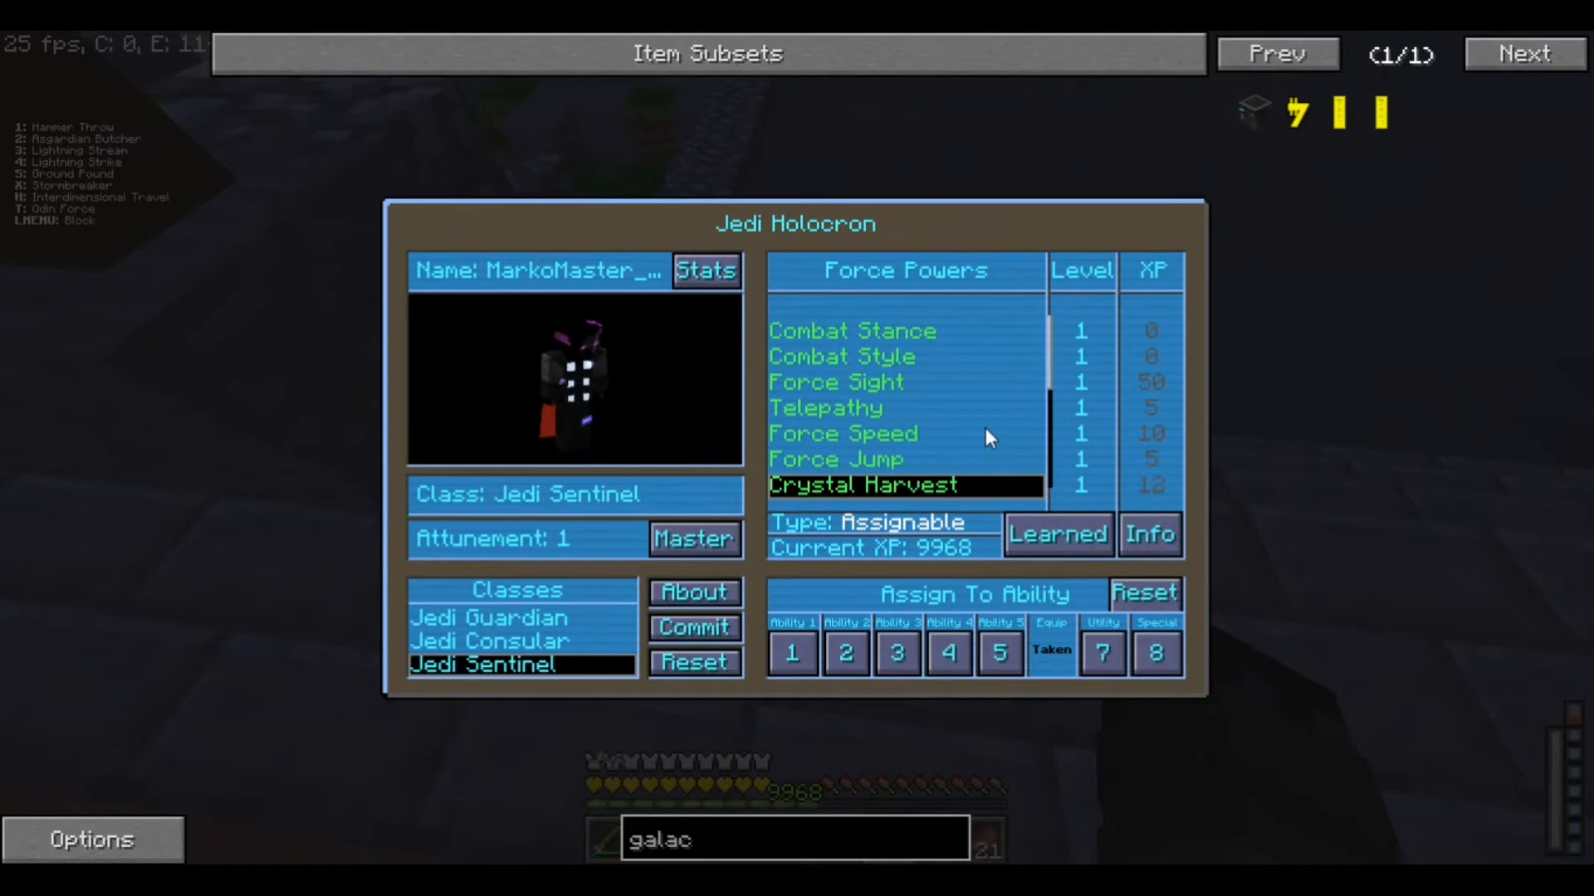
pyautogui.click(840, 356)
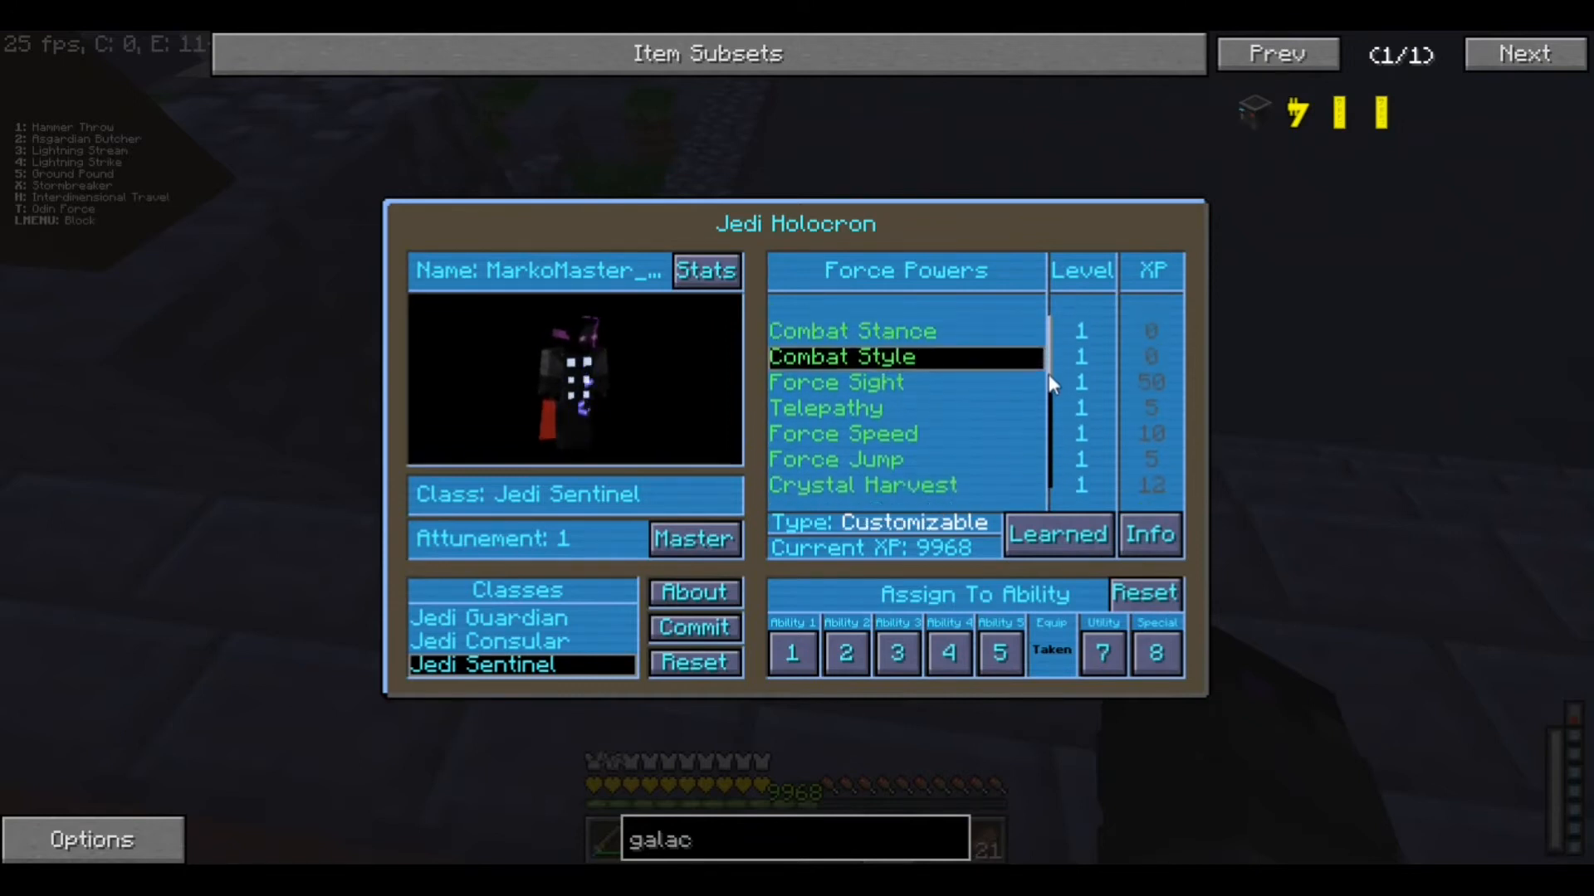
pyautogui.click(837, 382)
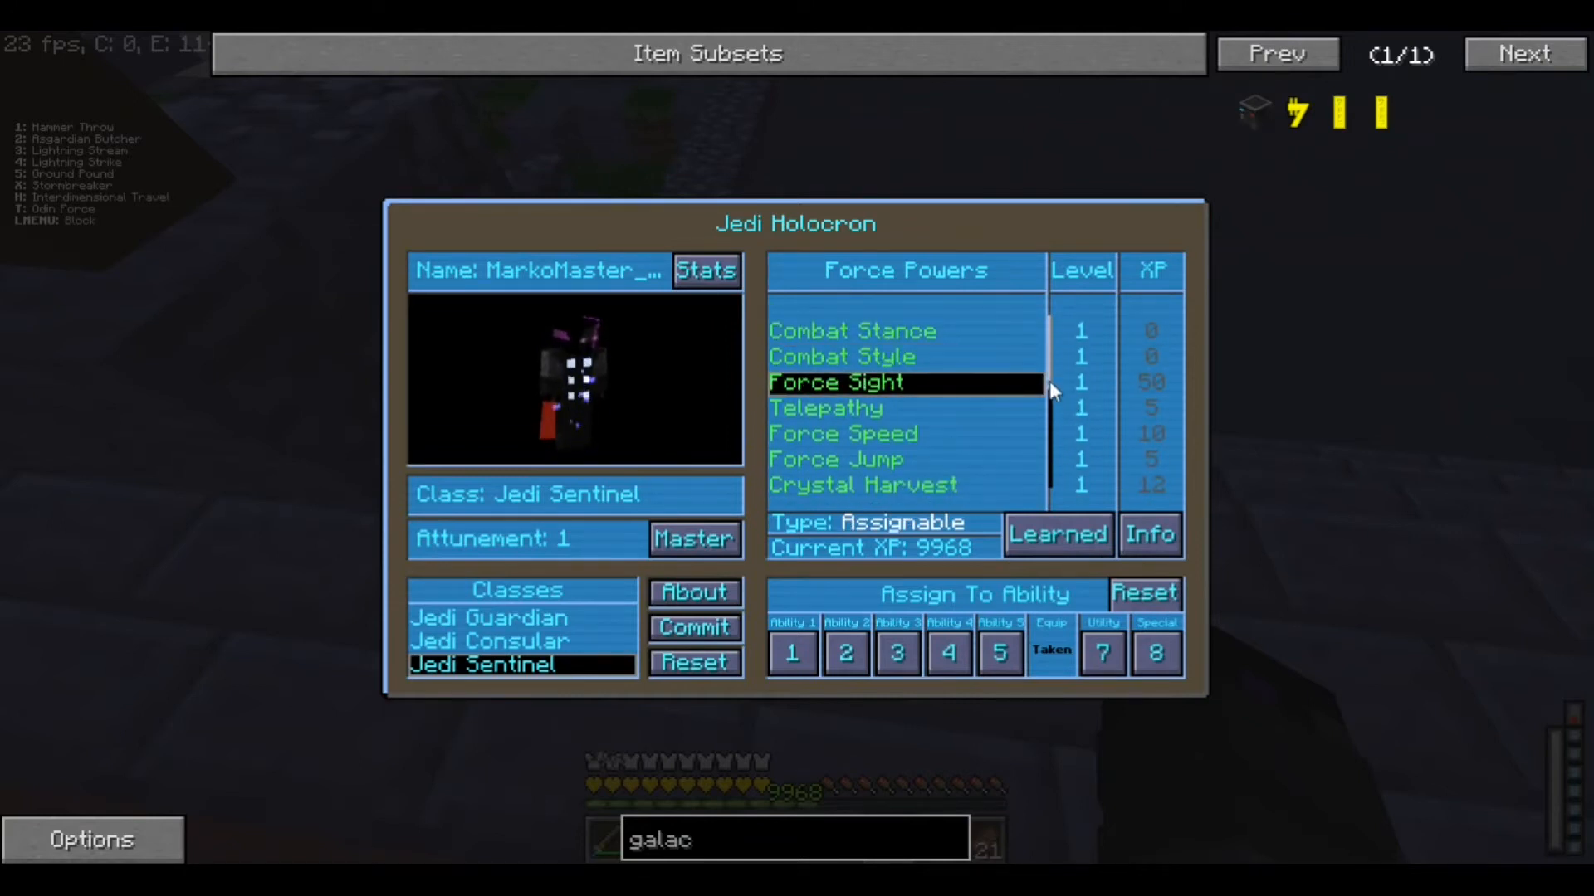
pyautogui.scroll(-3)
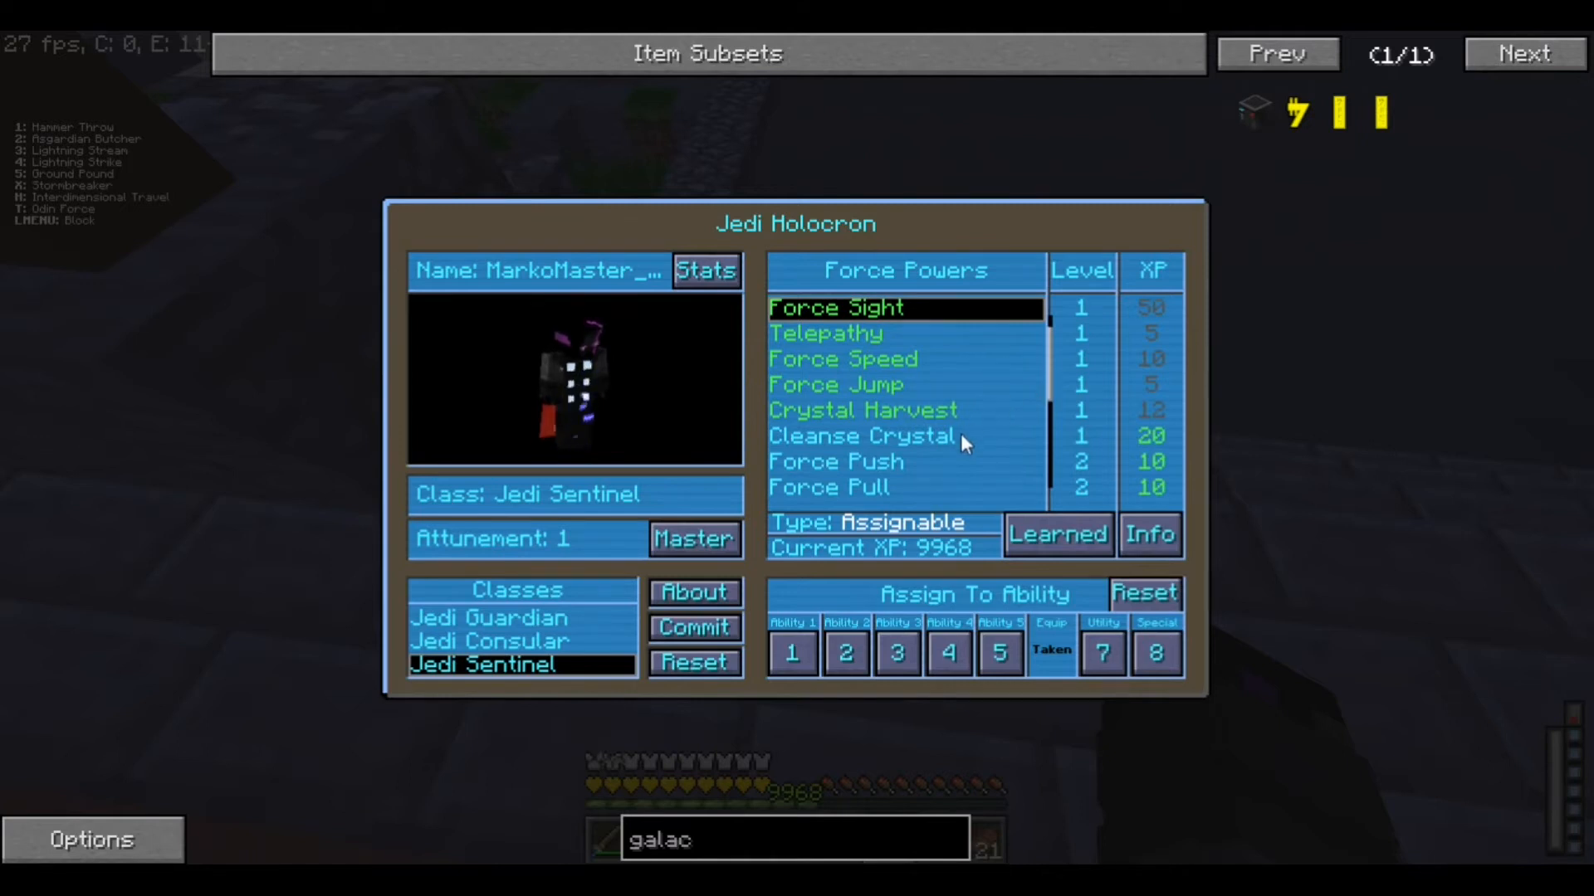
pyautogui.click(861, 436)
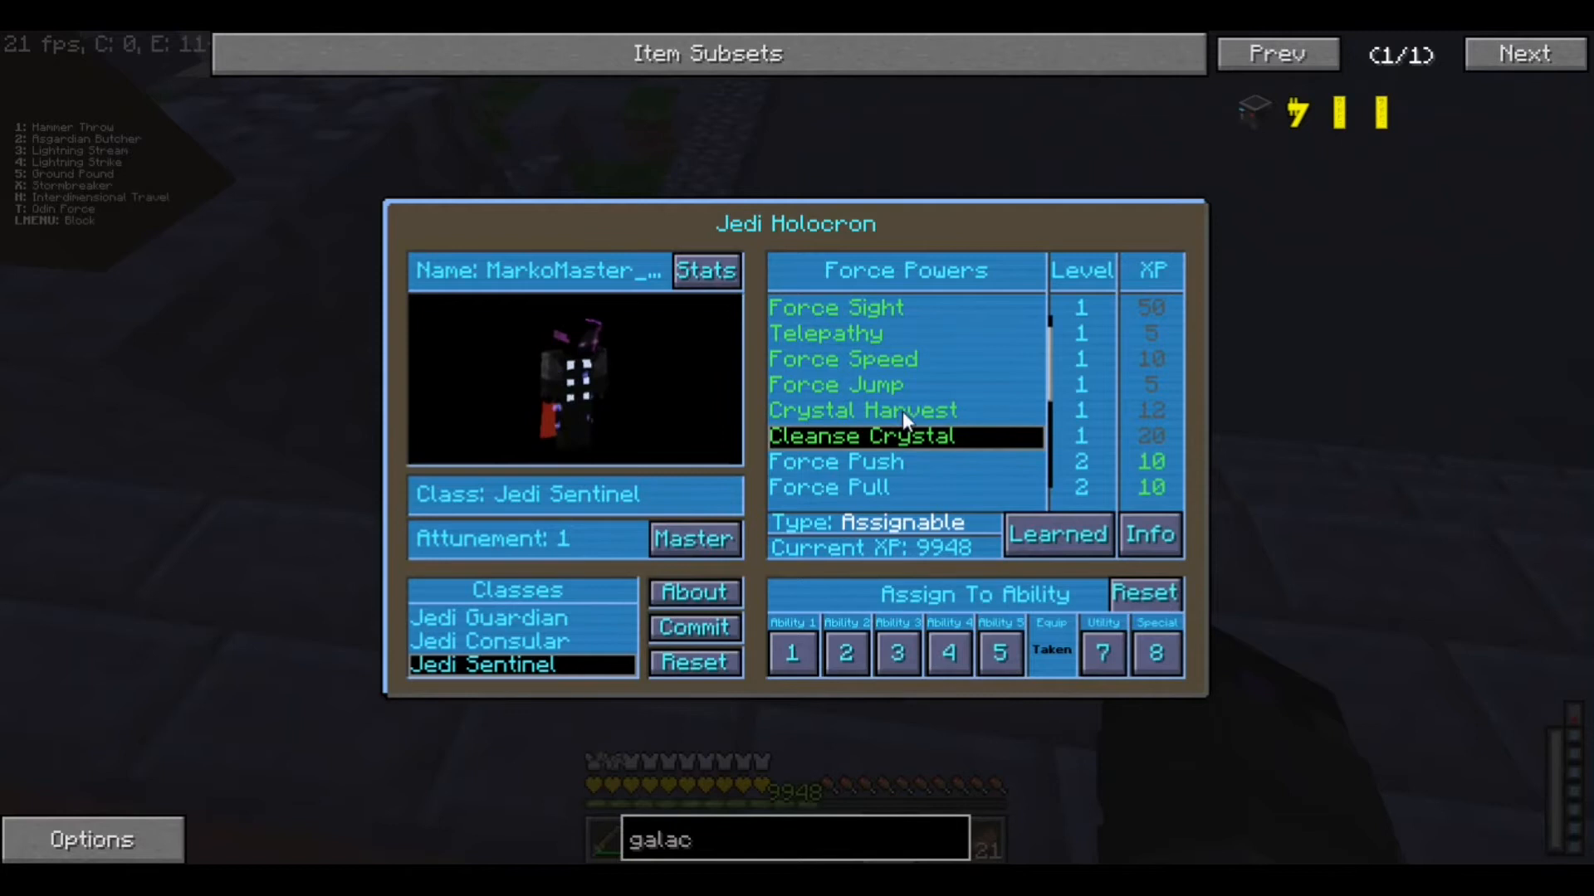
pyautogui.click(895, 411)
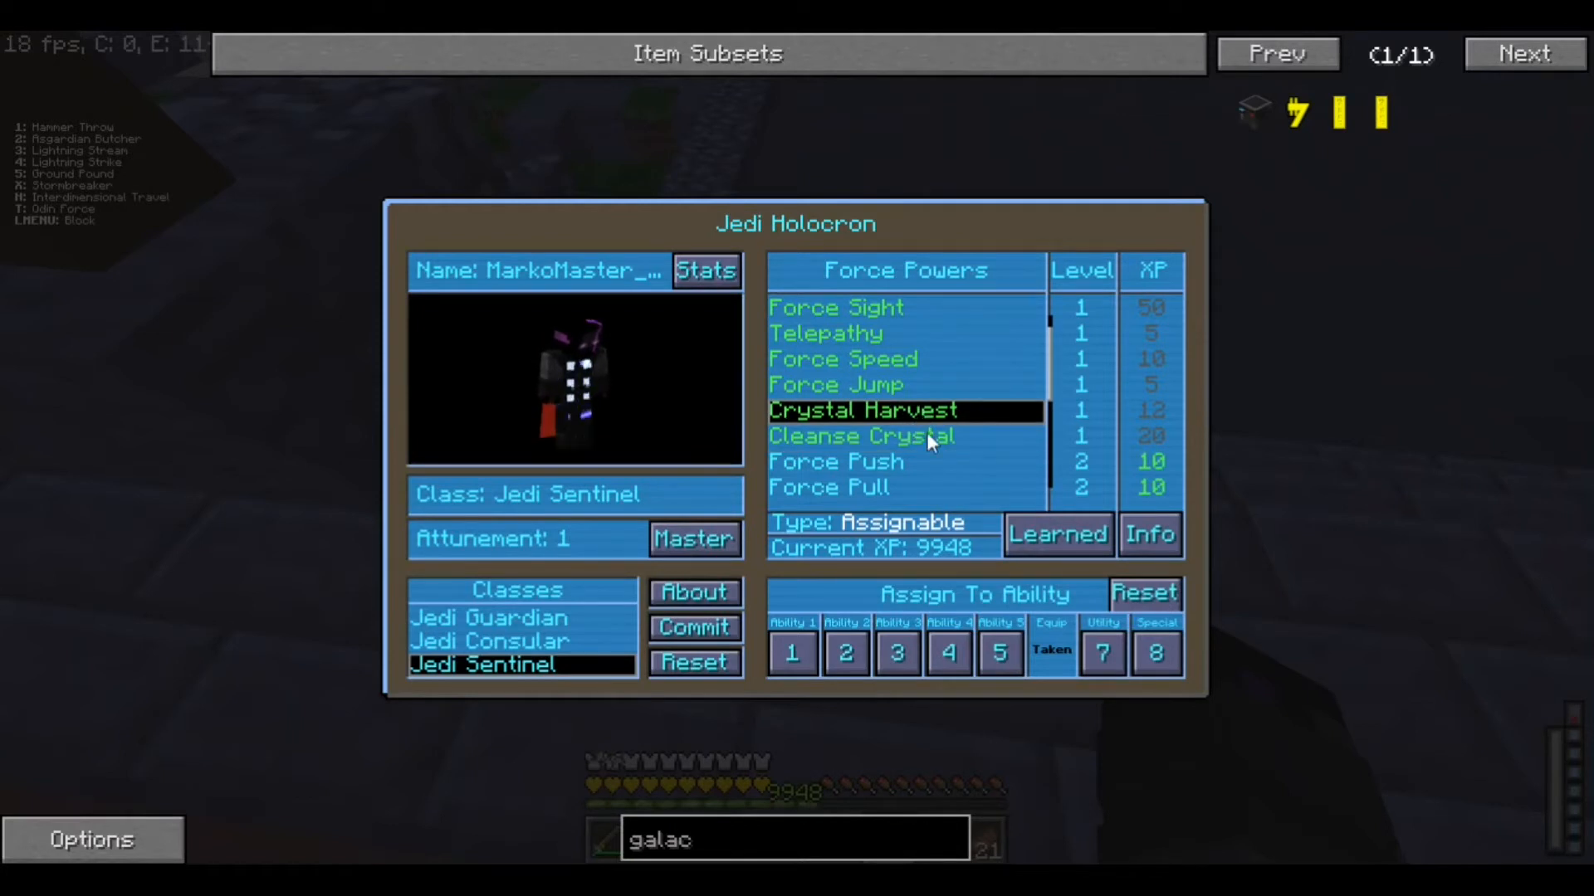
pyautogui.click(903, 436)
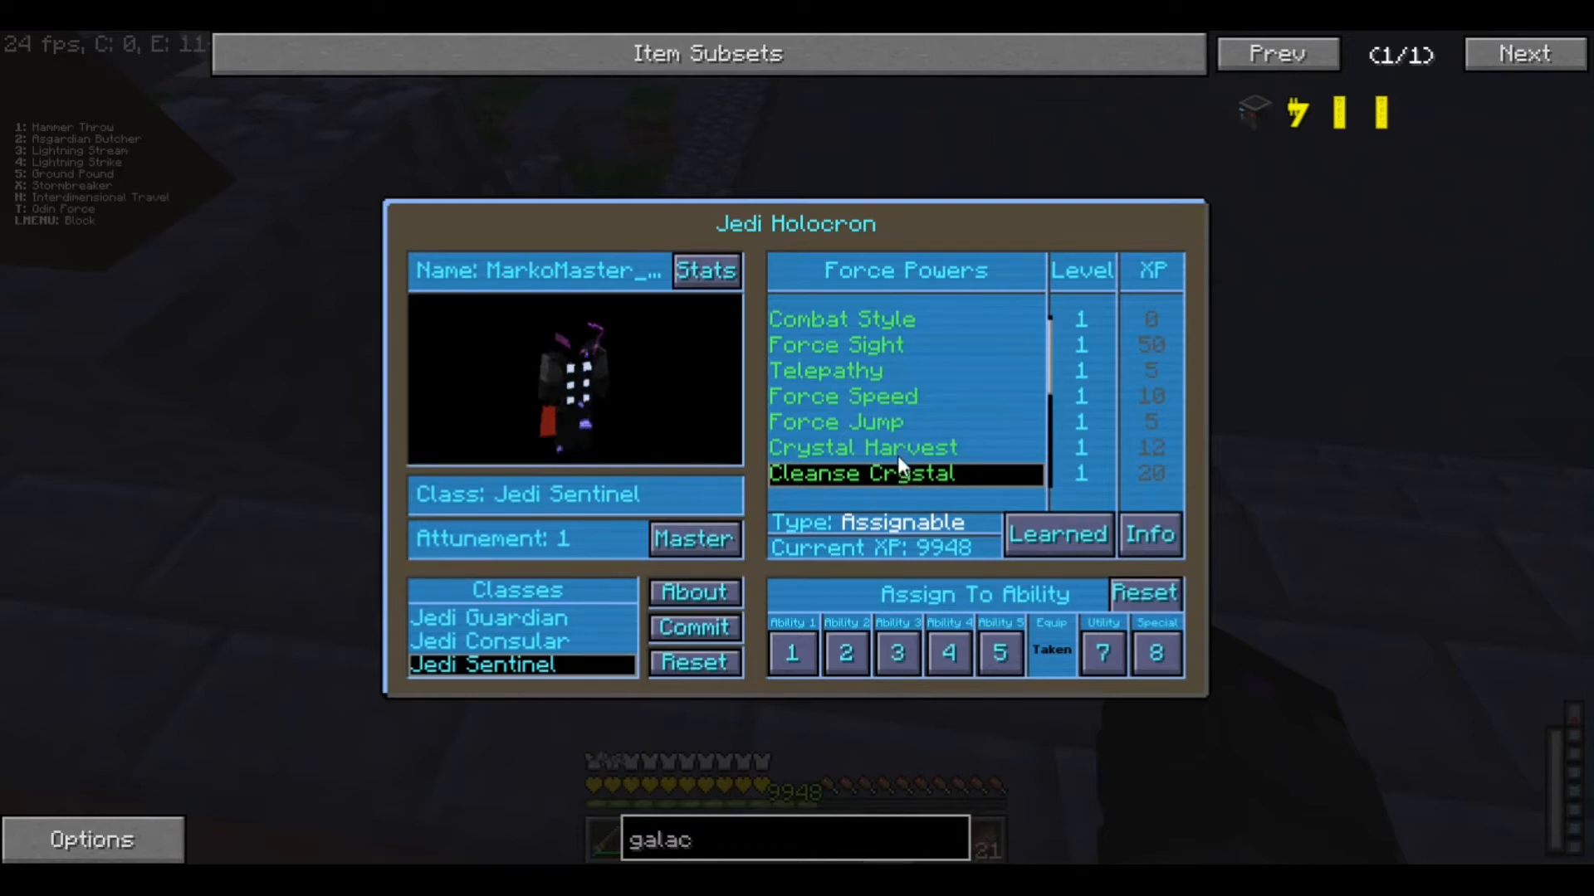
pyautogui.moveTo(907, 497)
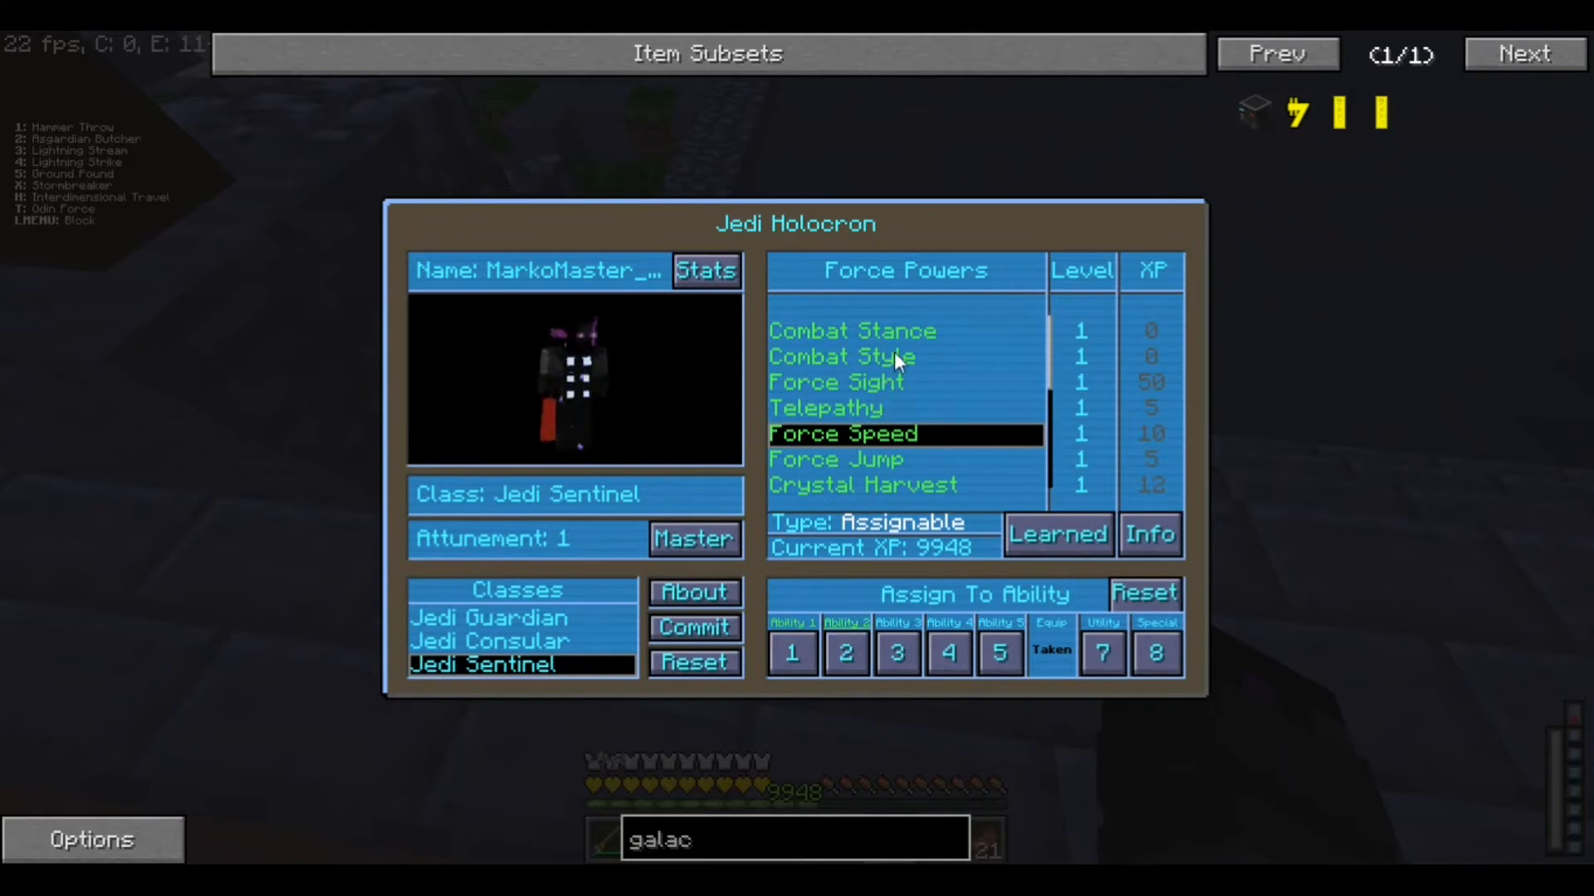
pyautogui.click(841, 357)
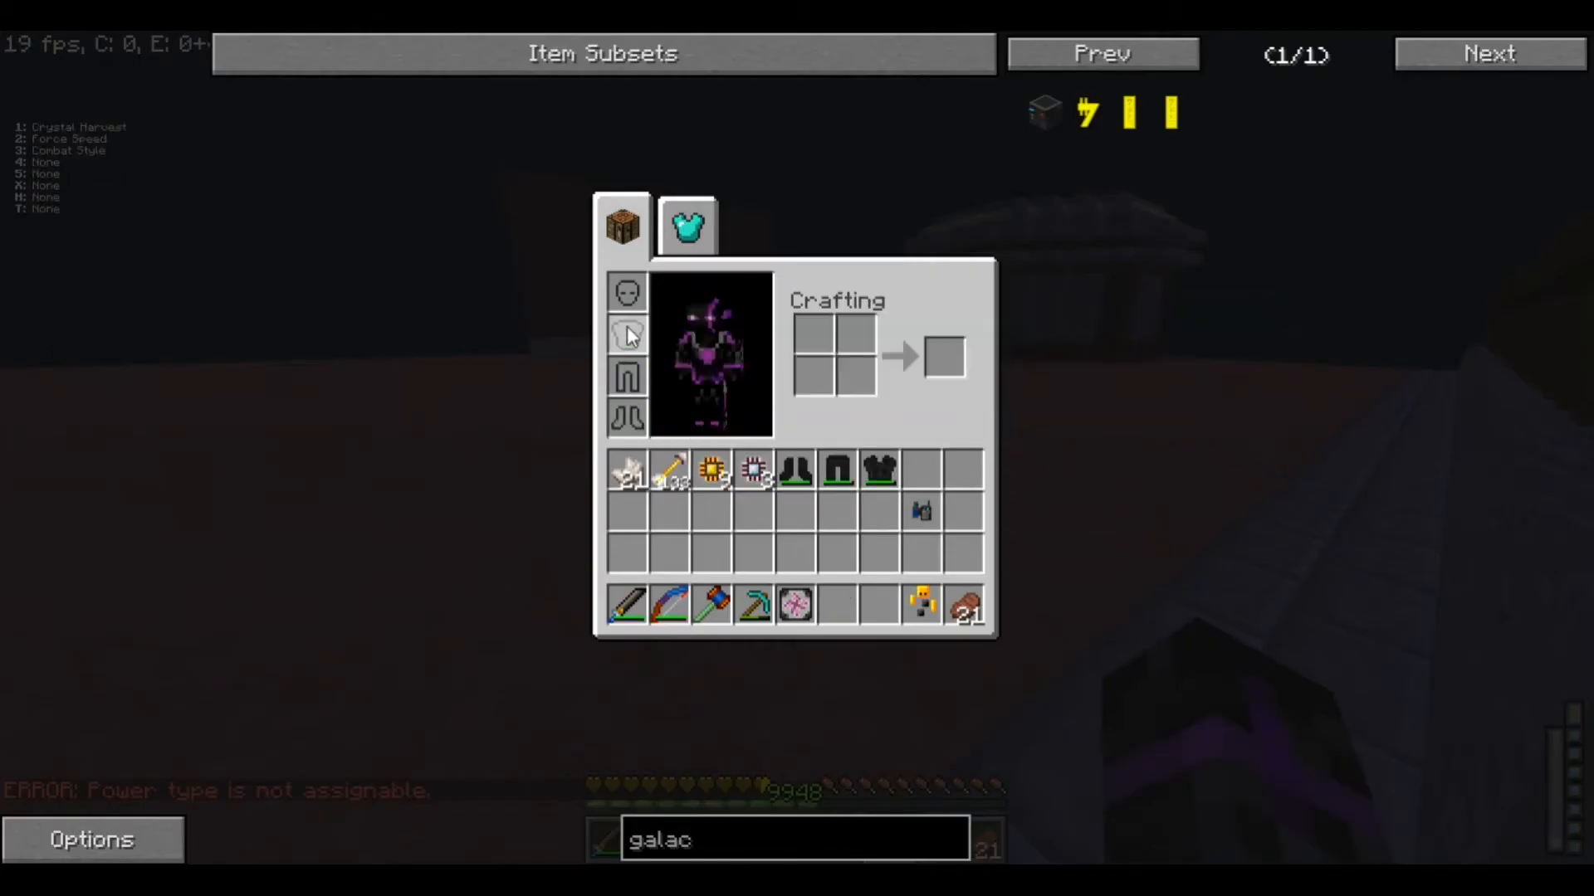
# Close the inventory and return to Master Harkis at the counter
pyautogui.press('Escape')
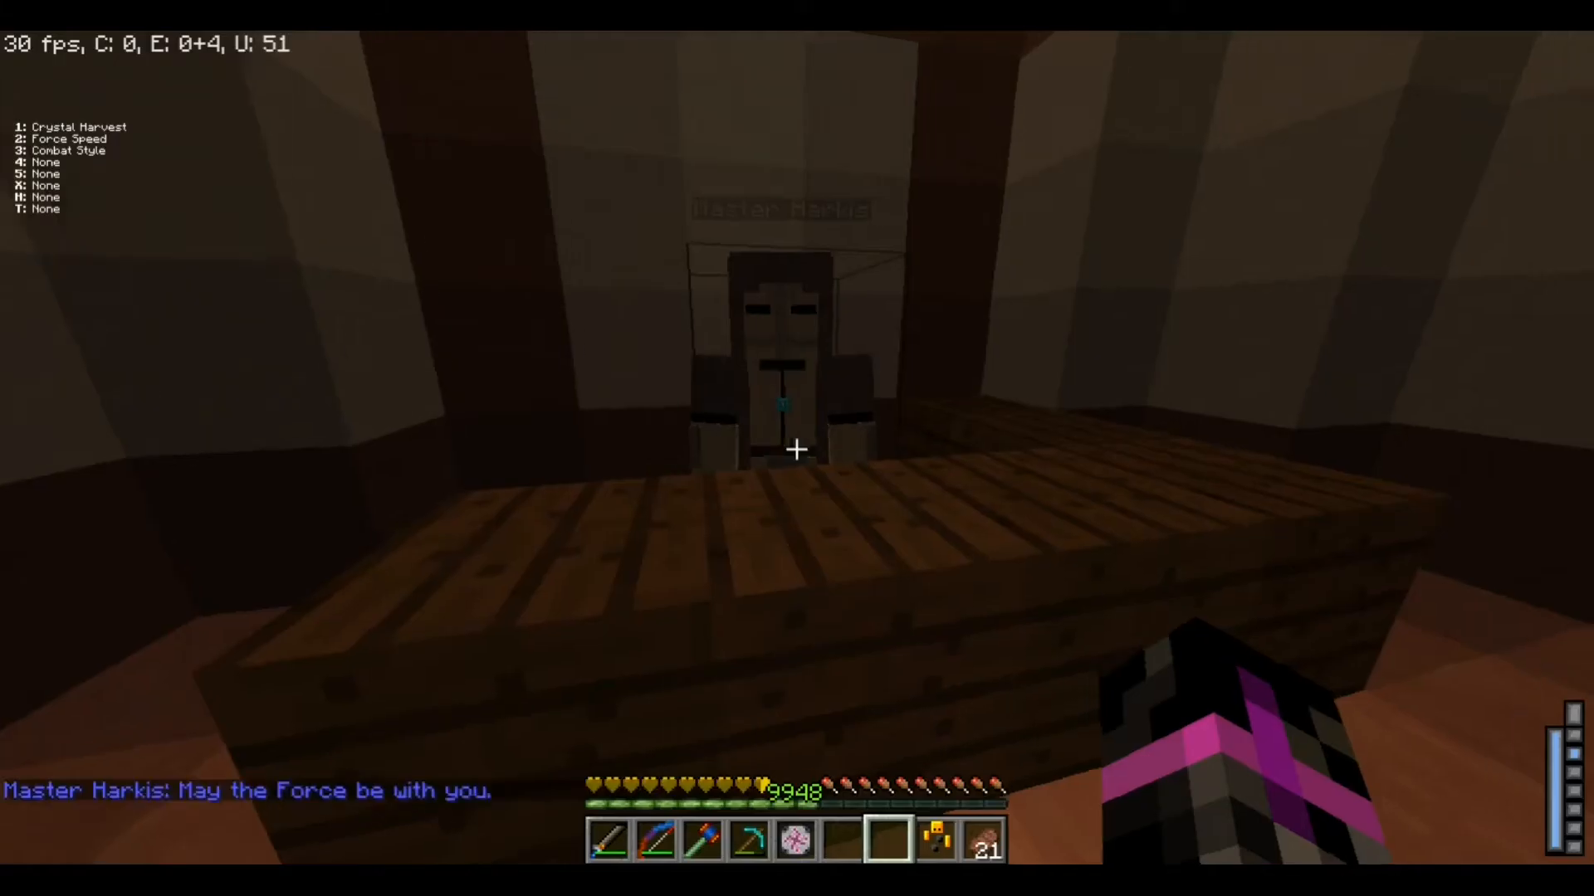
pyautogui.press('e')
pyautogui.write('/ga')
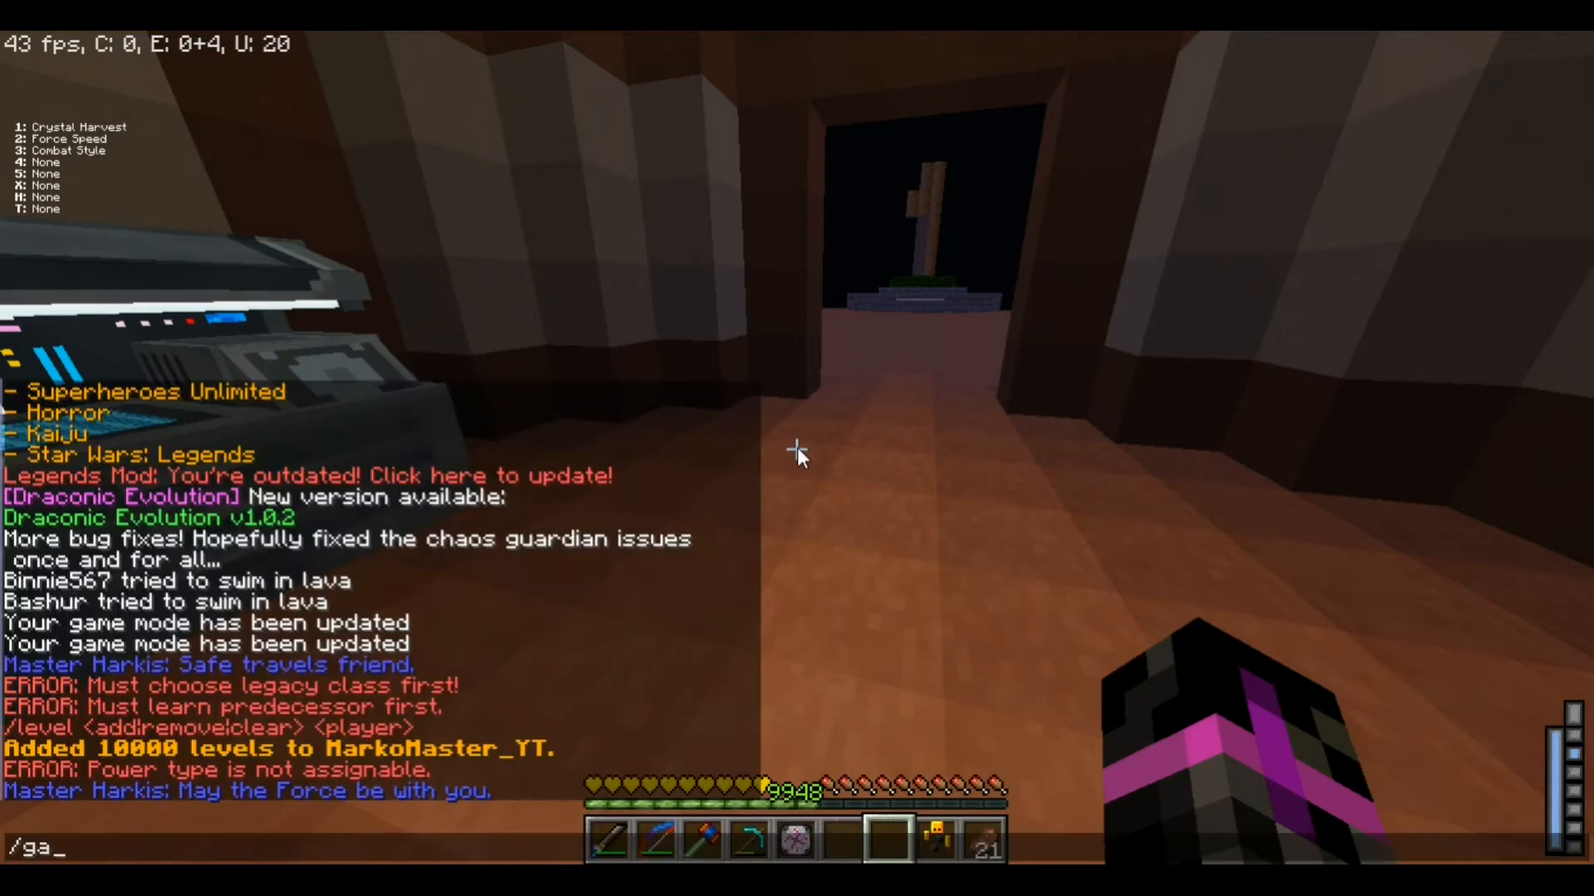
# Deposit the credit chips with /credits deposit 100, adding 192,000 credits
pyautogui.press('e')
pyautogui.write('/c')
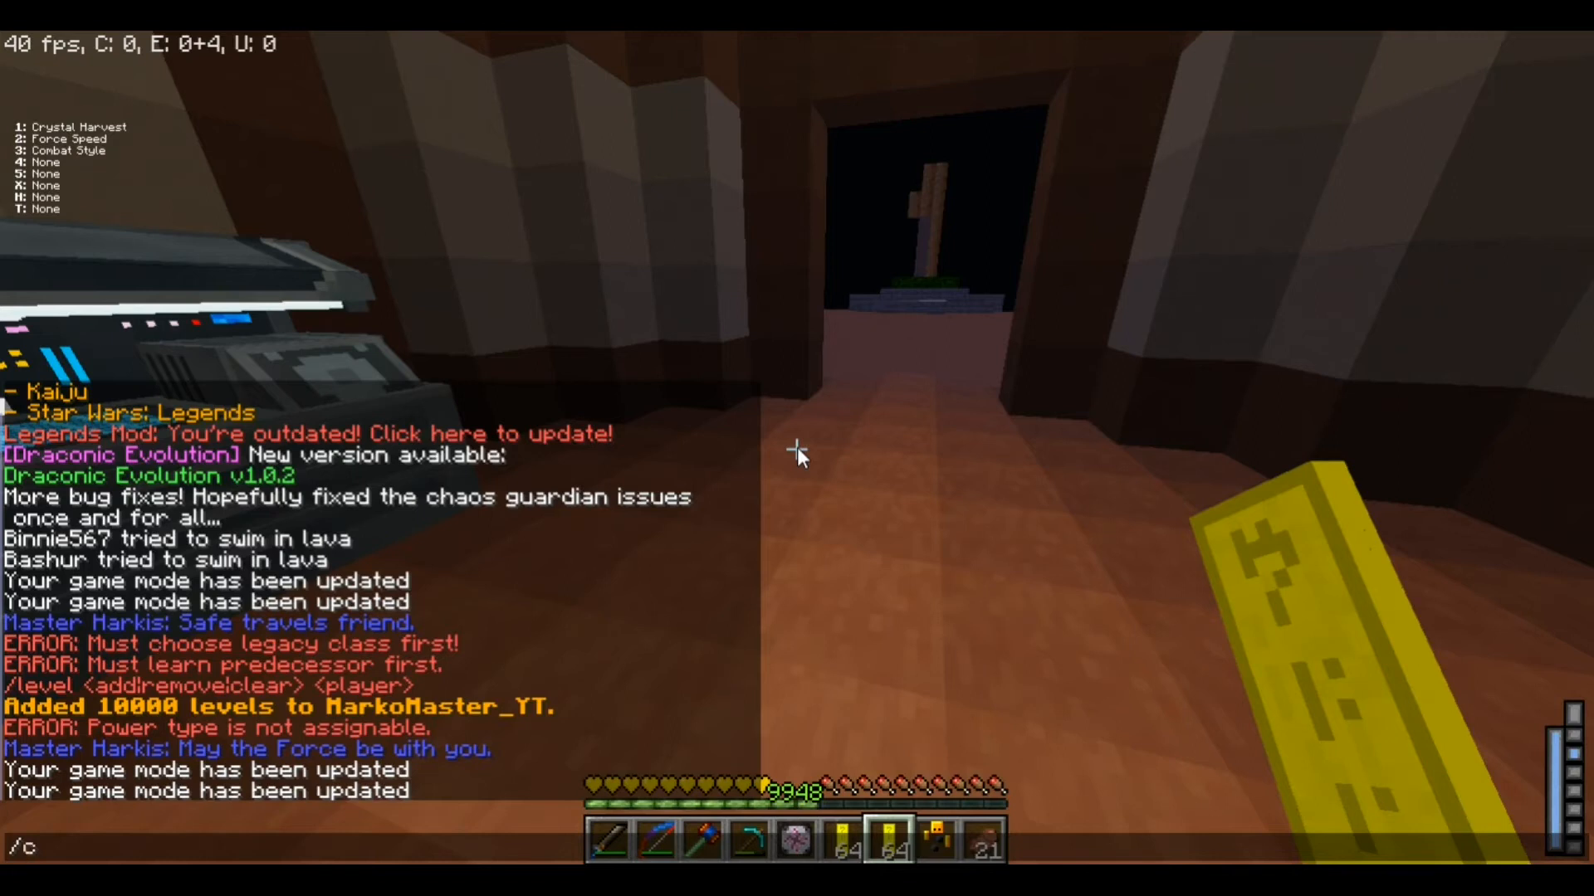
pyautogui.write('redits')
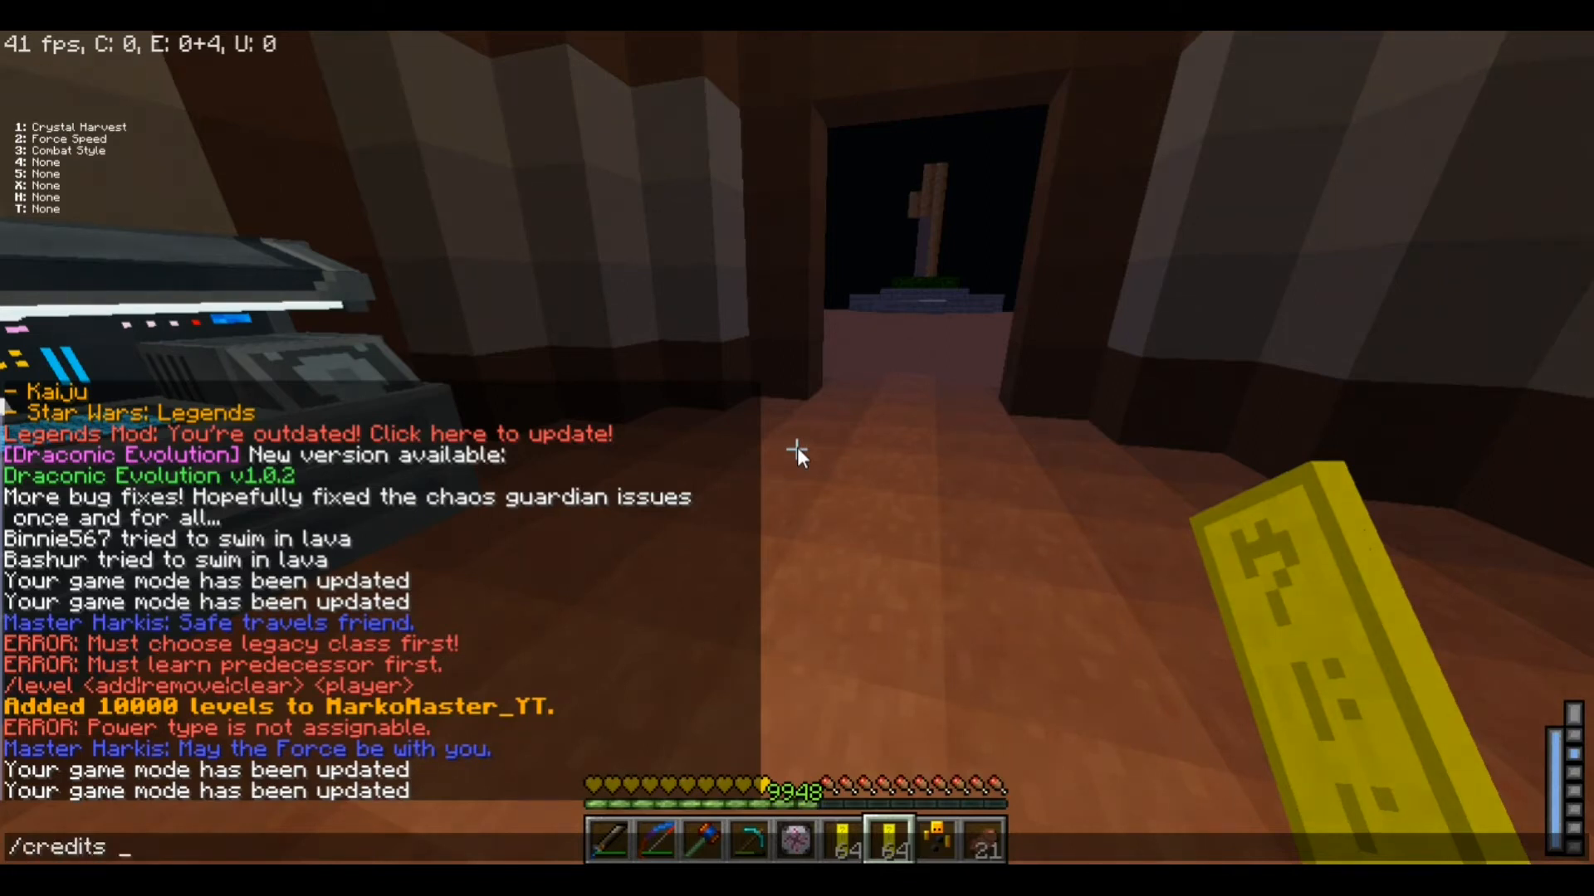
pyautogui.write('deposit 100')
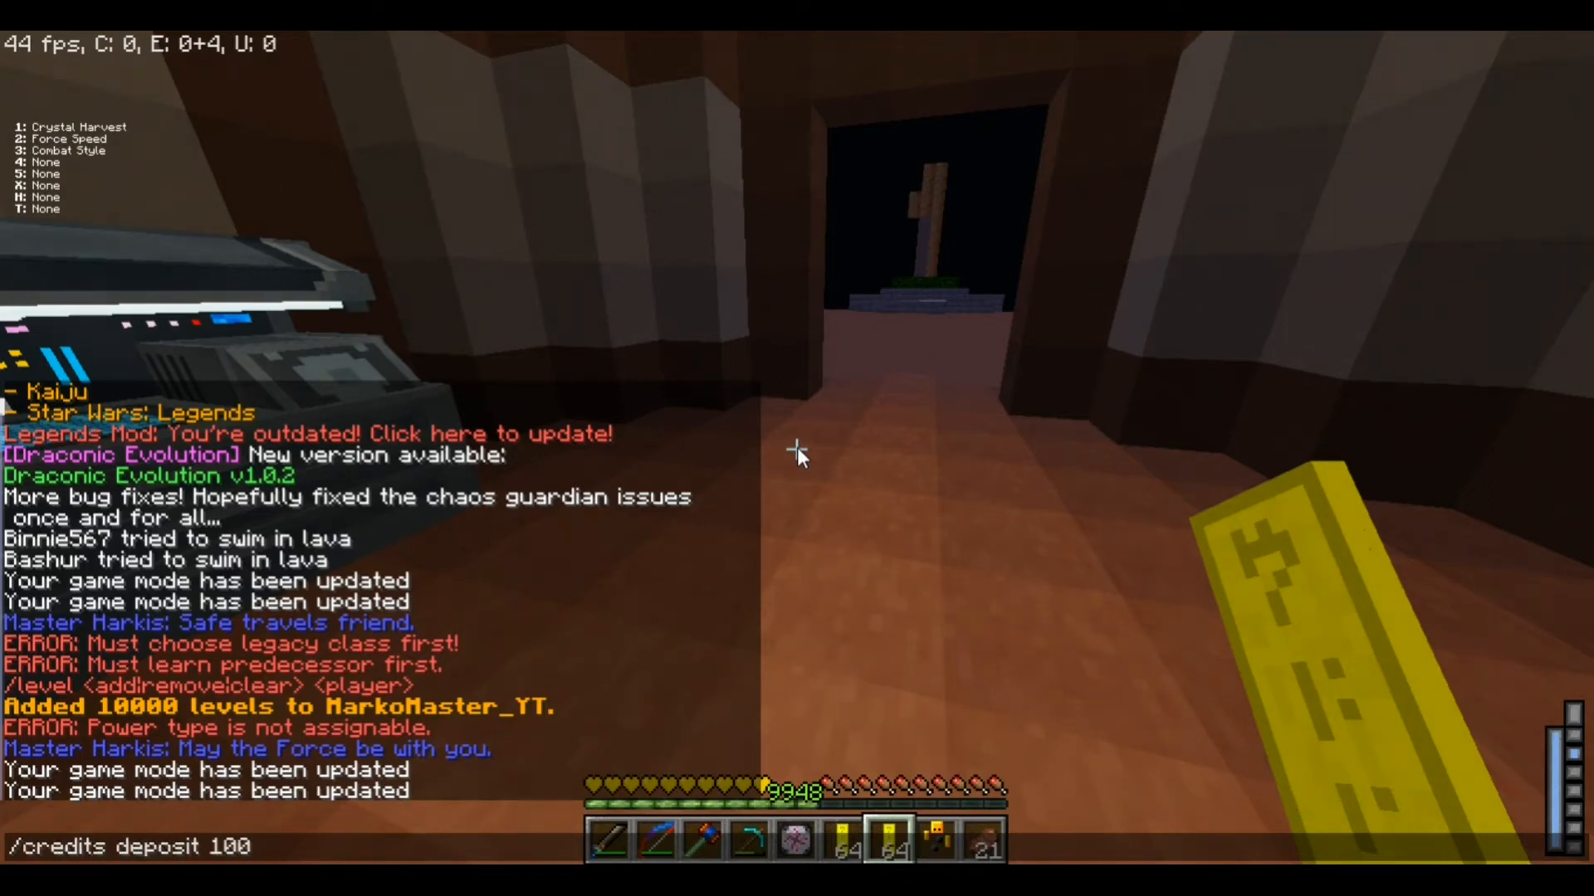
pyautogui.press('e')
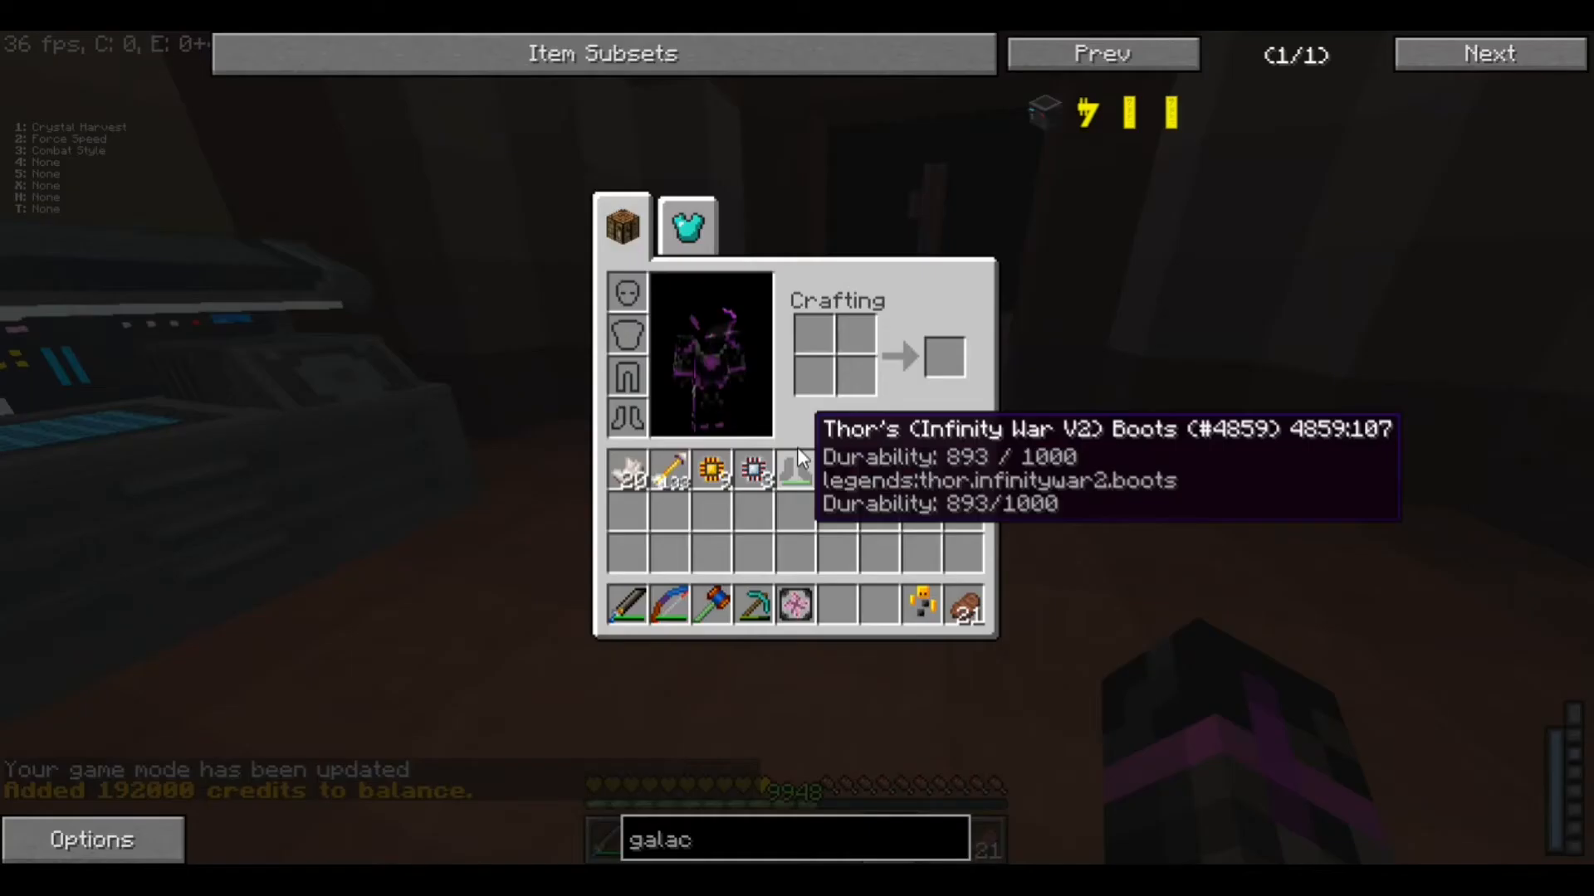
# Buy the Force Apparel (V9) Mask from the Jedi Armorer
pyautogui.press('Escape')
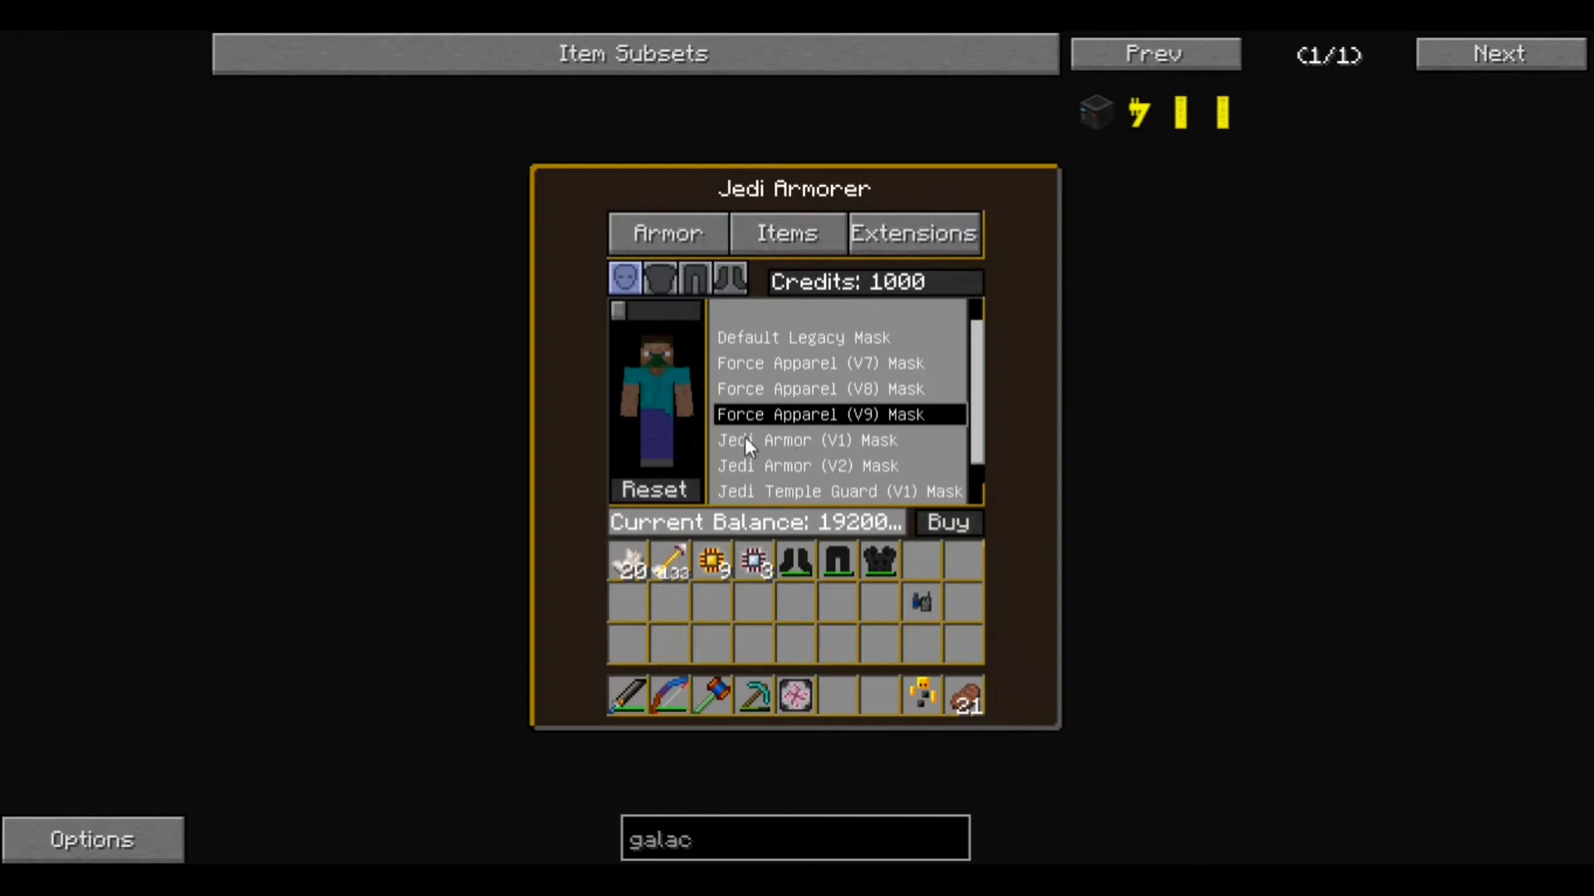
pyautogui.moveTo(913, 397)
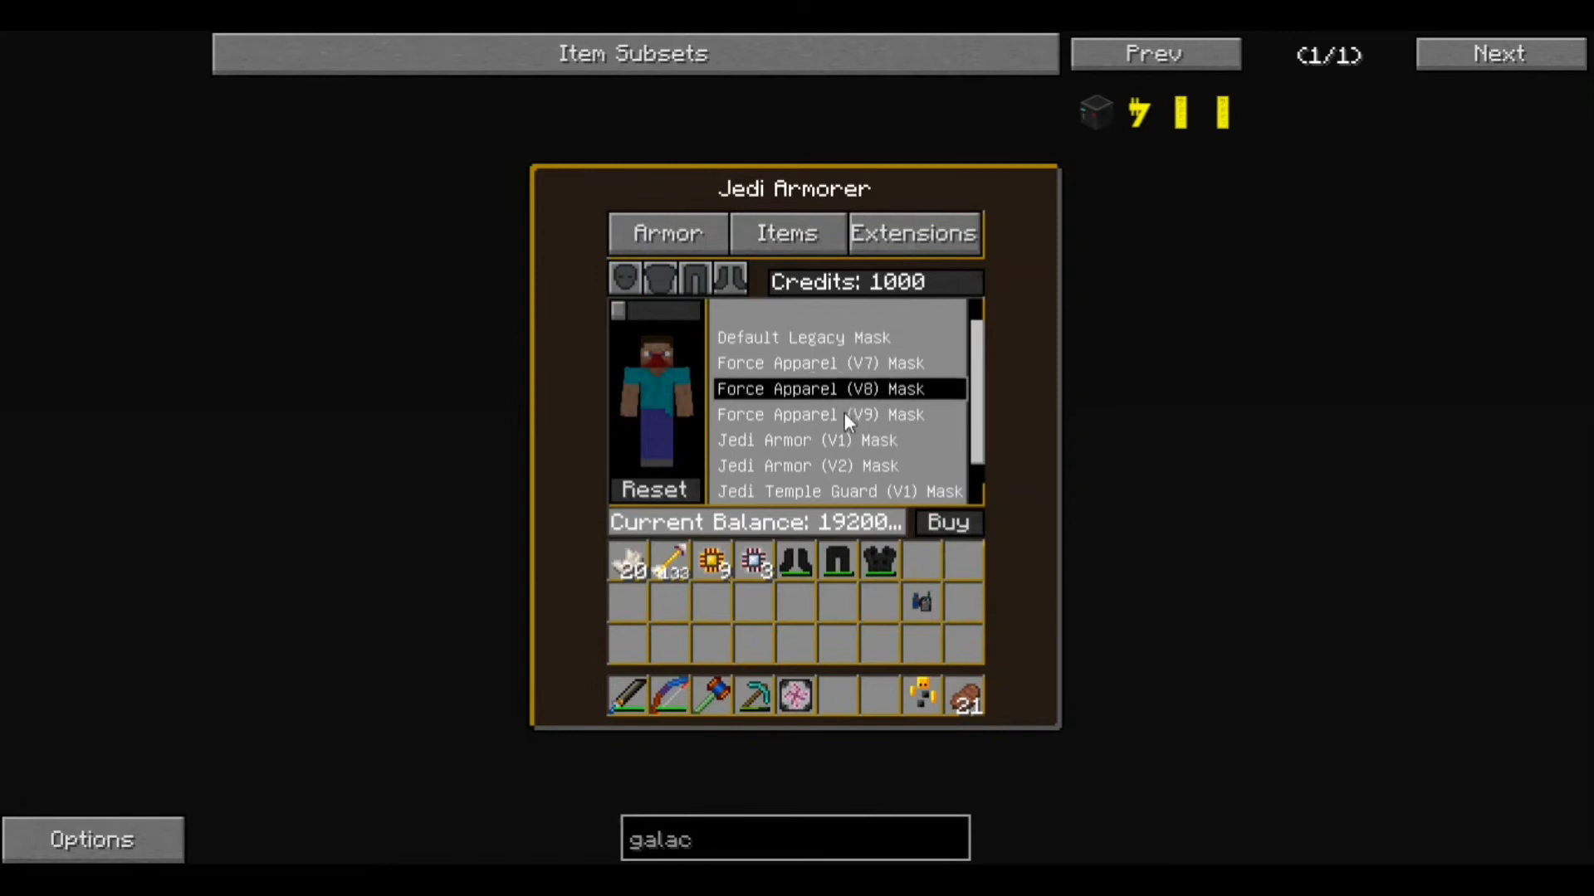
pyautogui.click(806, 465)
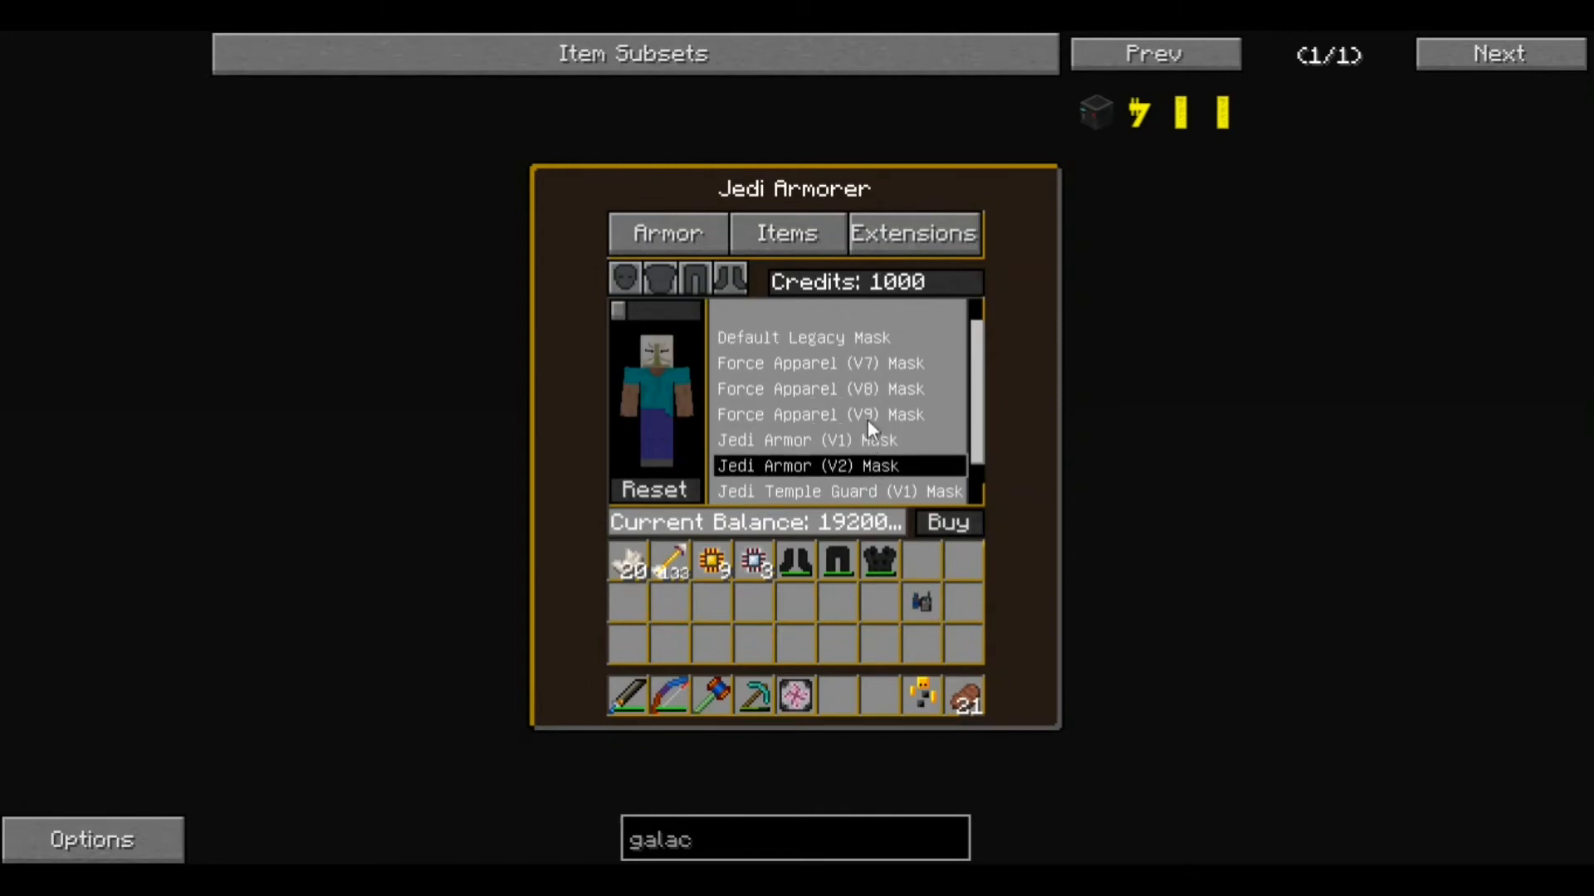
pyautogui.click(822, 415)
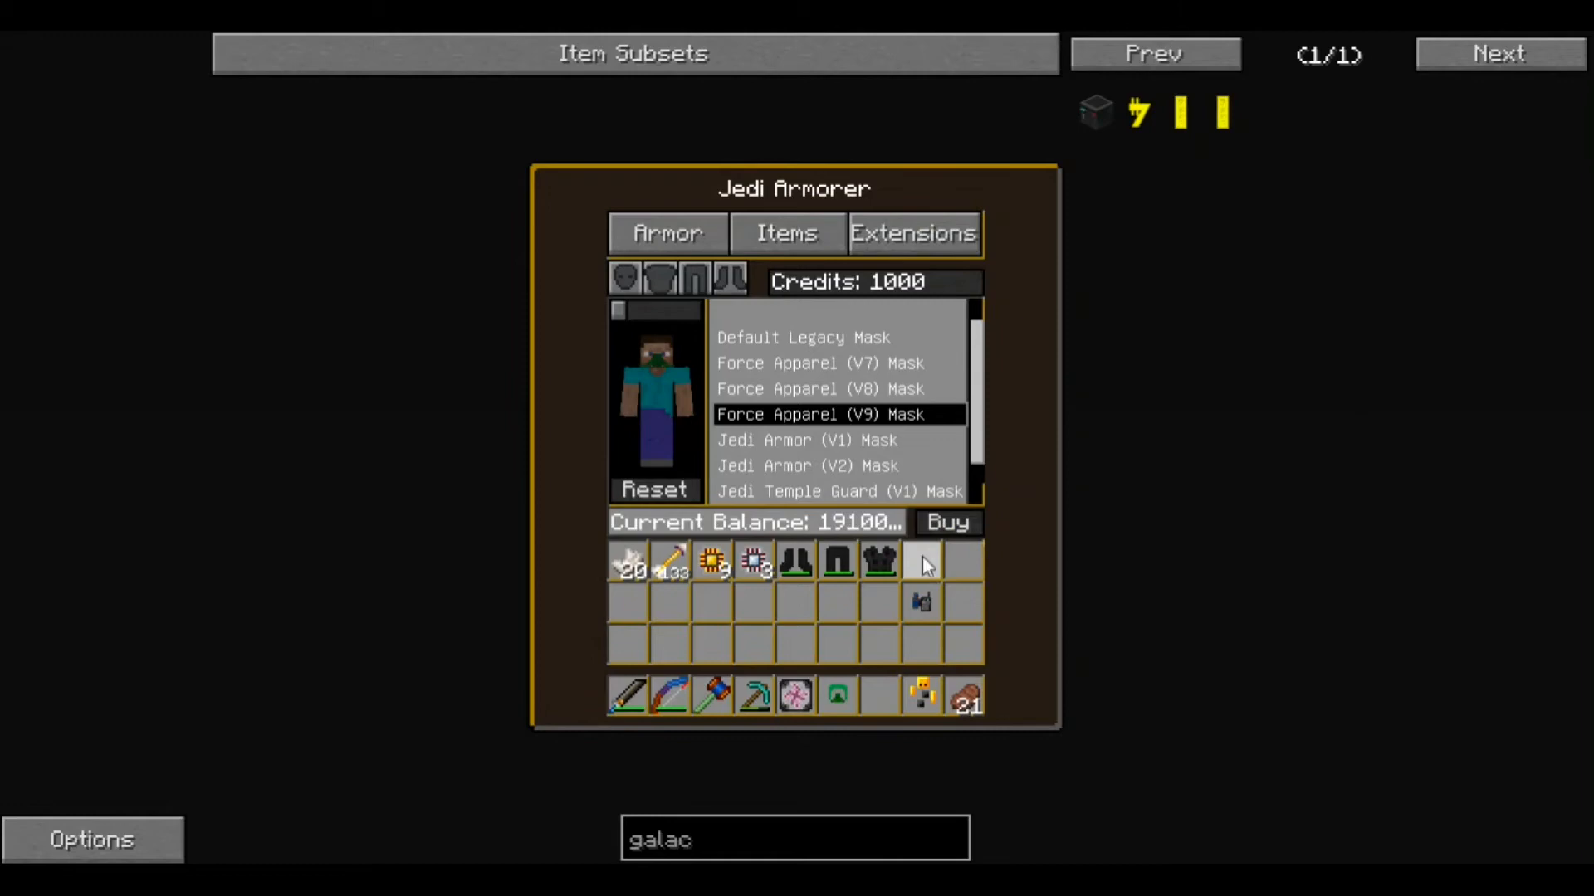
pyautogui.click(947, 523)
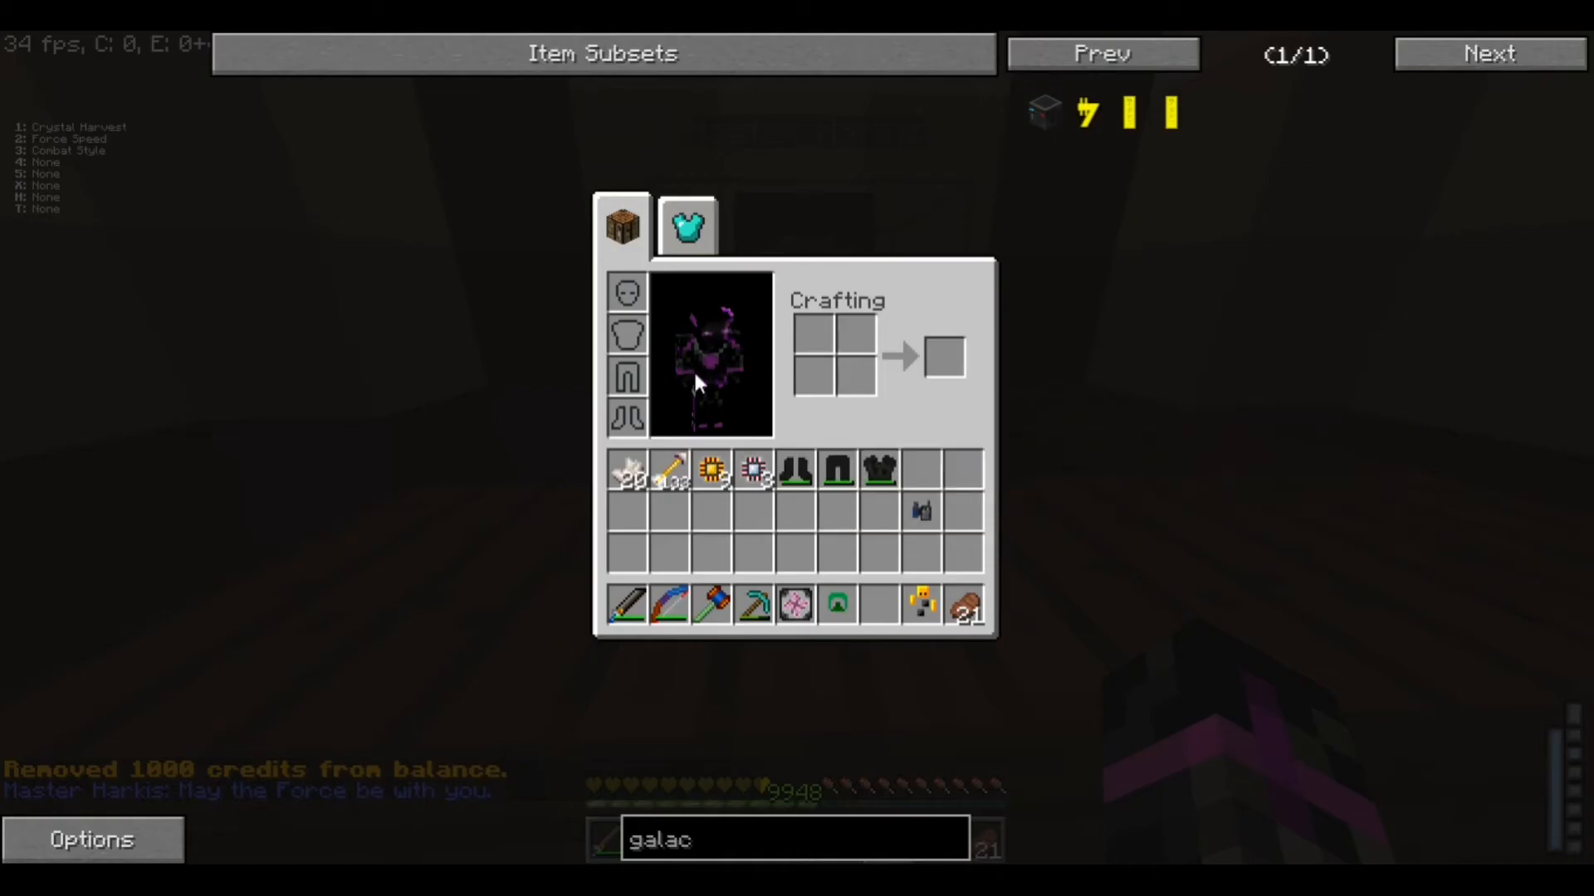
pyautogui.moveTo(795, 470)
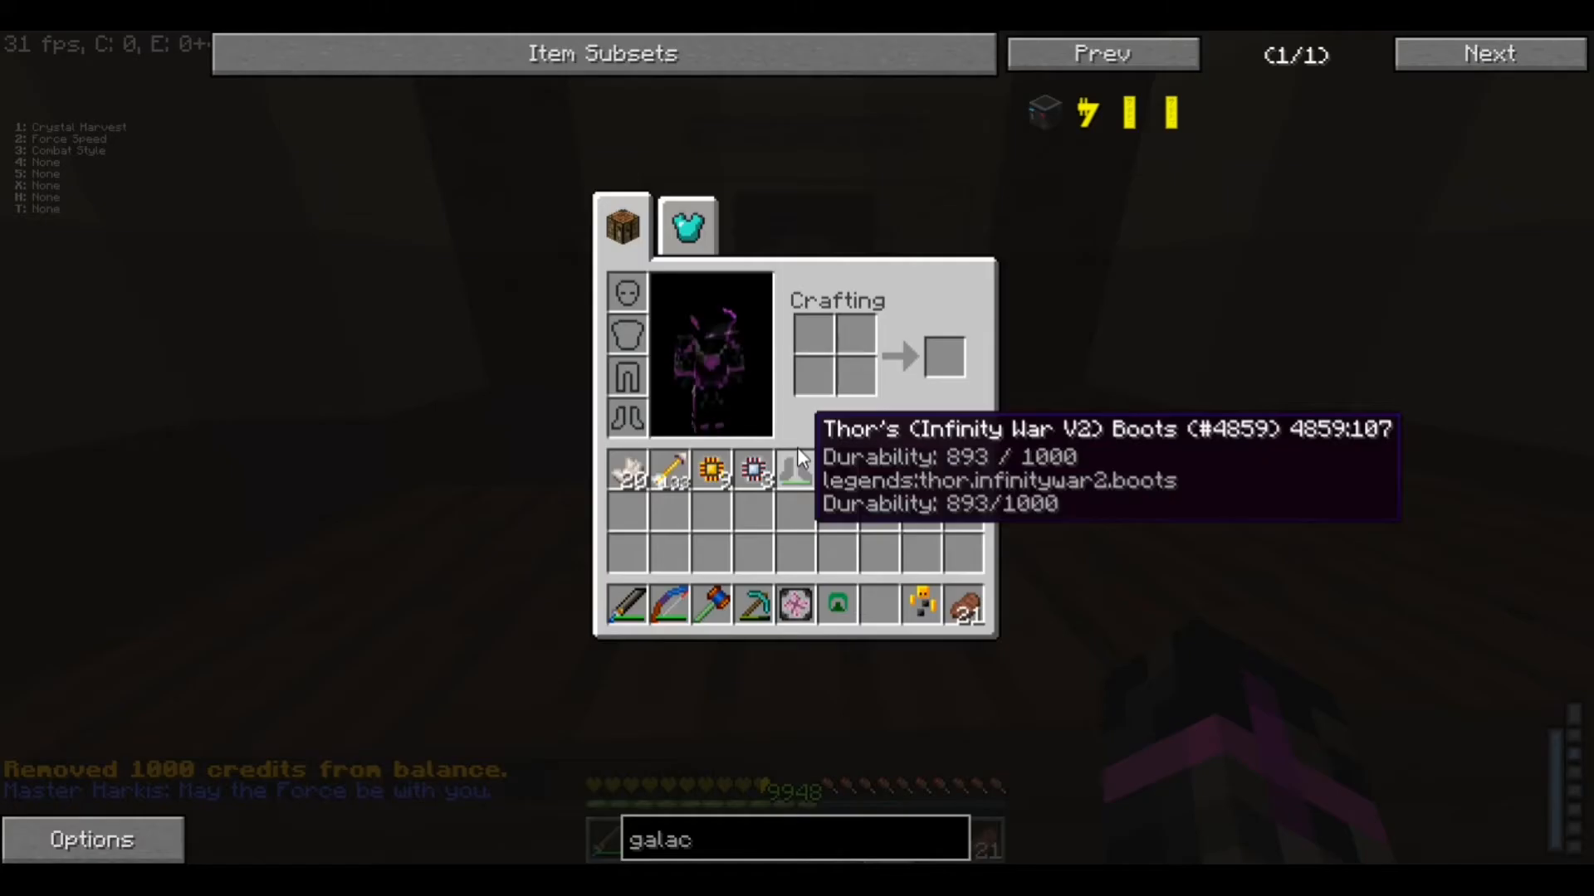
# Compare the chest armor options and buy the Force Apparel (V7) Chestplate
pyautogui.press('Escape')
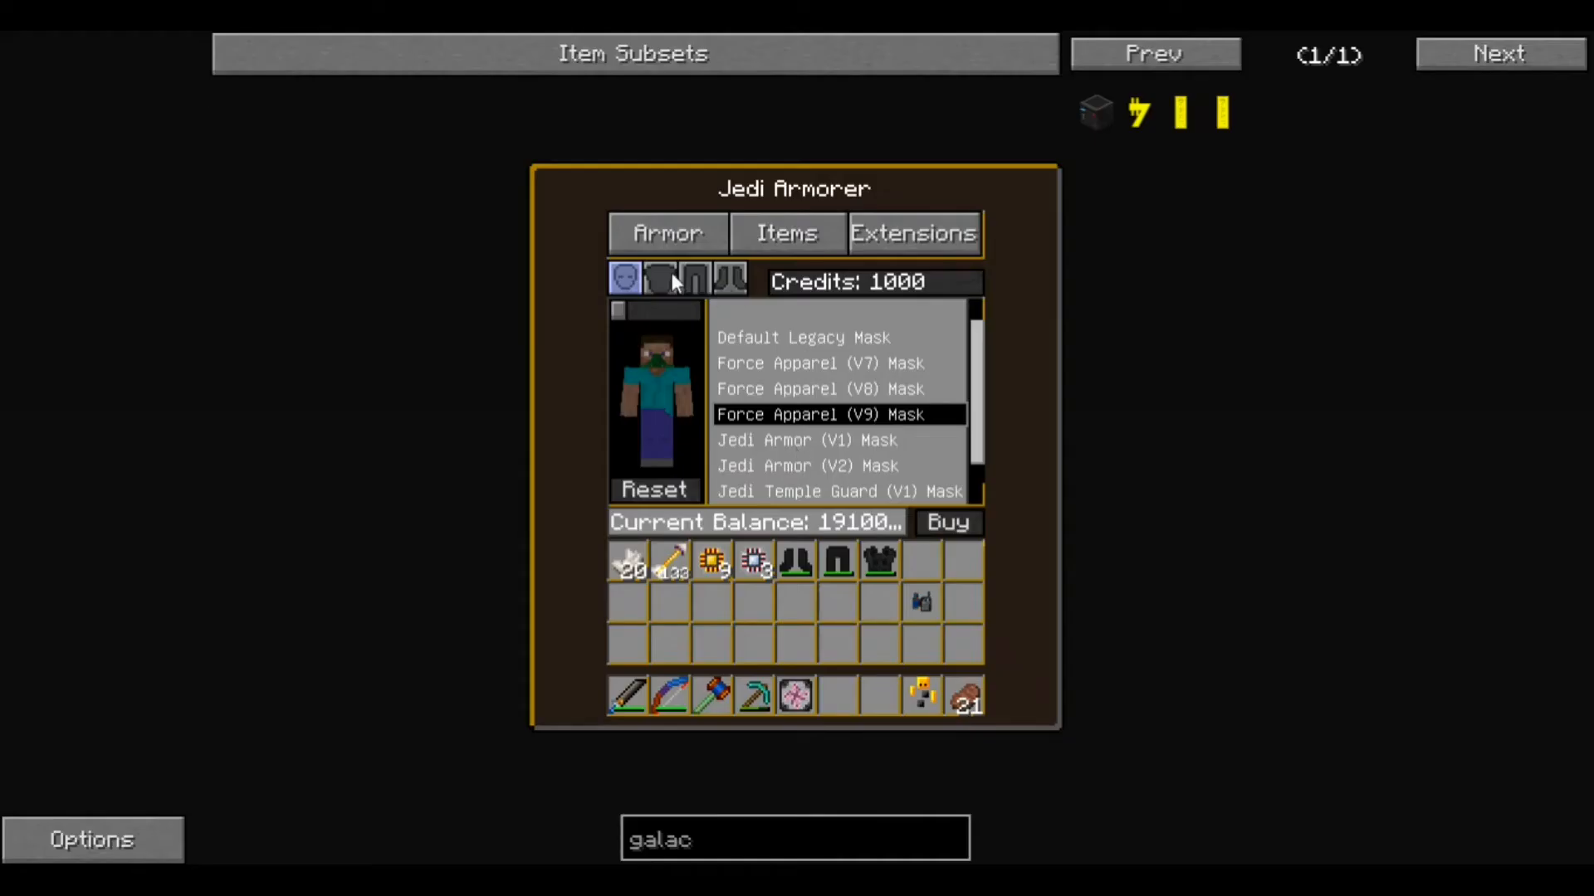
pyautogui.click(662, 280)
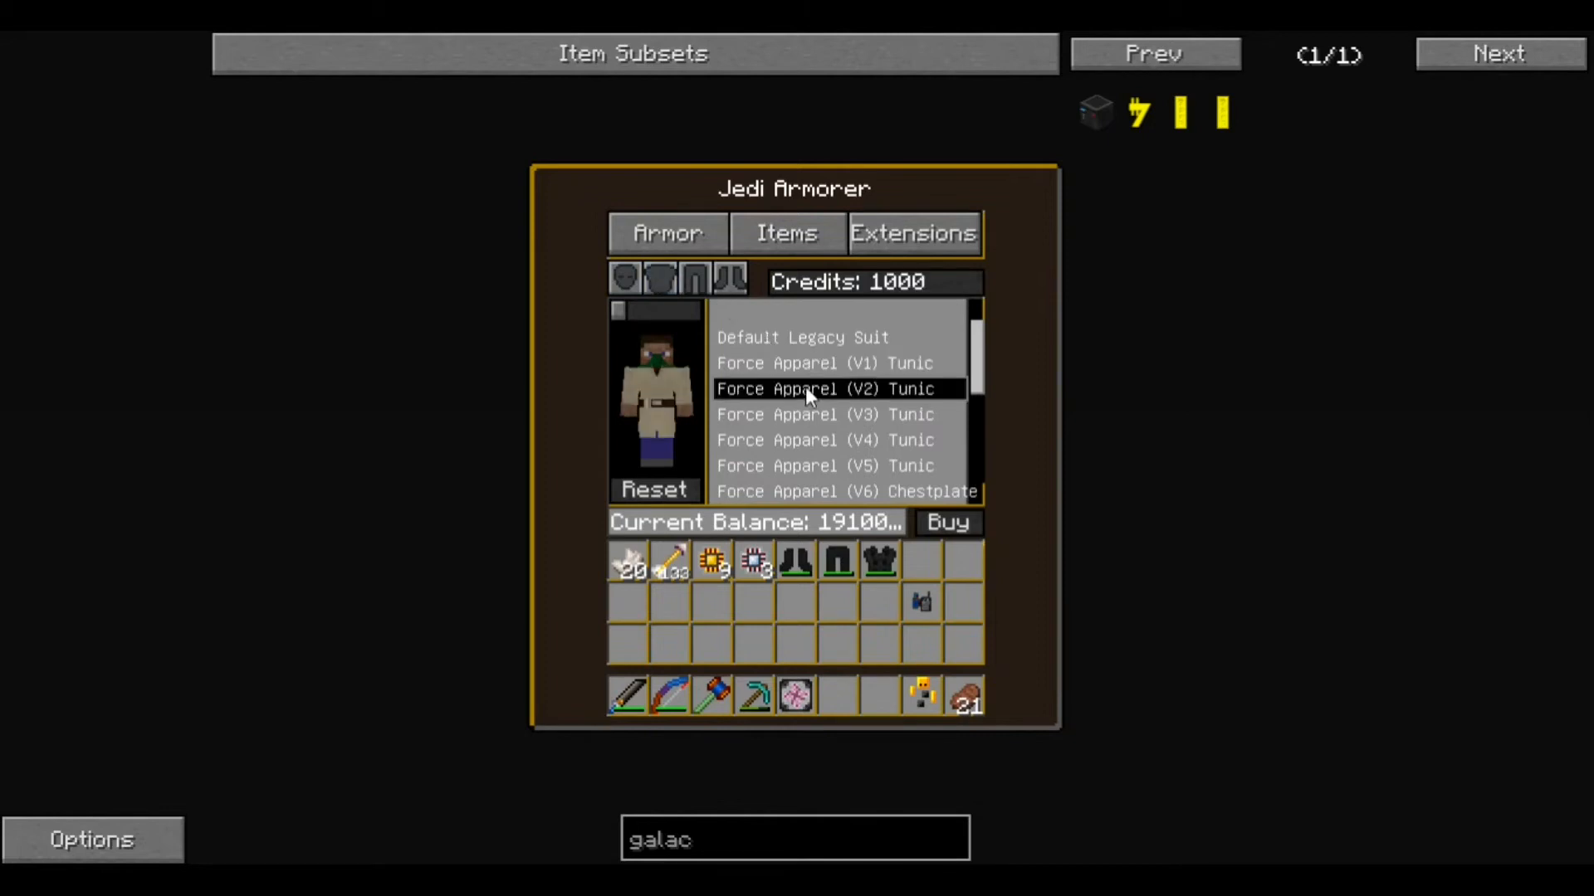
pyautogui.click(833, 440)
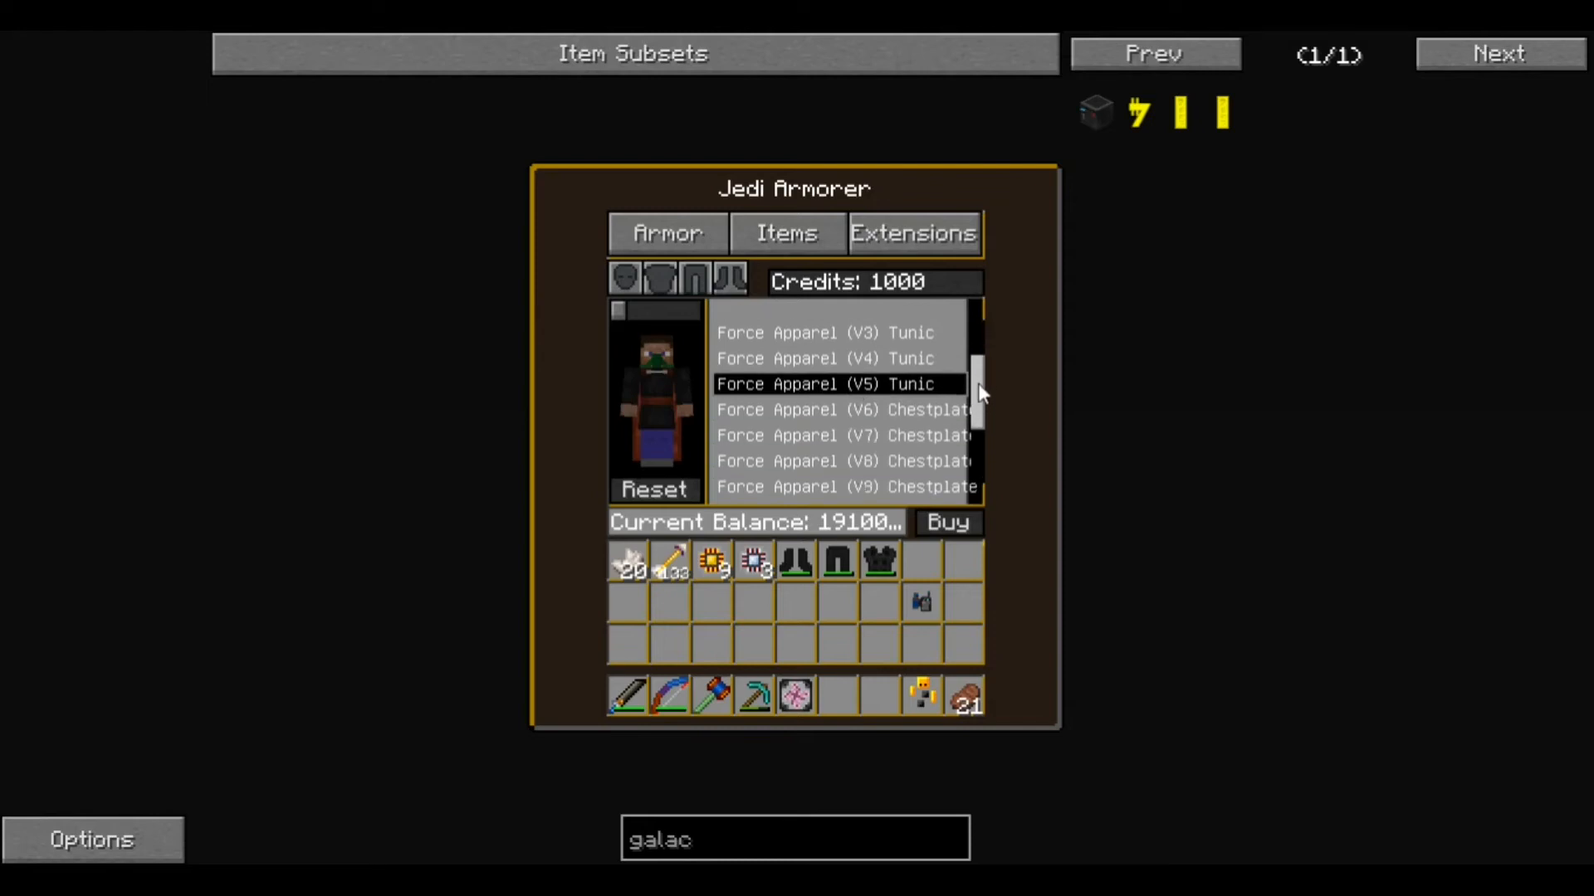
pyautogui.click(843, 461)
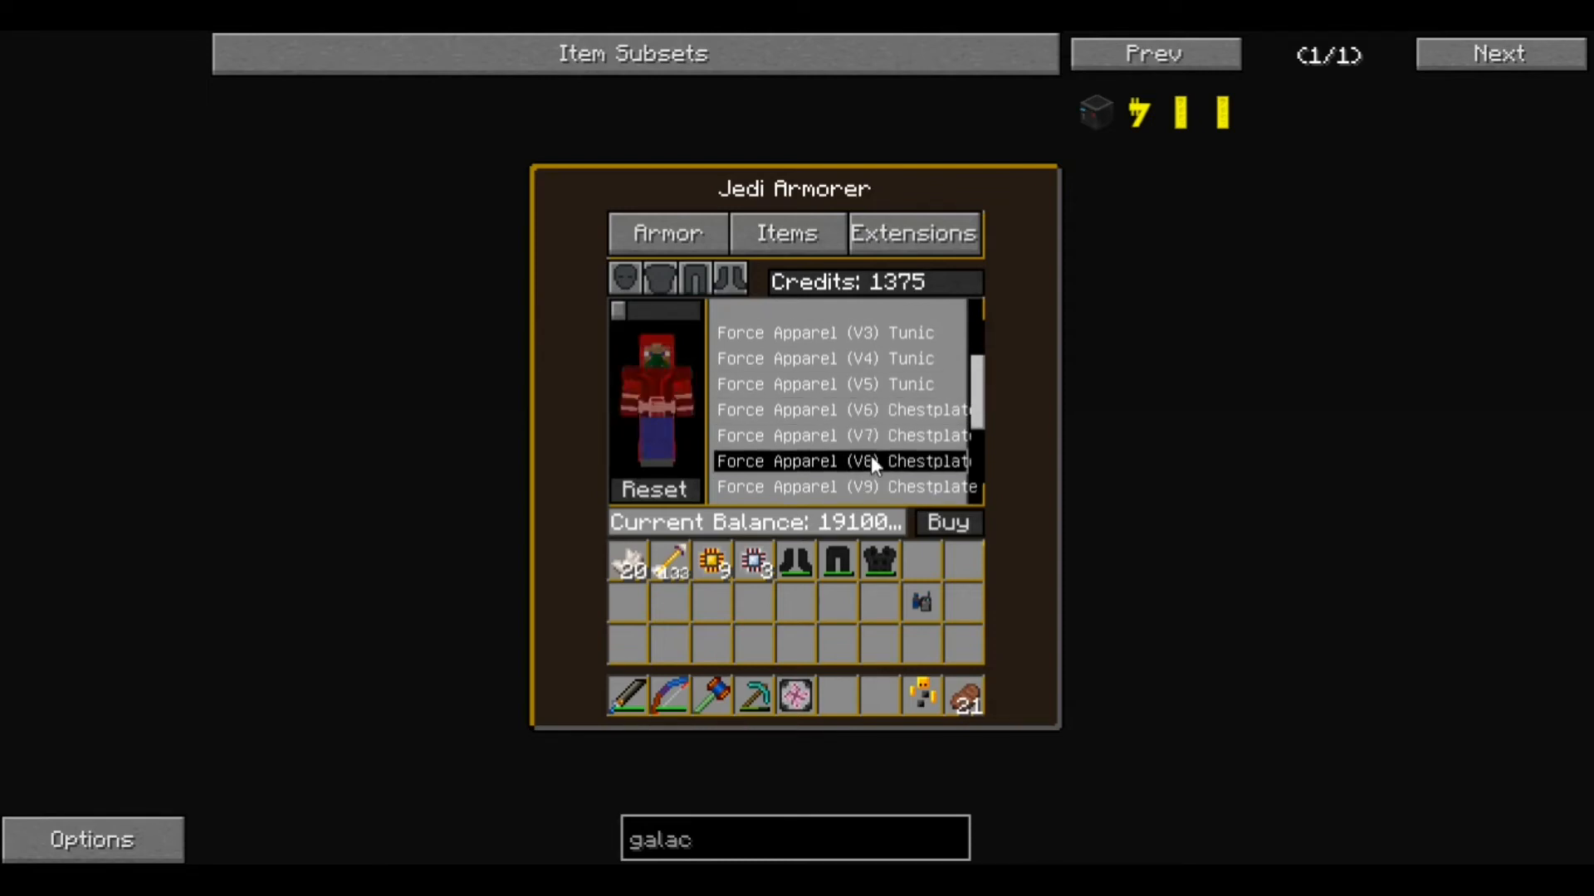
pyautogui.click(843, 487)
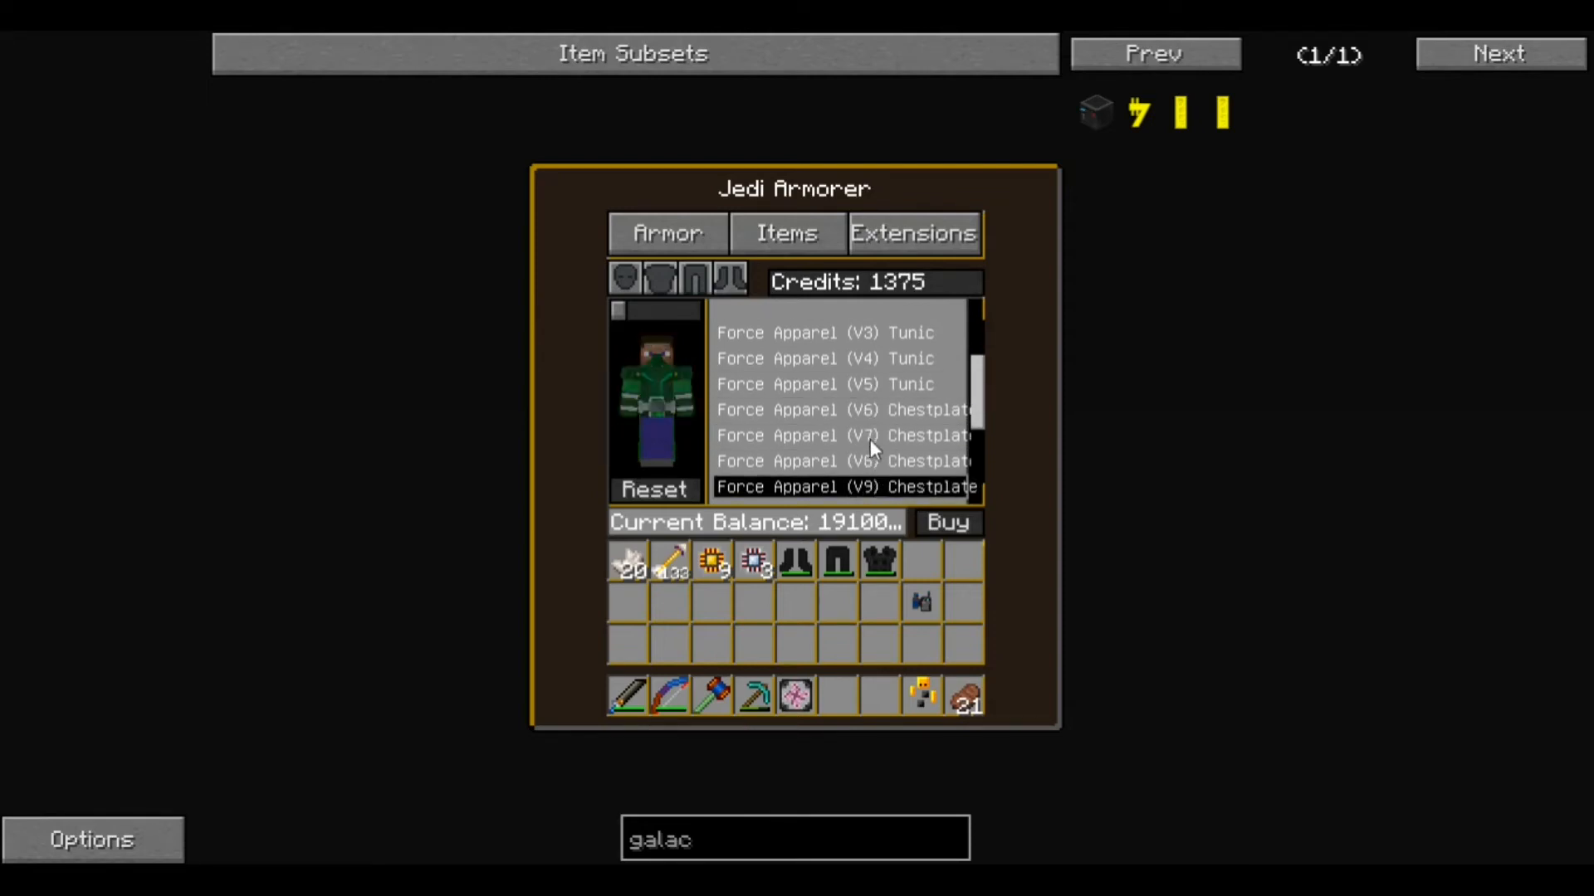
pyautogui.click(844, 435)
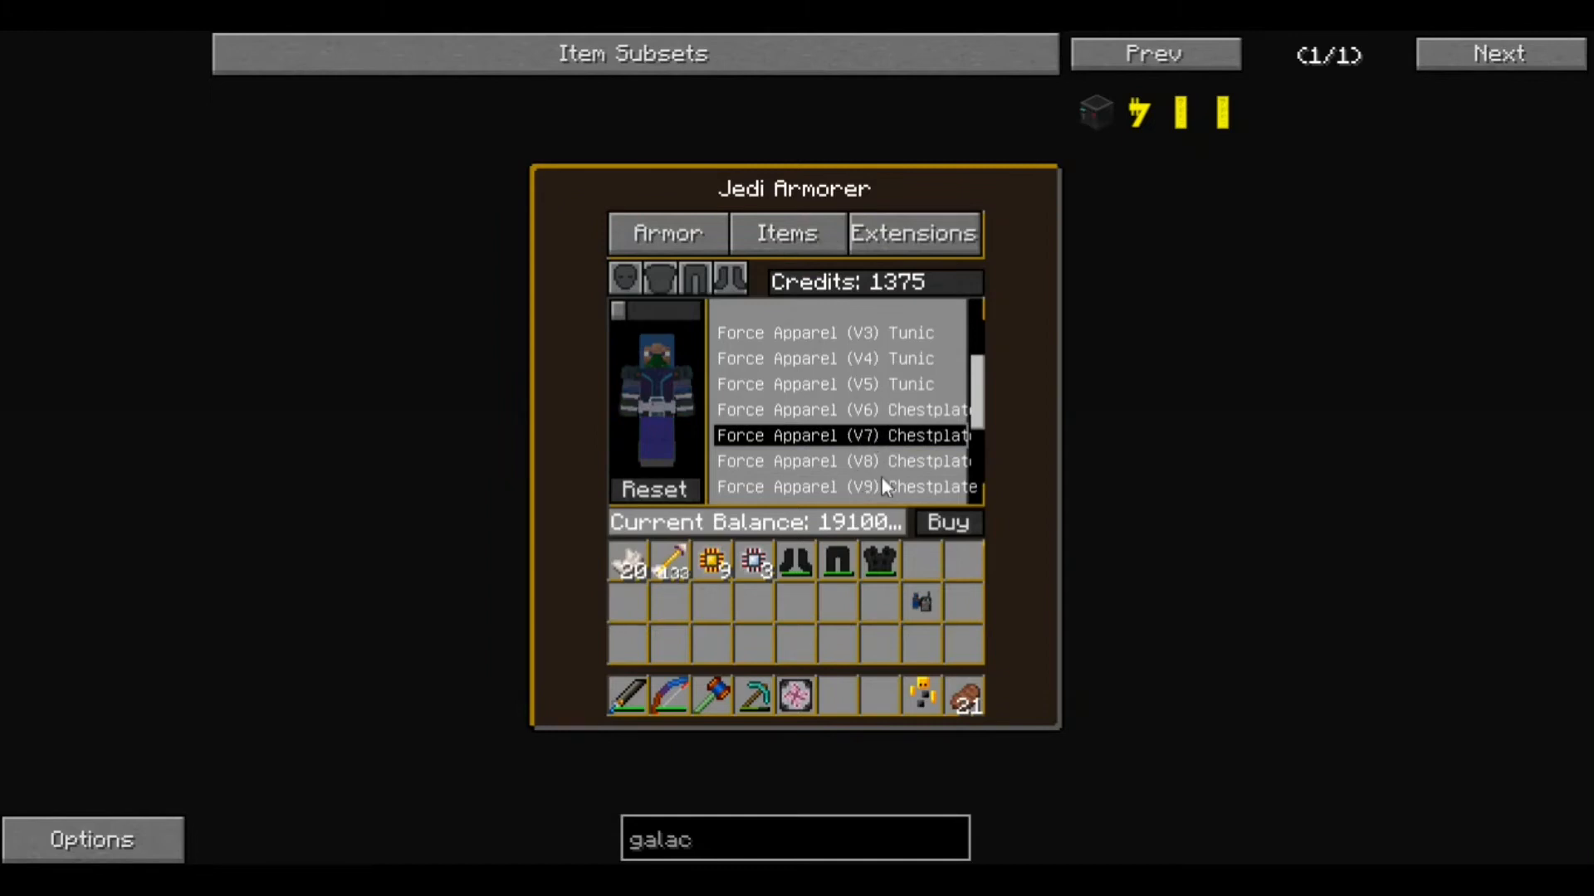
pyautogui.click(947, 523)
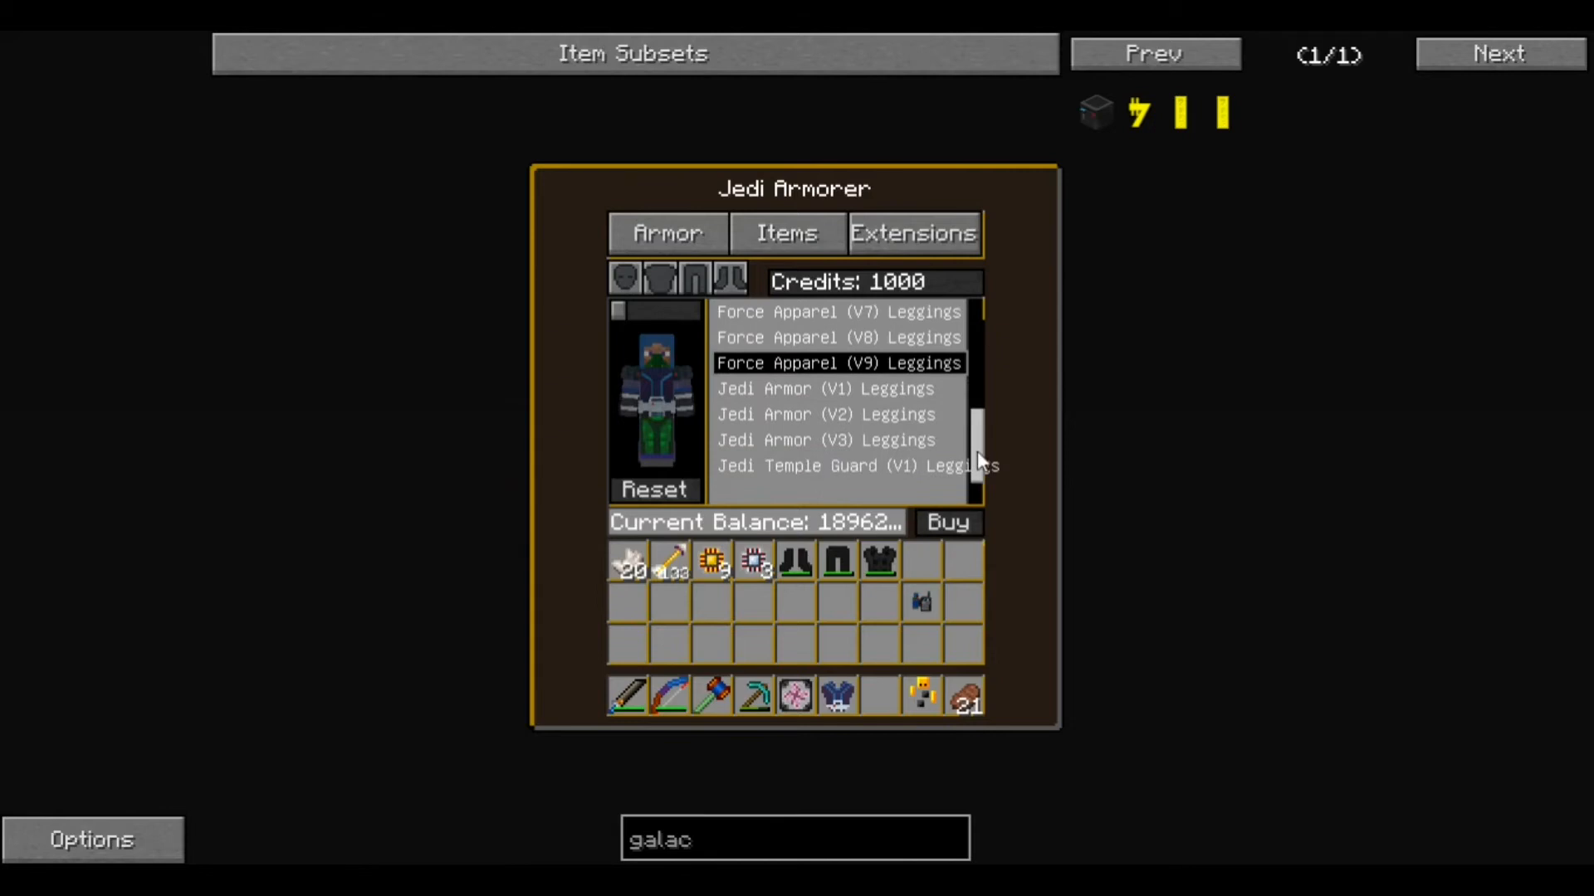
# Buy the Force Apparel (V7) Leggings and Boots
pyautogui.click(826, 440)
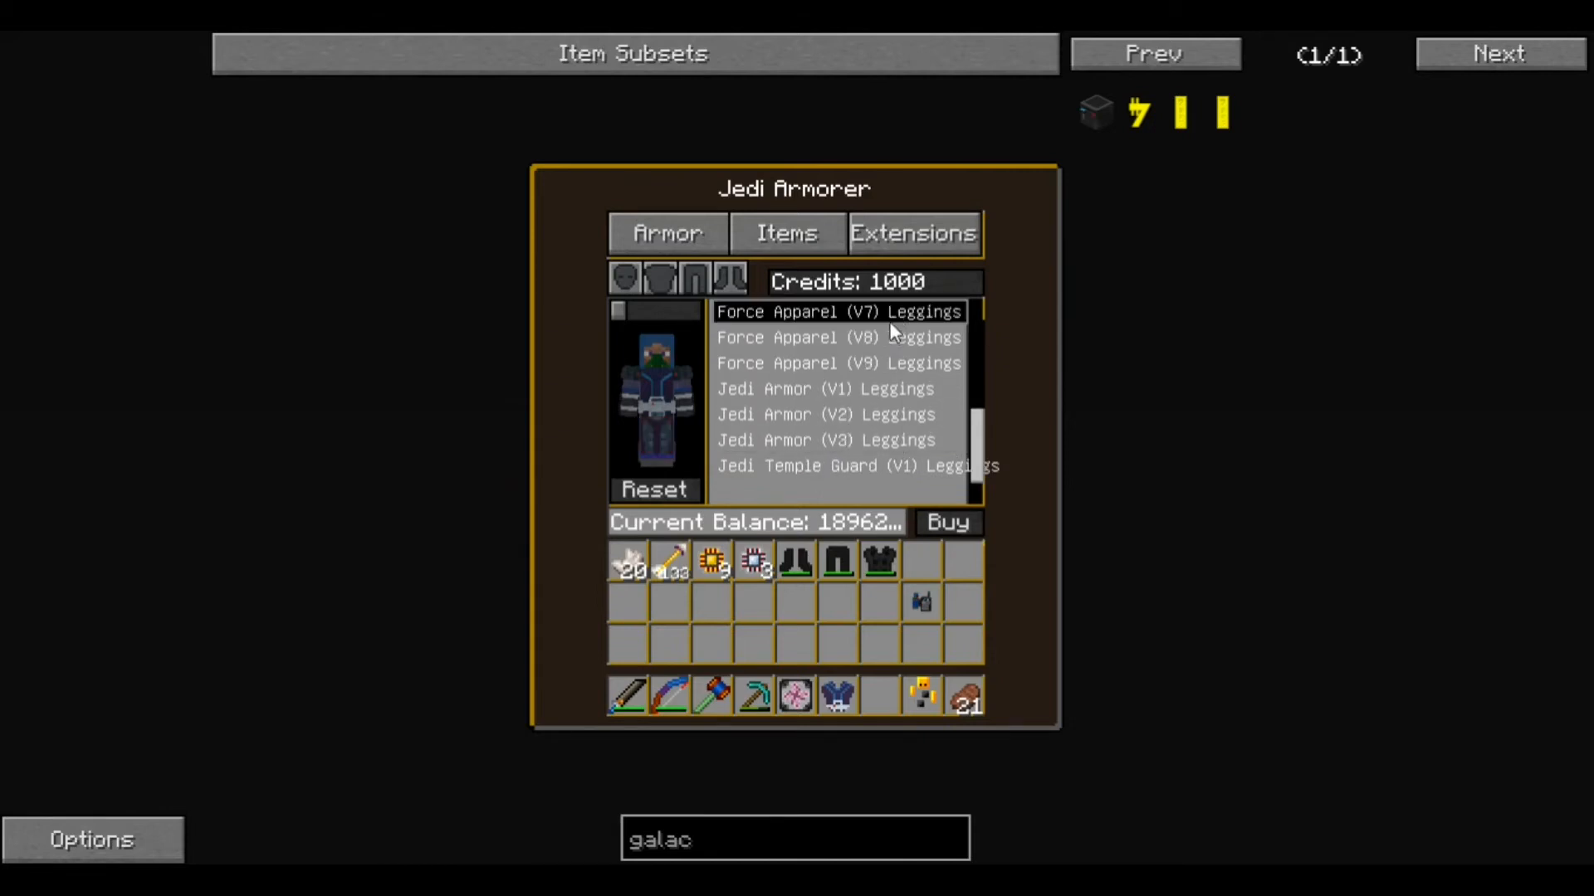
pyautogui.click(947, 523)
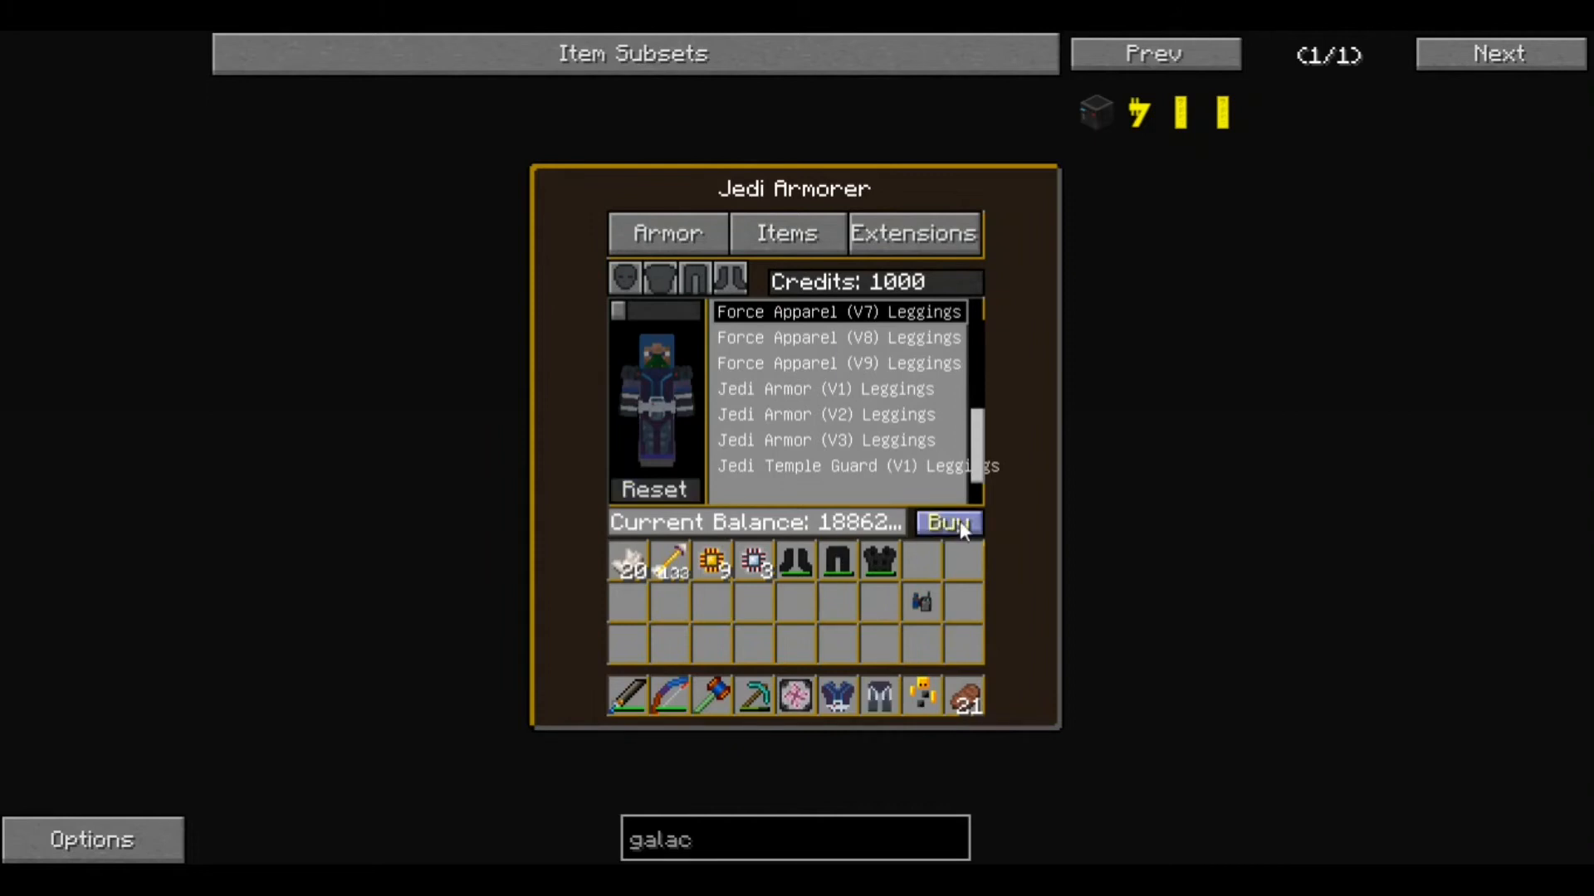
pyautogui.click(731, 281)
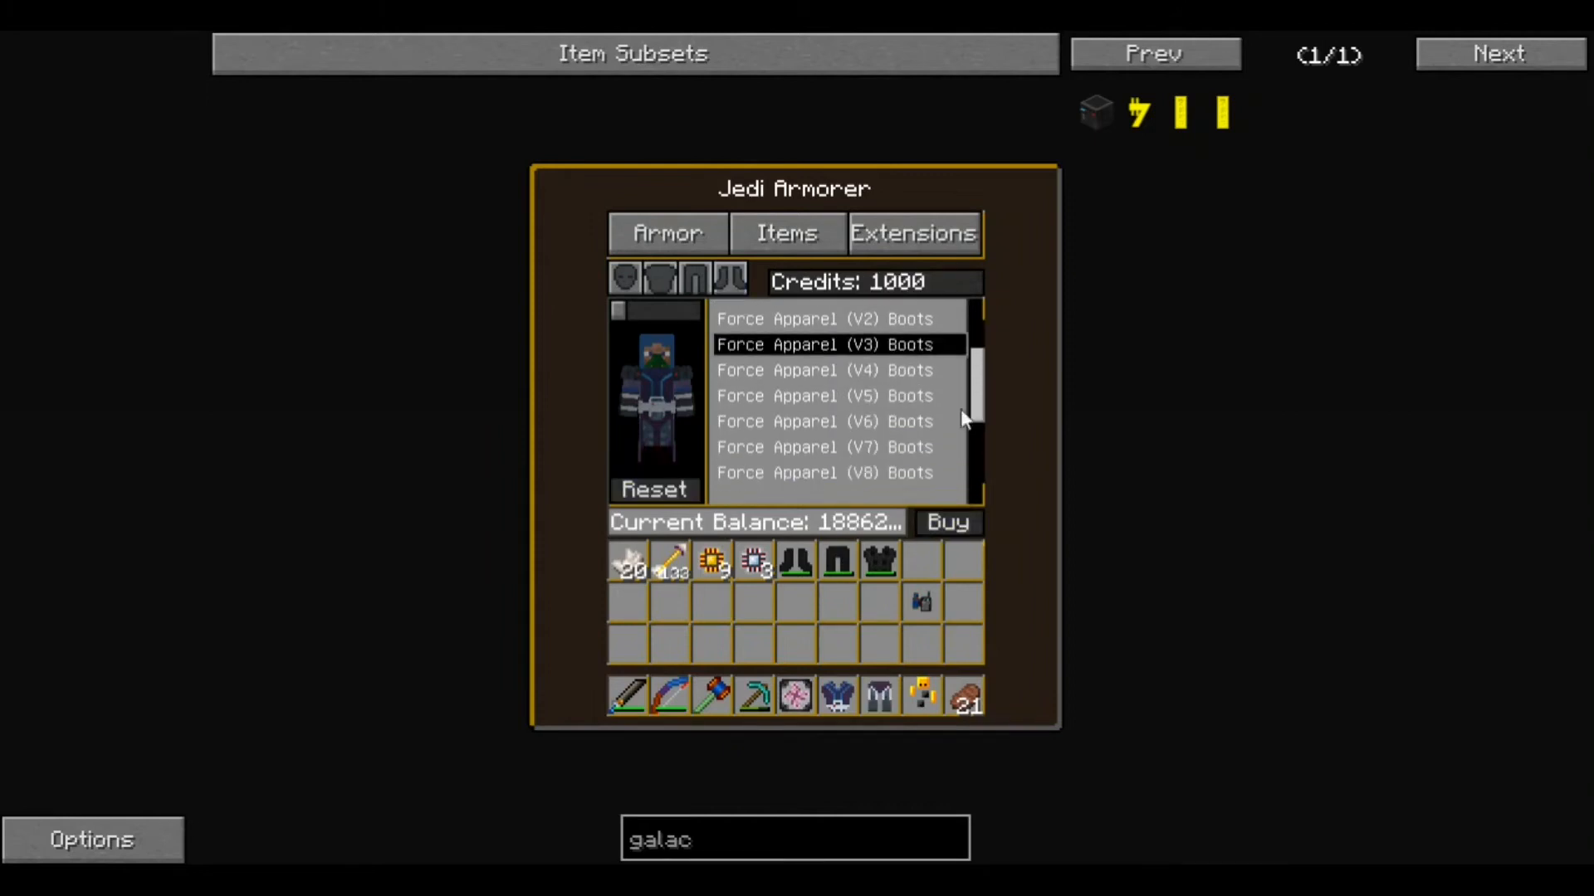
pyautogui.click(840, 472)
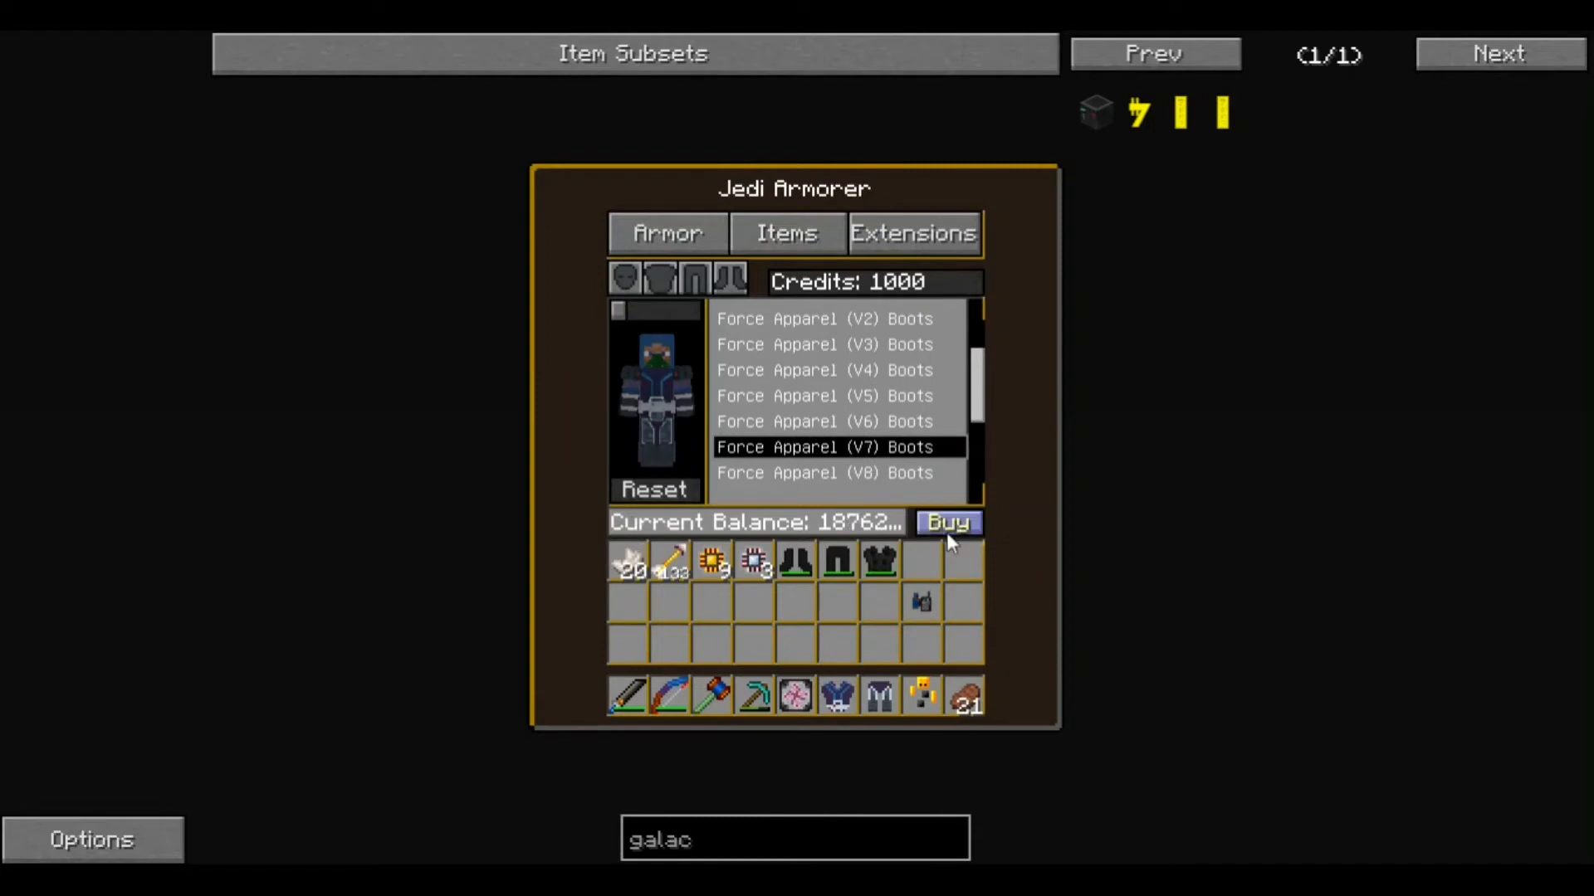
pyautogui.click(948, 522)
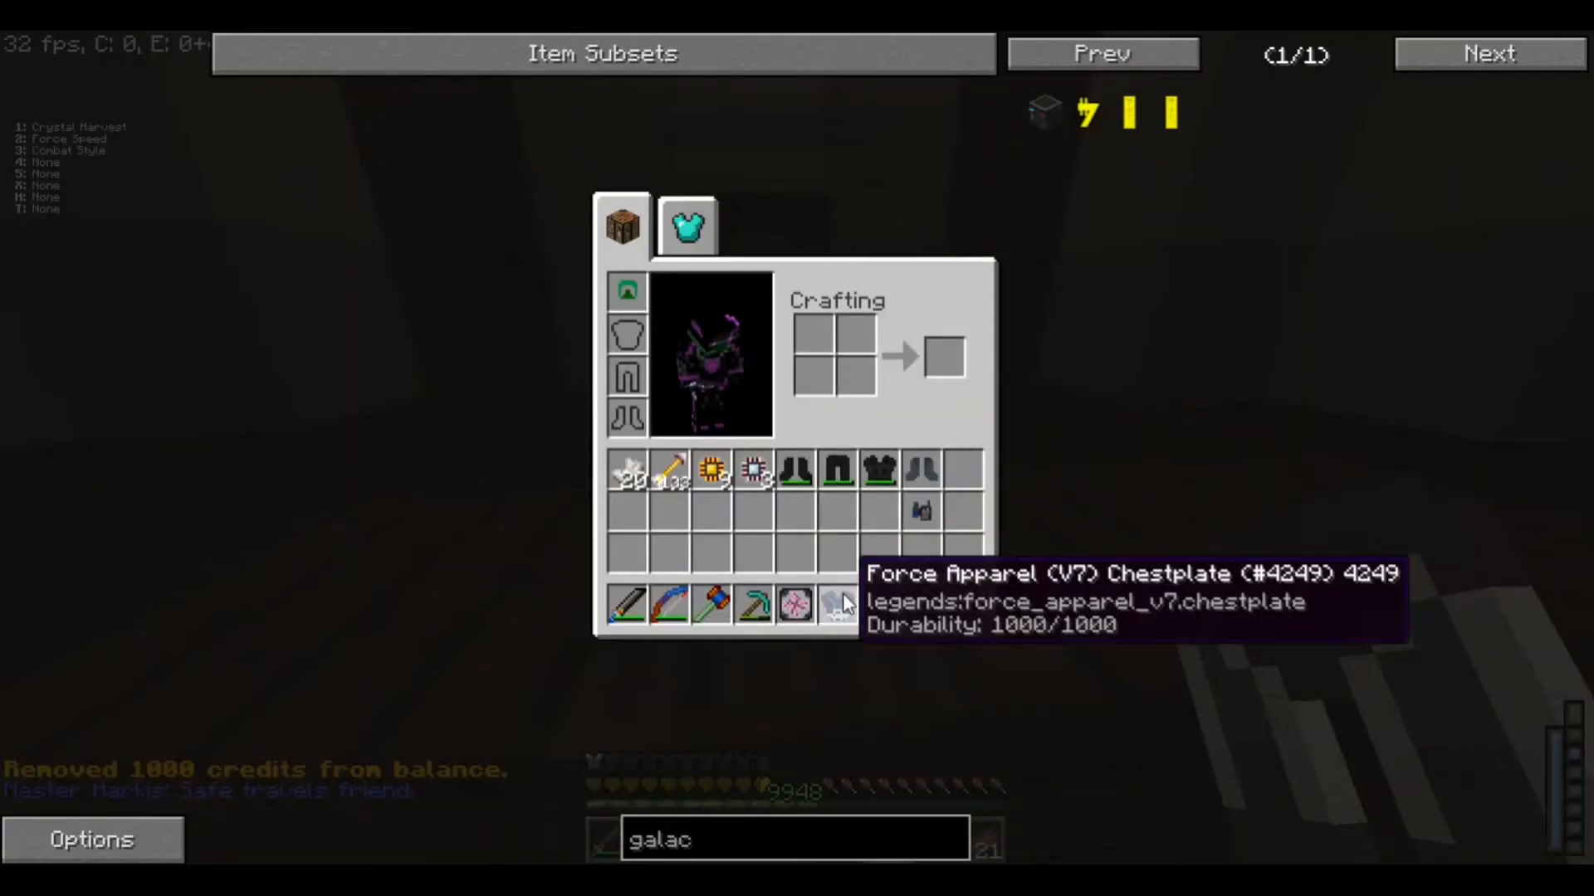
pyautogui.moveTo(634, 424)
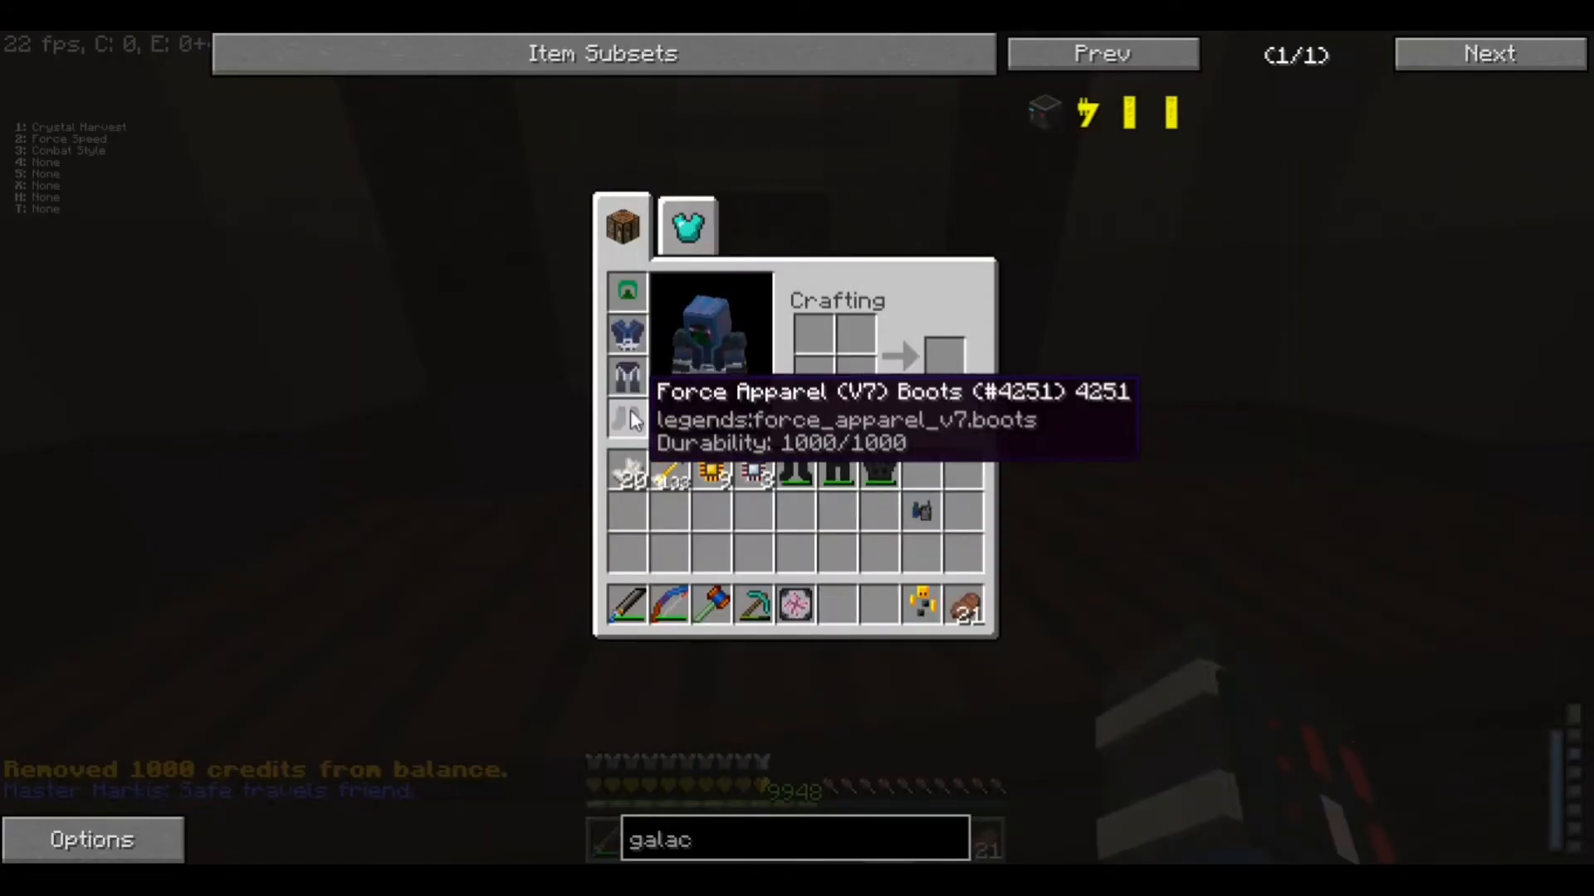
# Leave the Jedi Armorer shop and view the worn Force Apparel V7 chestplate, leggings and boots
pyautogui.press('Escape')
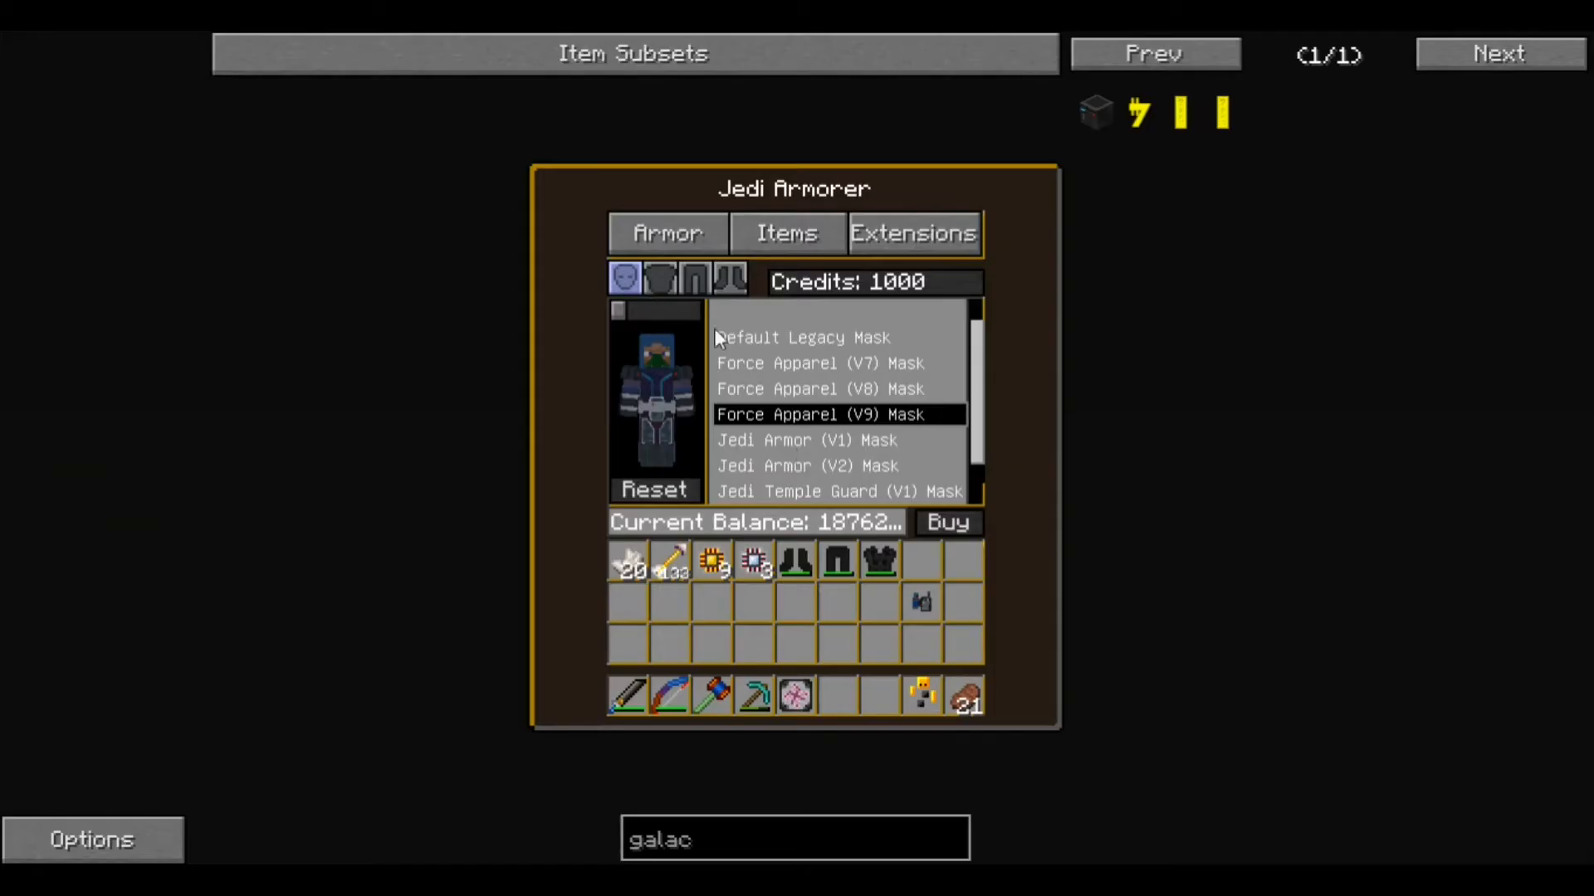
pyautogui.click(819, 362)
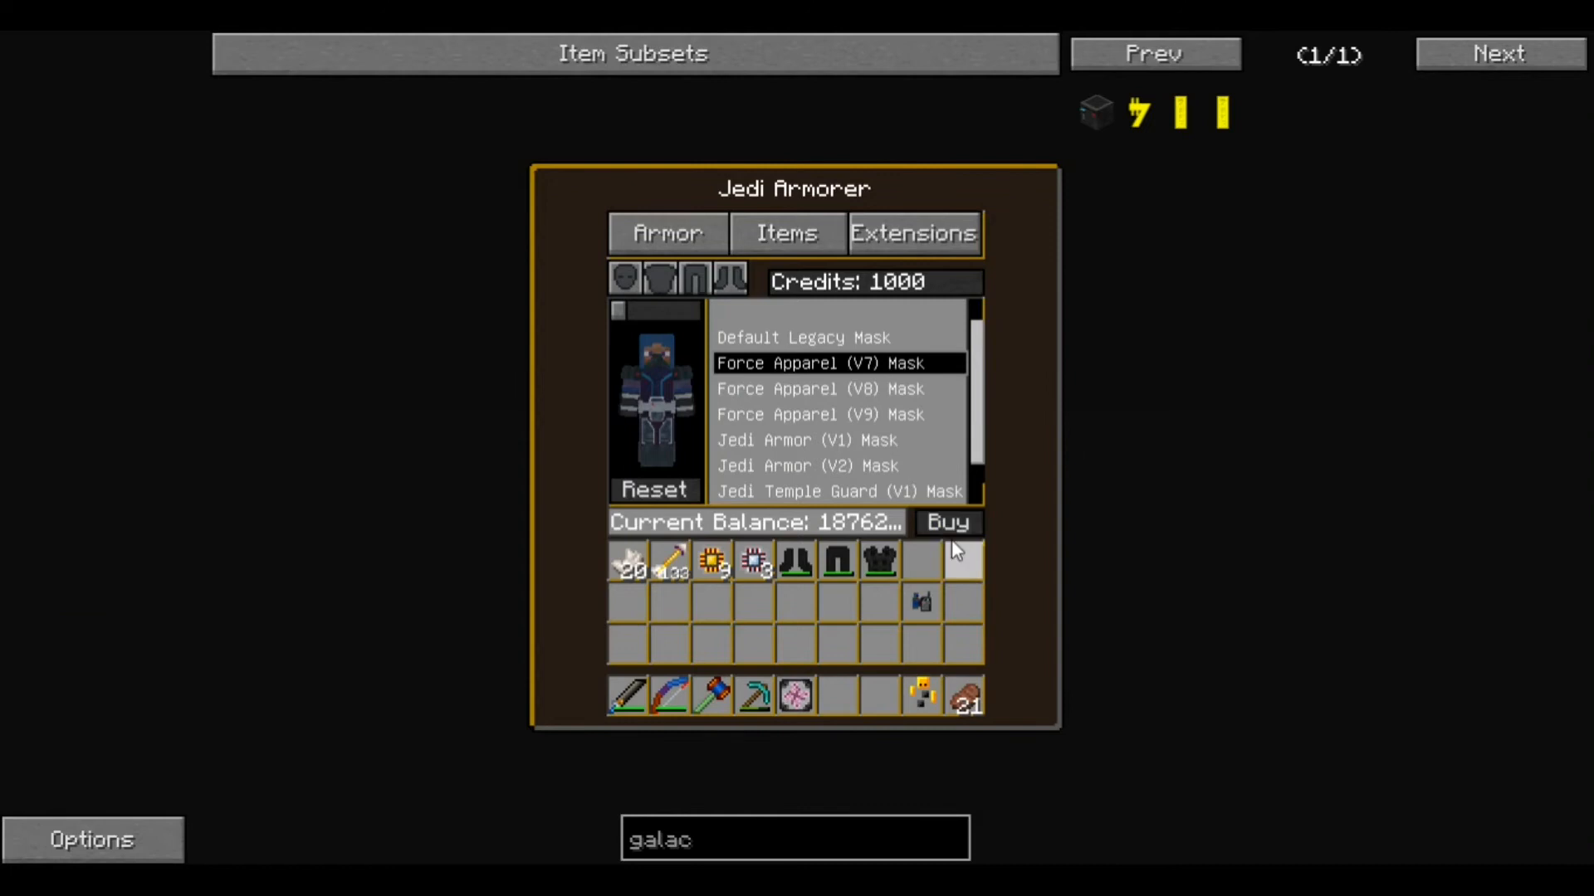
pyautogui.click(826, 388)
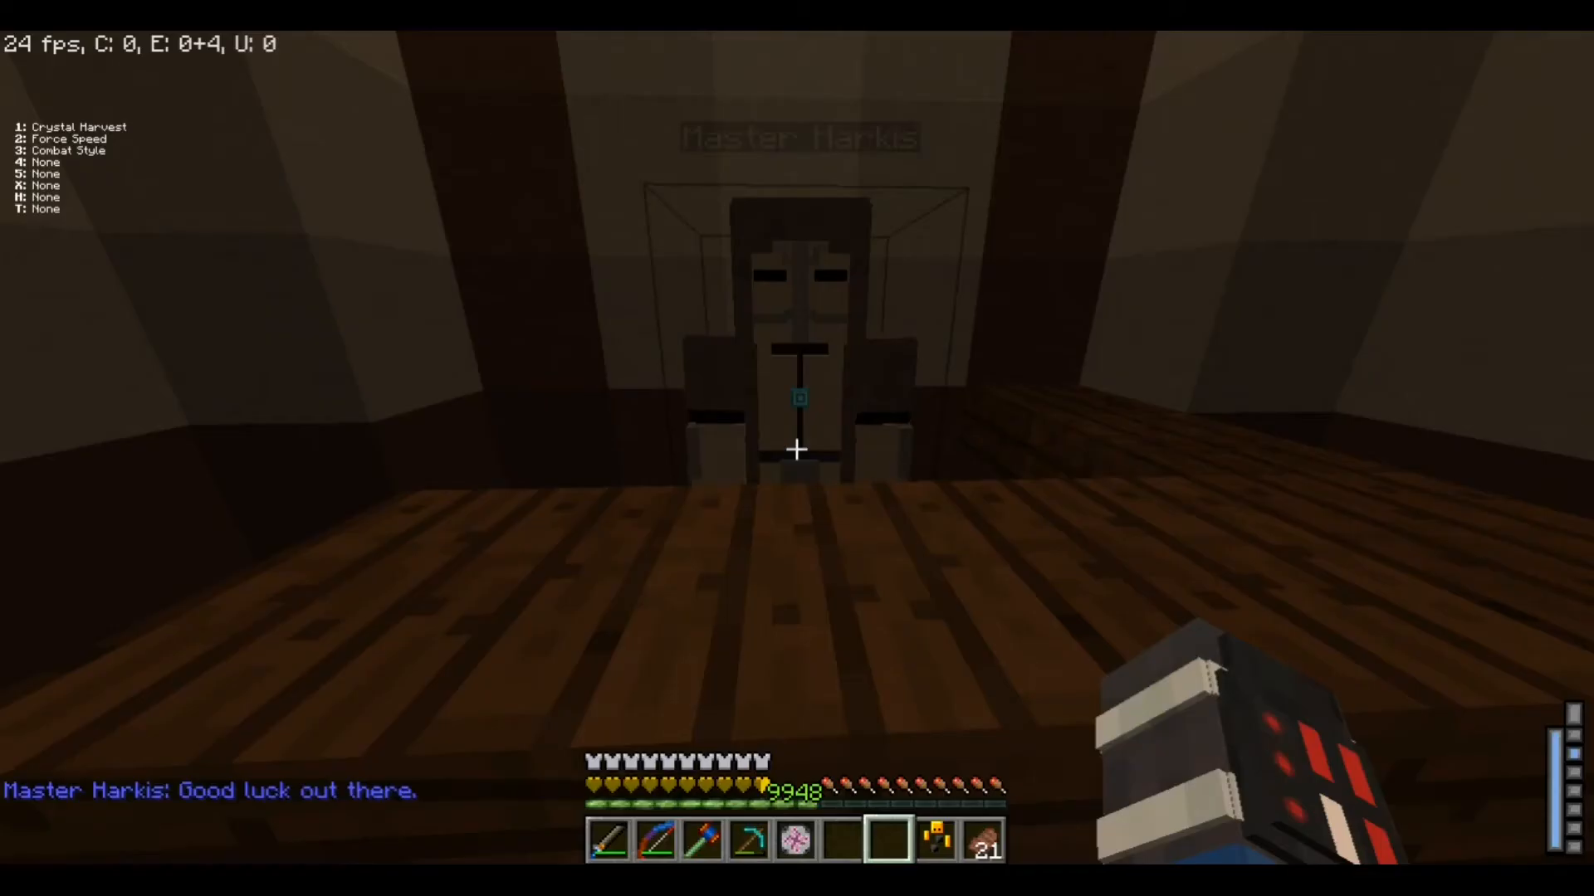
pyautogui.press('e')
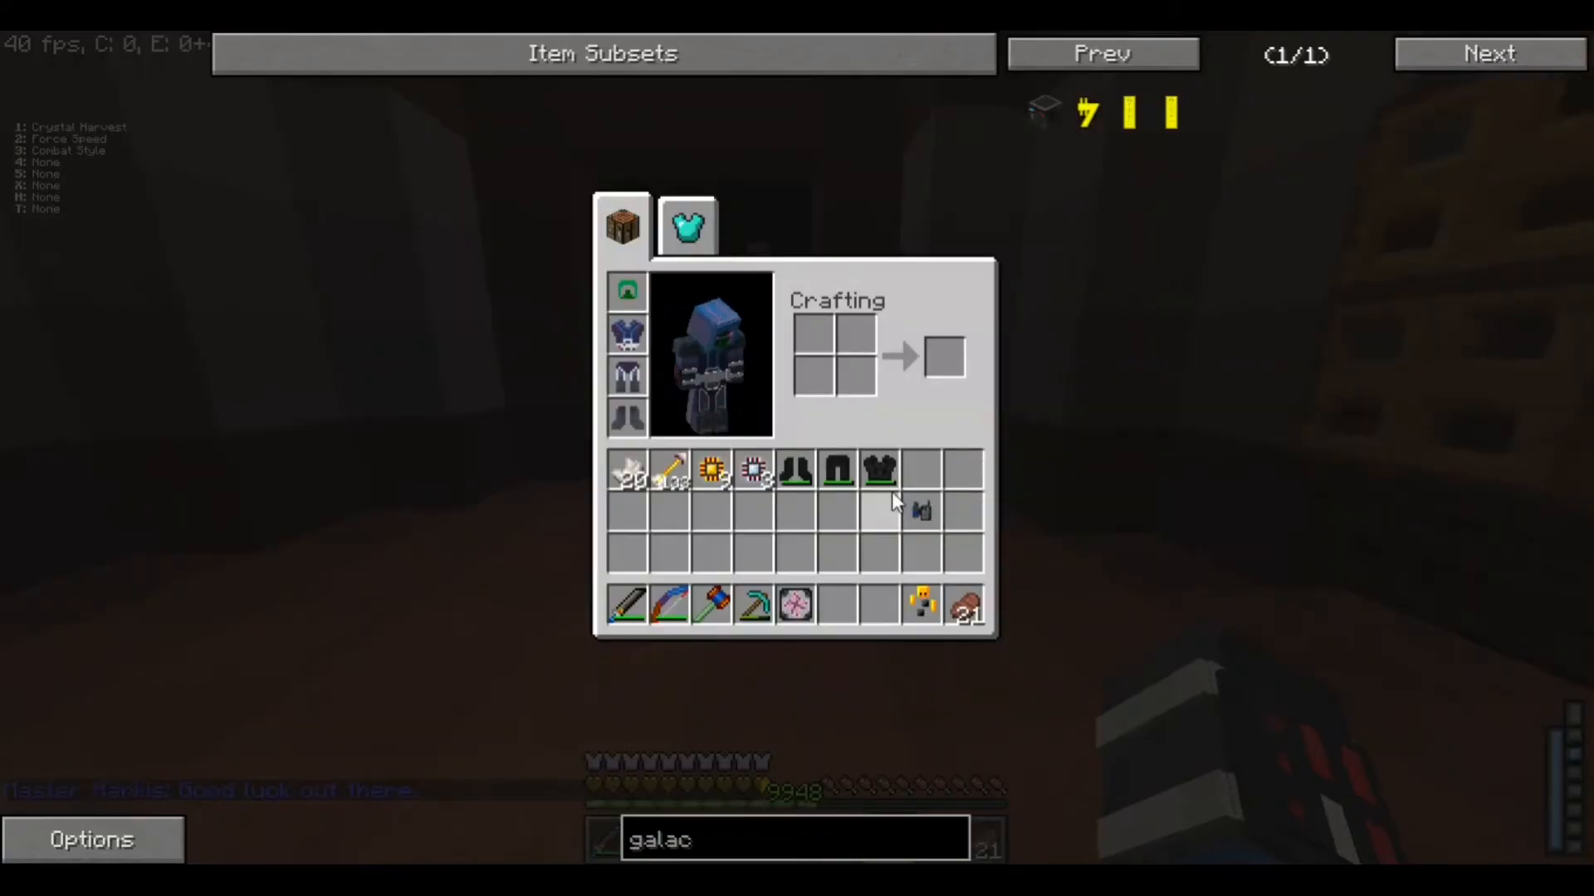
# Close the inventory to return outdoors, standing armoured on the stone-brick structure
pyautogui.press('Escape')
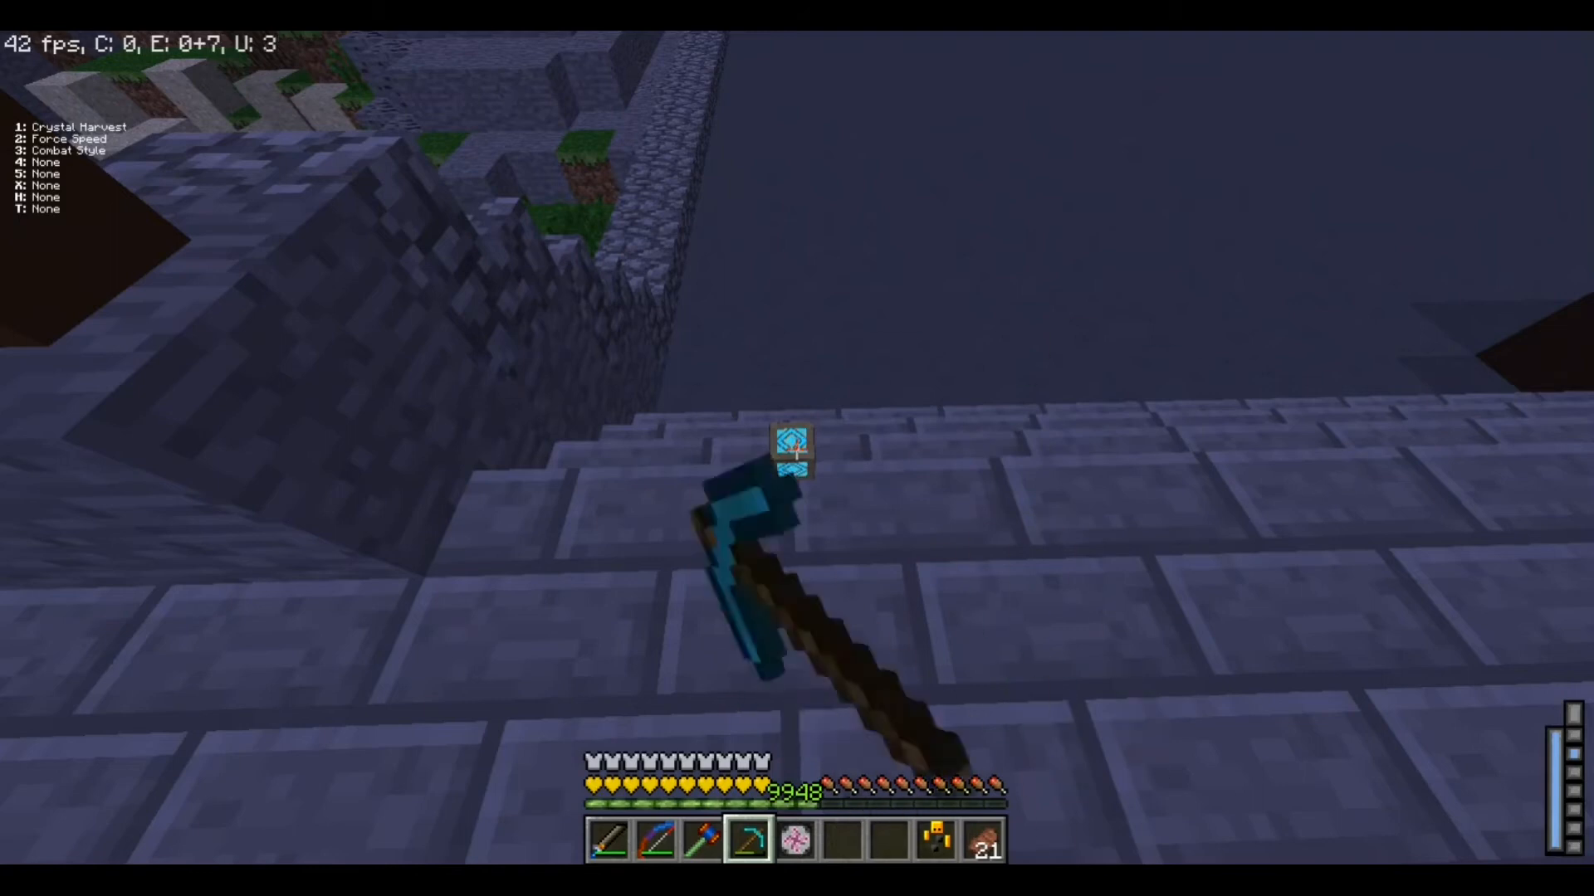
pyautogui.moveTo(796, 448)
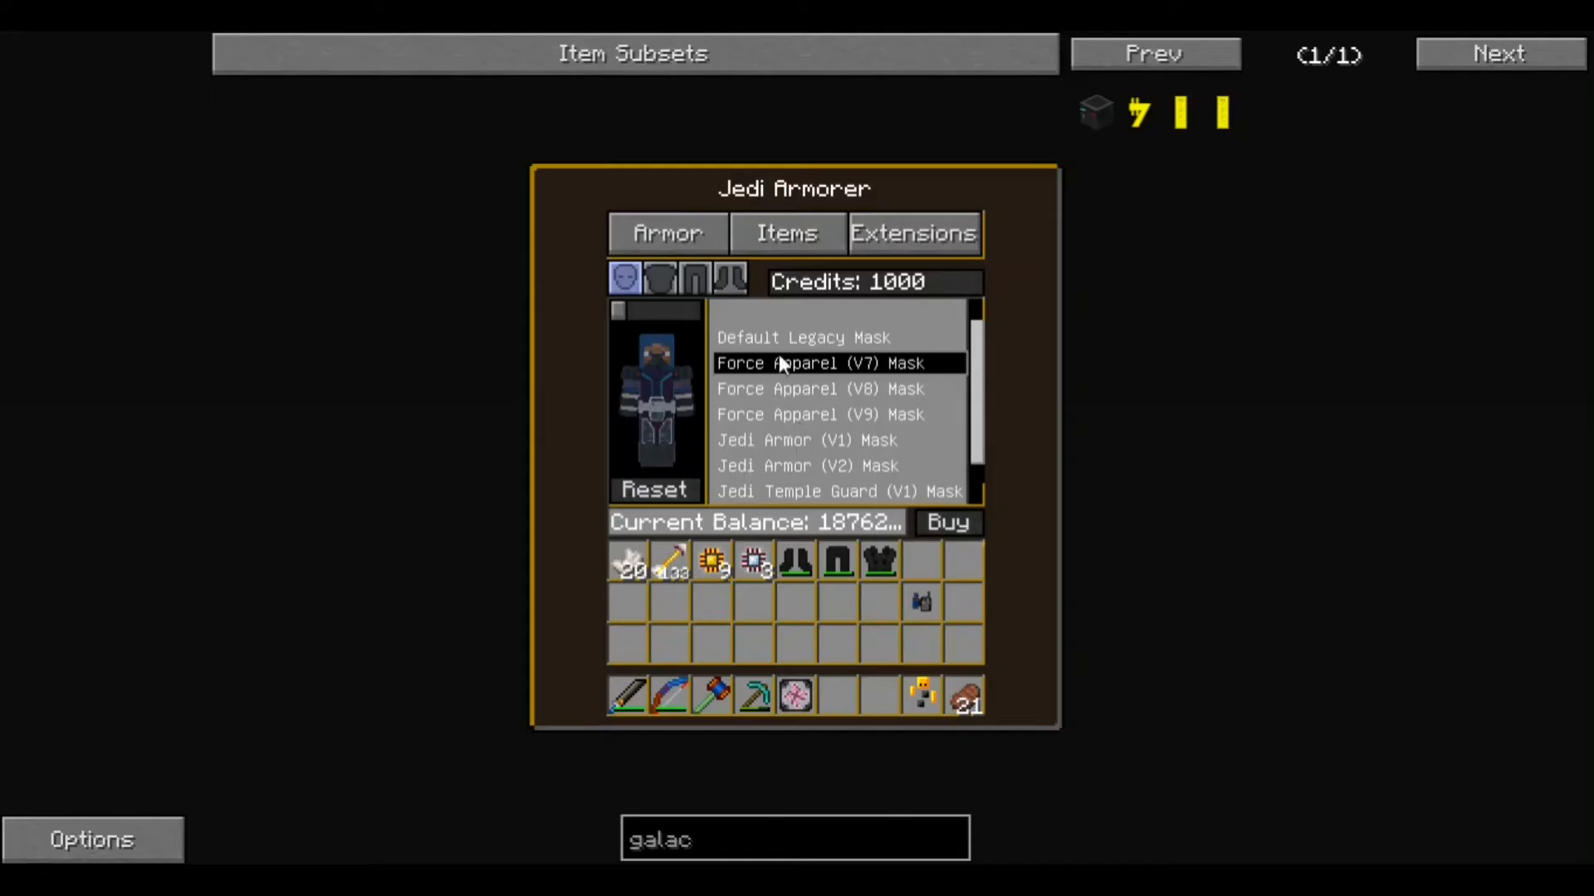
# Buy the Jedi Holocron for 2500 credits from the armorer's Items list
pyautogui.click(914, 233)
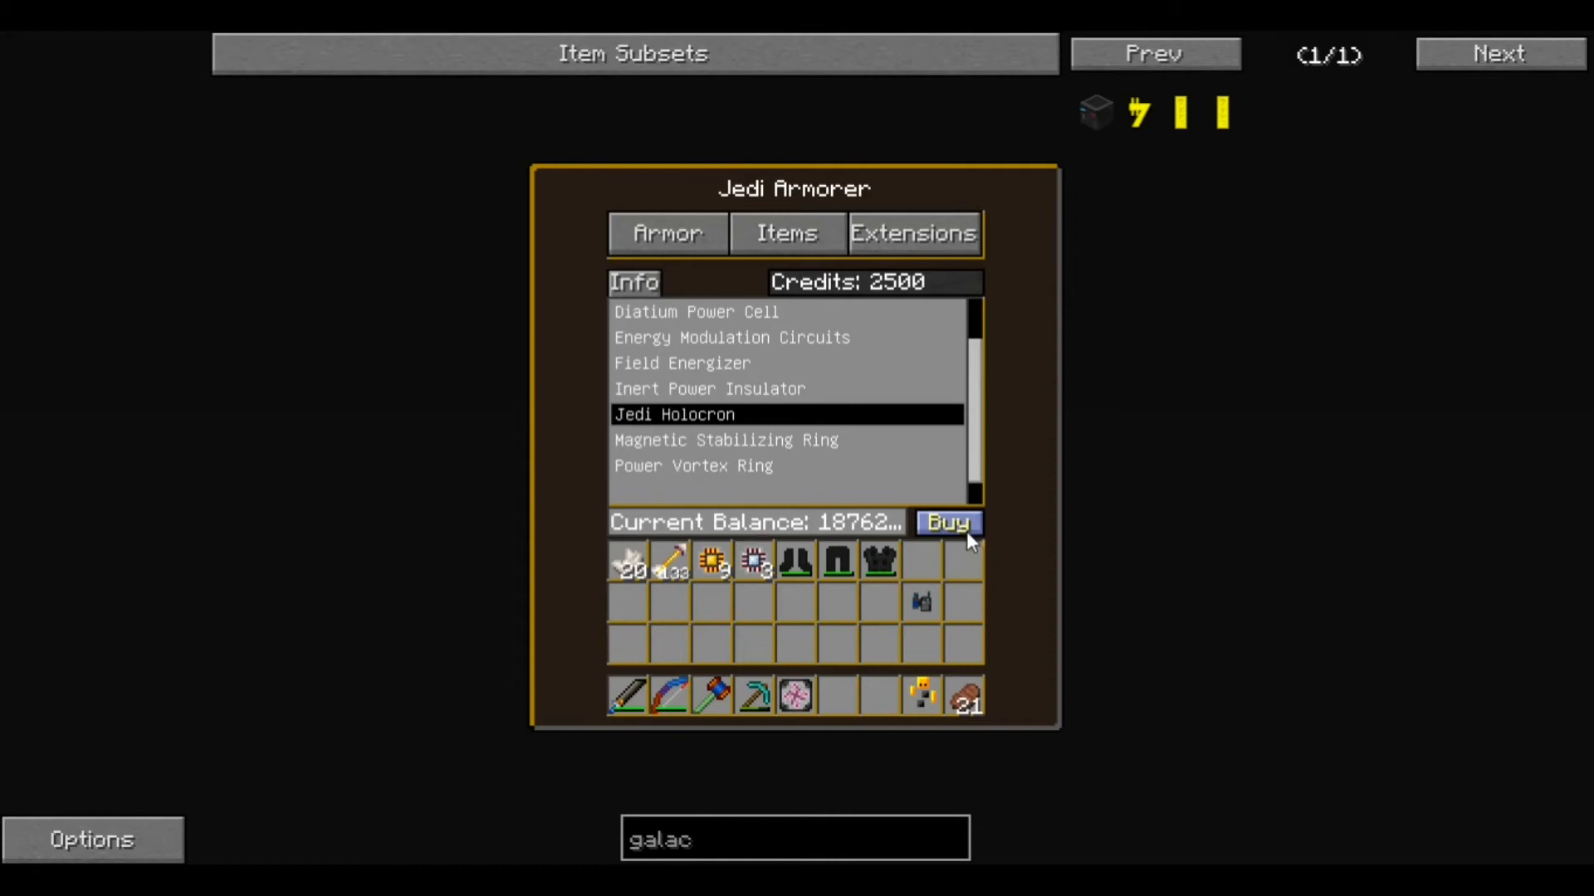
pyautogui.click(947, 523)
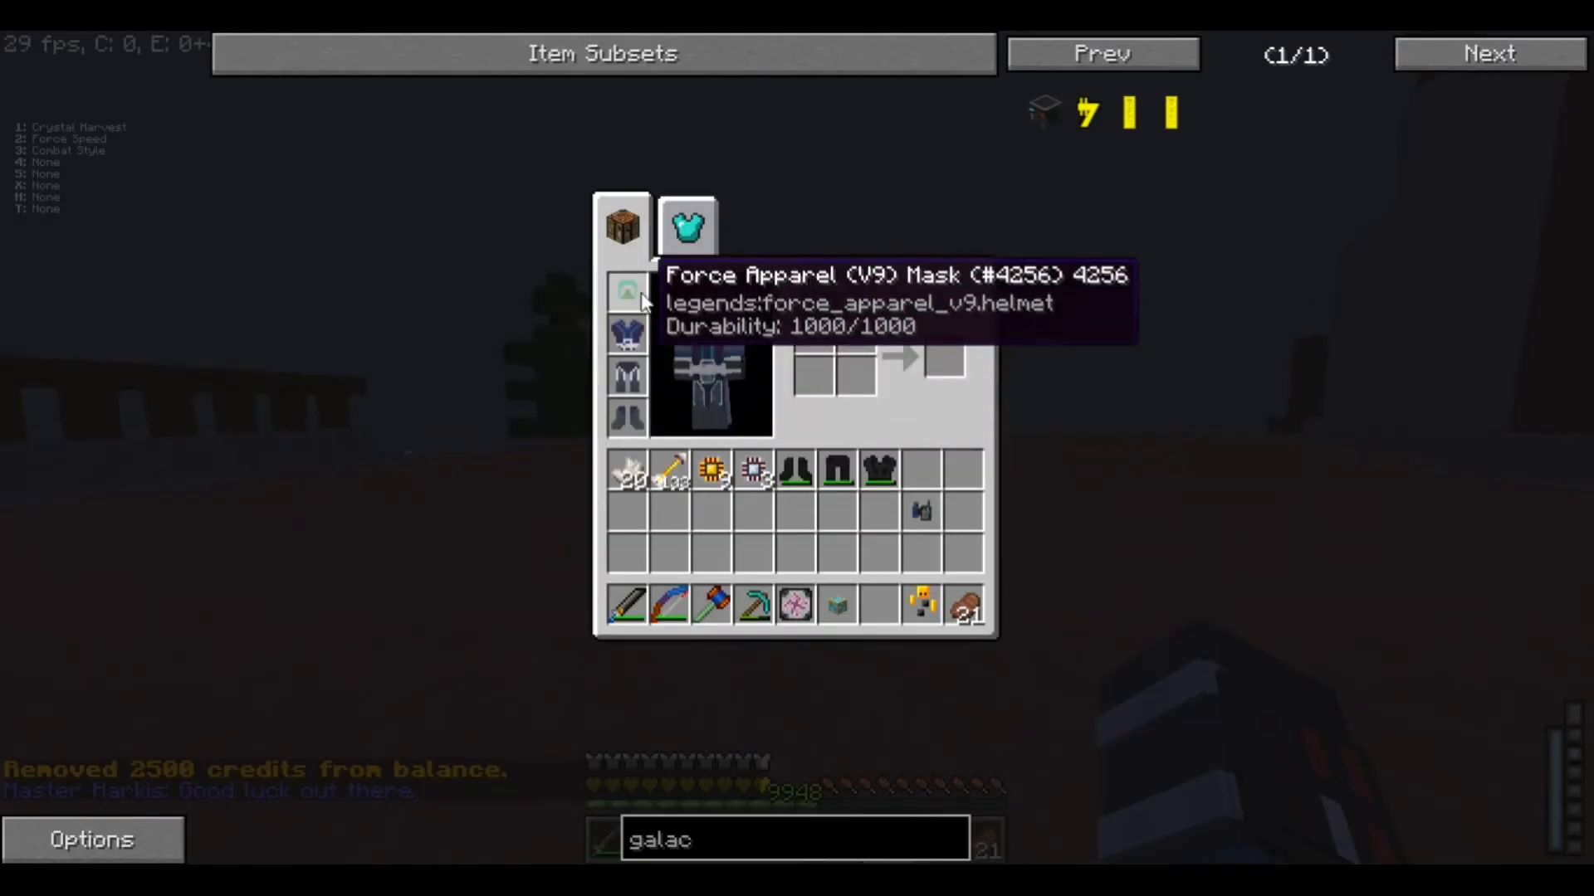
pyautogui.press('Escape')
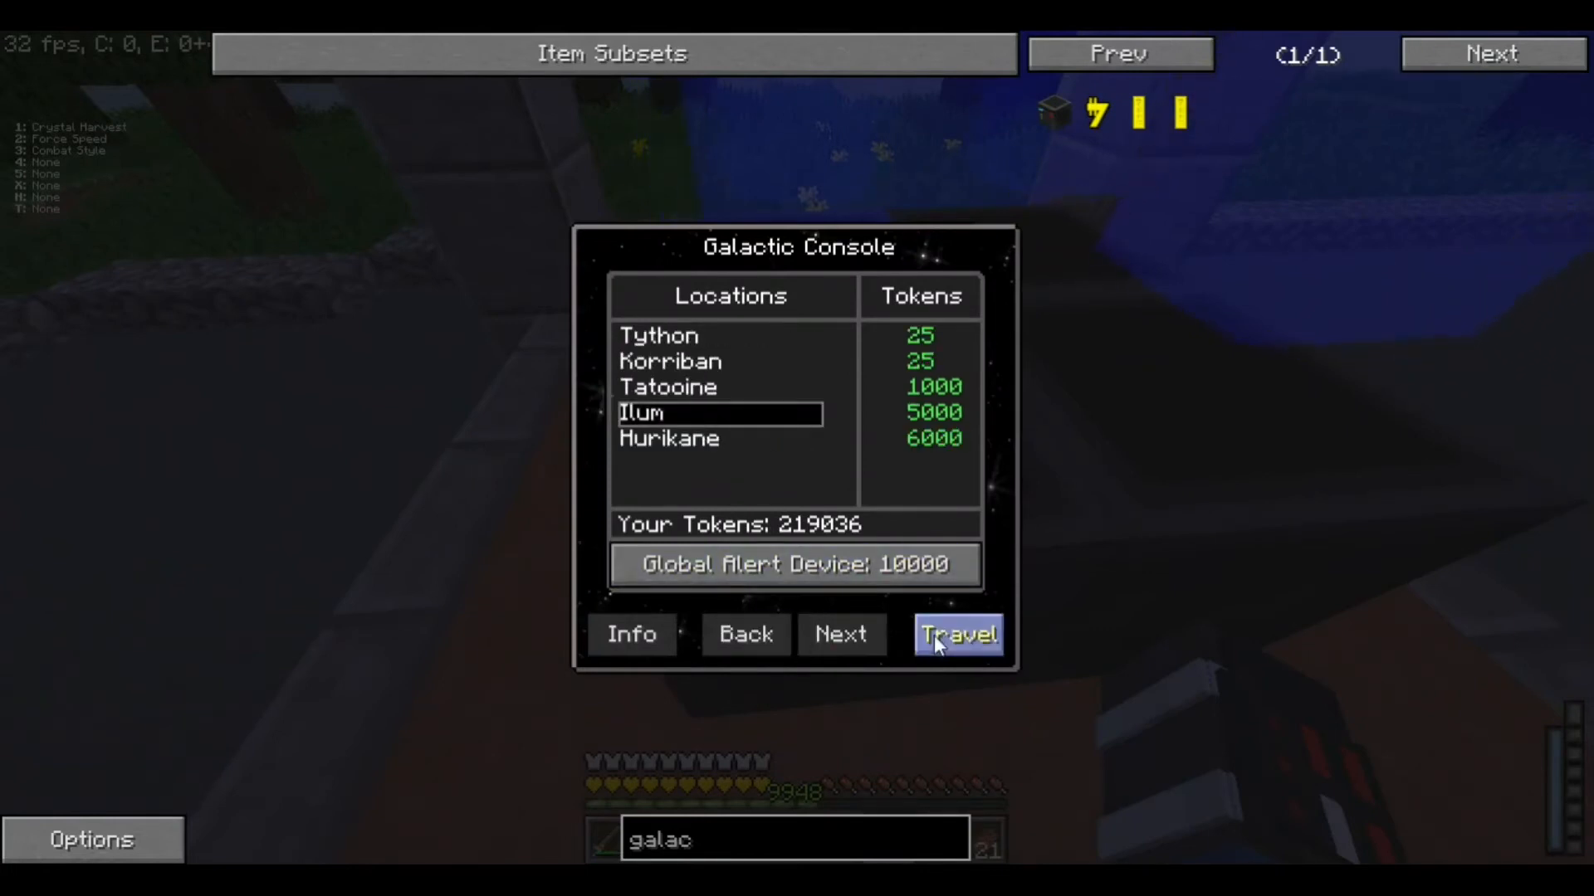
# Travel to Ilum from the Galactic Console, arriving among blue ice crystals
pyautogui.click(957, 634)
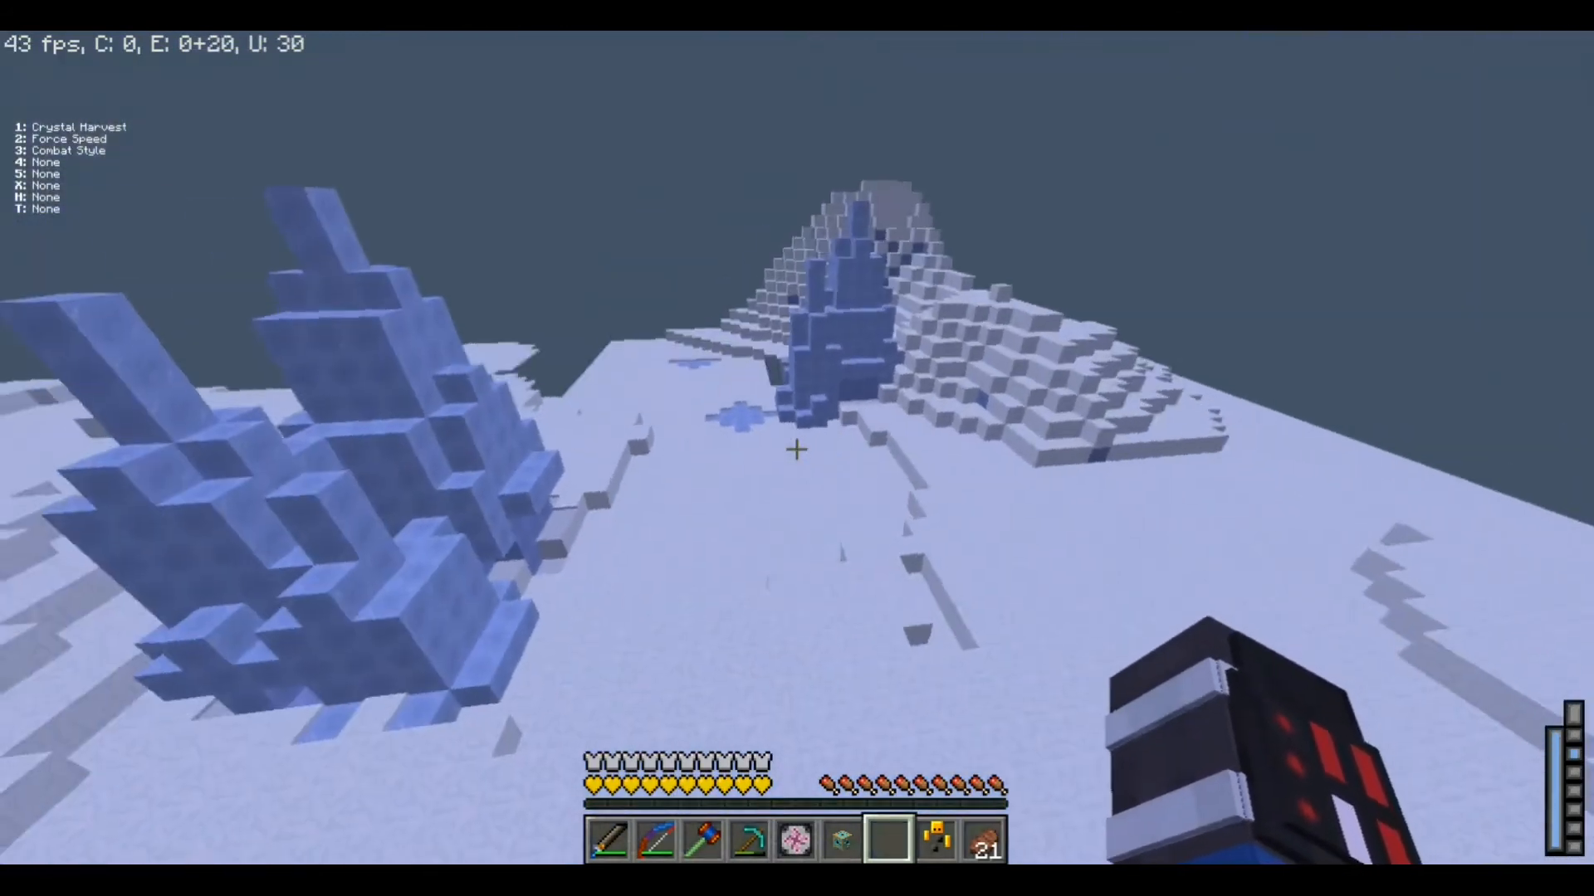
pyautogui.moveTo(796, 459)
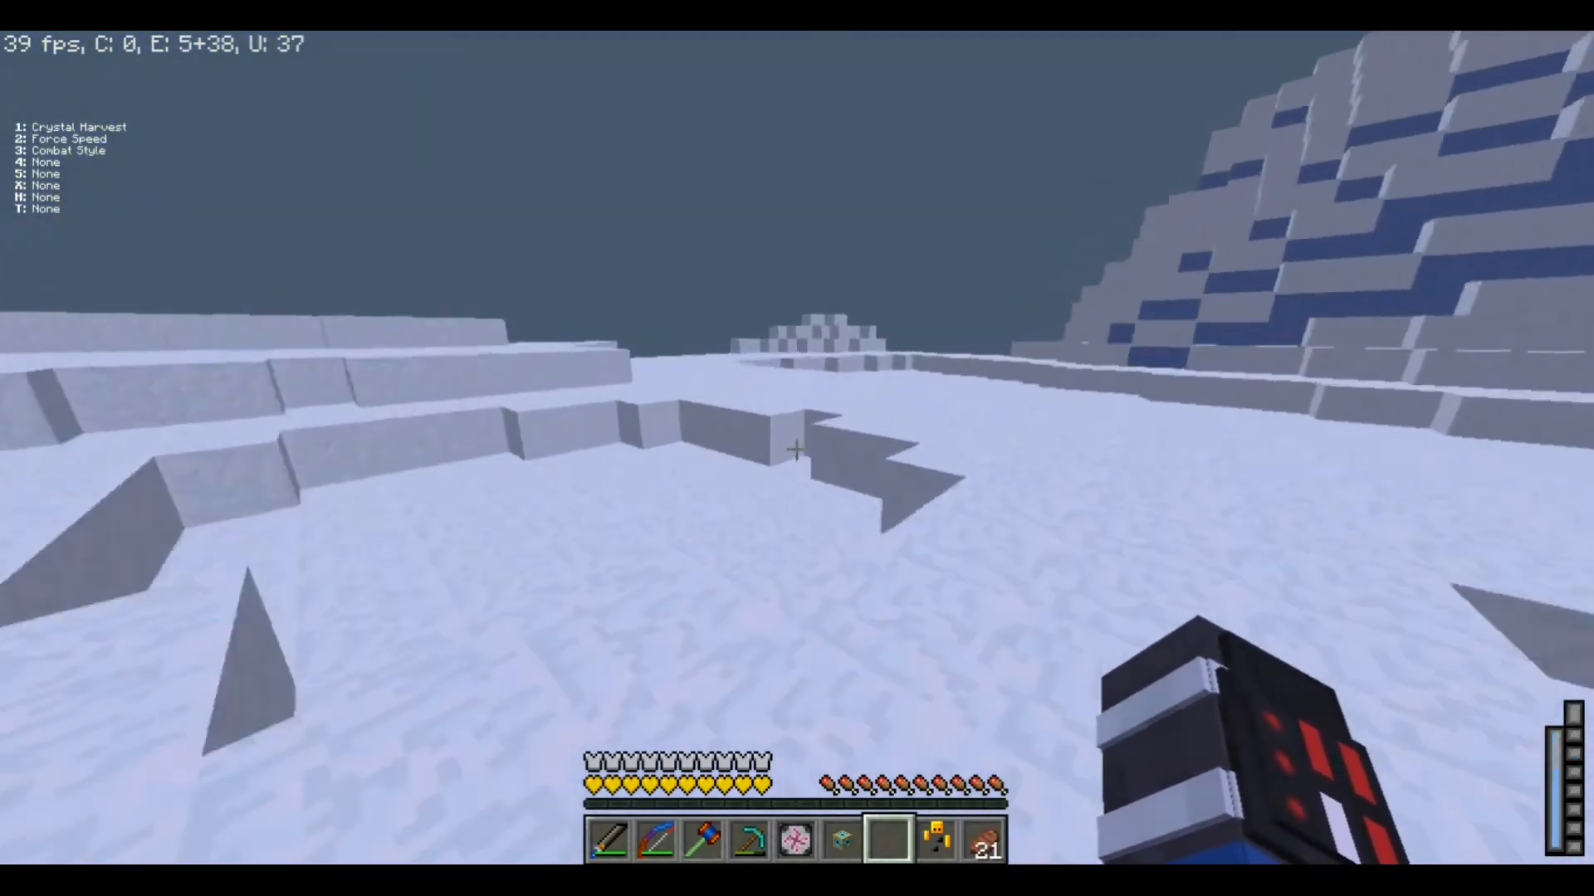
pyautogui.moveTo(797, 452)
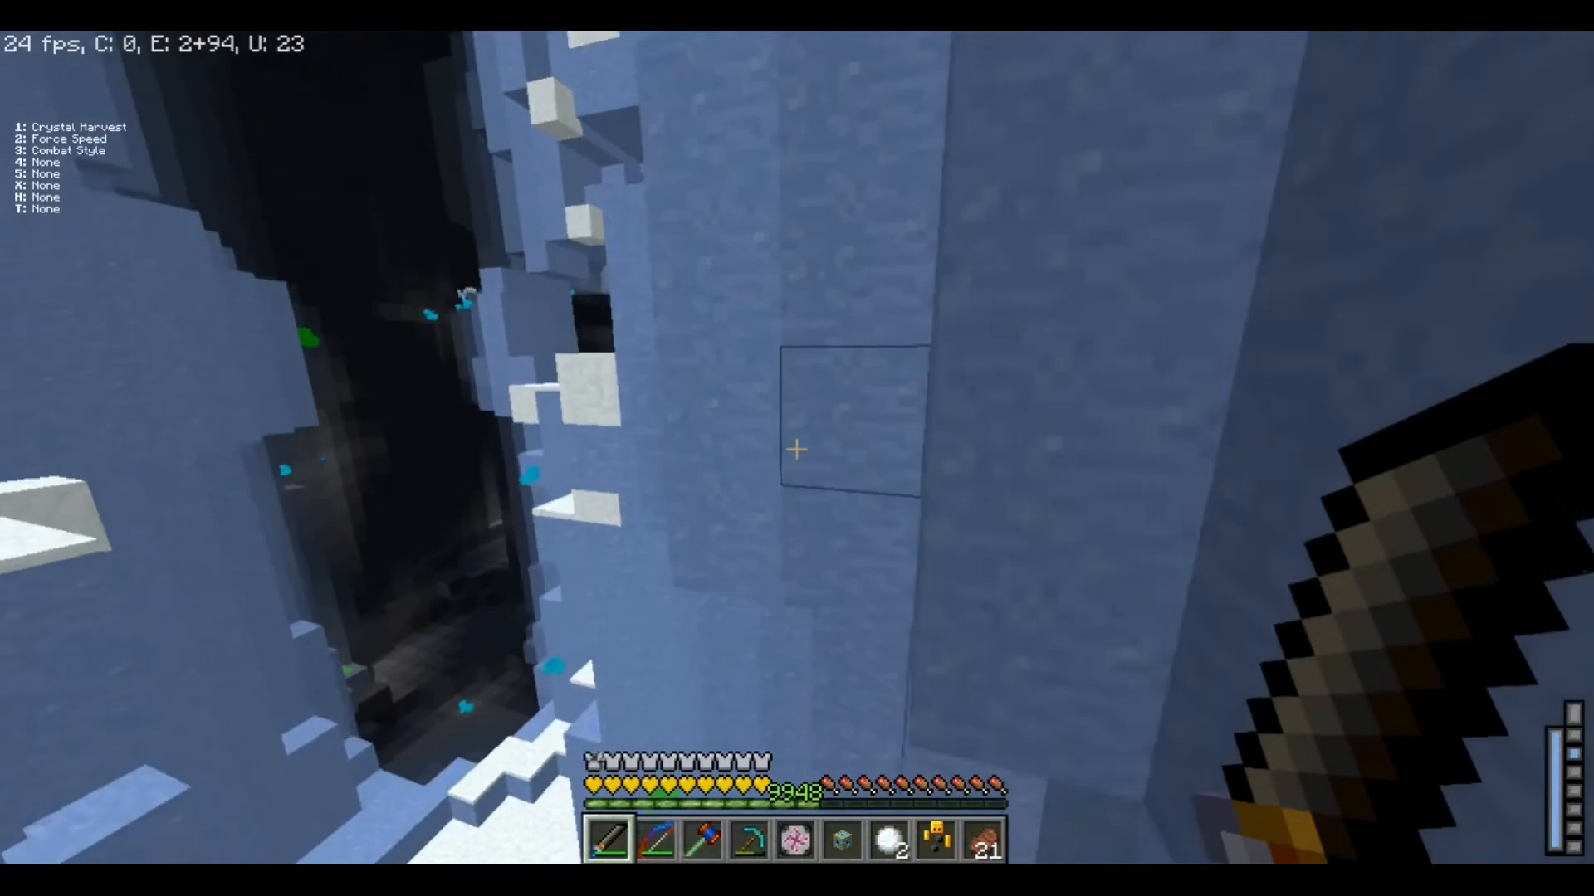
pyautogui.moveTo(797, 451)
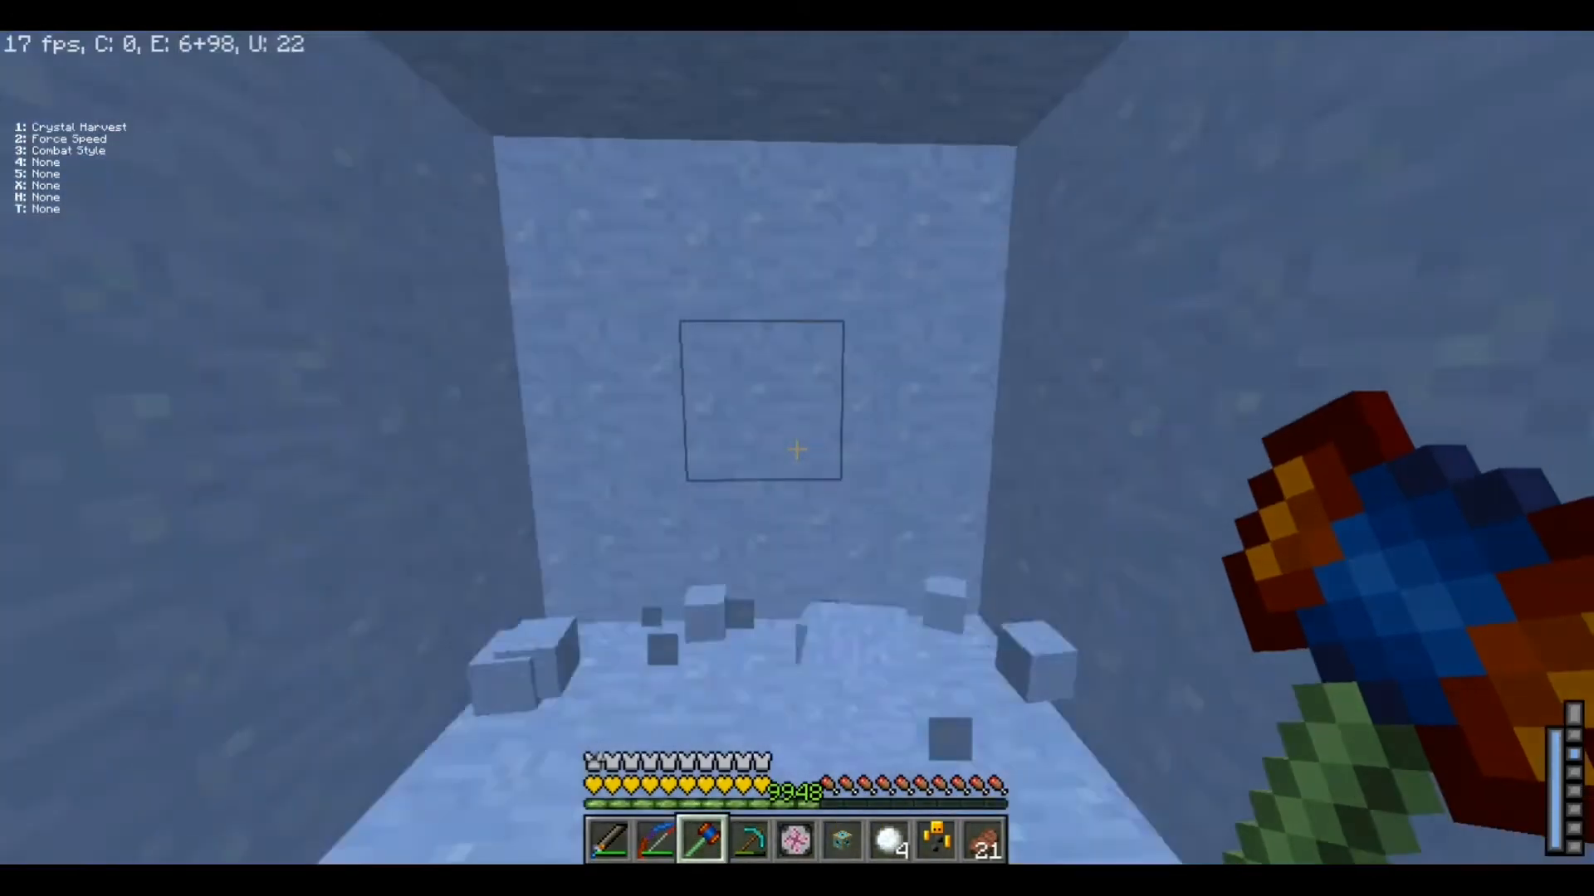
# Check the inventory, then switch to hotbar slots 2 and 3 while moving deeper into the caves
pyautogui.press('e')
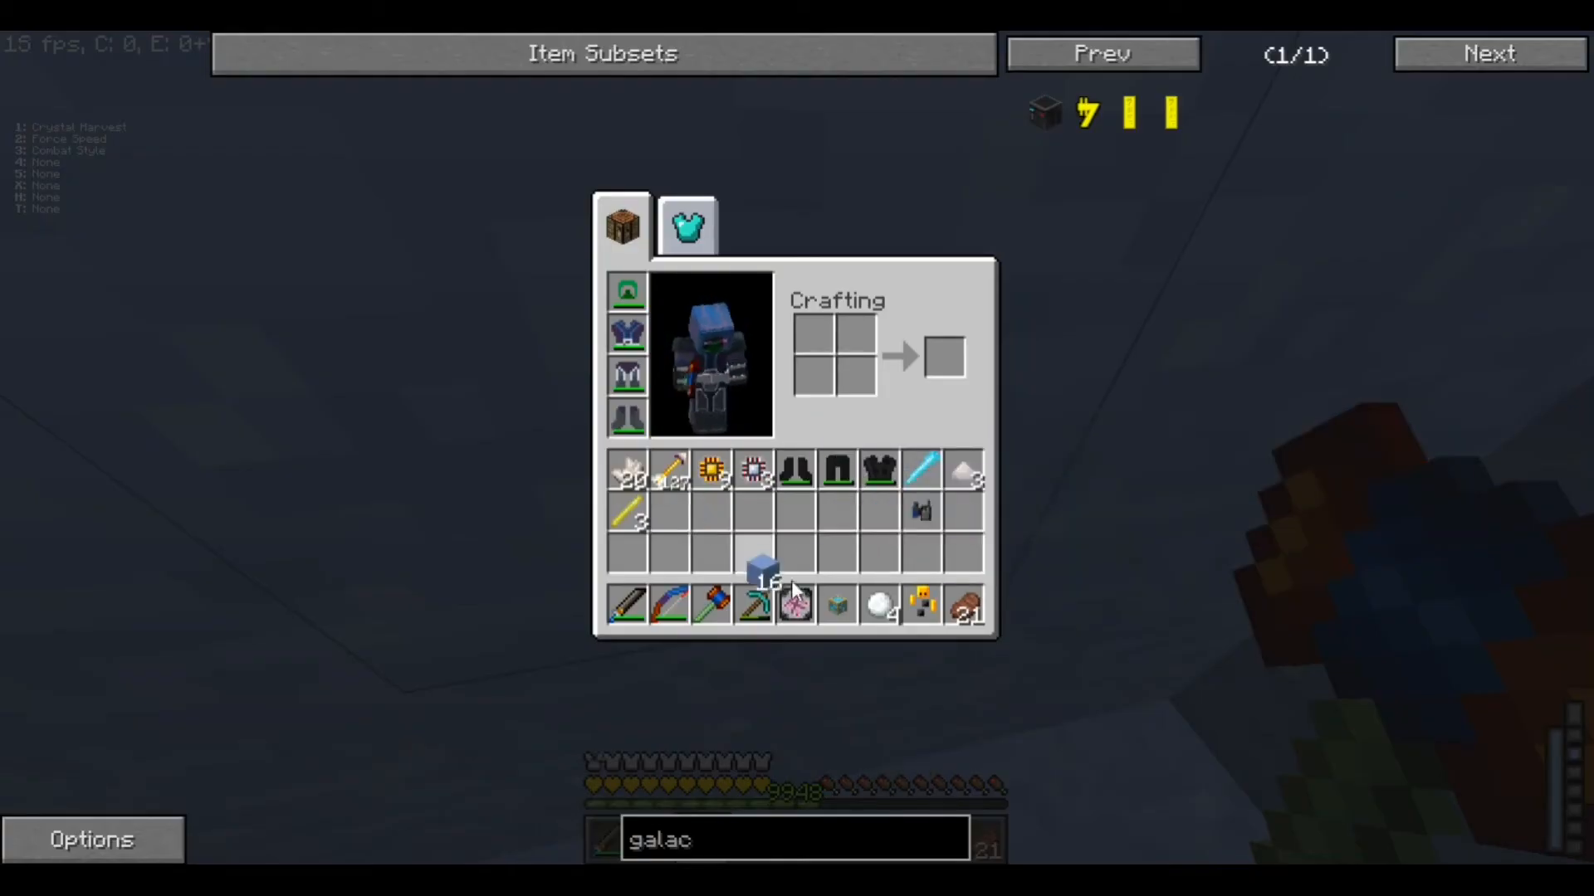
pyautogui.press('Escape')
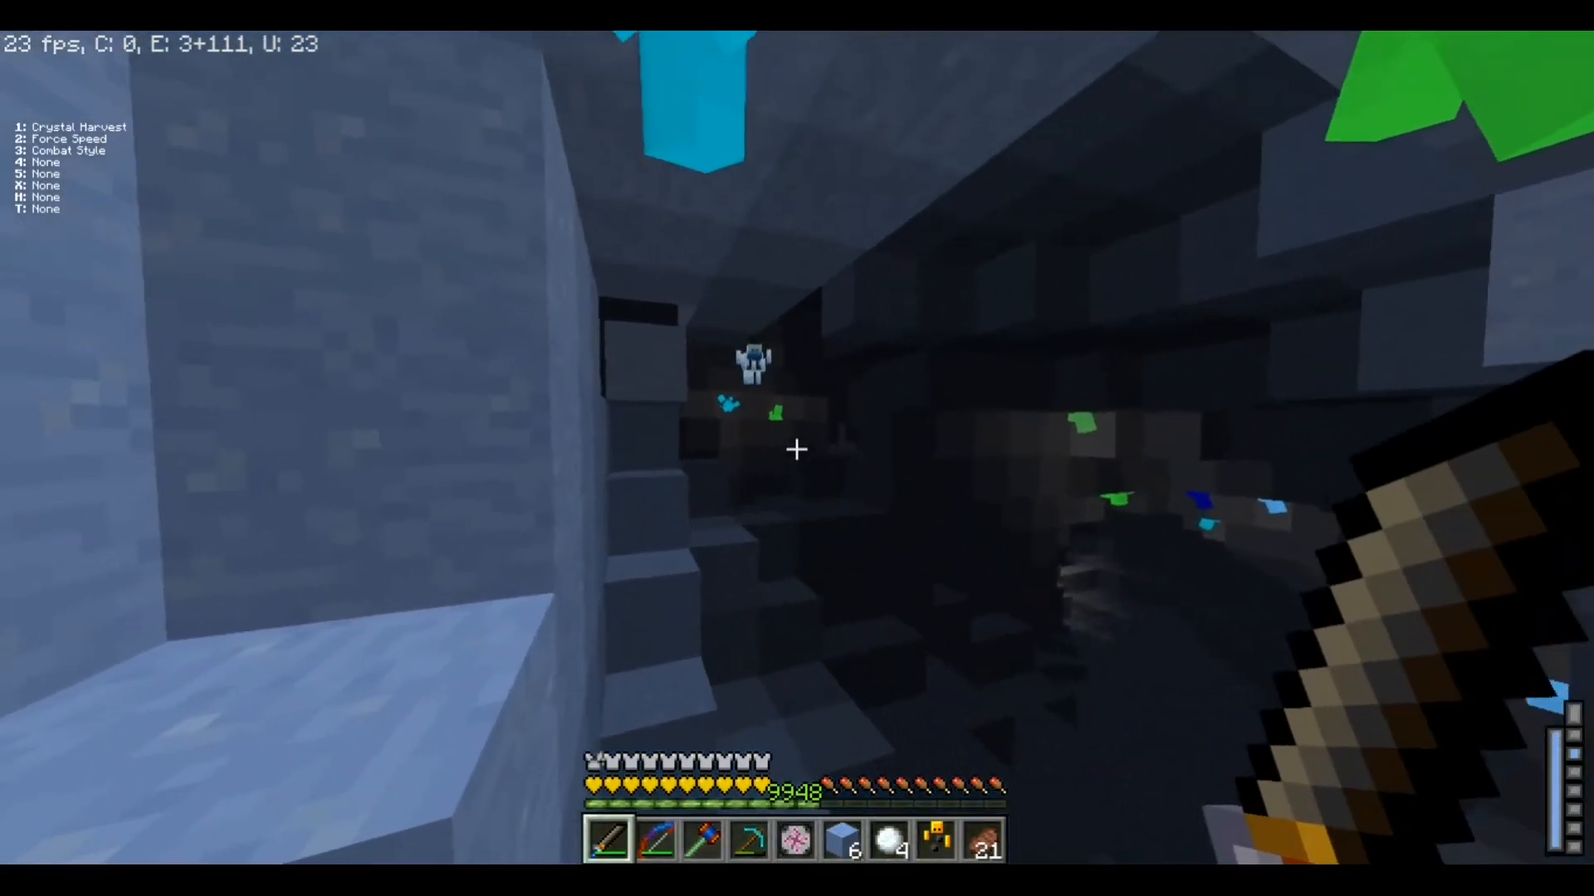
pyautogui.press('2')
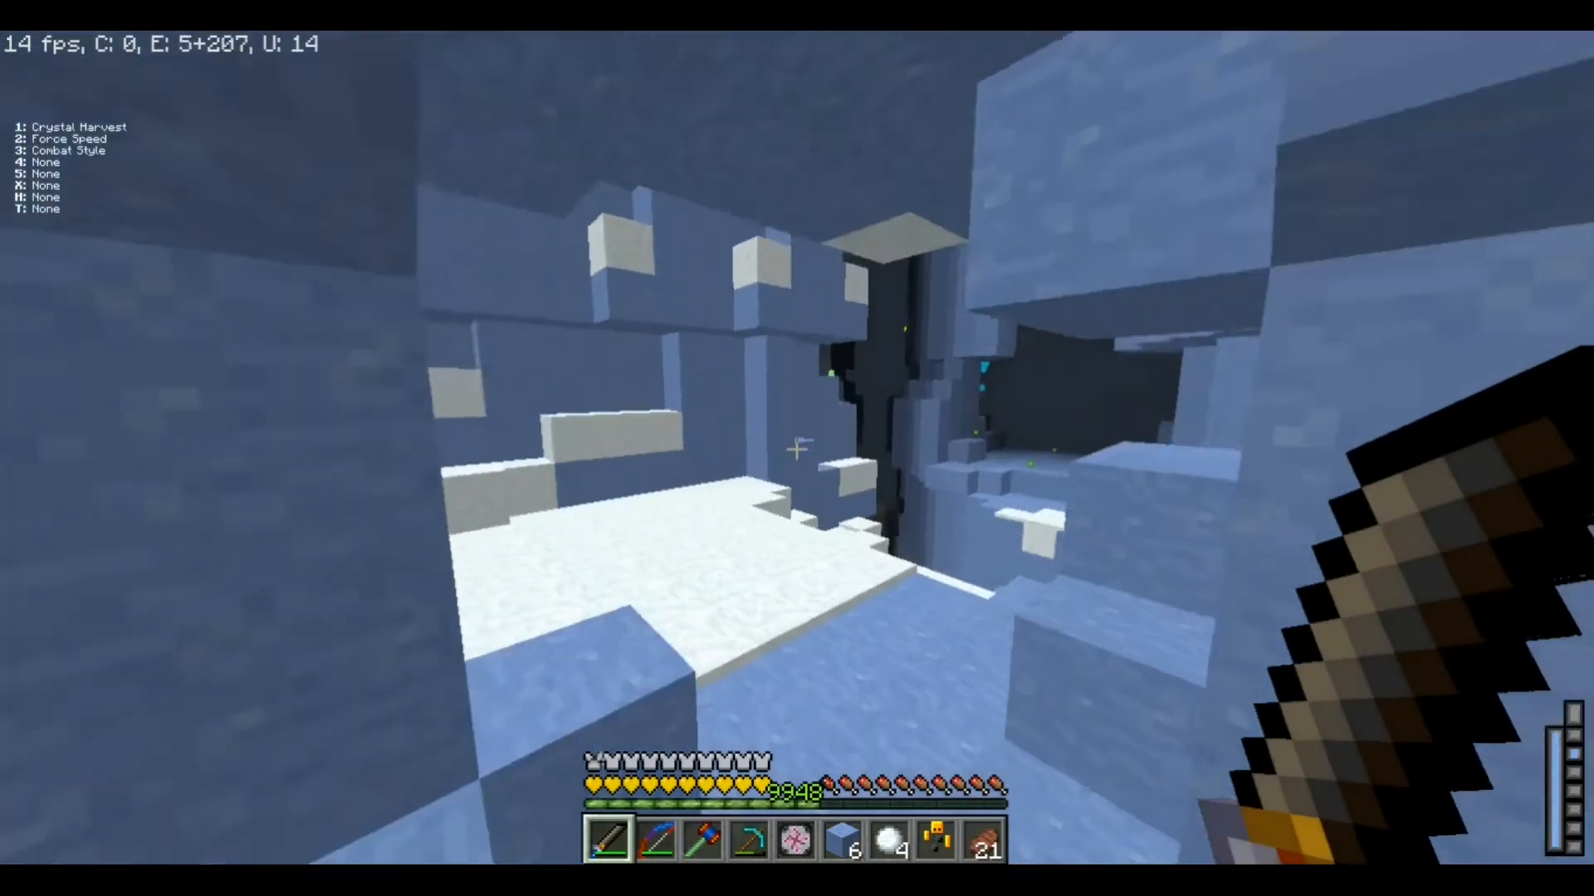
pyautogui.moveTo(797, 466)
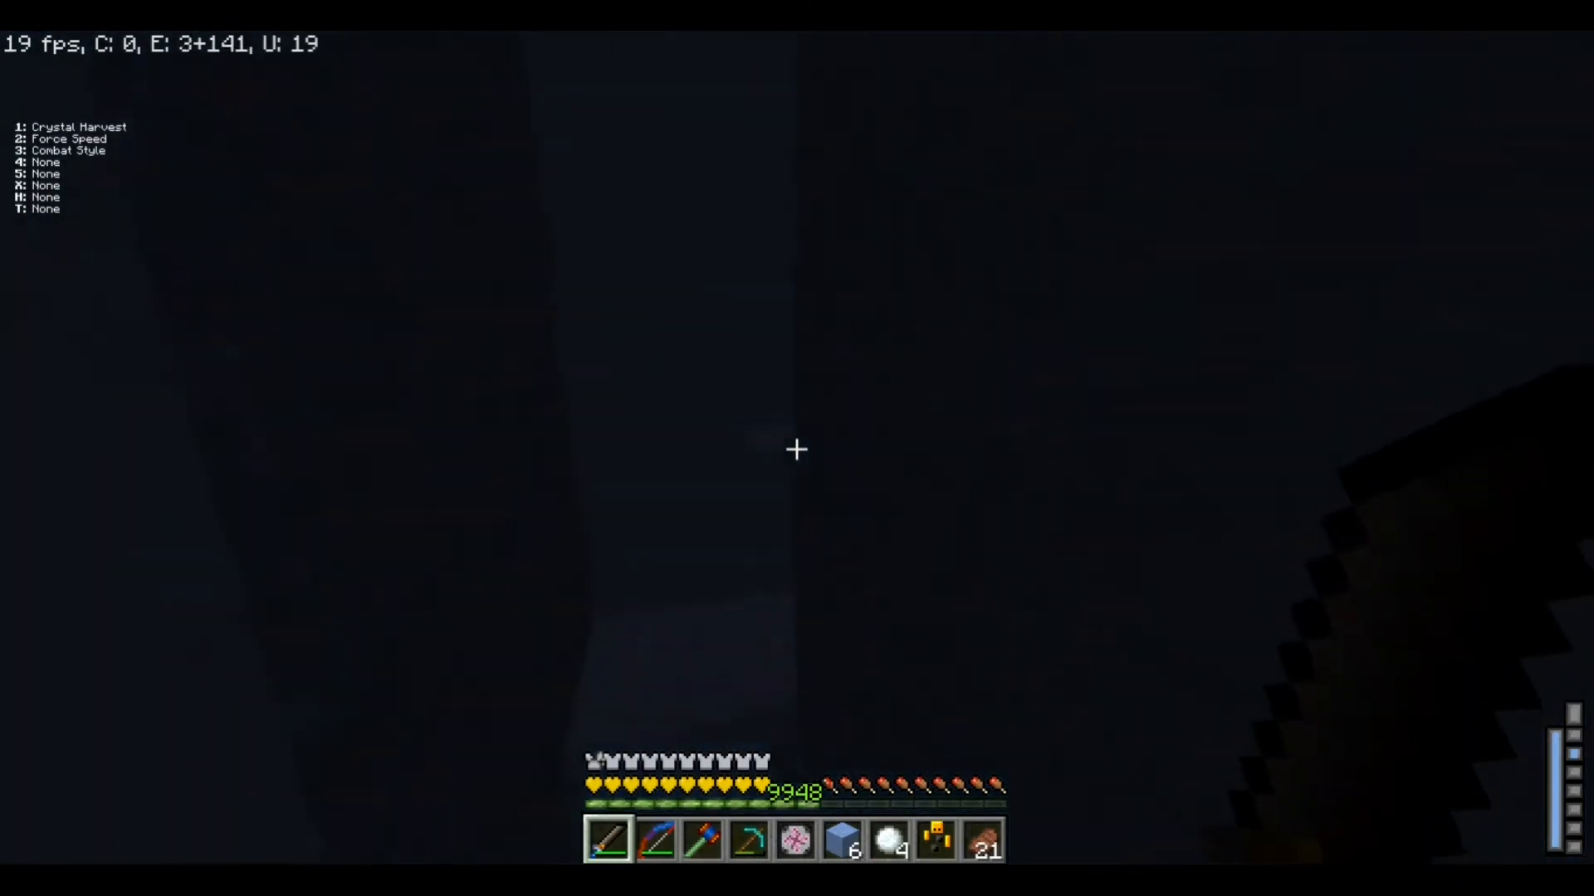
pyautogui.press('3')
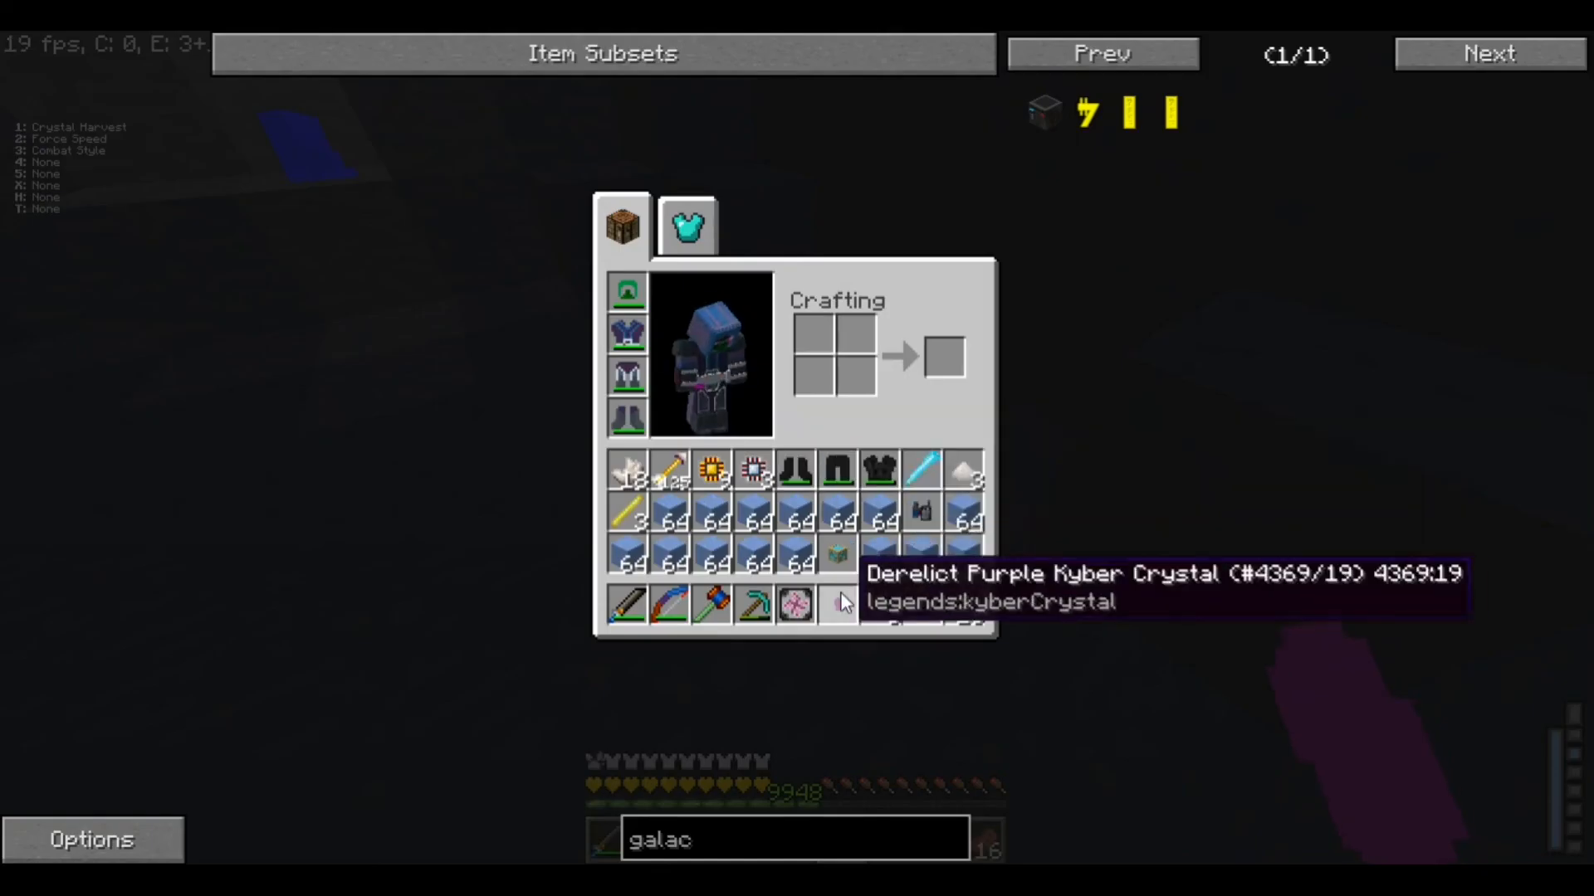
# Replace the held purple kyber crystal with a full 64-stack of ice blocks
pyautogui.press('Escape')
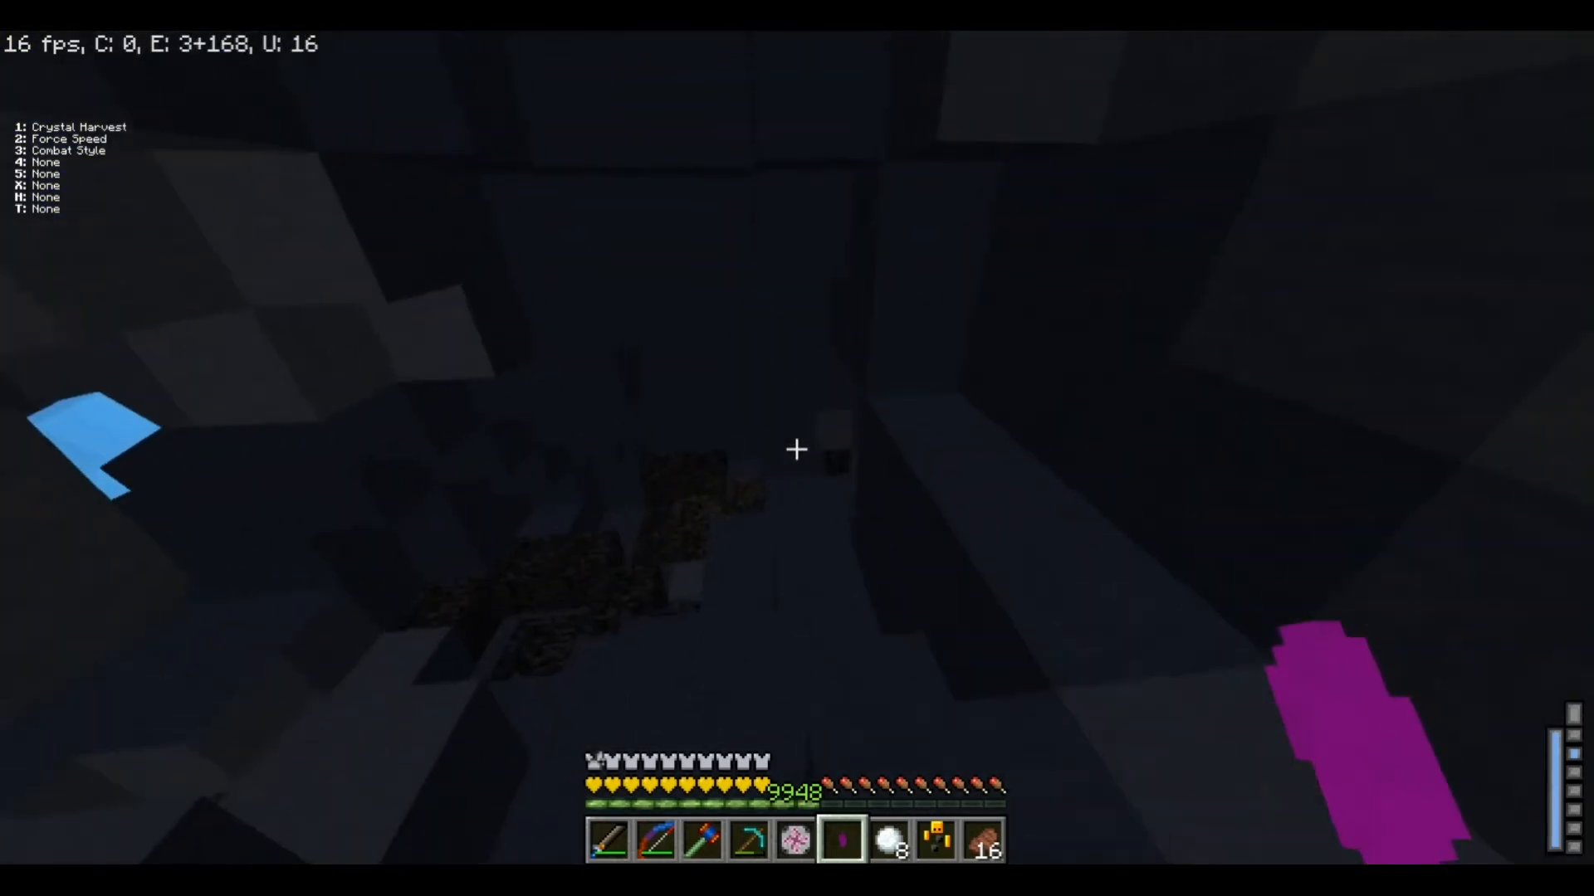
pyautogui.press('e')
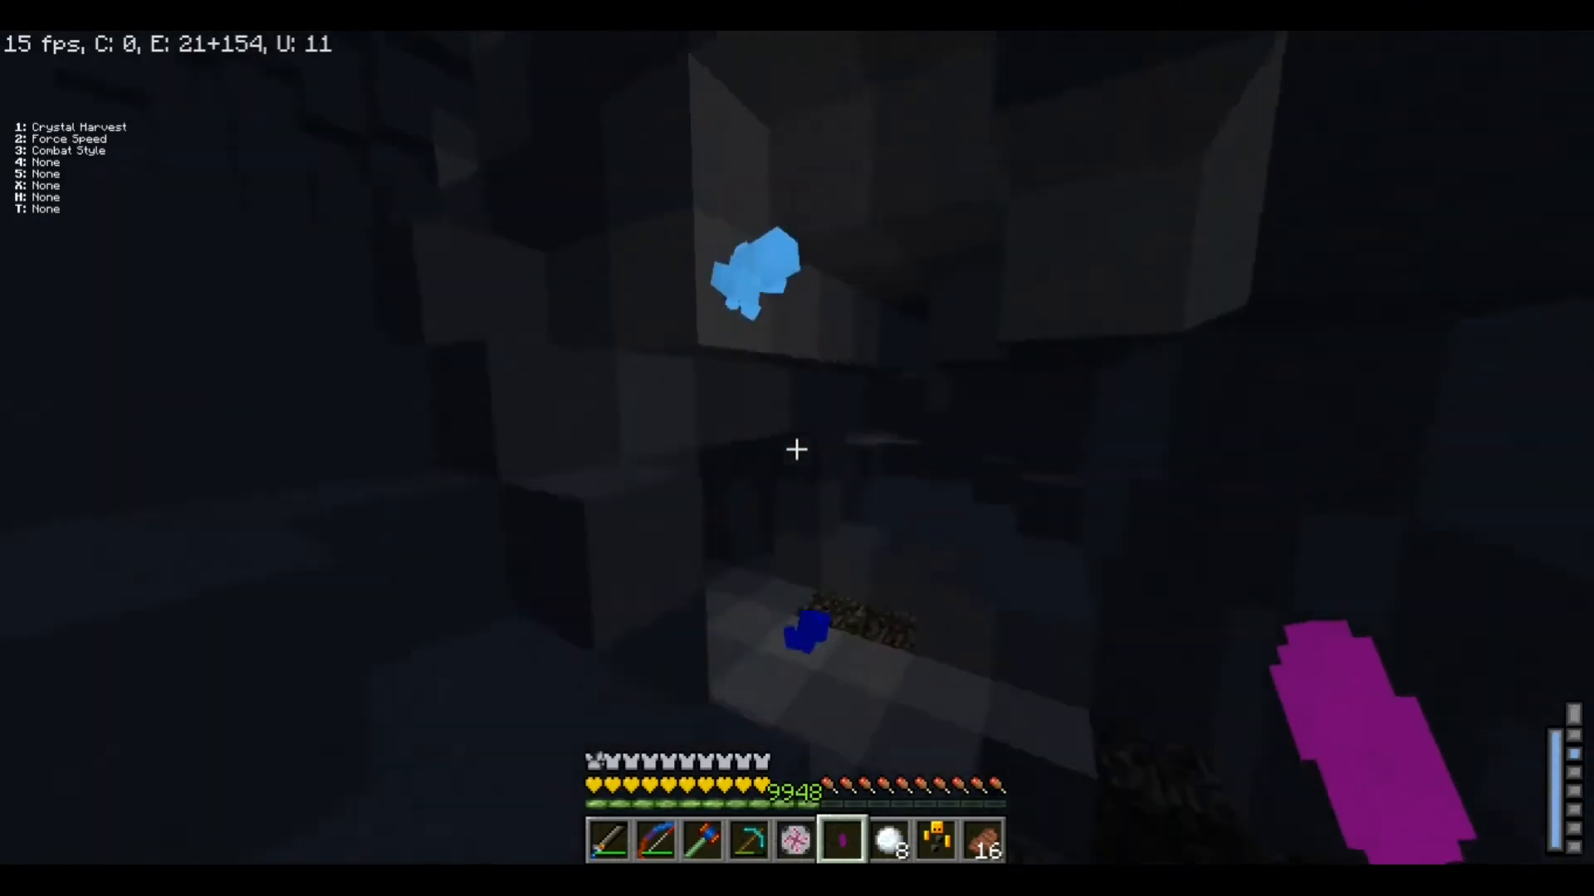
pyautogui.press('e')
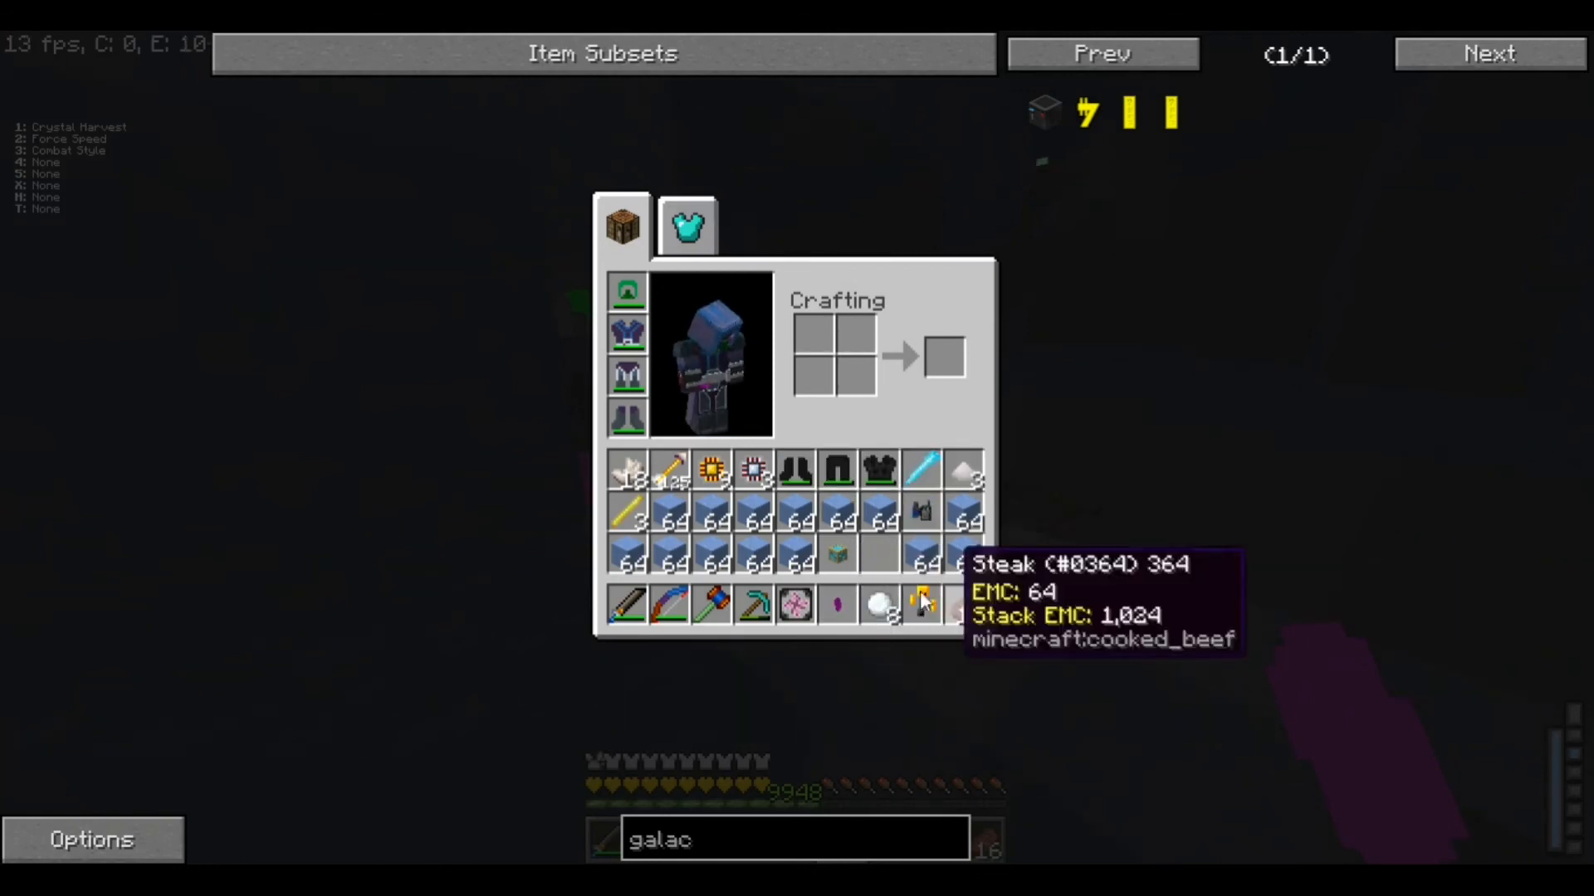
pyautogui.press('Escape')
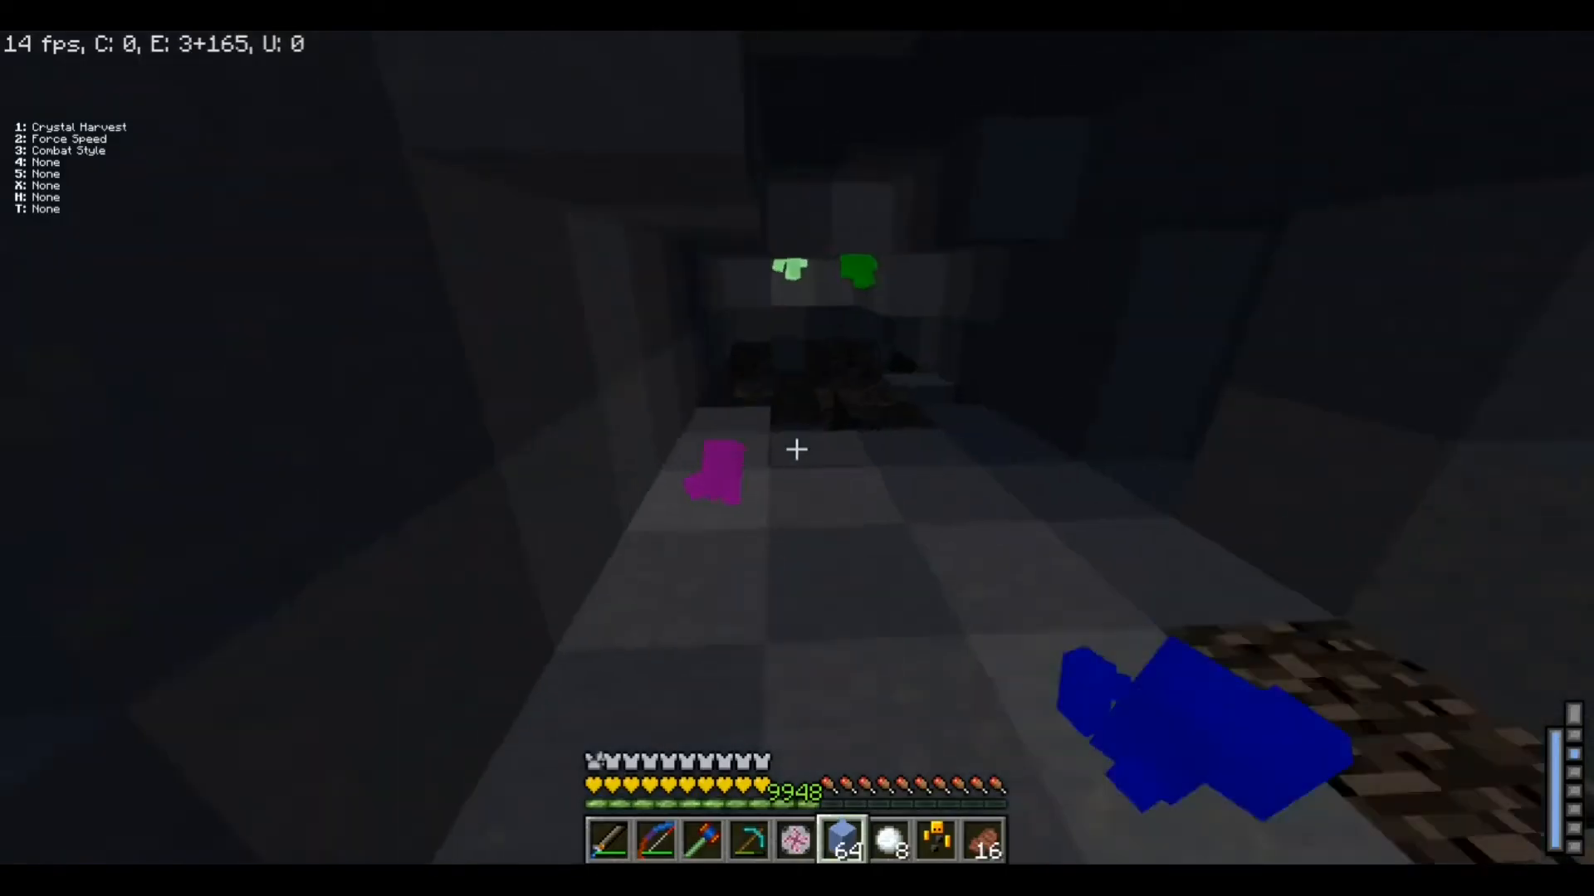